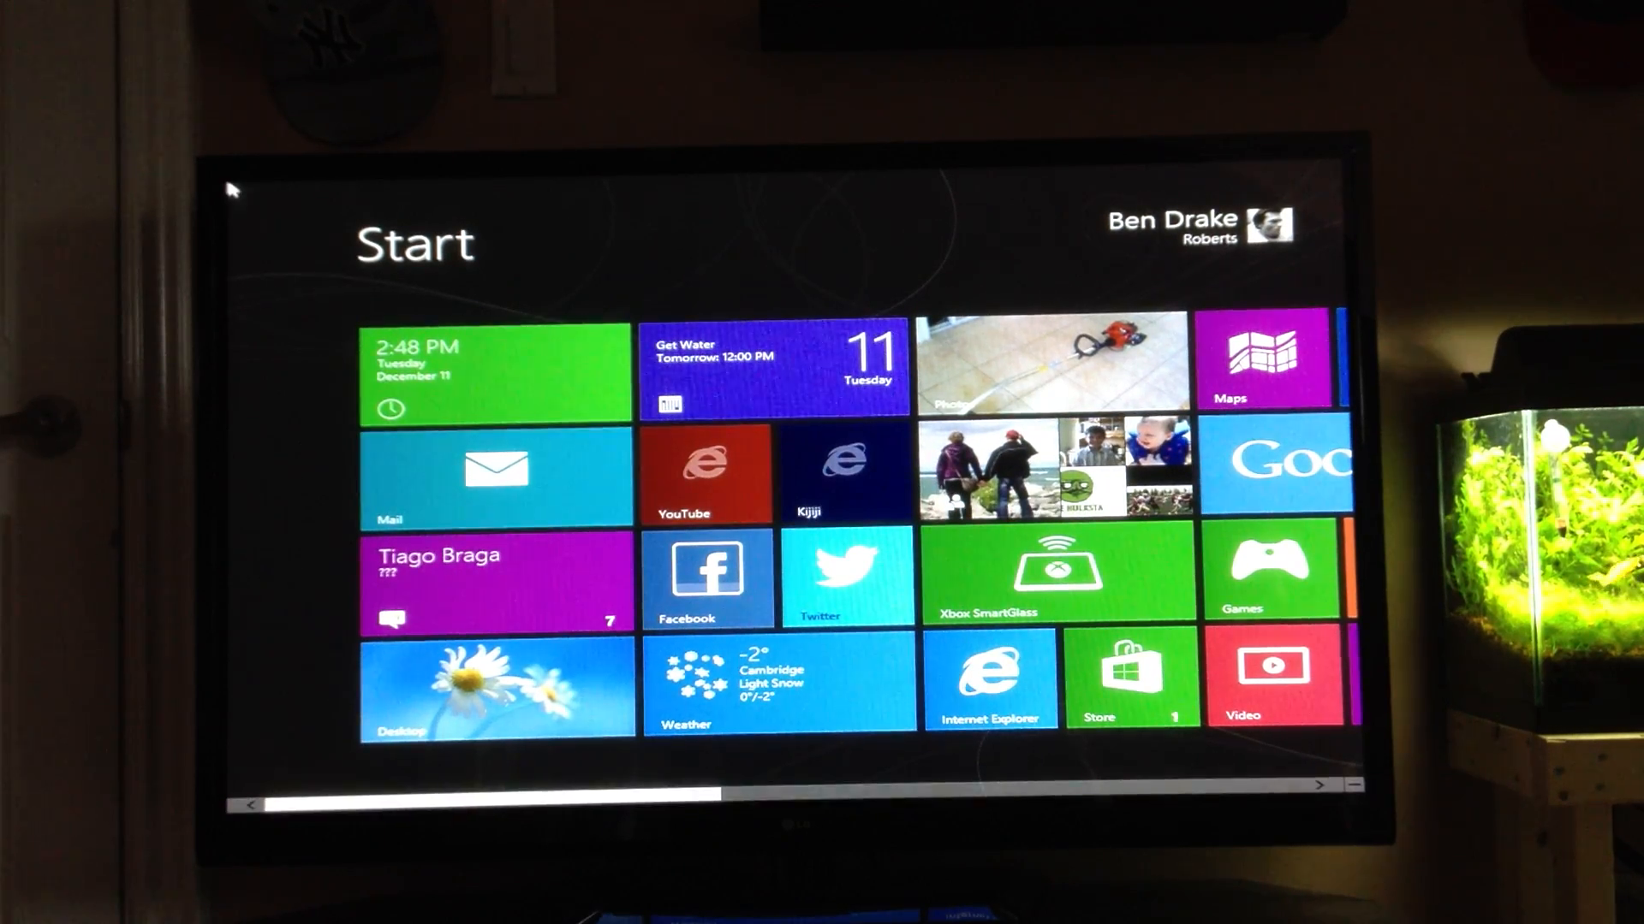
{"action": "mouse_move", "coordinate": [776, 212]}
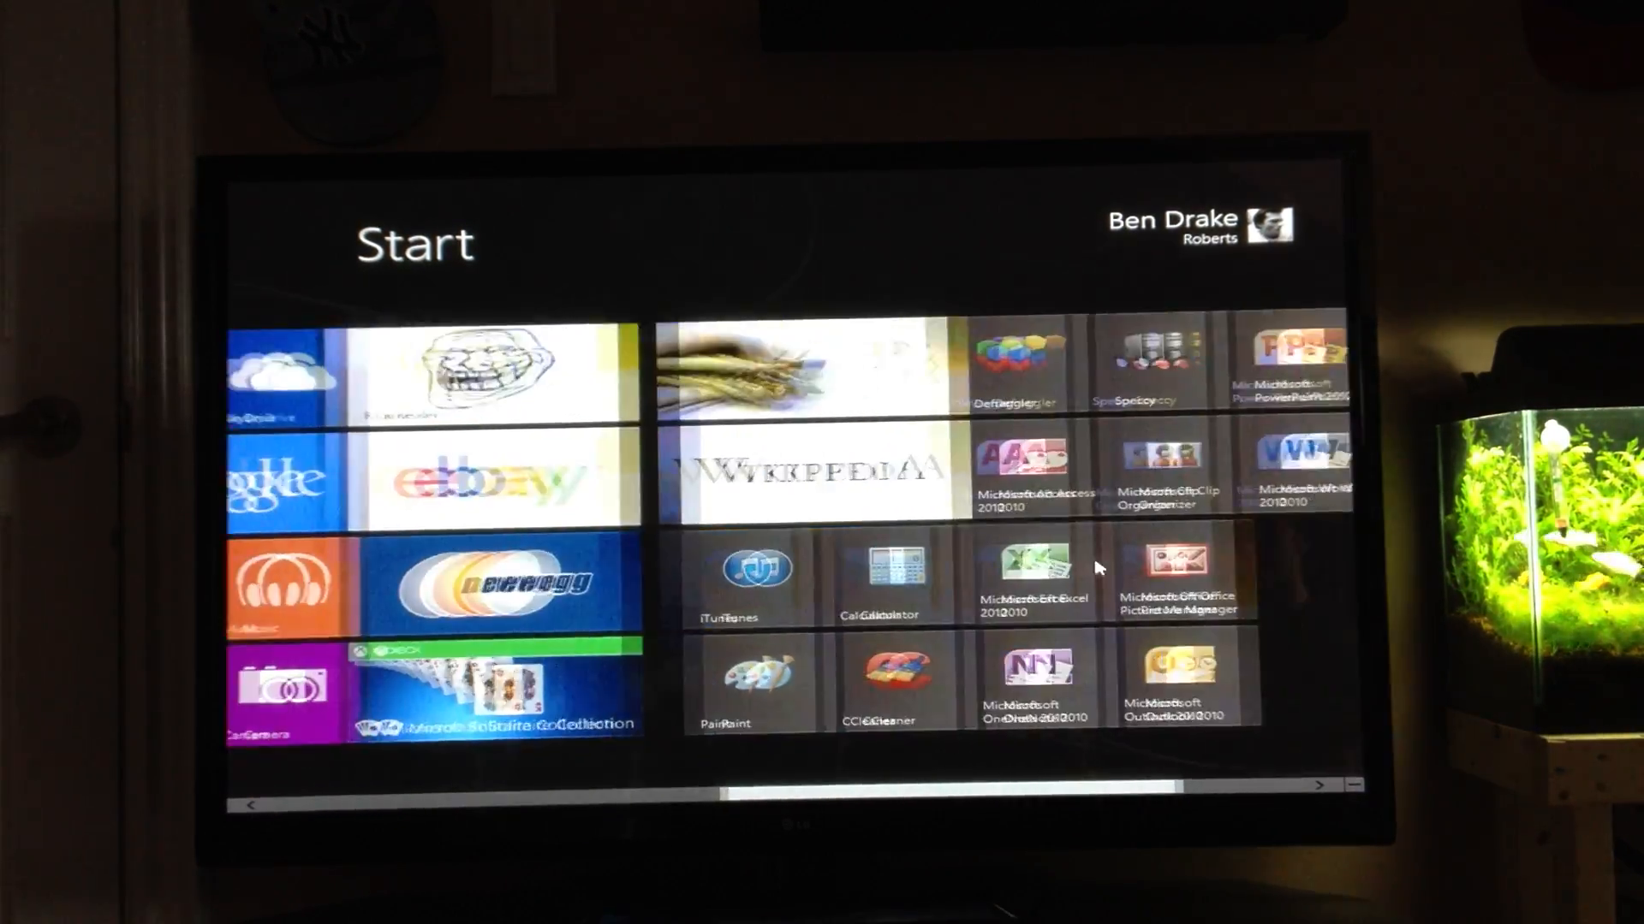
Go from Start to the desktop and peek at the hidden notification area icons.
{"action": "scroll", "scroll_direction": "right", "scroll_amount": 3}
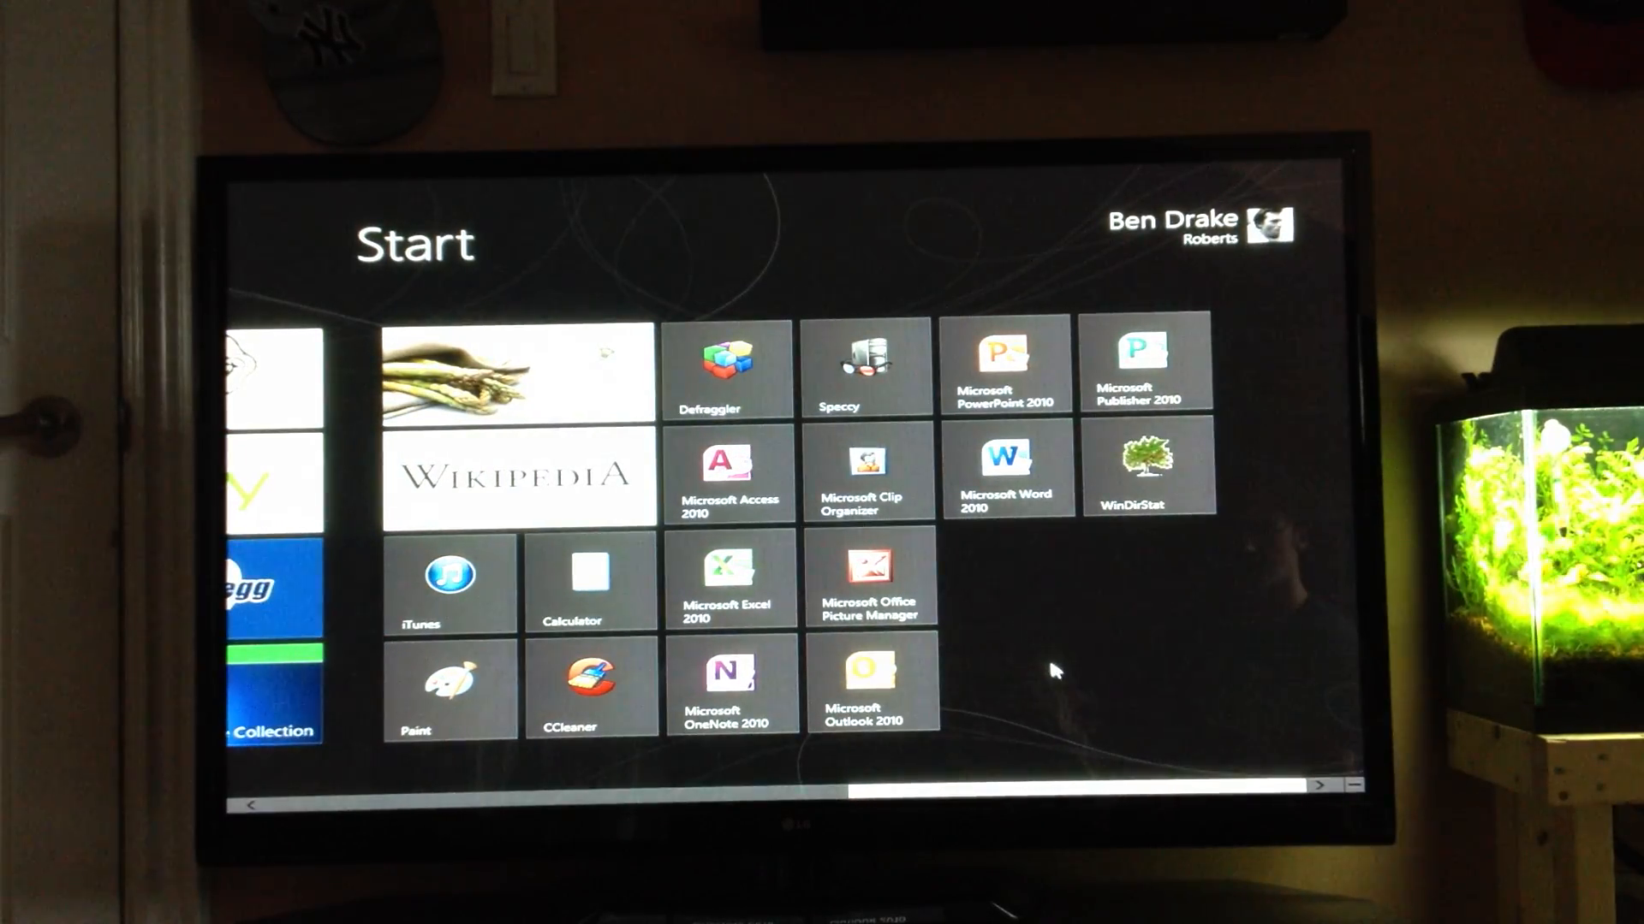
{"action": "scroll", "scroll_direction": "left", "scroll_amount": 3}
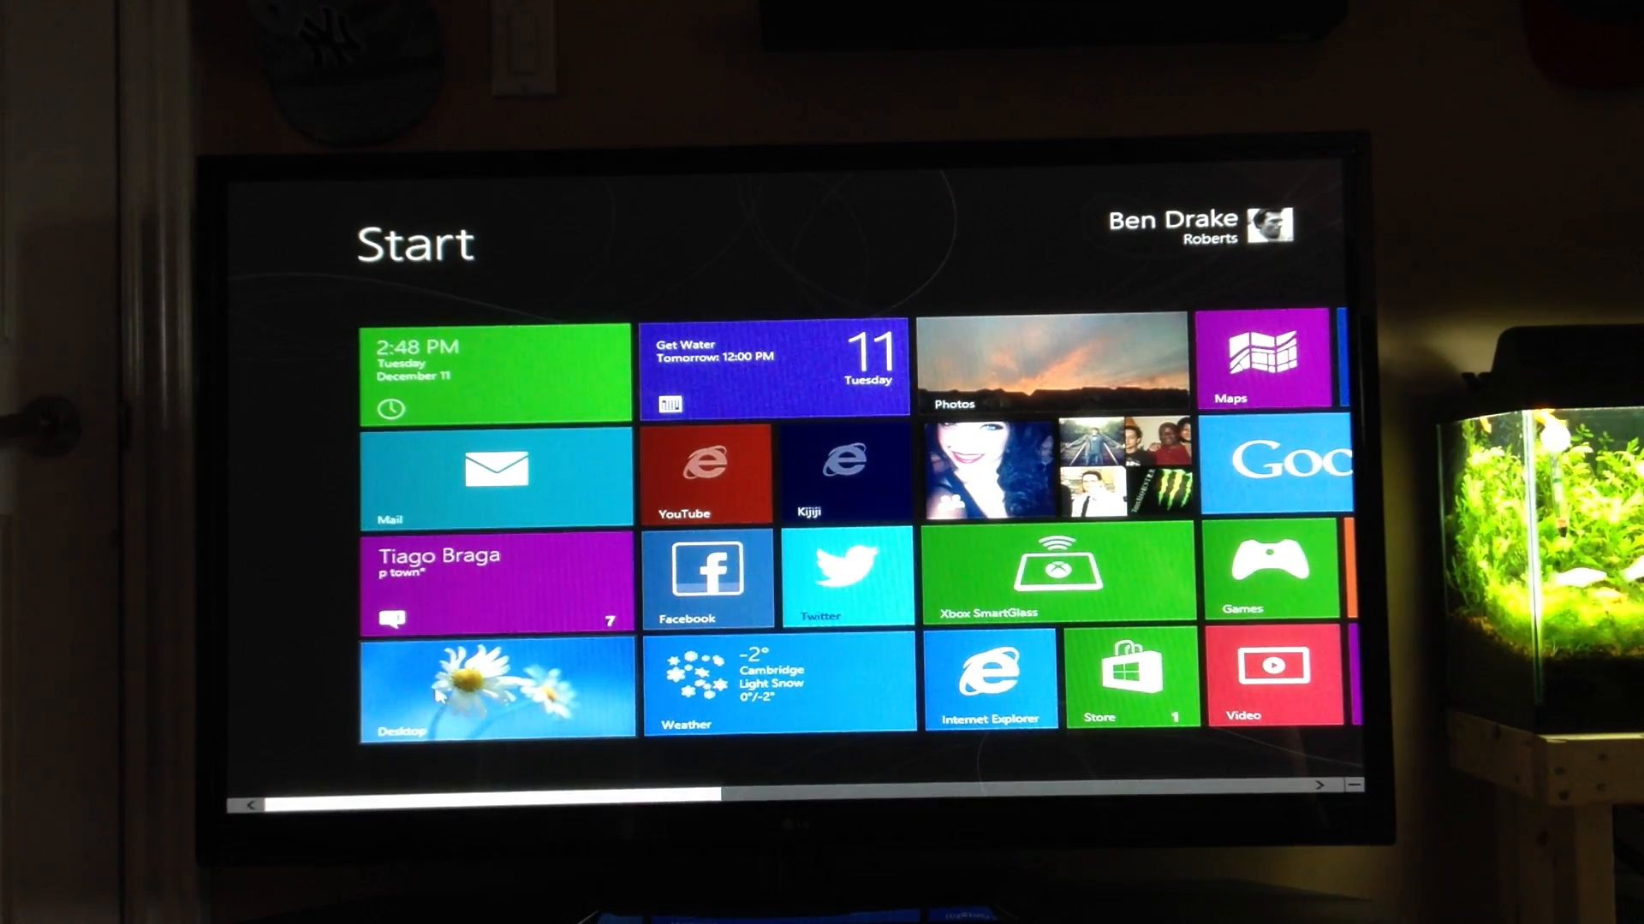
{"action": "left_click", "coordinate": [495, 686]}
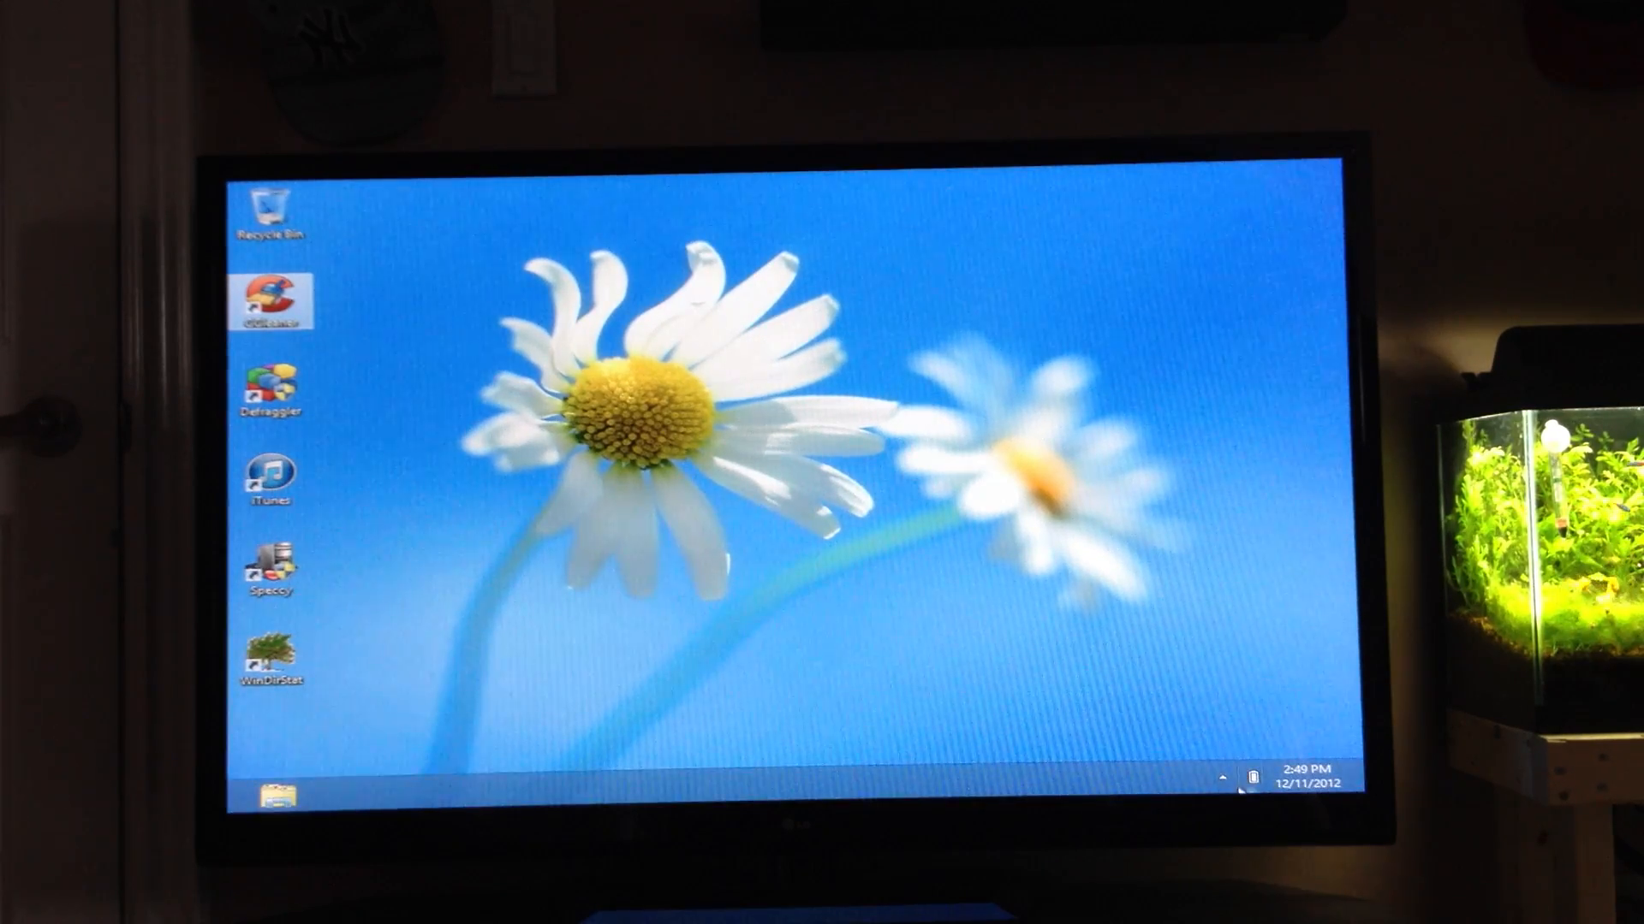
{"action": "left_click", "coordinate": [1218, 779]}
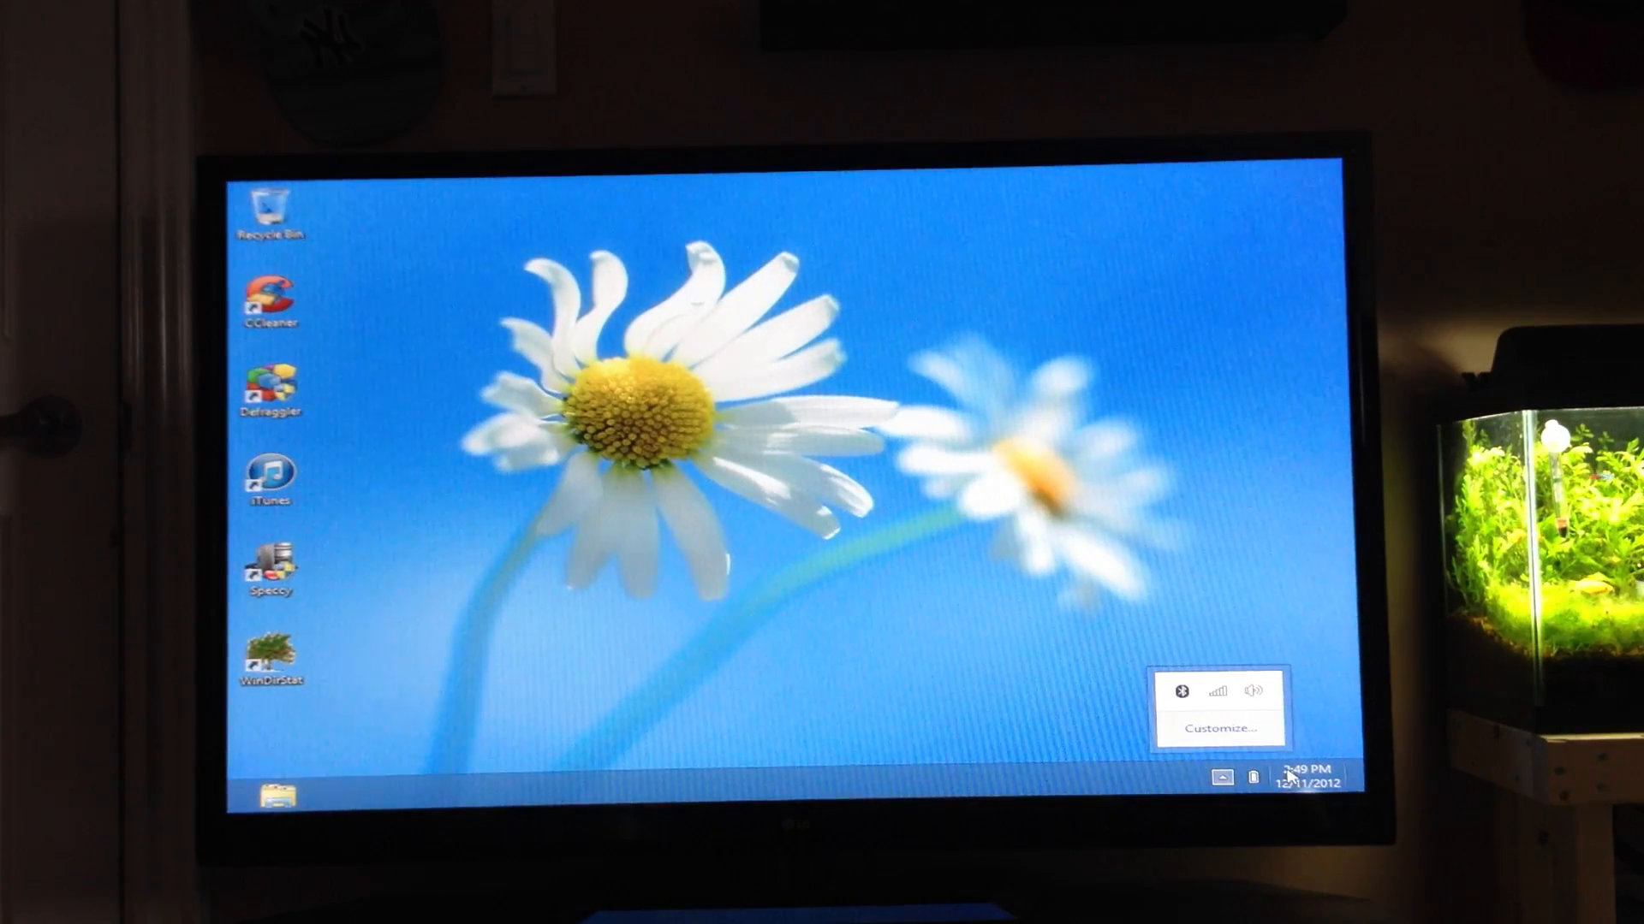
{"action": "left_click", "coordinate": [1309, 781]}
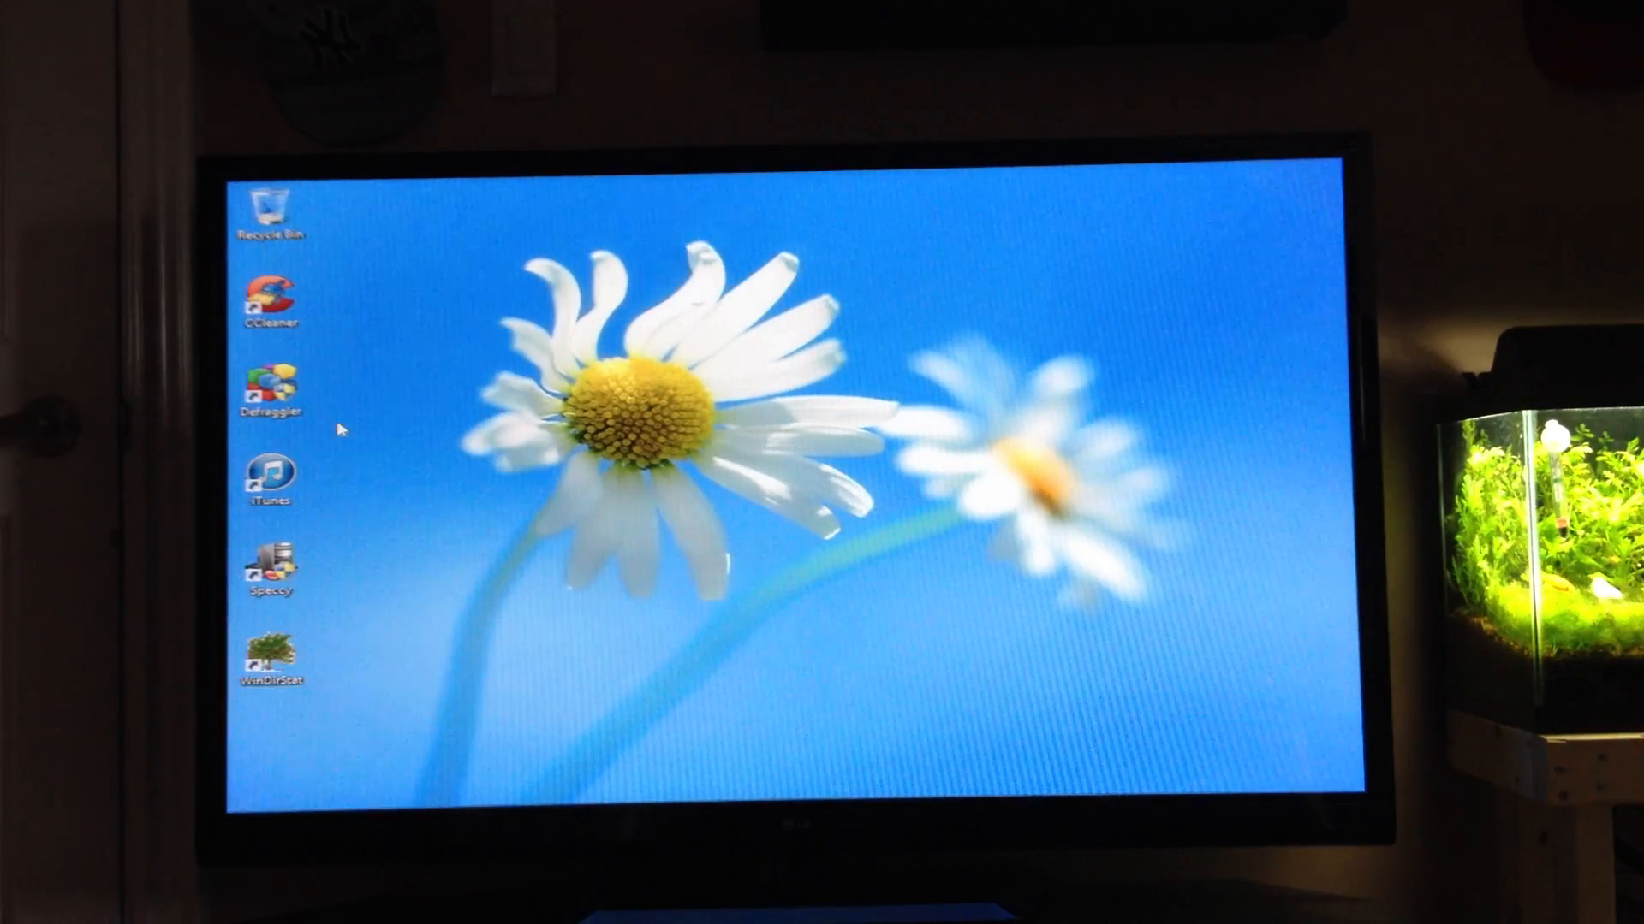
View the desktop's Personalization settings from its context menu, then dismiss them.
{"action": "right_click", "coordinate": [346, 428]}
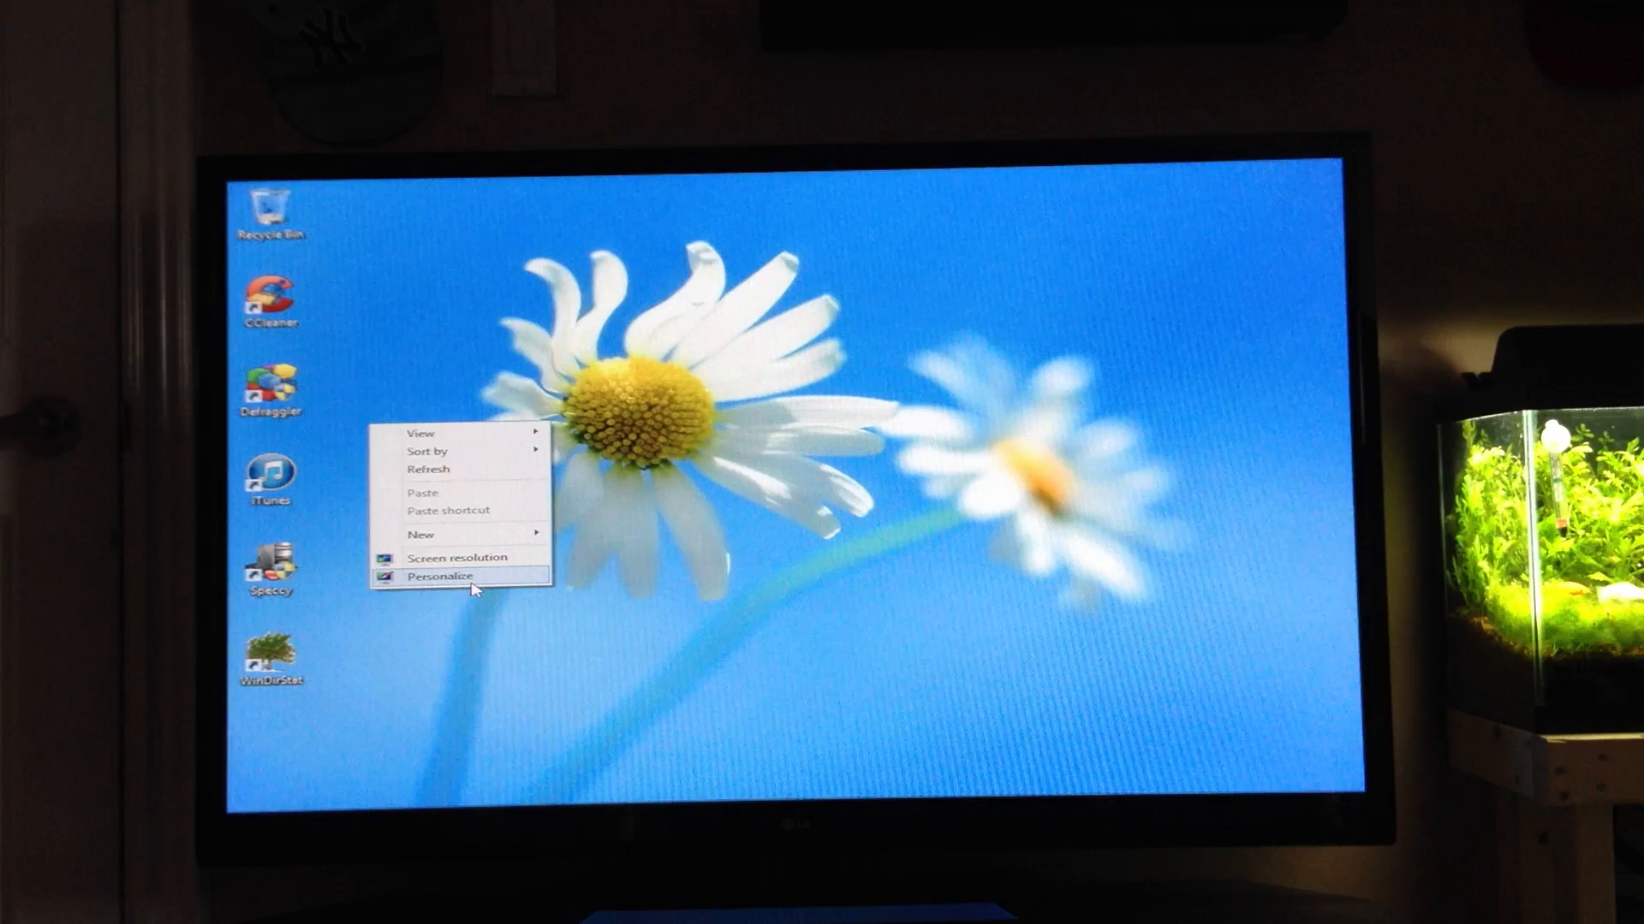
{"action": "left_click", "coordinate": [442, 577]}
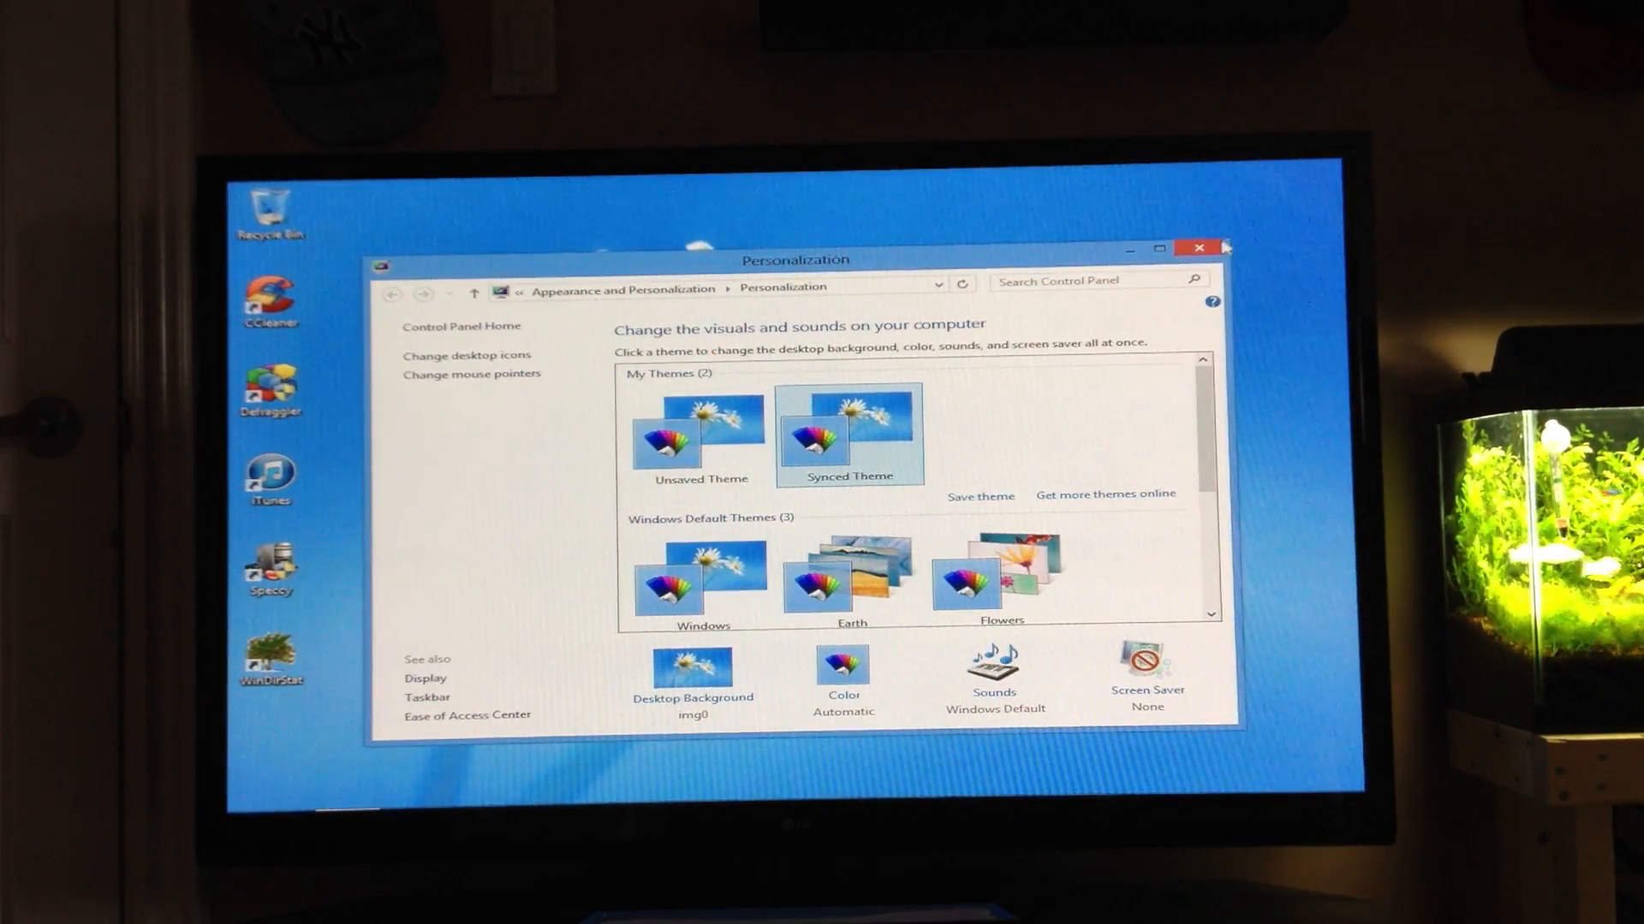
{"action": "left_click", "coordinate": [1199, 248]}
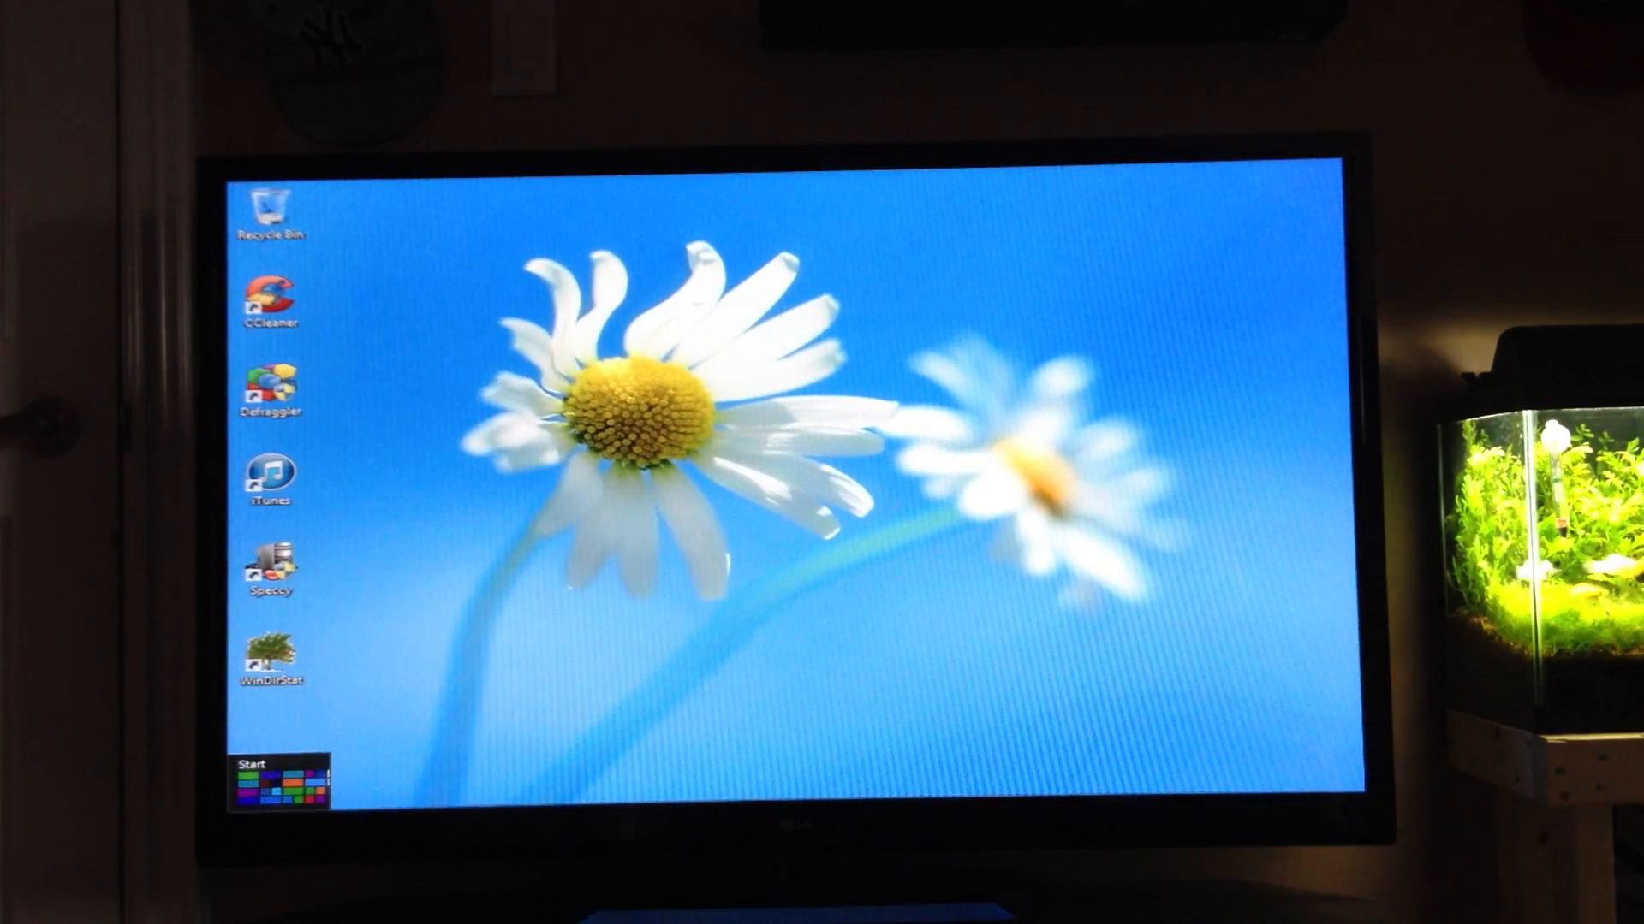
{"action": "left_click", "coordinate": [275, 767]}
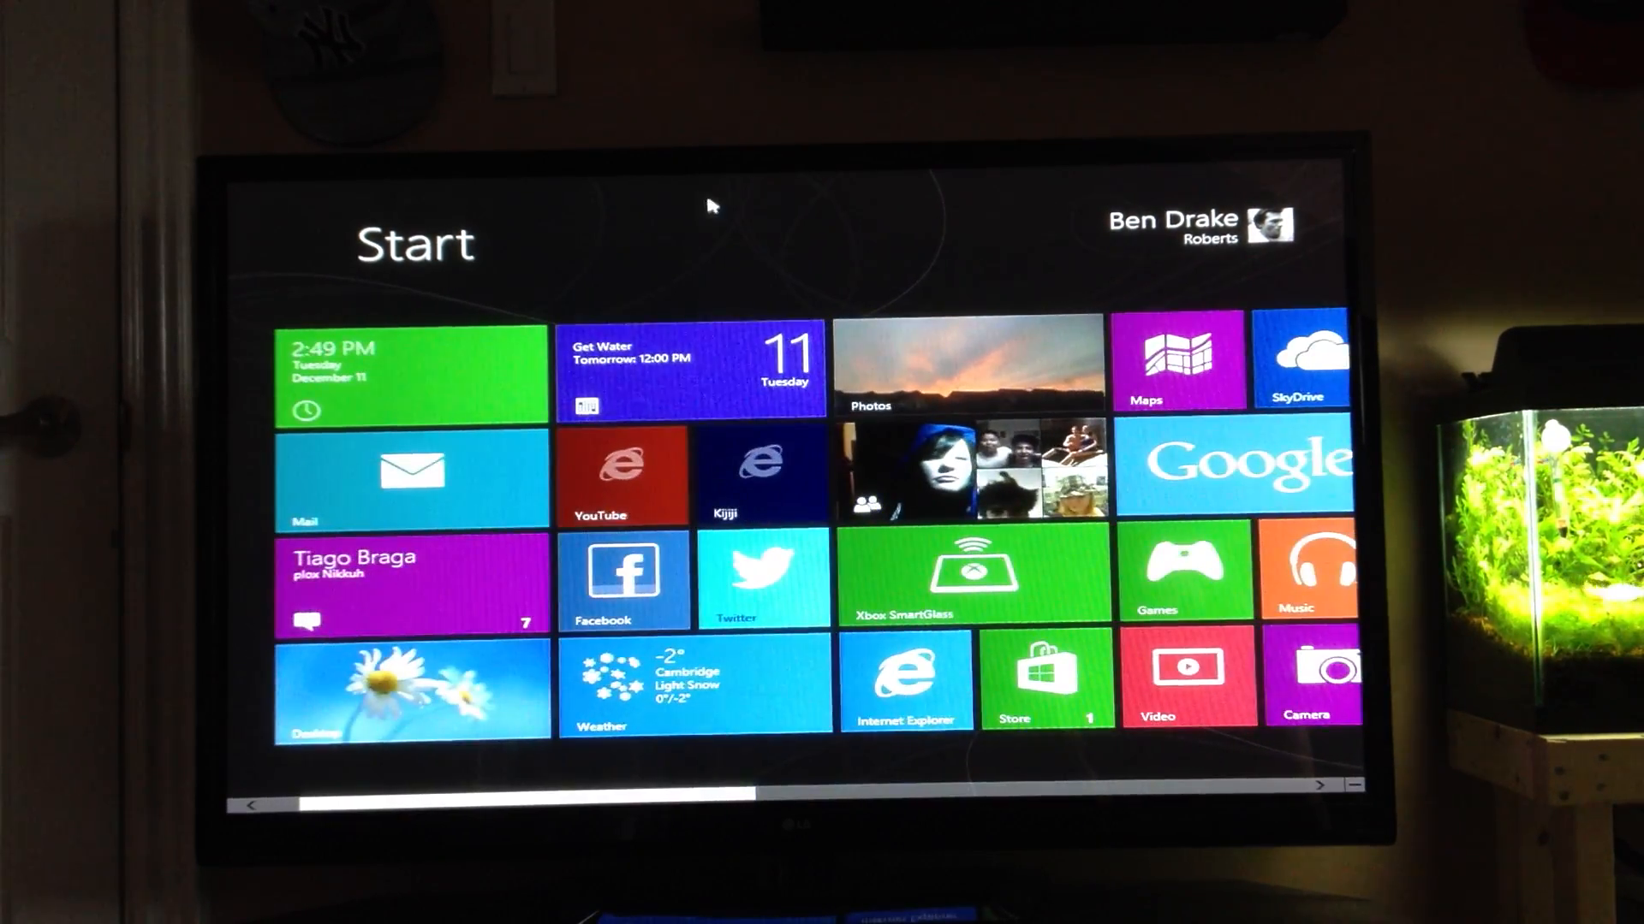
{"action": "scroll", "scroll_direction": "right", "scroll_amount": 3}
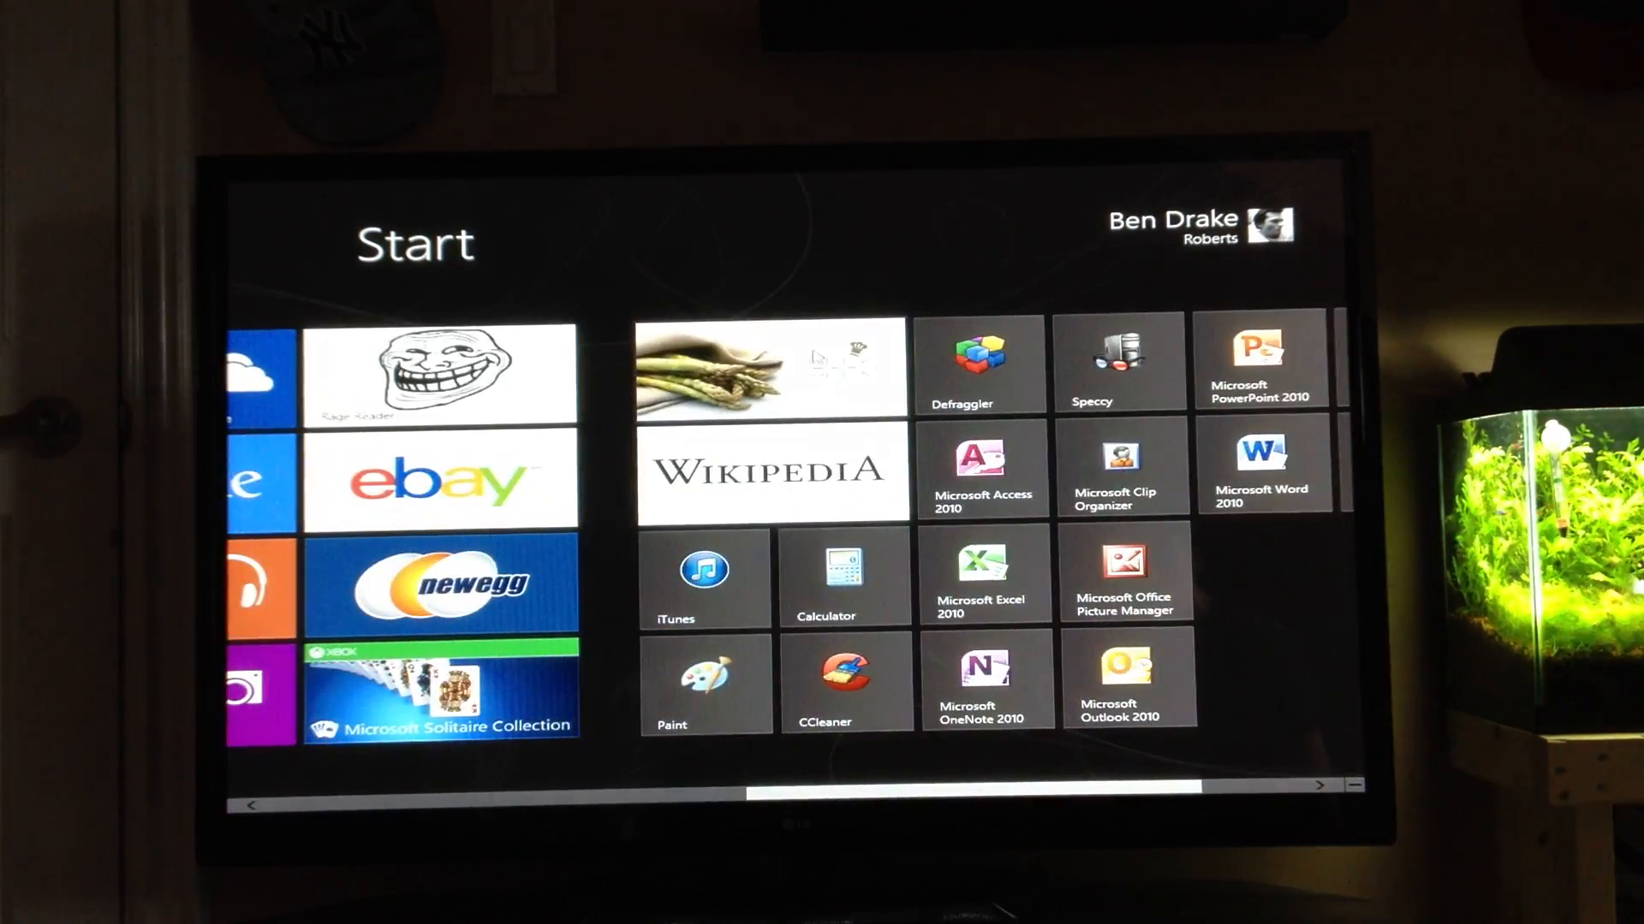
{"action": "scroll", "scroll_direction": "right", "scroll_amount": 3}
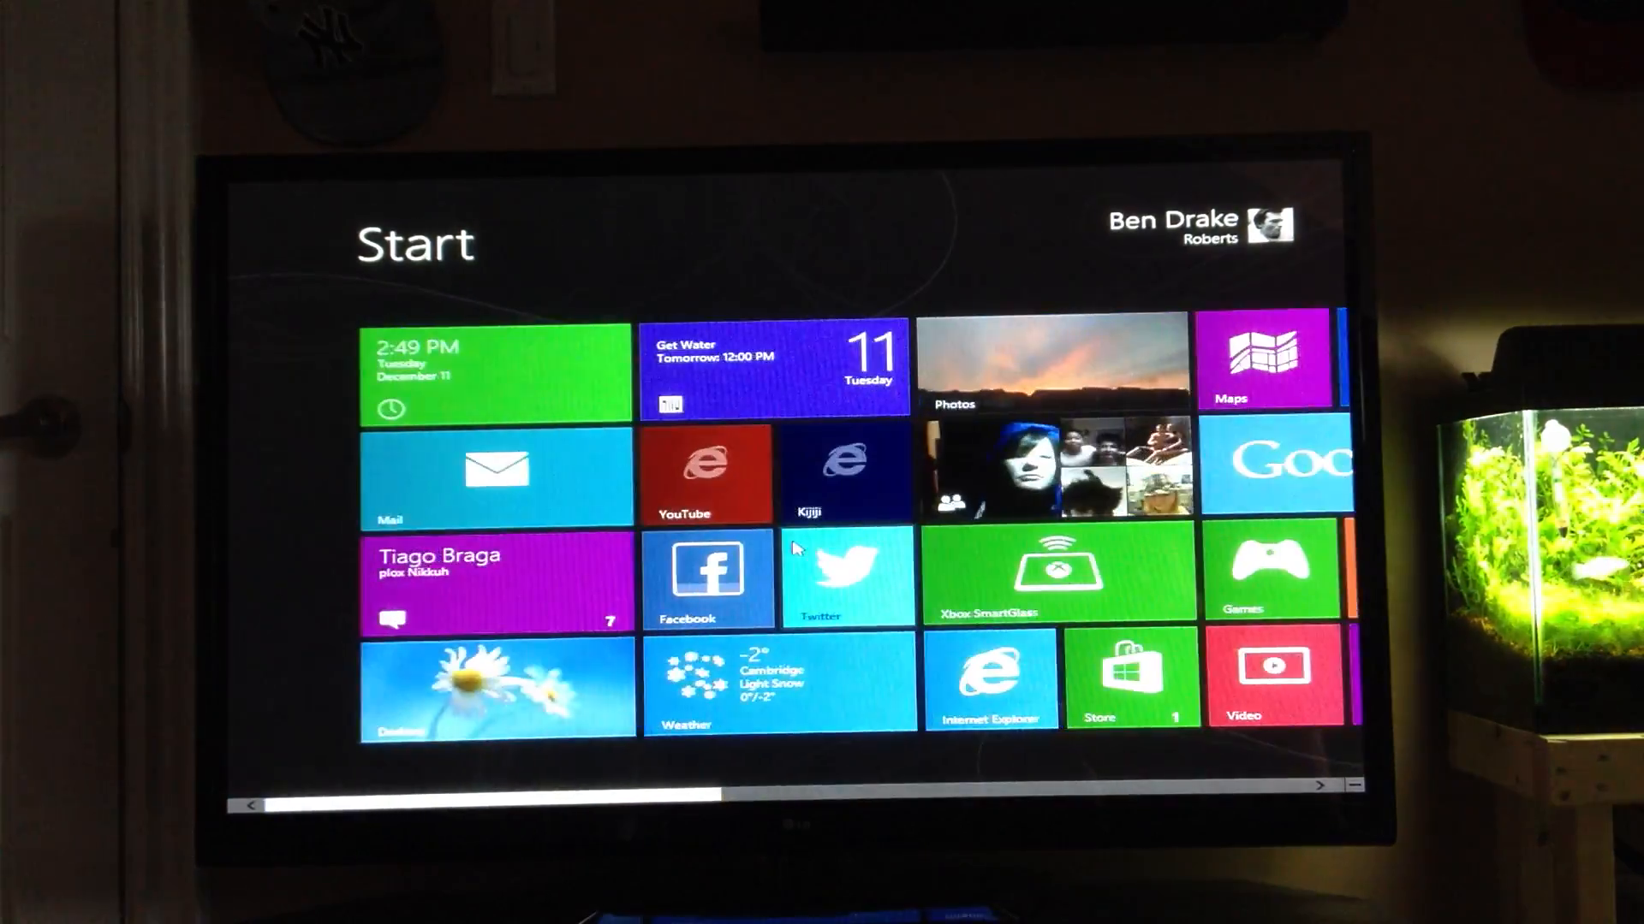
{"action": "left_click", "coordinate": [495, 686]}
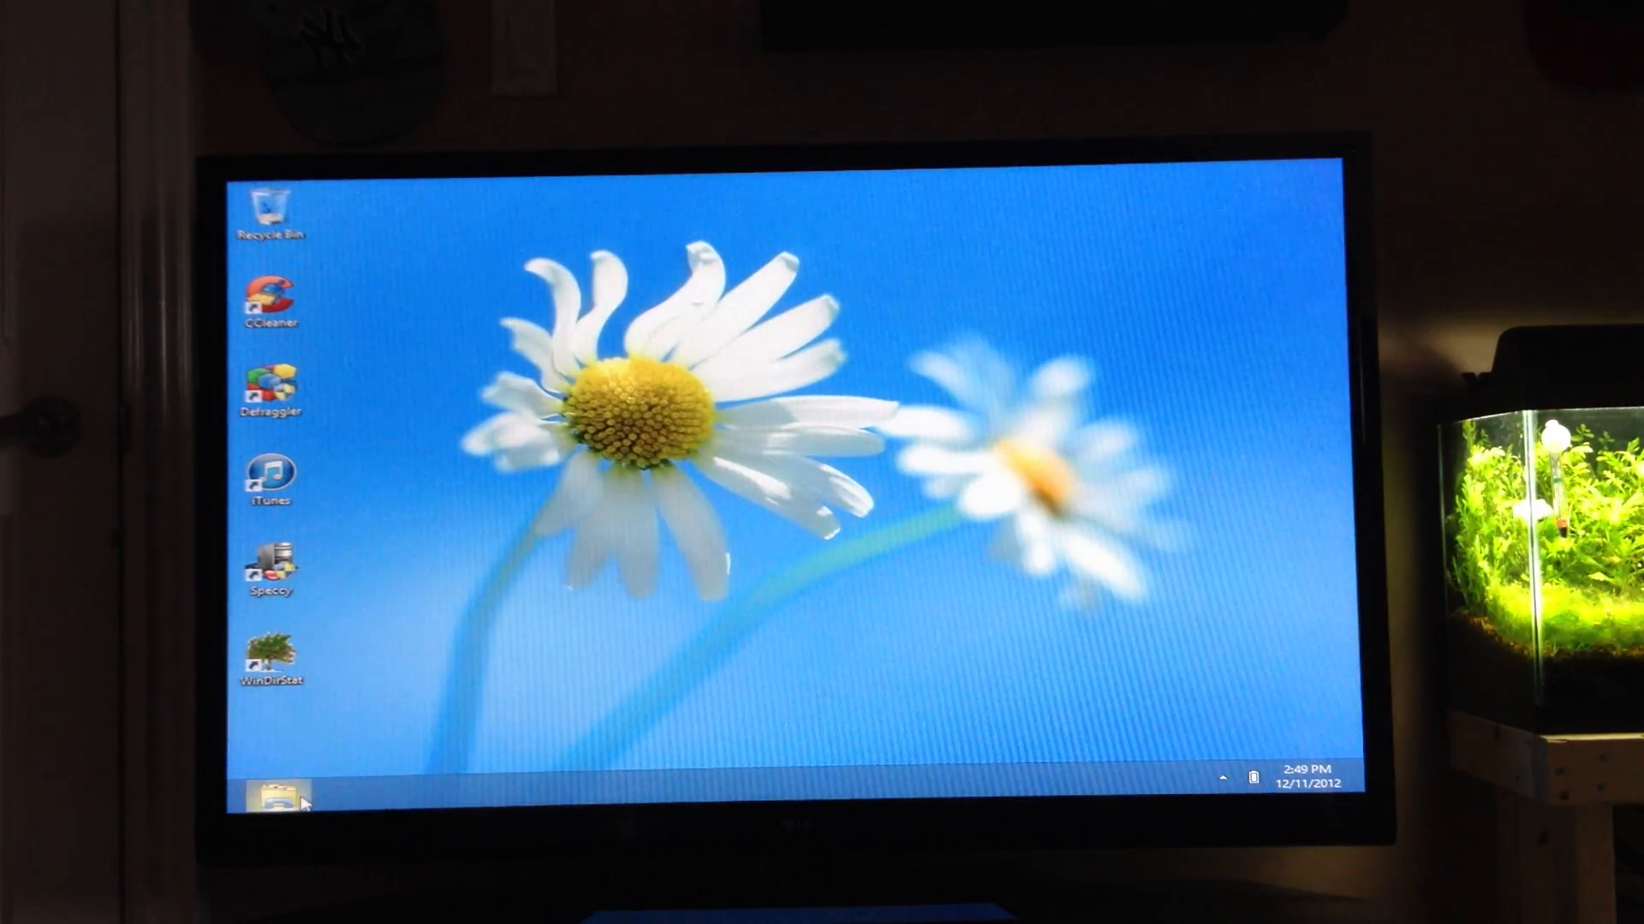
Navigate from the Libraries window to Control Panel via the address bar locations list.
{"action": "left_click", "coordinate": [272, 800]}
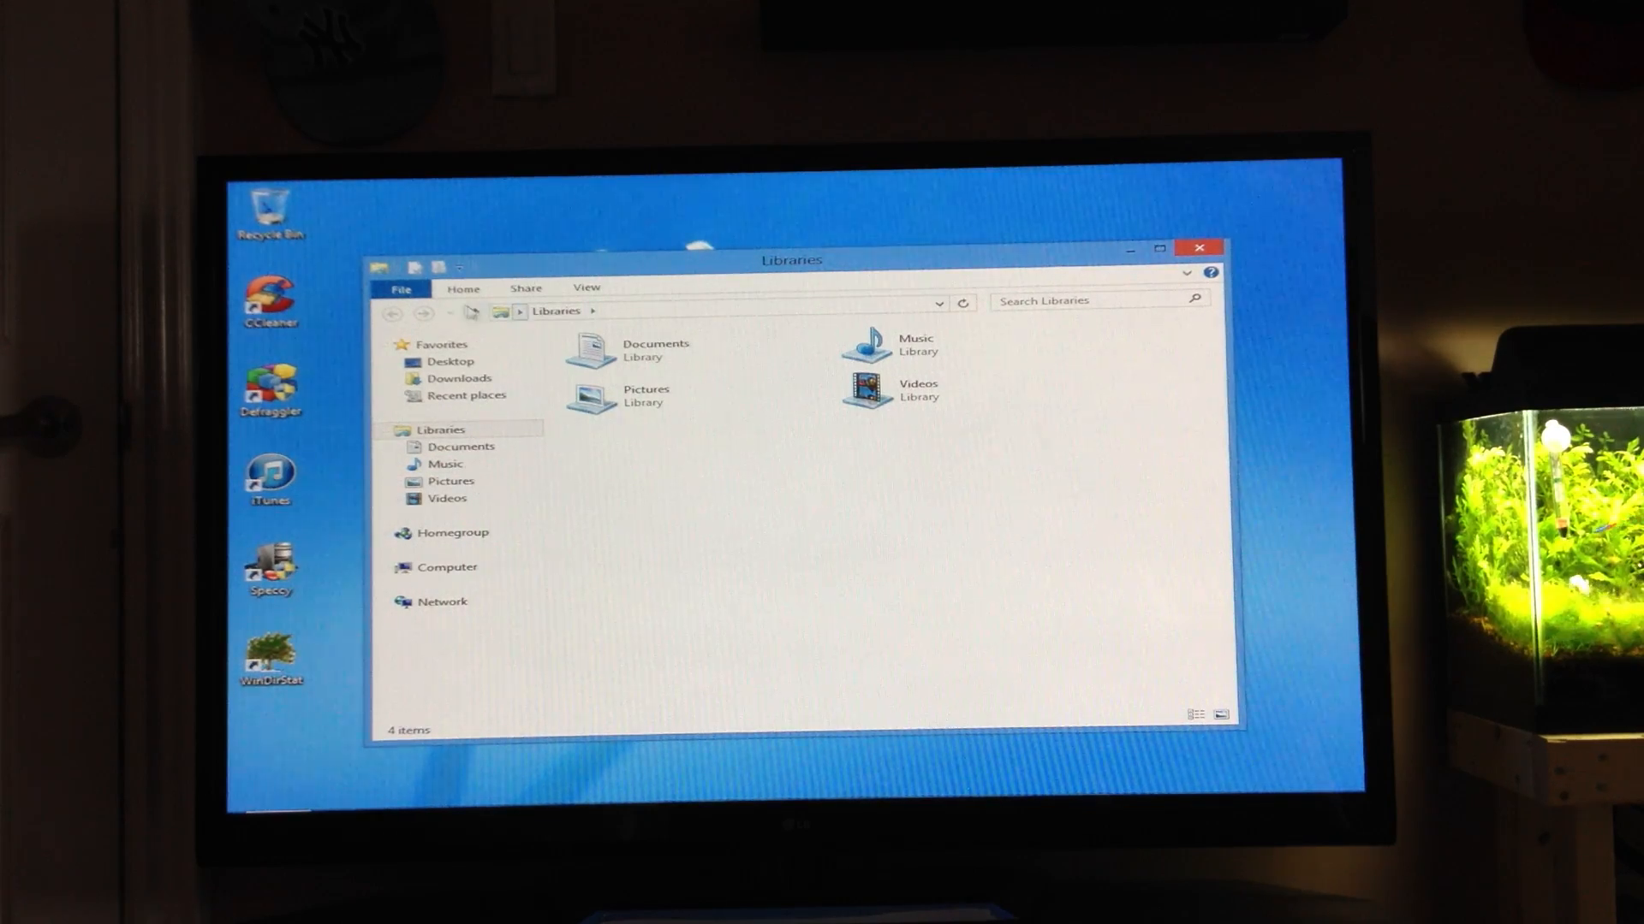
{"action": "left_click", "coordinate": [522, 312]}
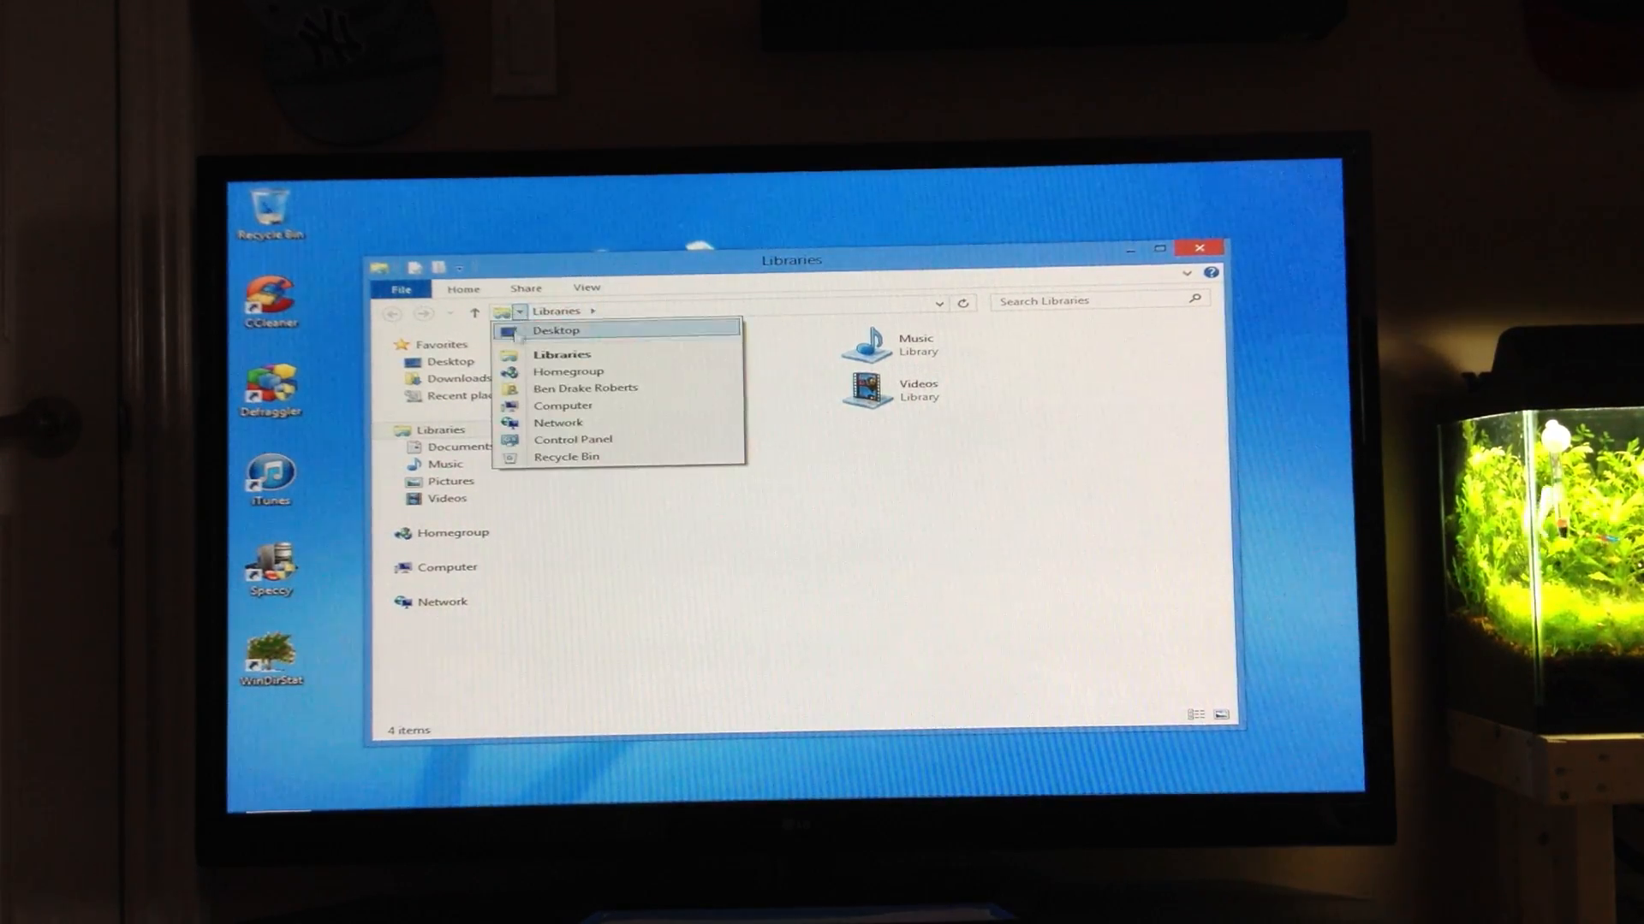
{"action": "mouse_move", "coordinate": [573, 438]}
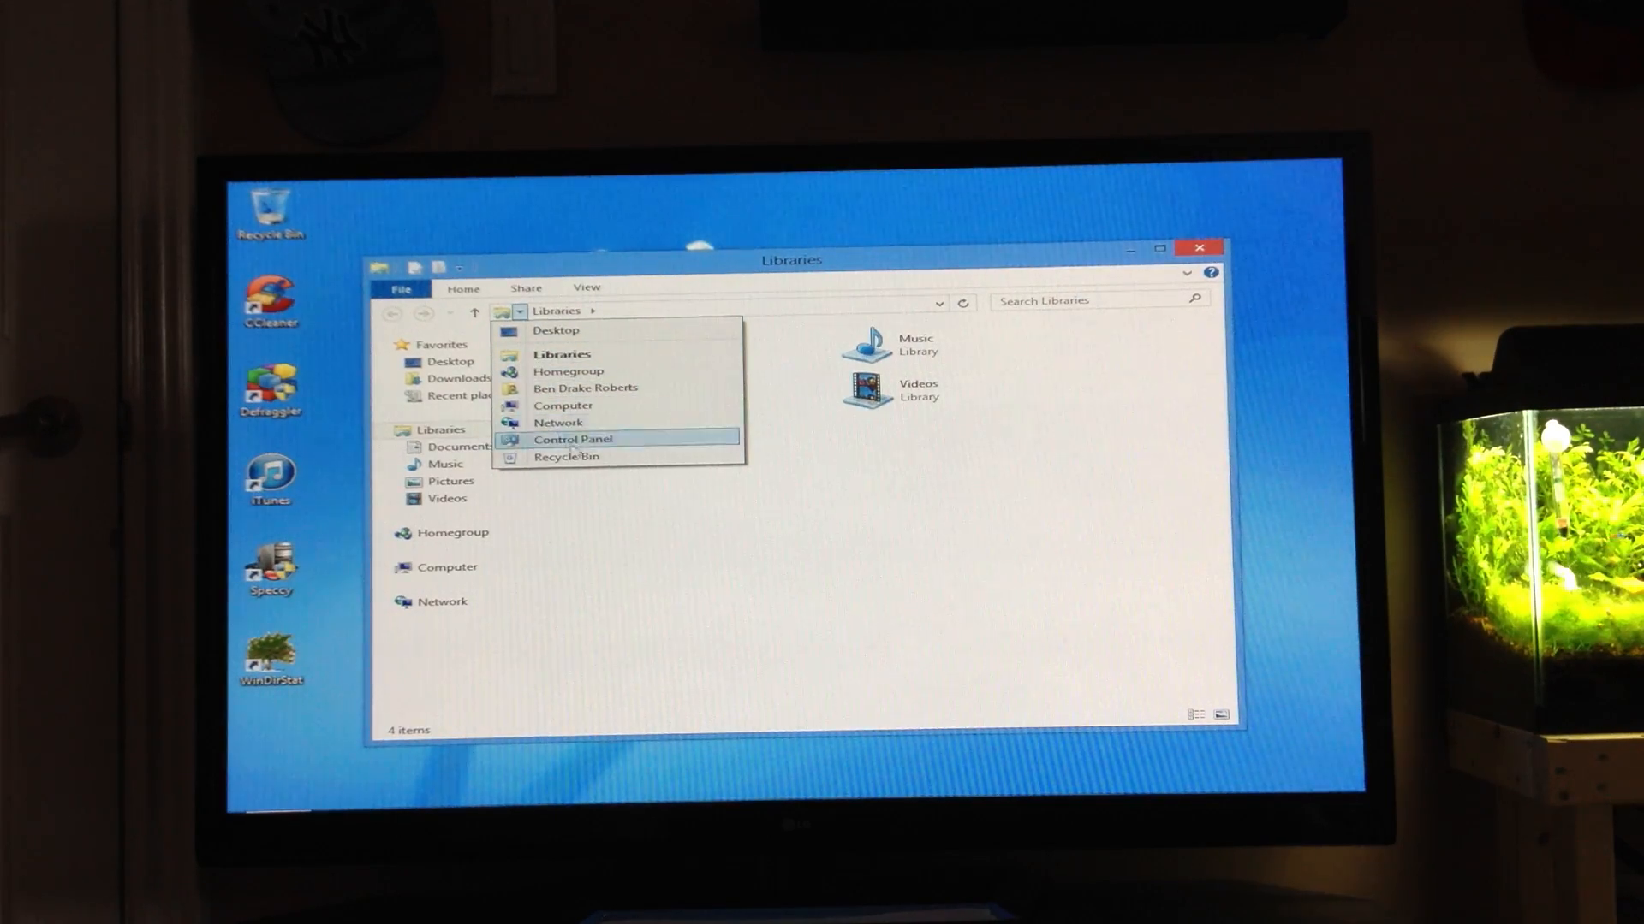
{"action": "left_click", "coordinate": [573, 438]}
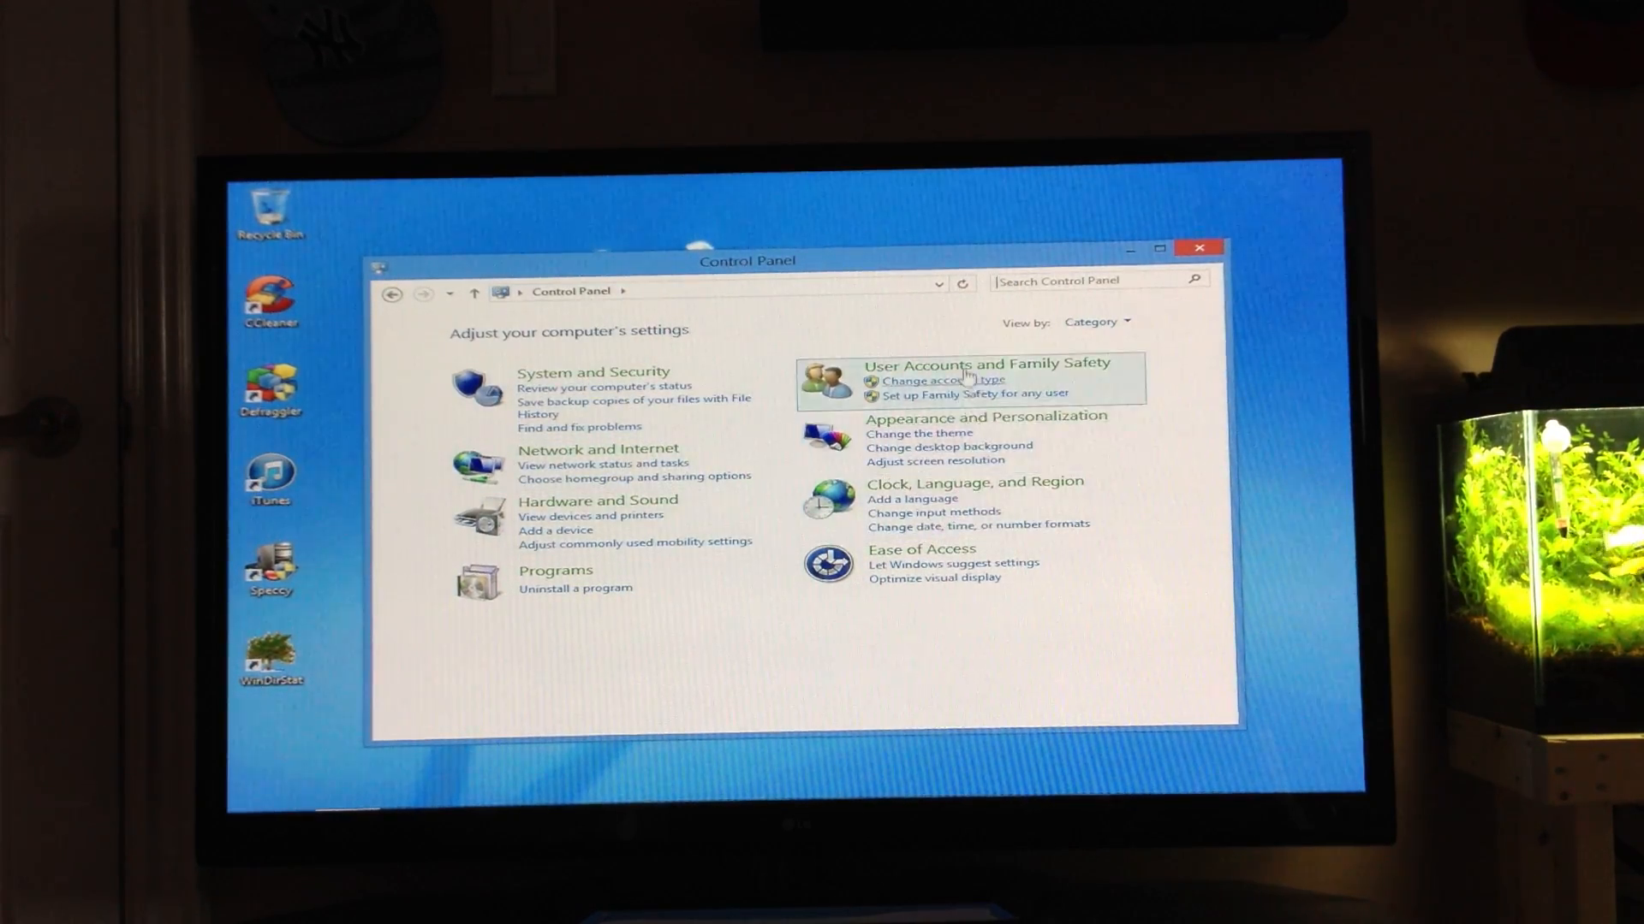
View the signed-in account's User Accounts page under User Accounts and Family Safety.
{"action": "left_click", "coordinate": [985, 363]}
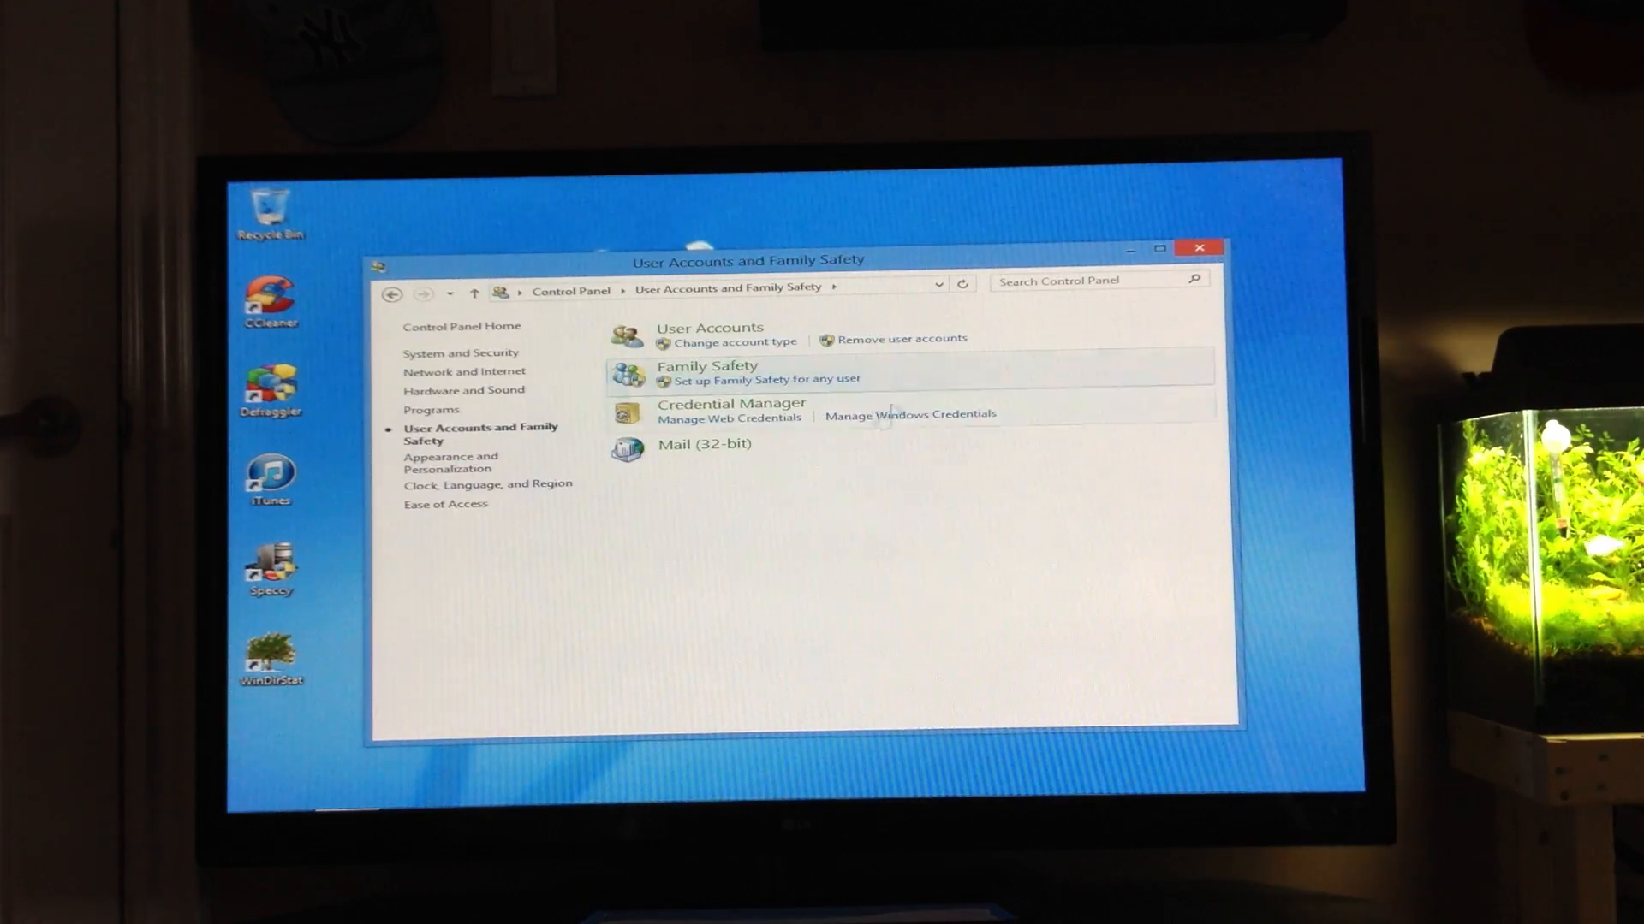
{"action": "left_click", "coordinate": [709, 327]}
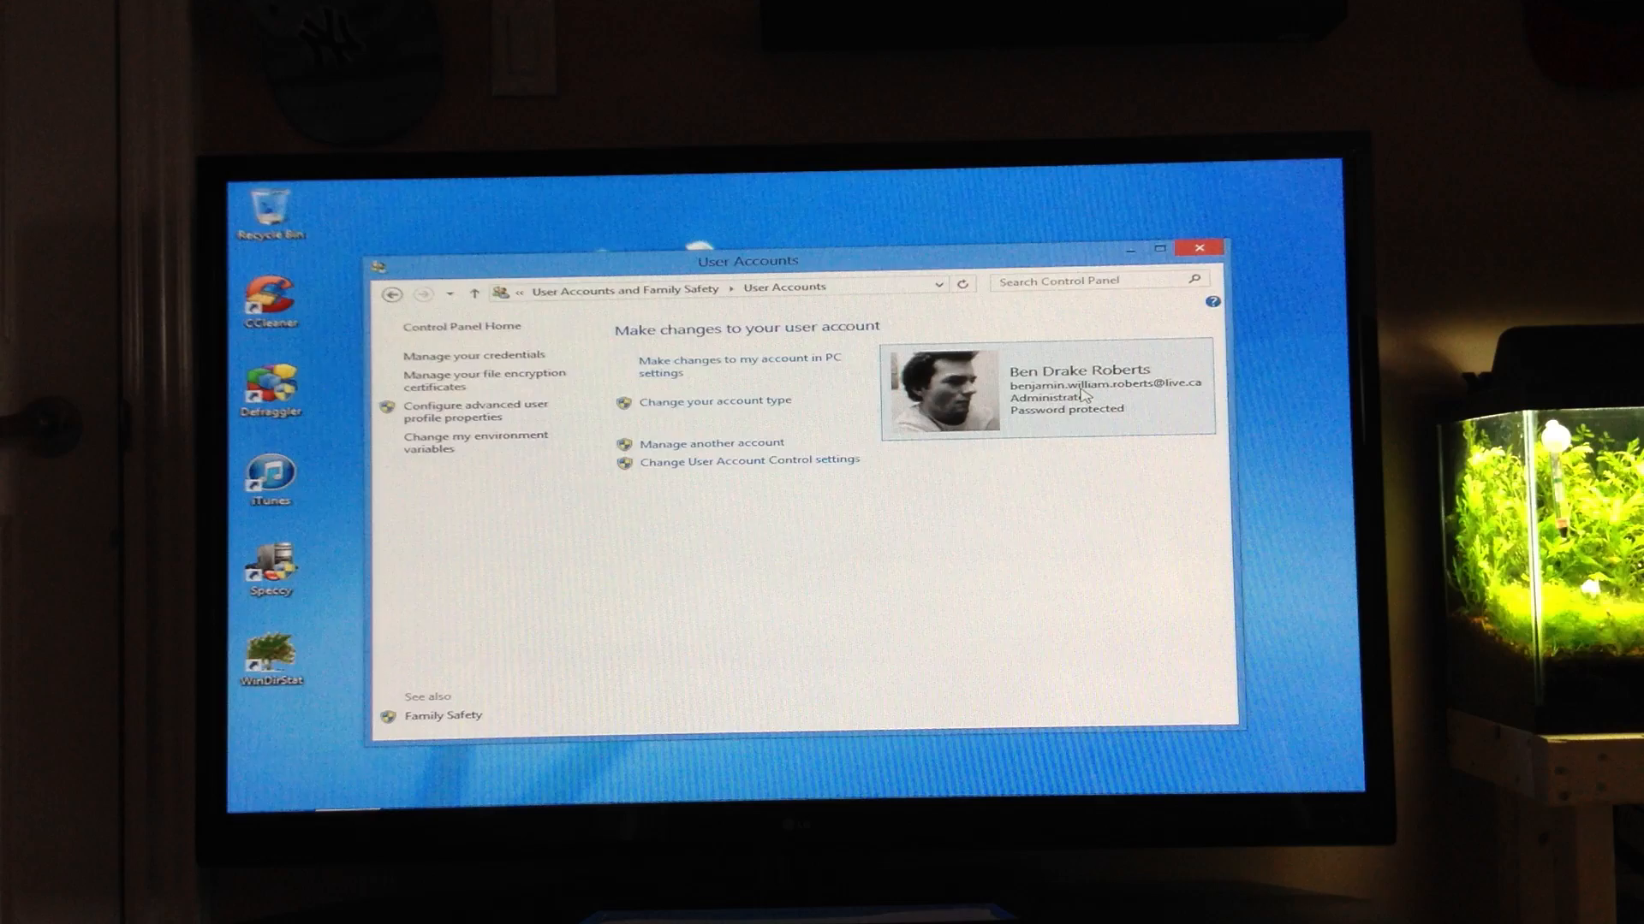
{"action": "mouse_move", "coordinate": [1180, 357]}
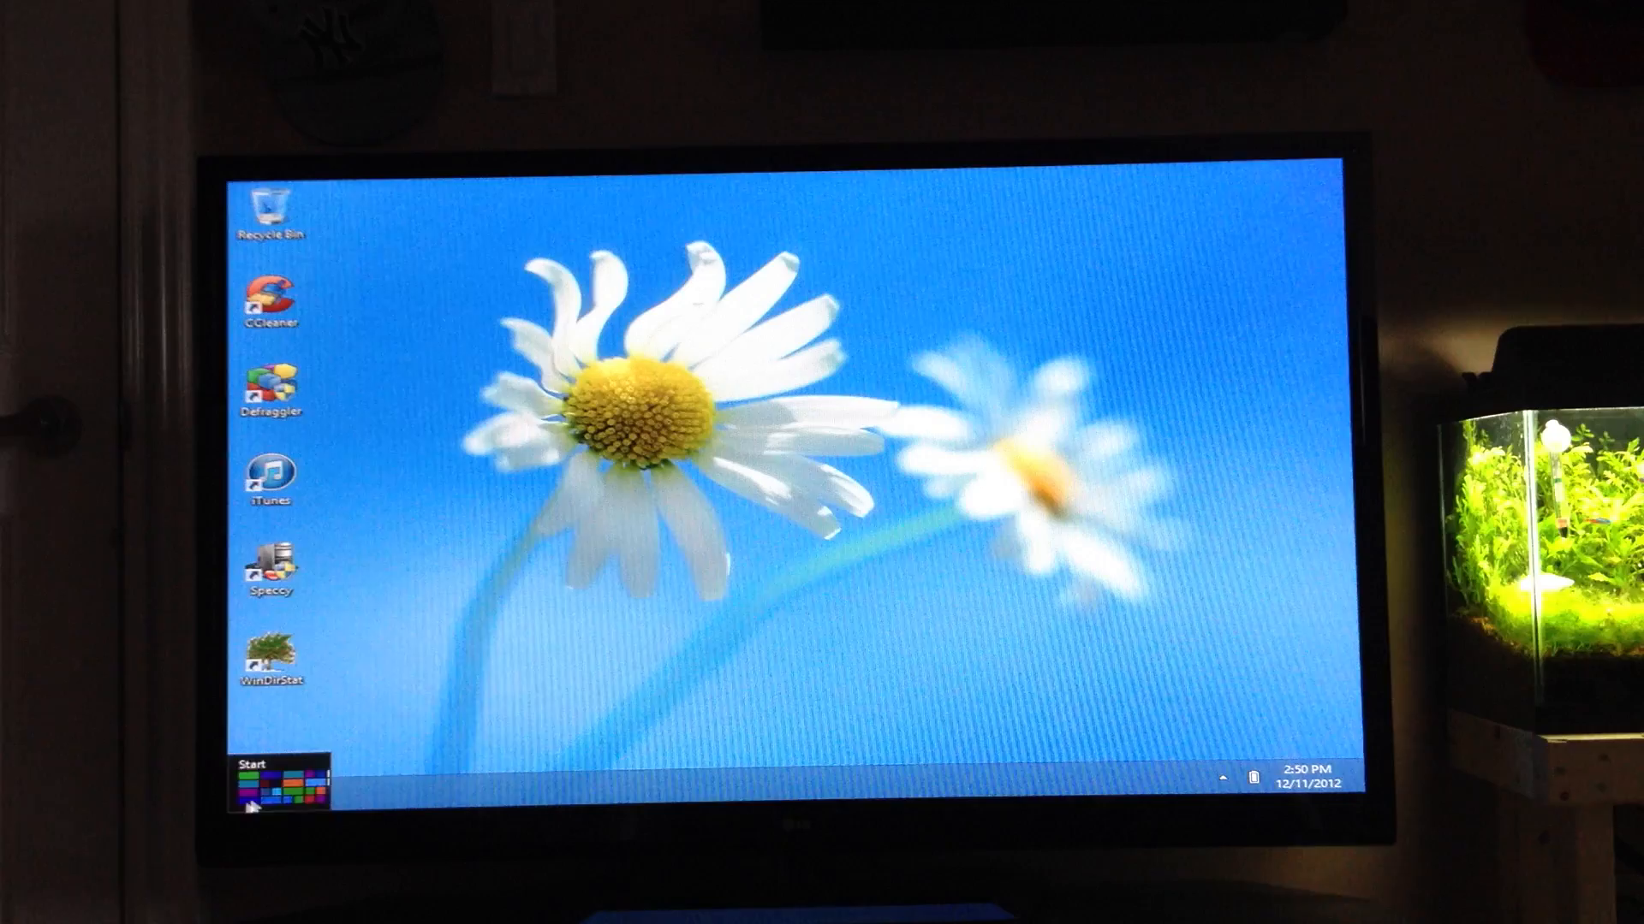
Return to the Start screen and show its Settings pane with quick system toggles.
{"action": "left_click", "coordinate": [278, 776]}
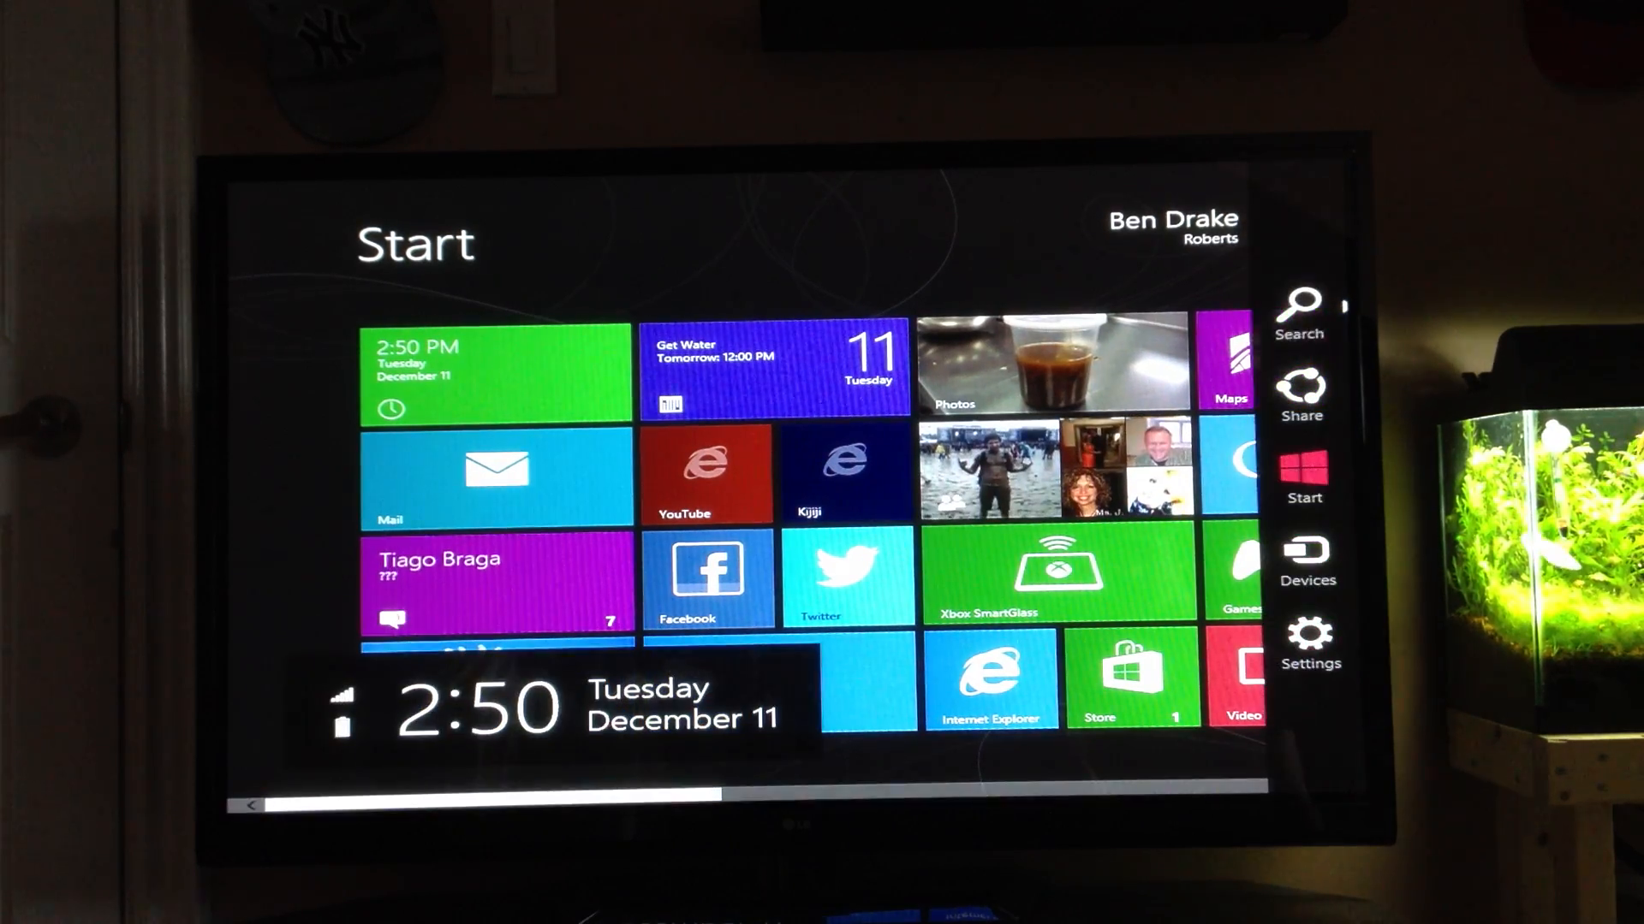
{"action": "mouse_move", "coordinate": [1300, 310]}
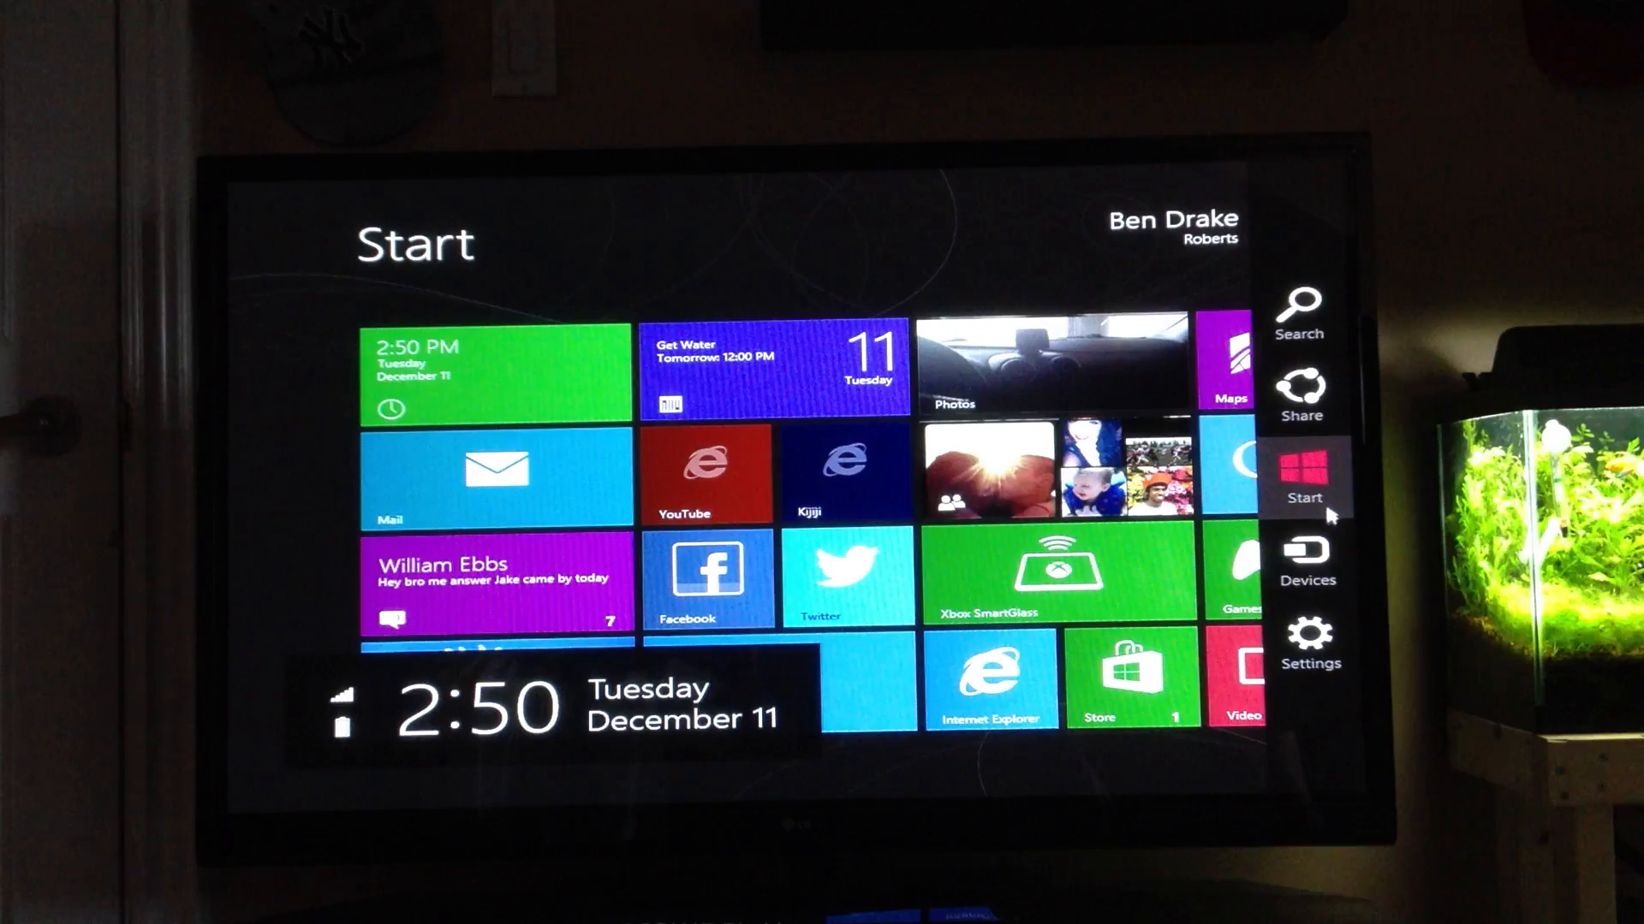
{"action": "mouse_move", "coordinate": [1306, 562]}
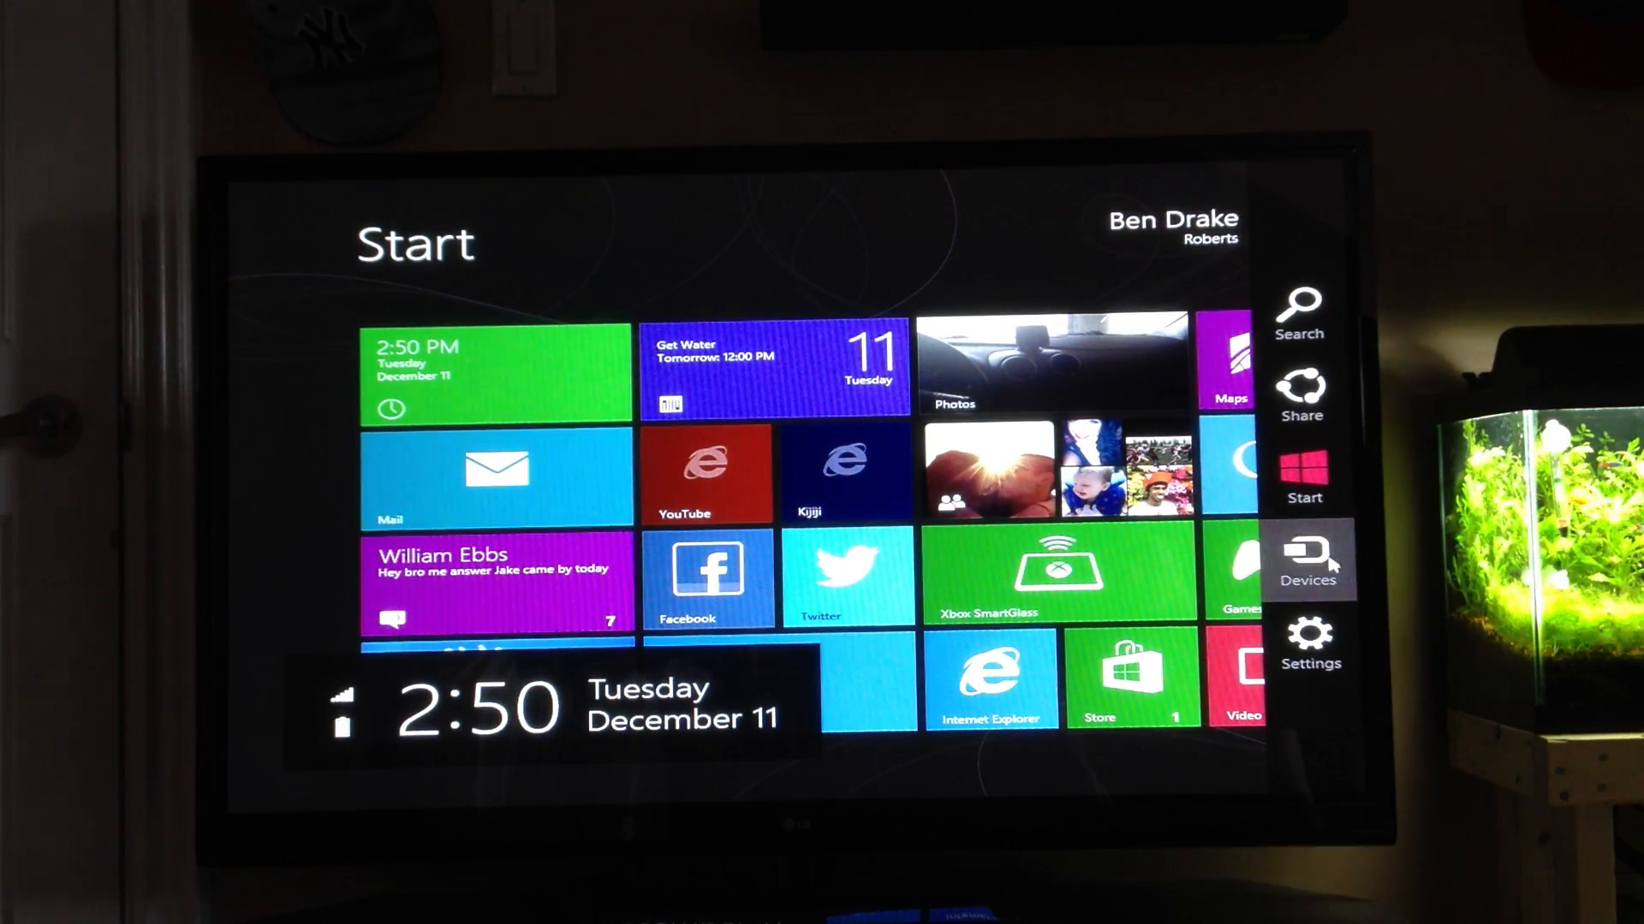
{"action": "left_click", "coordinate": [1306, 562]}
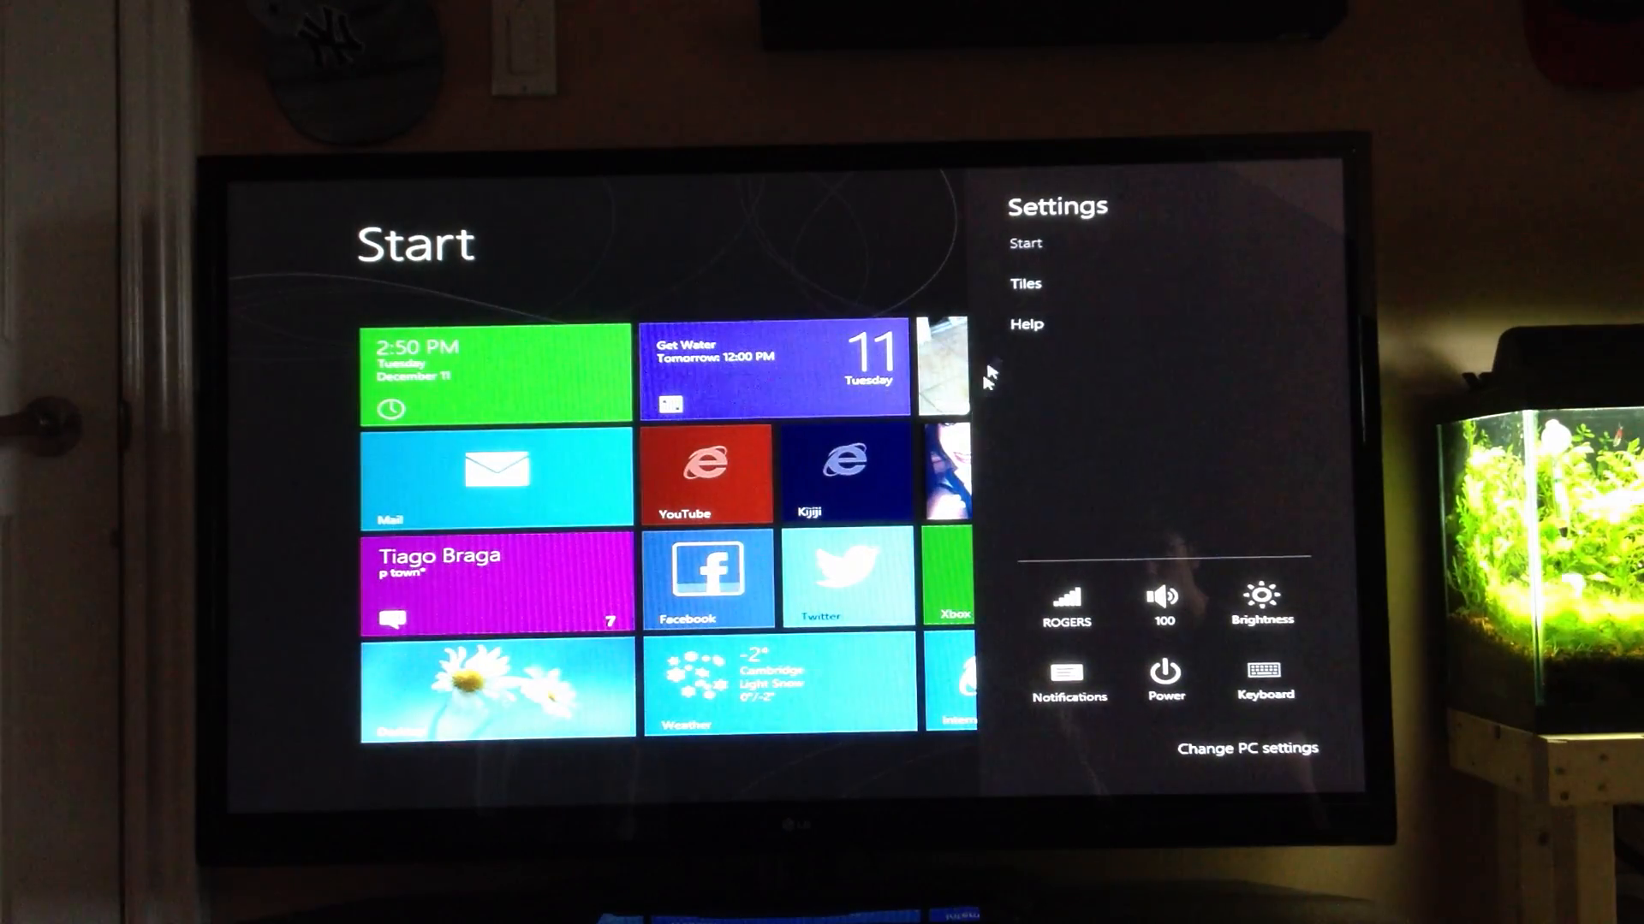
{"action": "mouse_move", "coordinate": [1048, 324]}
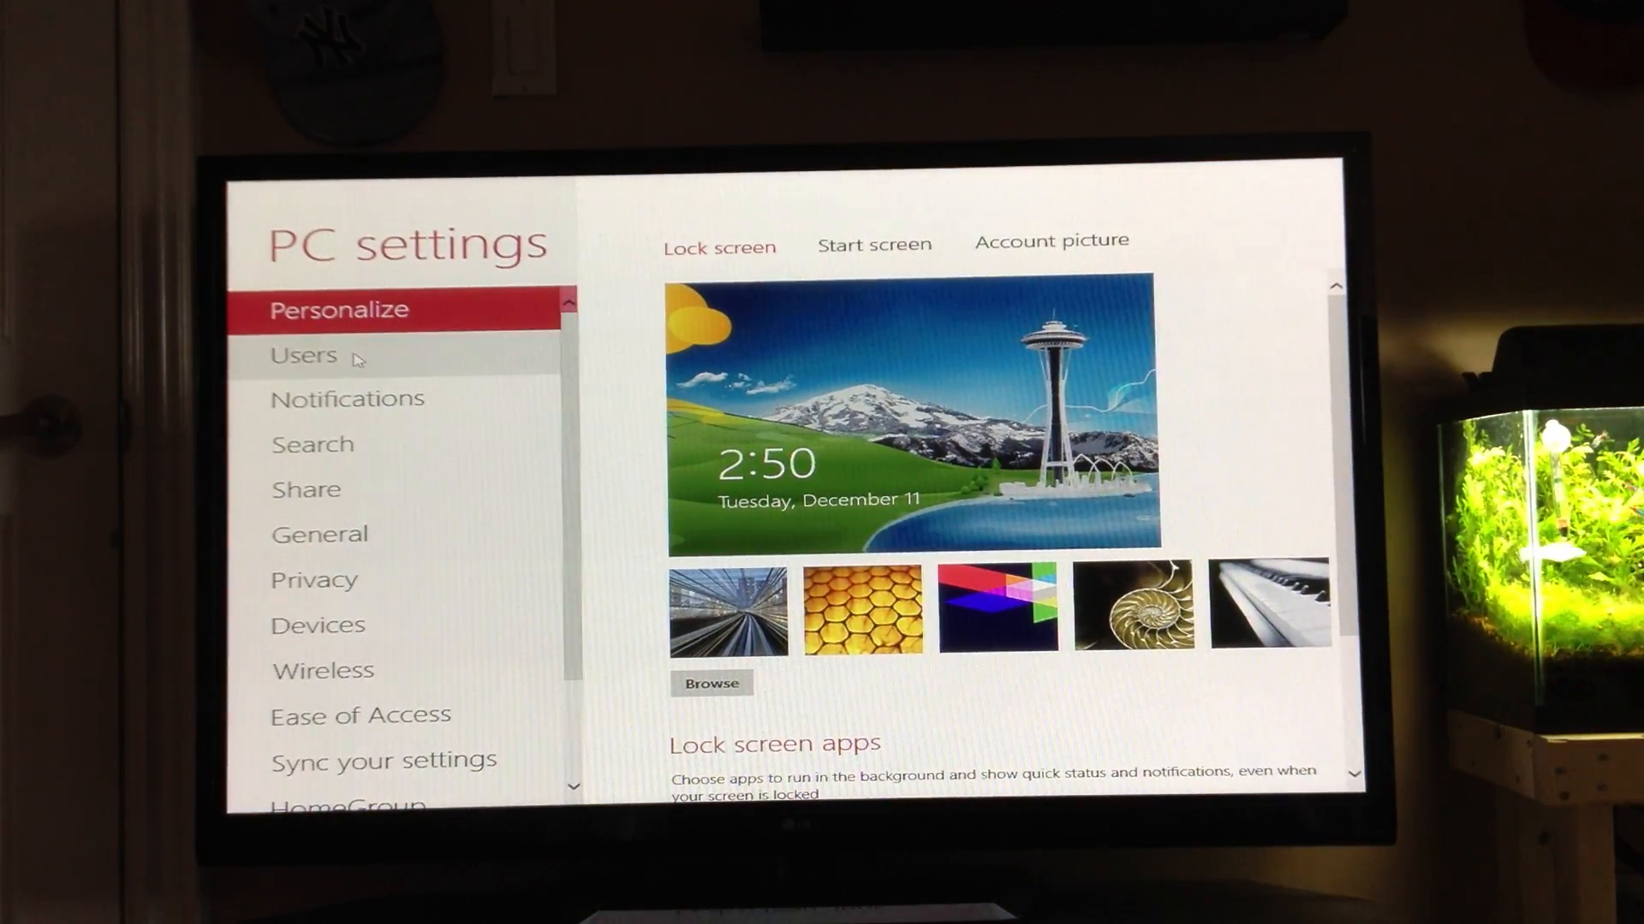
Review the Lock screen and Start screen personalization pages and the account picture page.
{"action": "scroll", "scroll_direction": "down", "scroll_amount": 3}
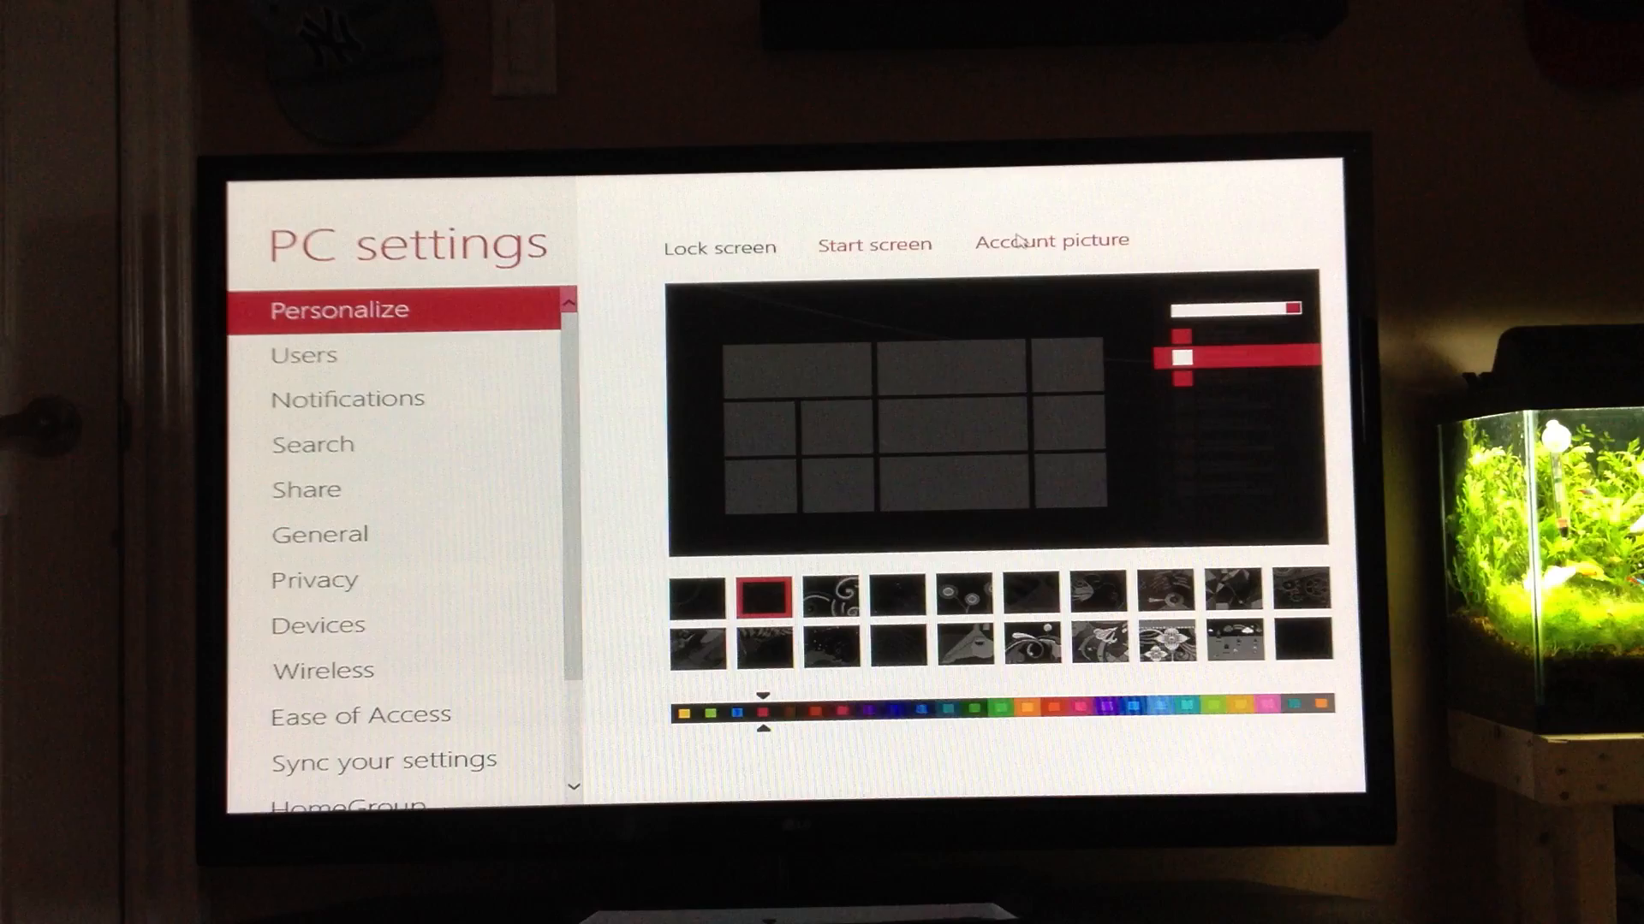
{"action": "left_click", "coordinate": [719, 247]}
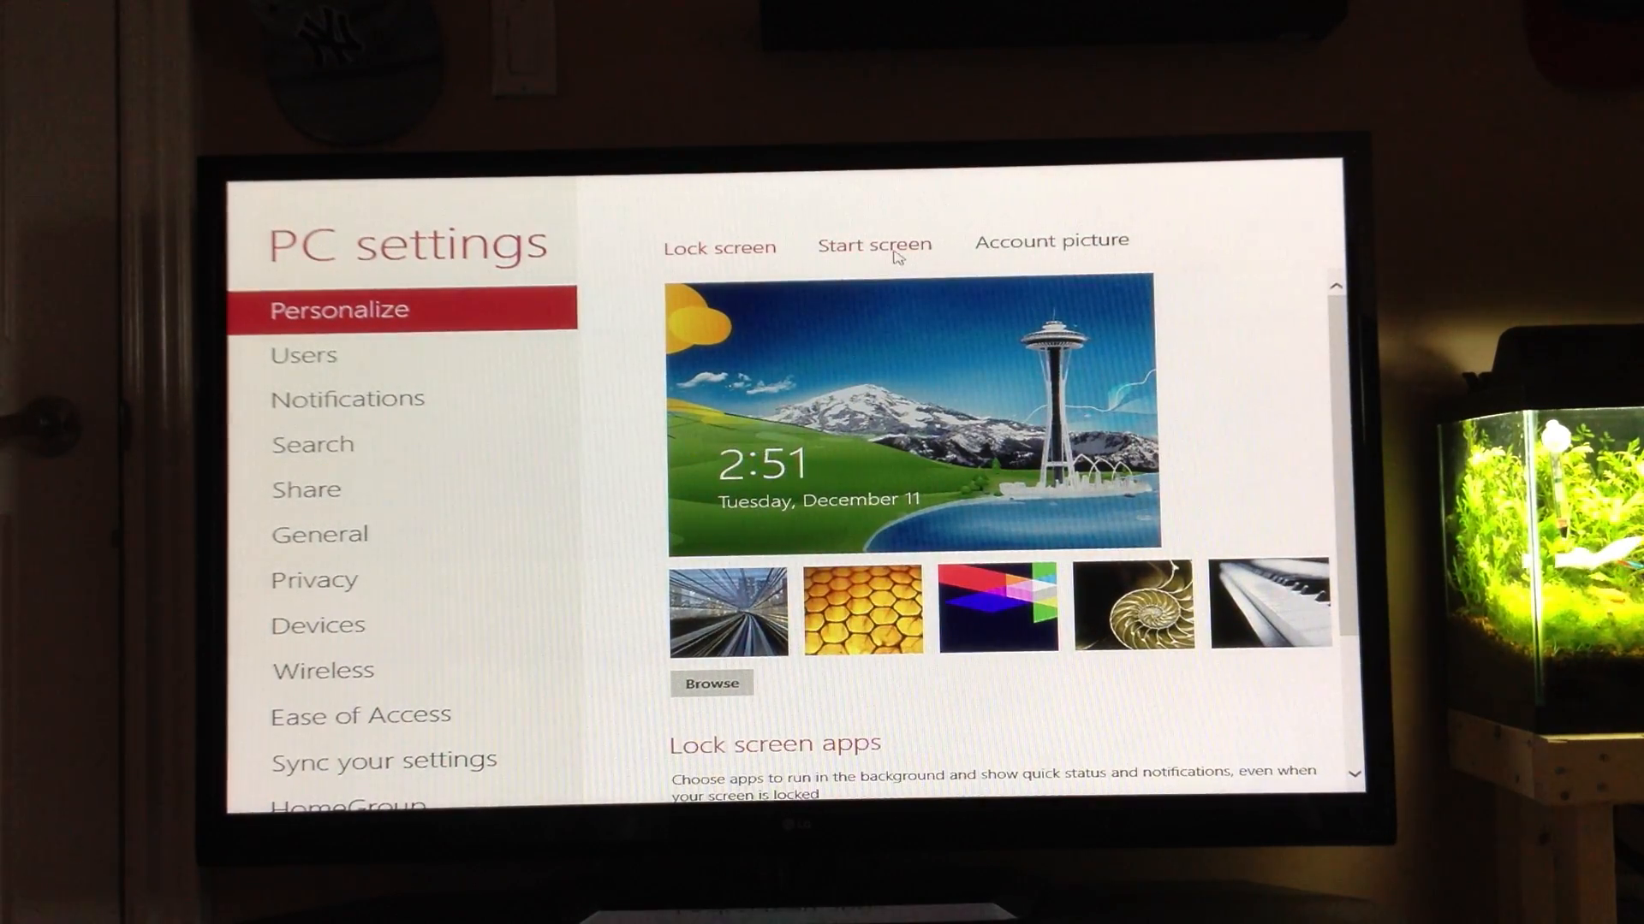
{"action": "left_click", "coordinate": [873, 243]}
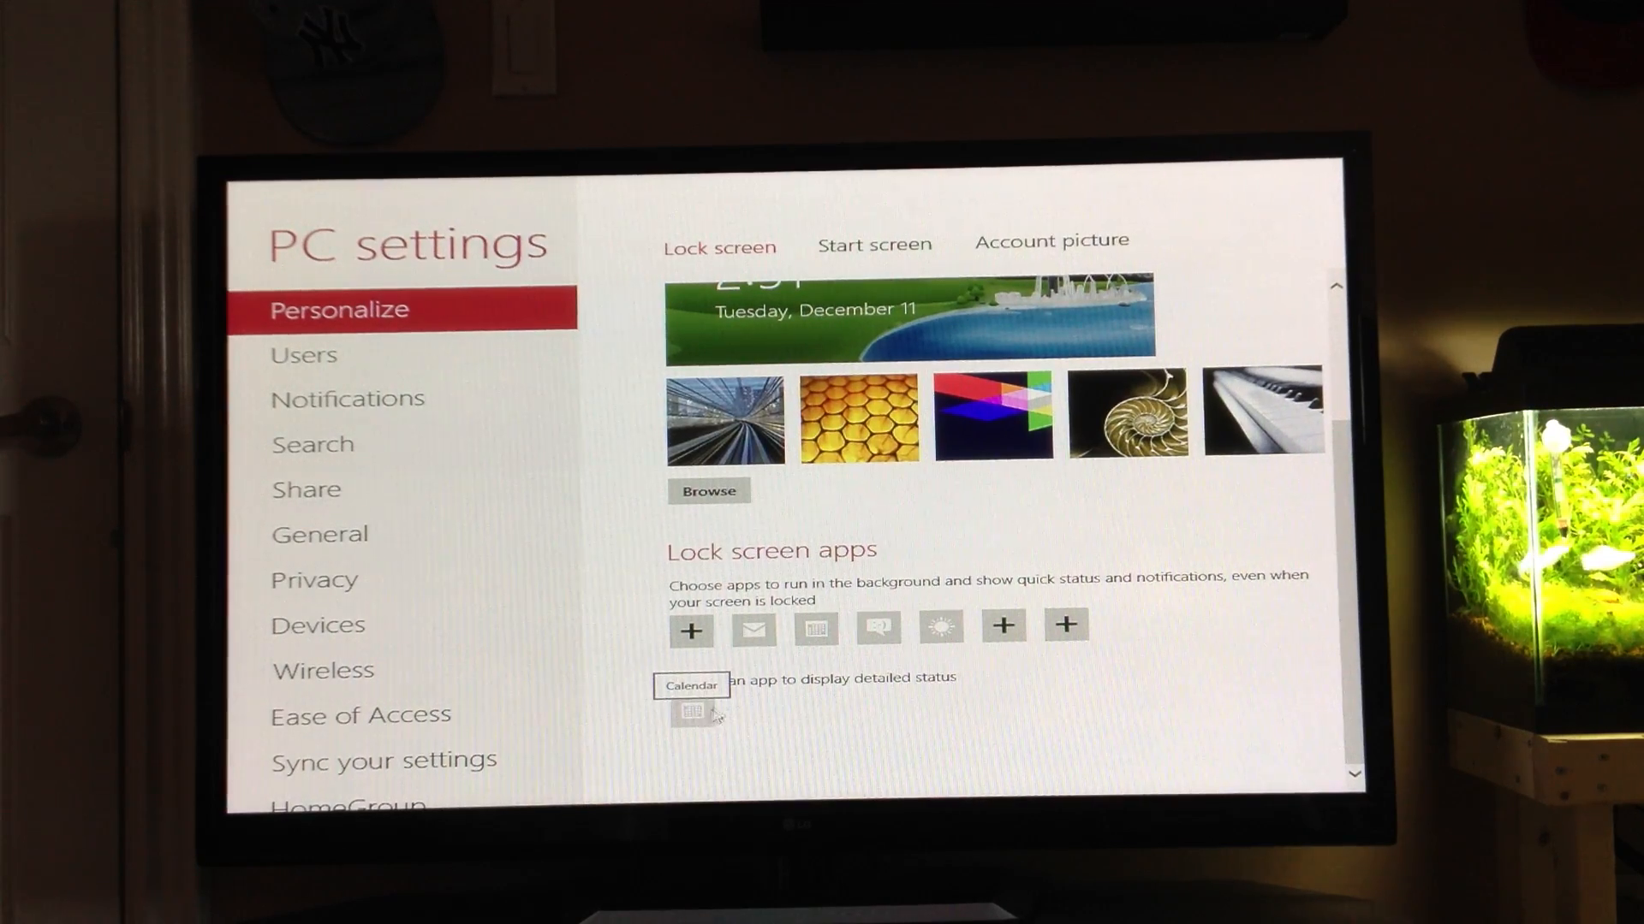
{"action": "left_click", "coordinate": [873, 241]}
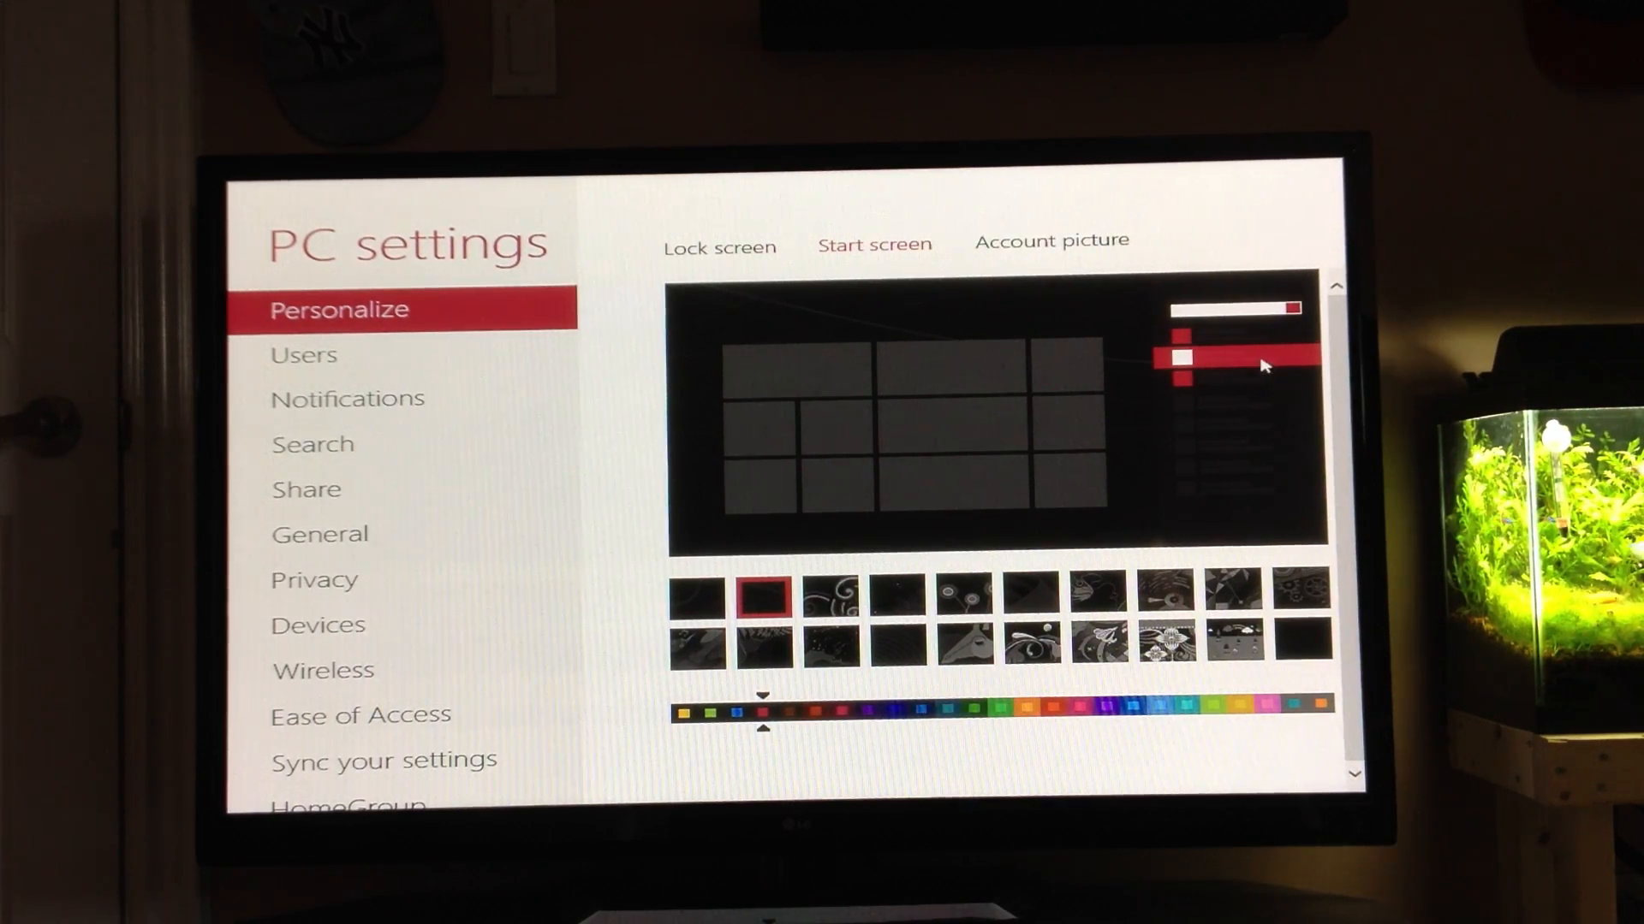
{"action": "mouse_move", "coordinate": [712, 543]}
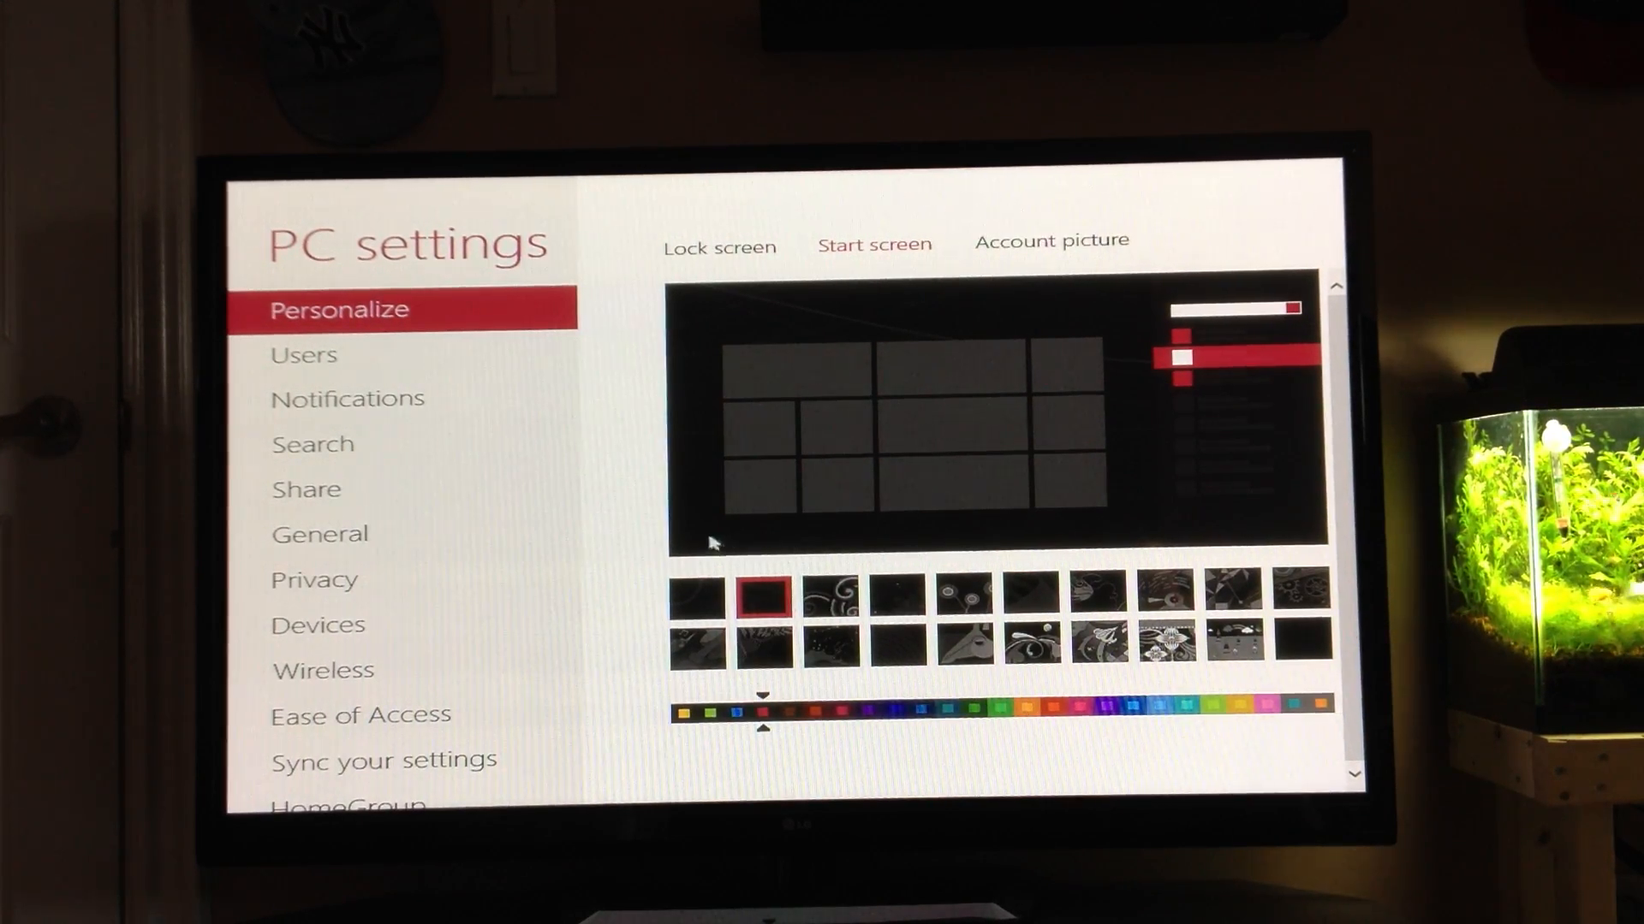
{"action": "mouse_move", "coordinate": [1268, 366]}
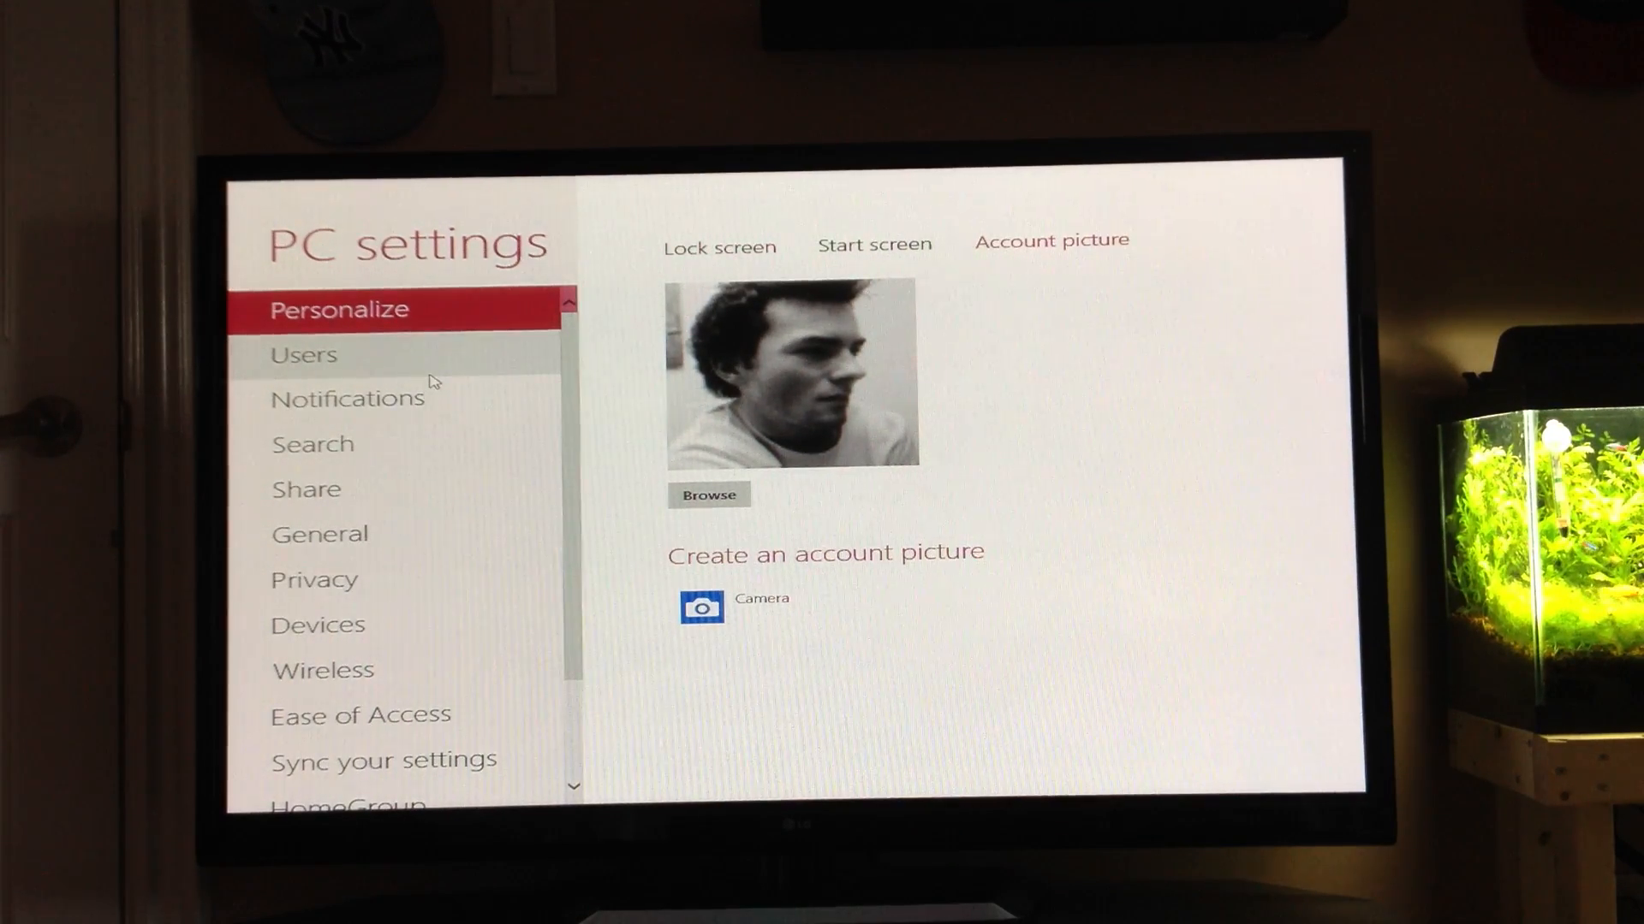
Step through Users, Search and Wireless settings, landing on the Ease of Access page.
{"action": "left_click", "coordinate": [301, 354]}
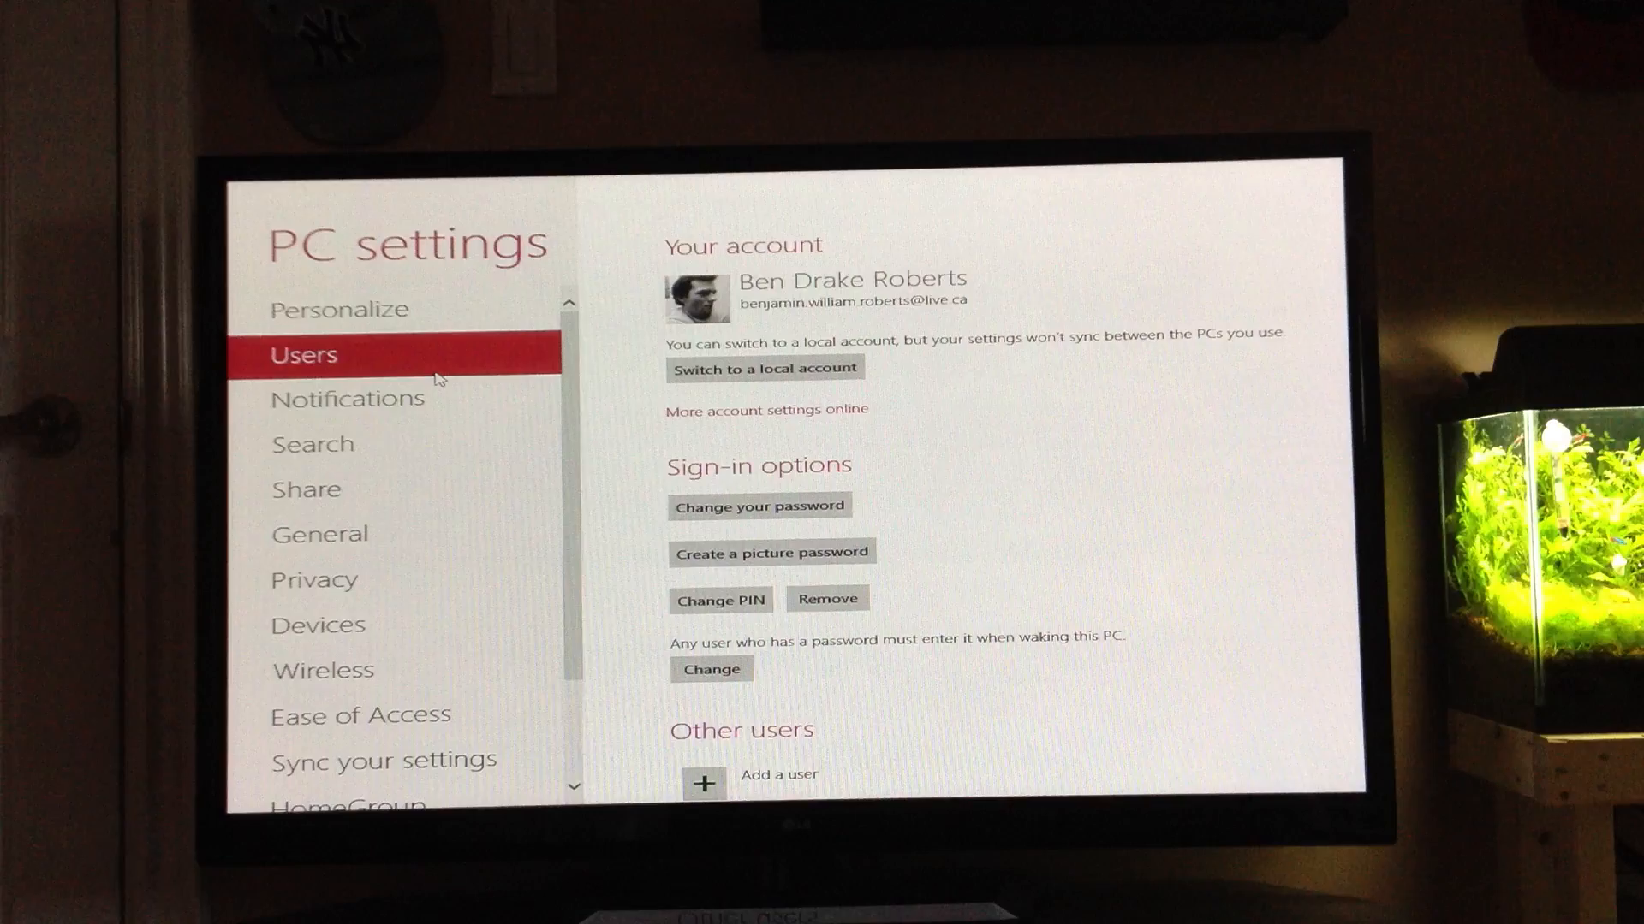
{"action": "scroll", "scroll_direction": "down", "scroll_amount": 3}
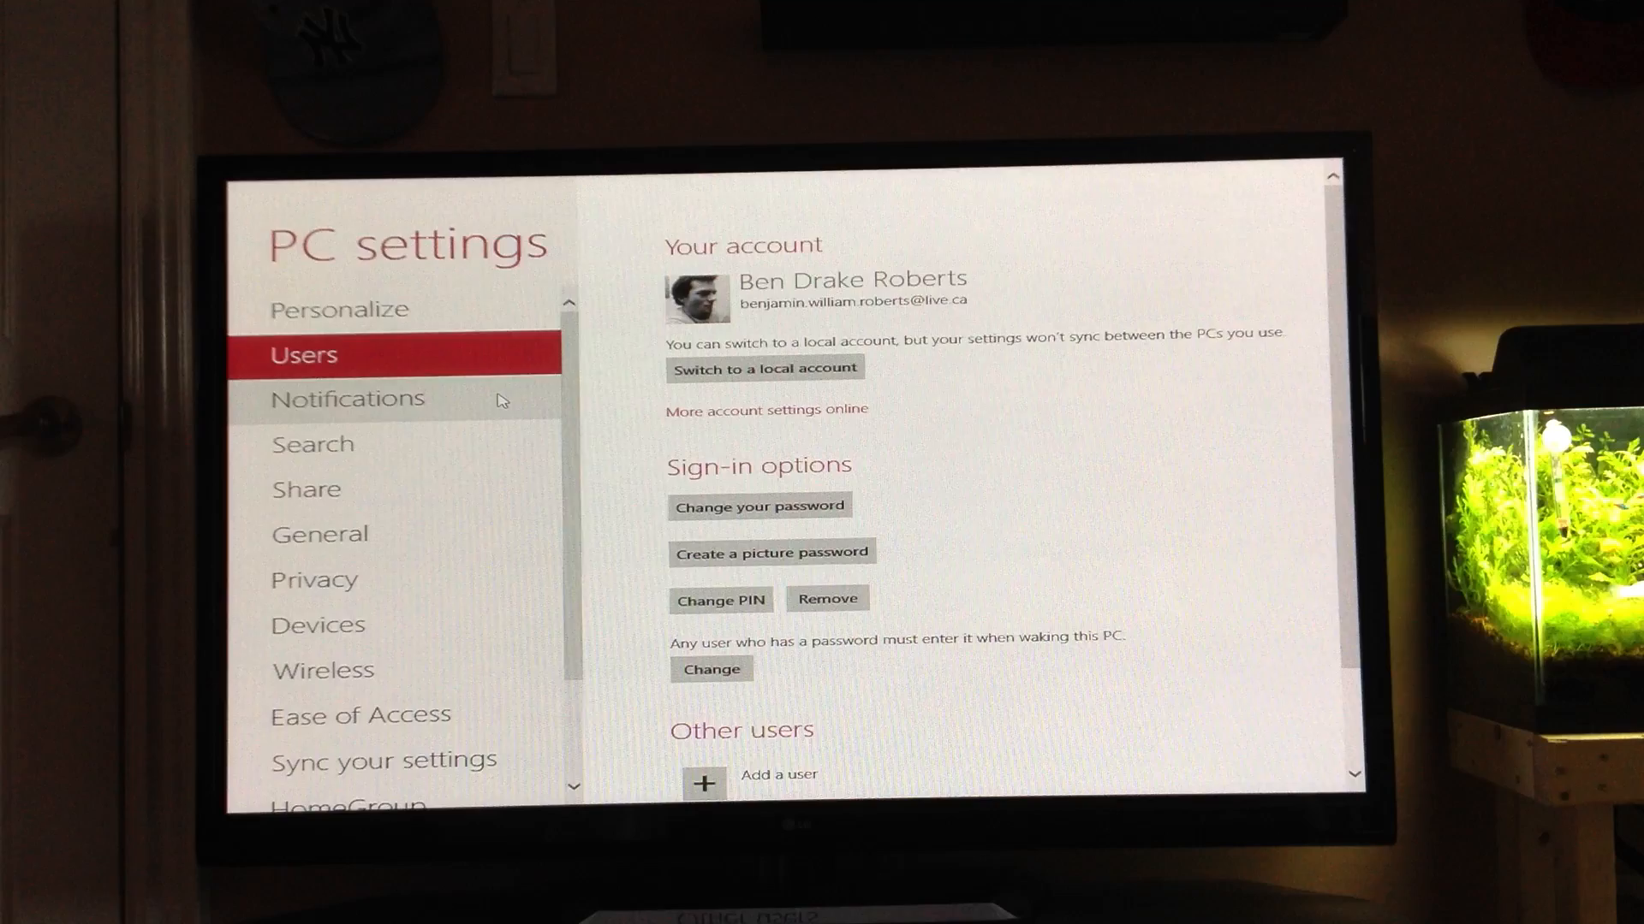
{"action": "left_click", "coordinate": [348, 399]}
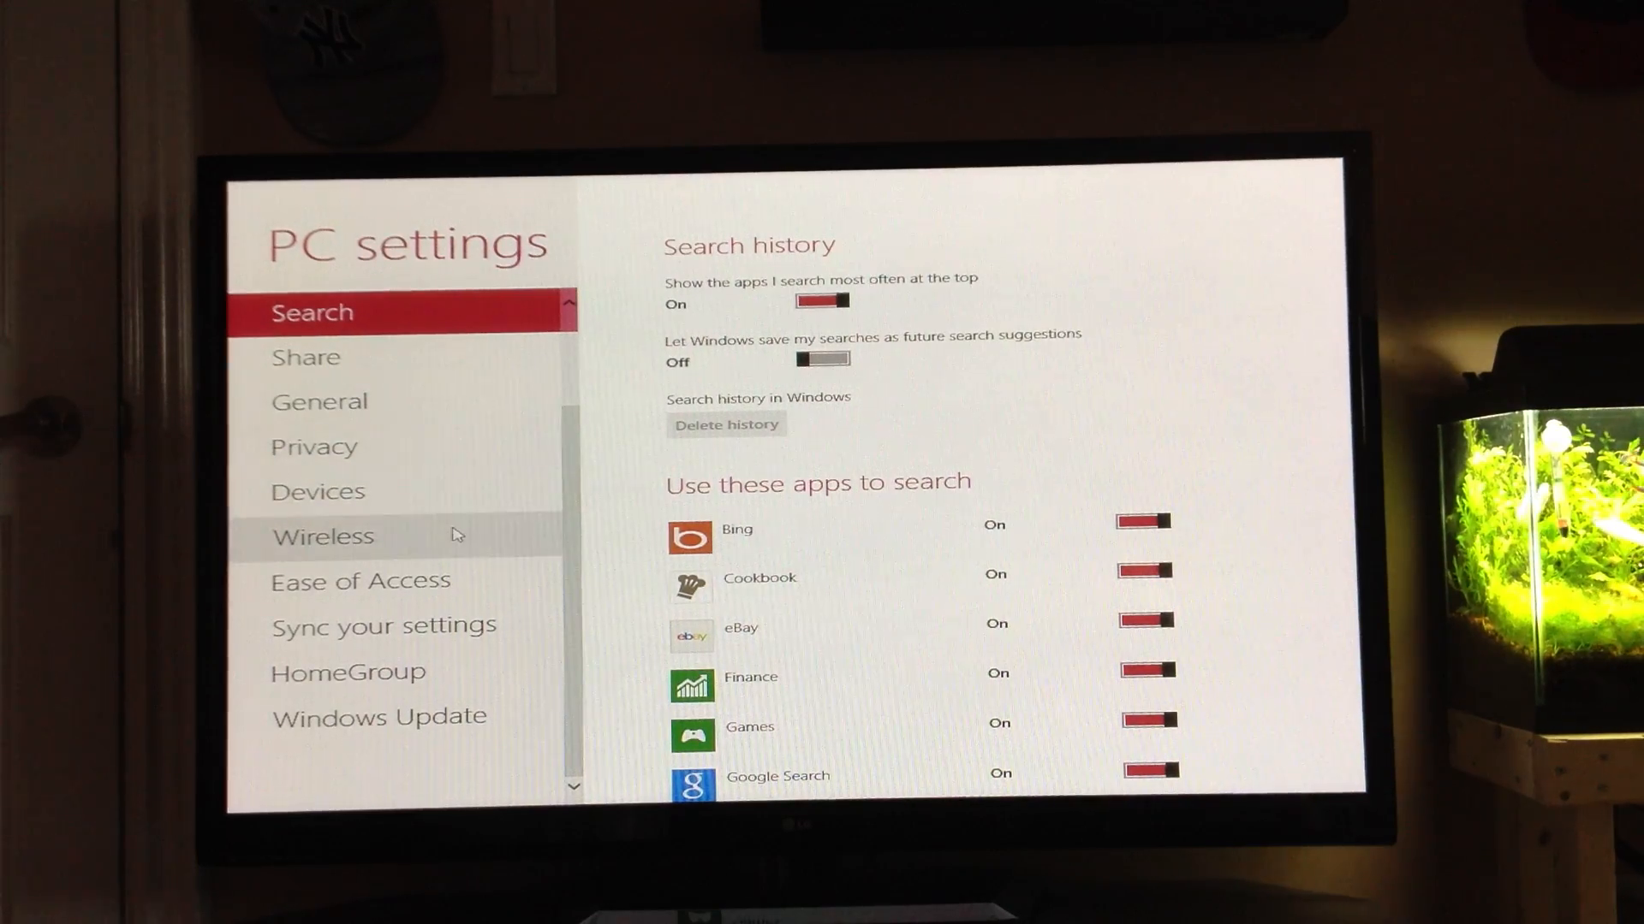
{"action": "left_click", "coordinate": [322, 536]}
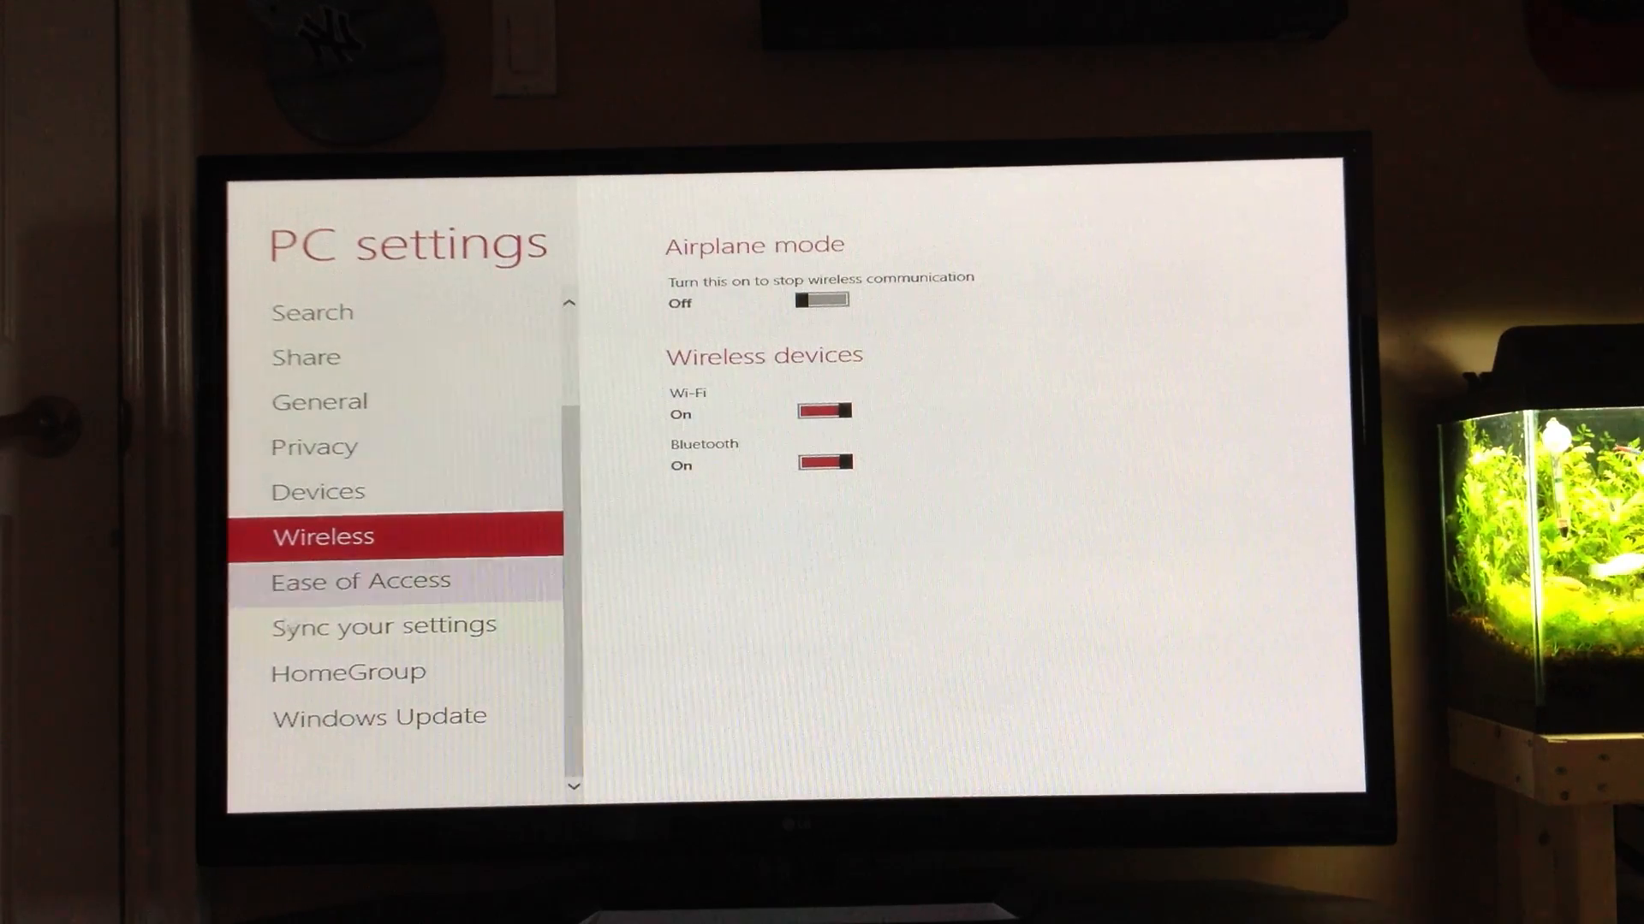
{"action": "left_click", "coordinate": [360, 581]}
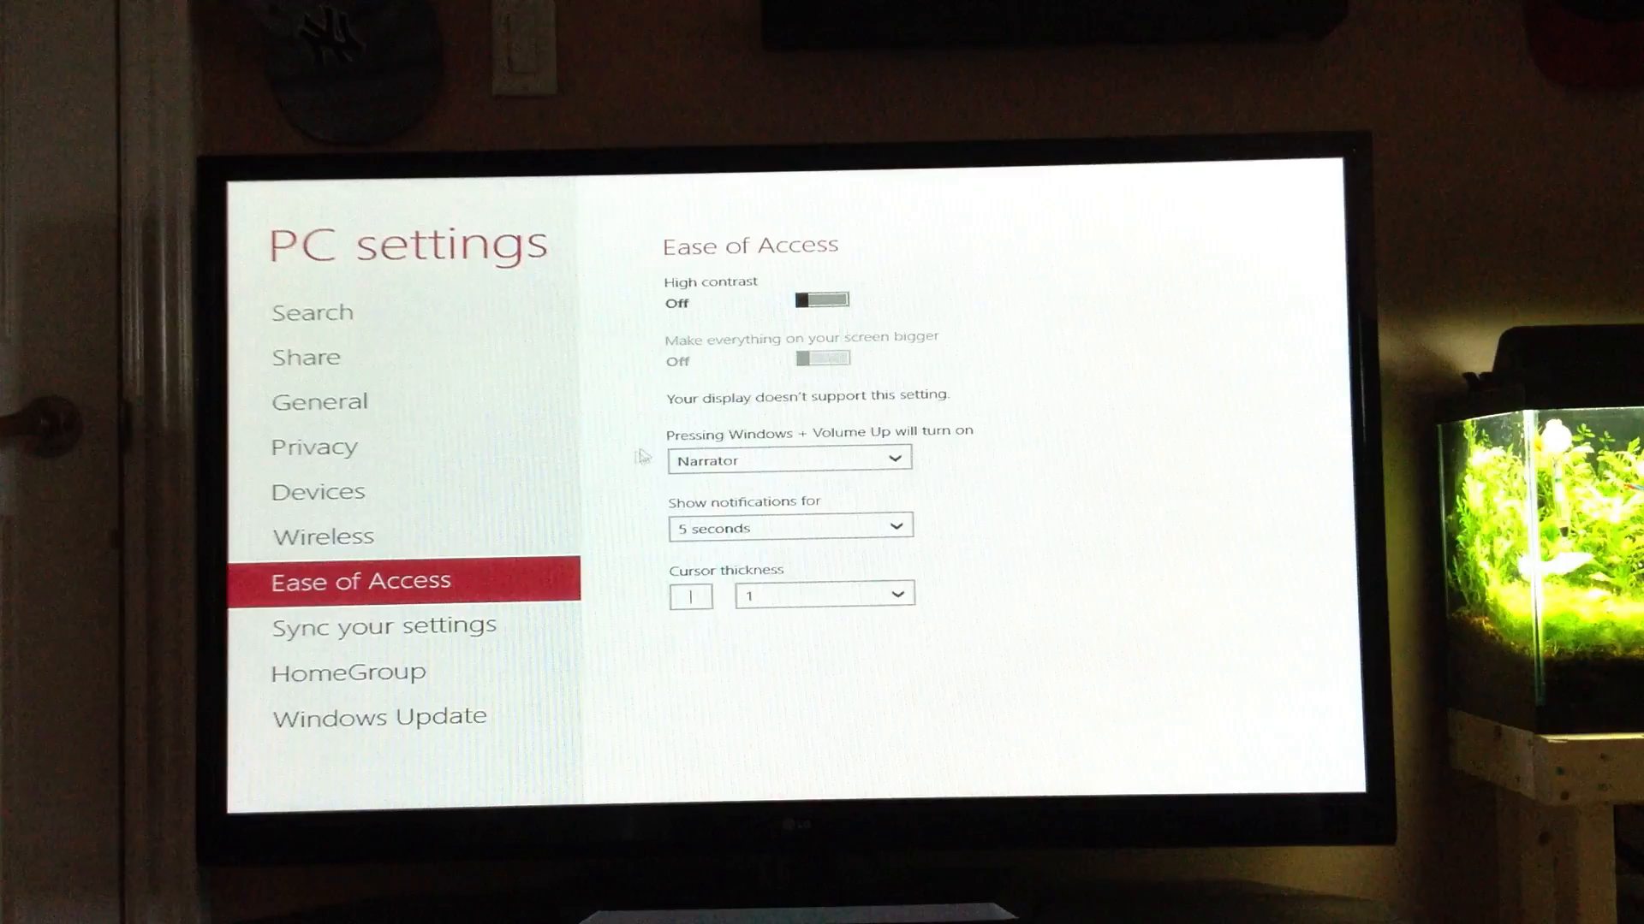
Review the Sync your settings toggles down to the end of the list.
{"action": "left_click", "coordinate": [383, 625]}
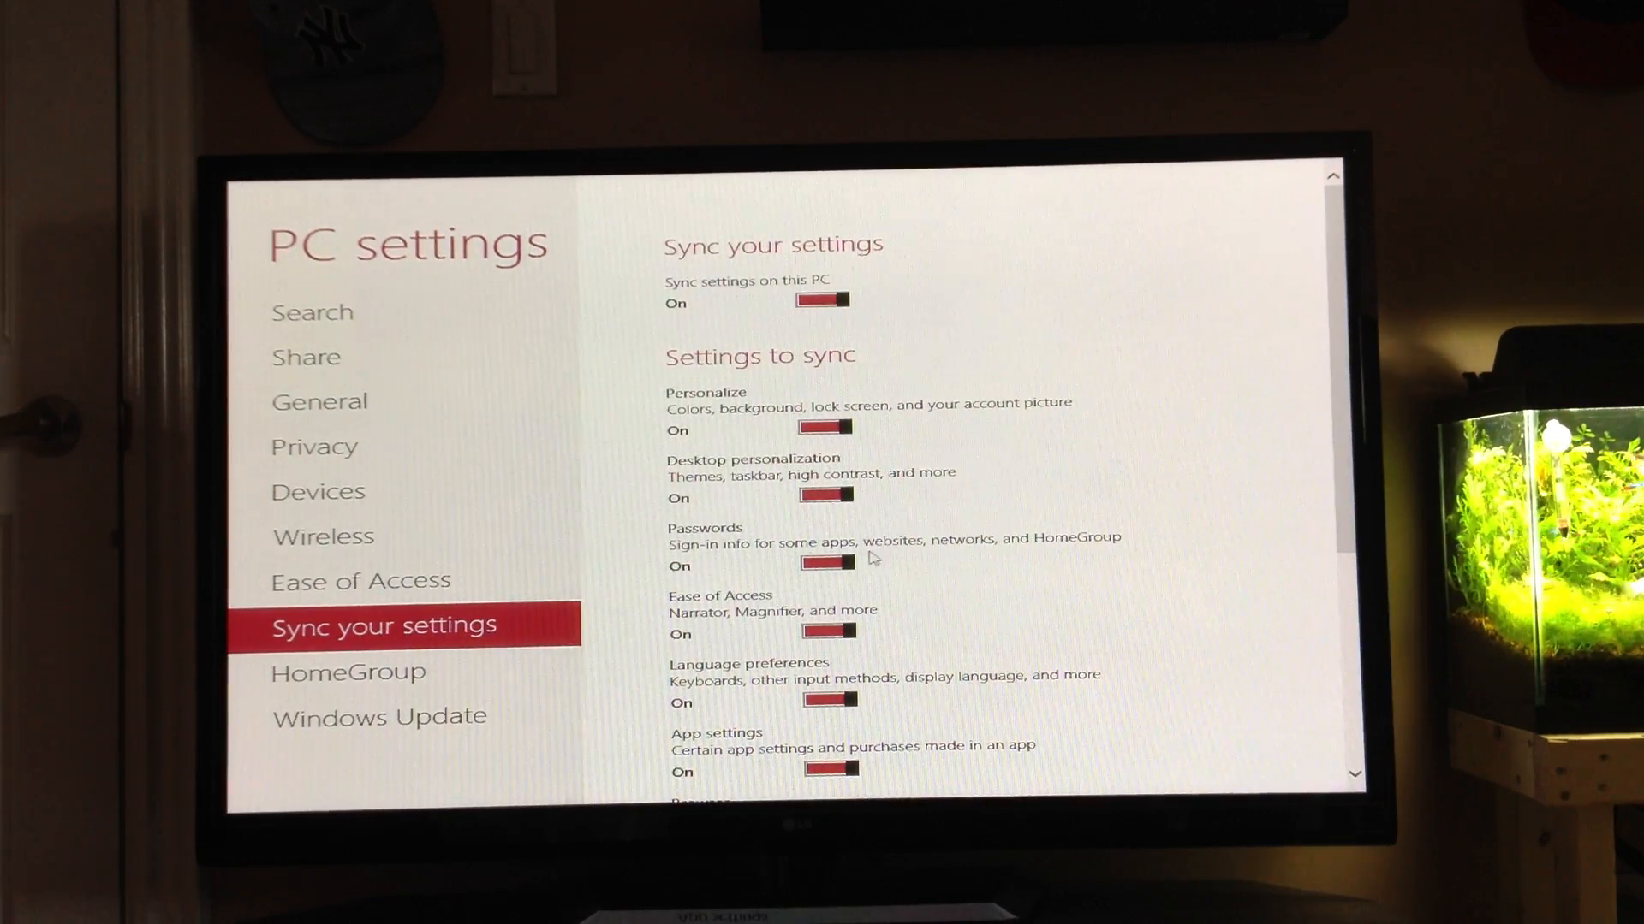
{"action": "mouse_move", "coordinate": [801, 591]}
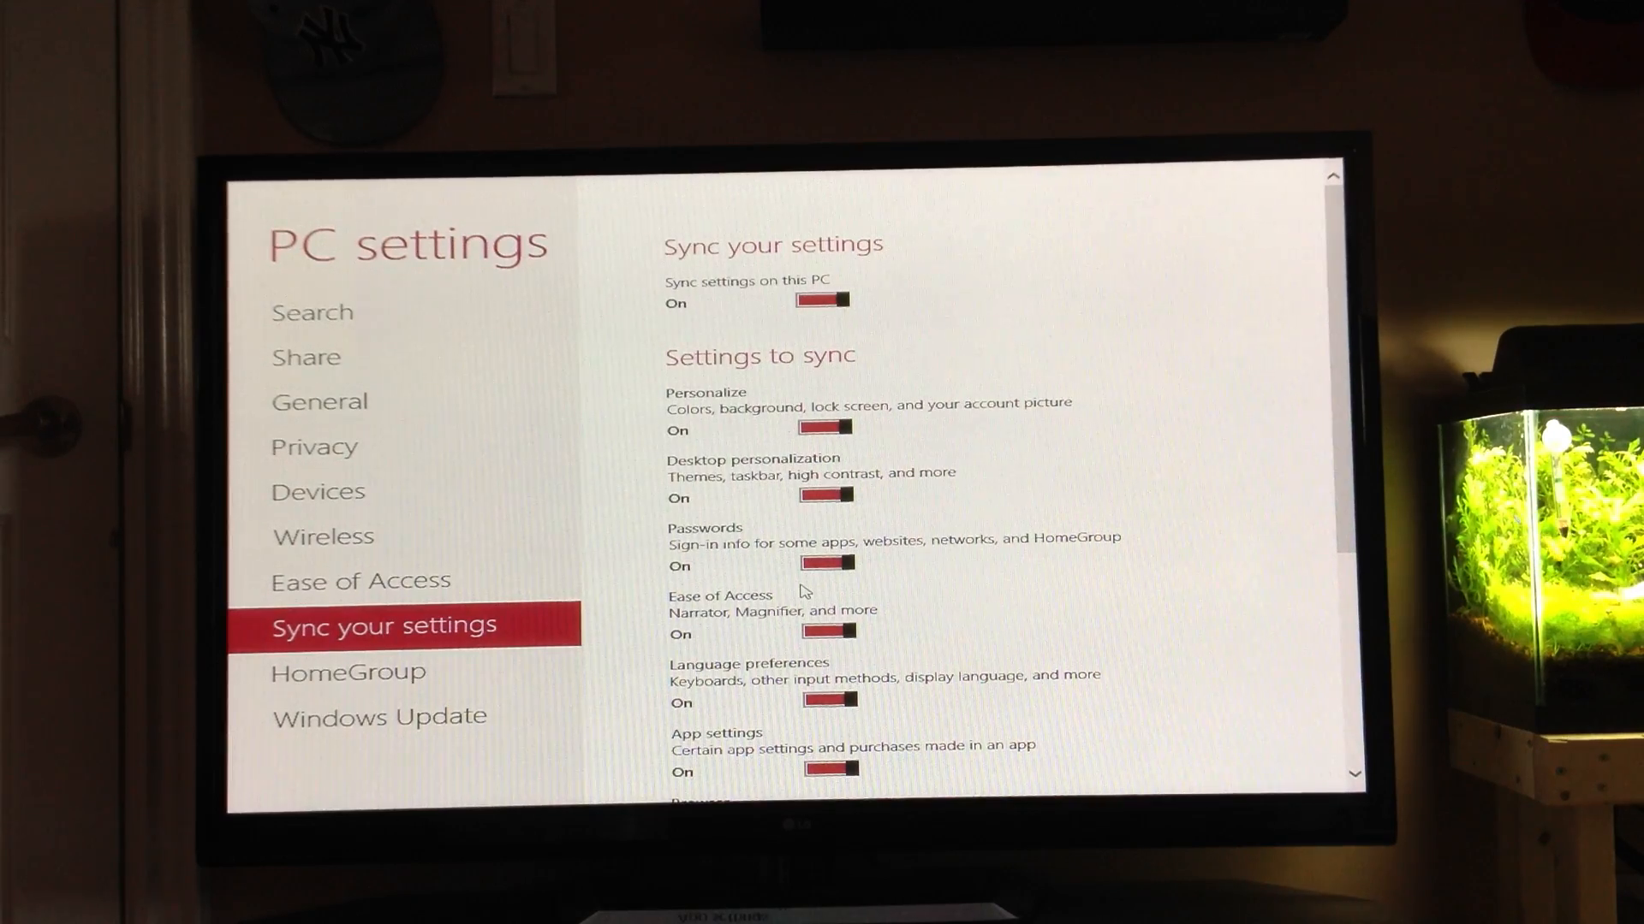
{"action": "scroll", "scroll_direction": "down", "scroll_amount": 3}
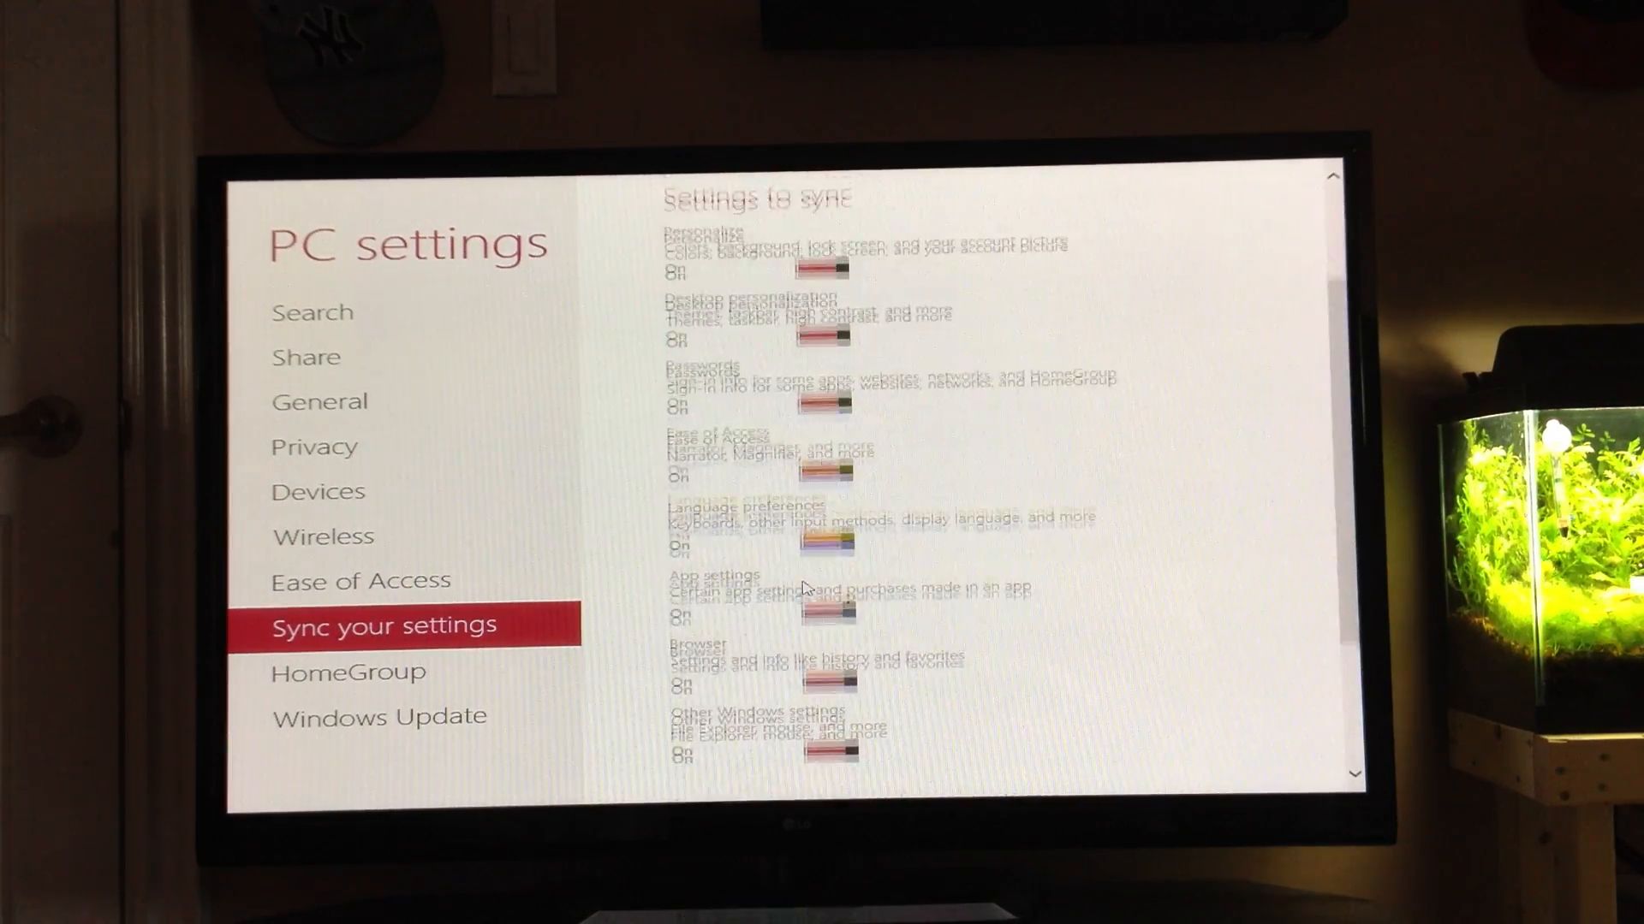
{"action": "scroll", "scroll_direction": "down", "scroll_amount": 3}
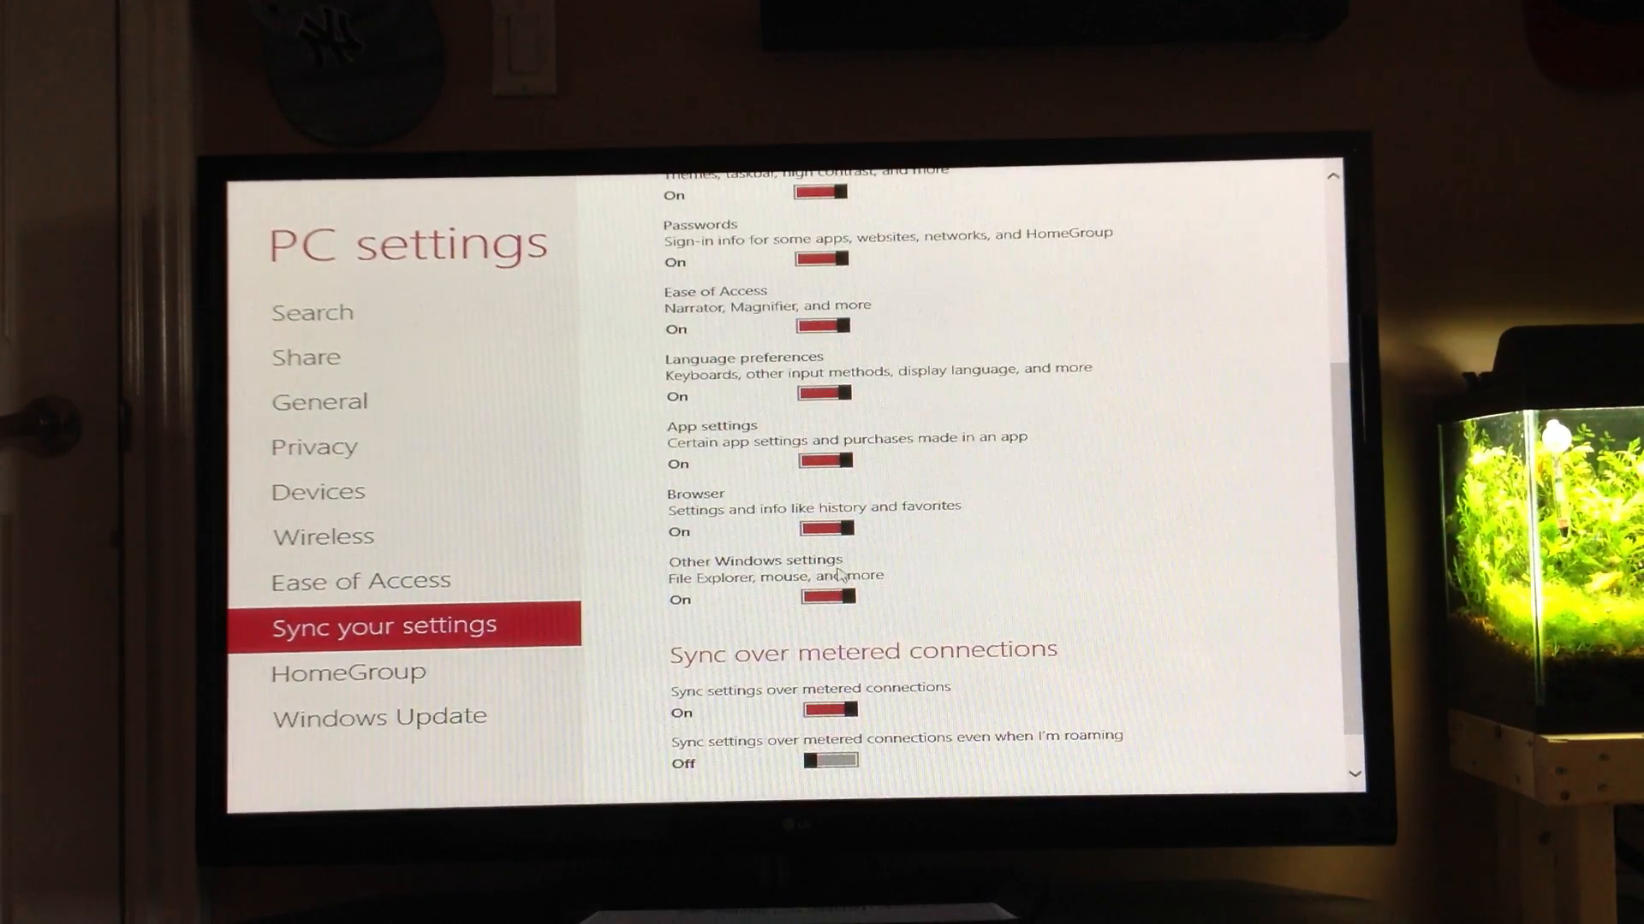
{"action": "scroll", "scroll_direction": "down", "scroll_amount": 3}
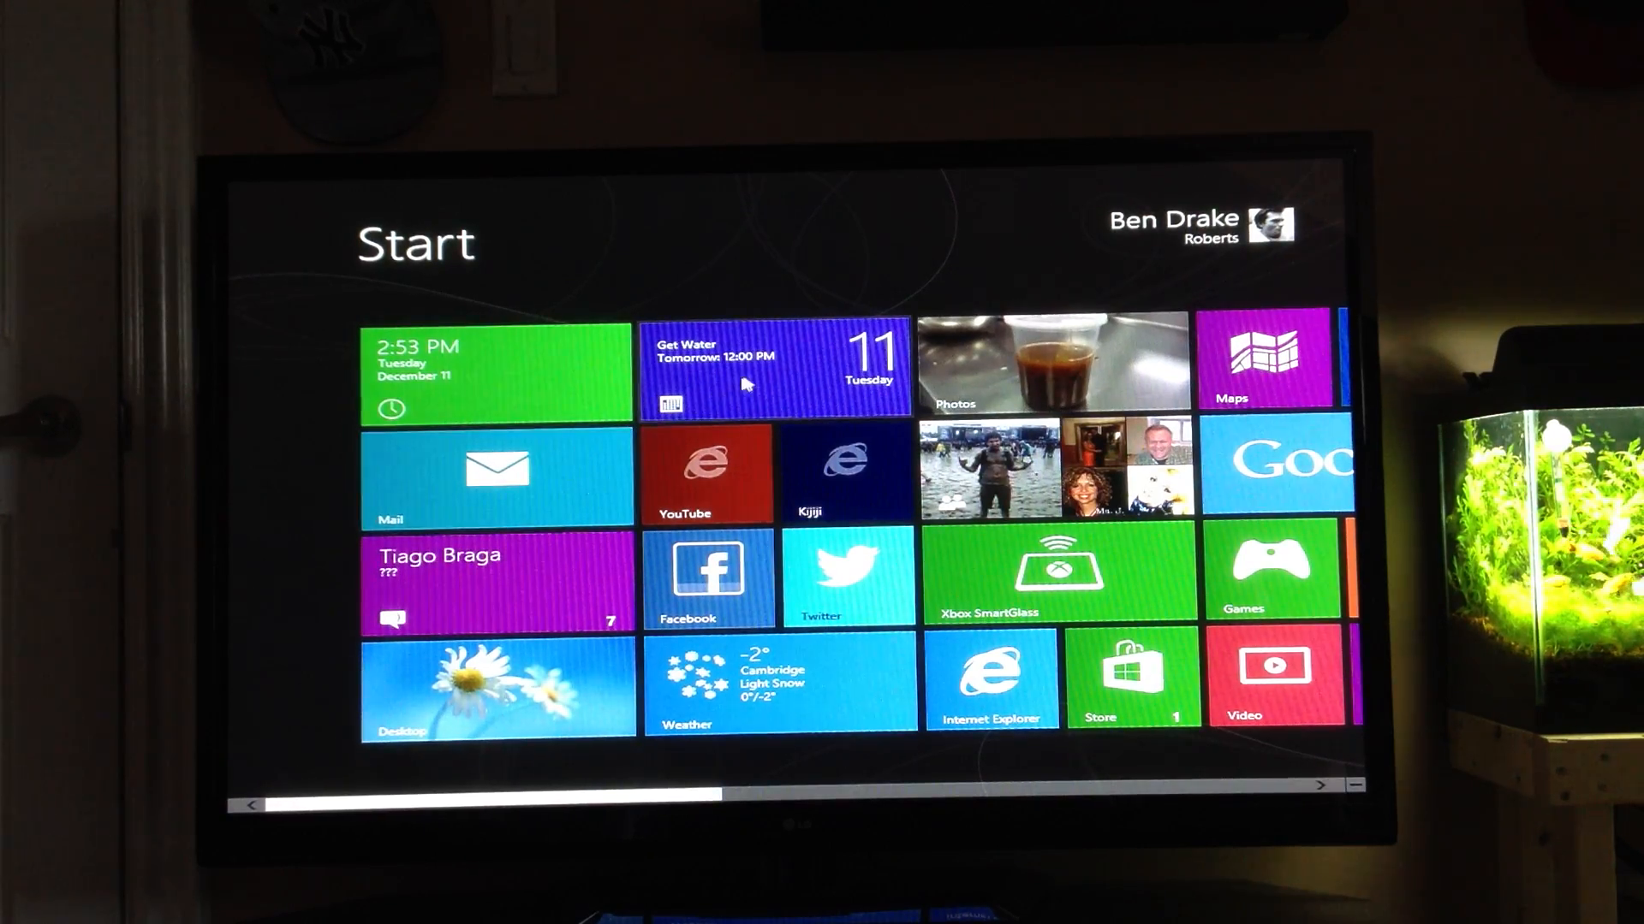
View the December calendar, start and discard a new event, then switch to the desktop.
{"action": "left_click", "coordinate": [774, 376]}
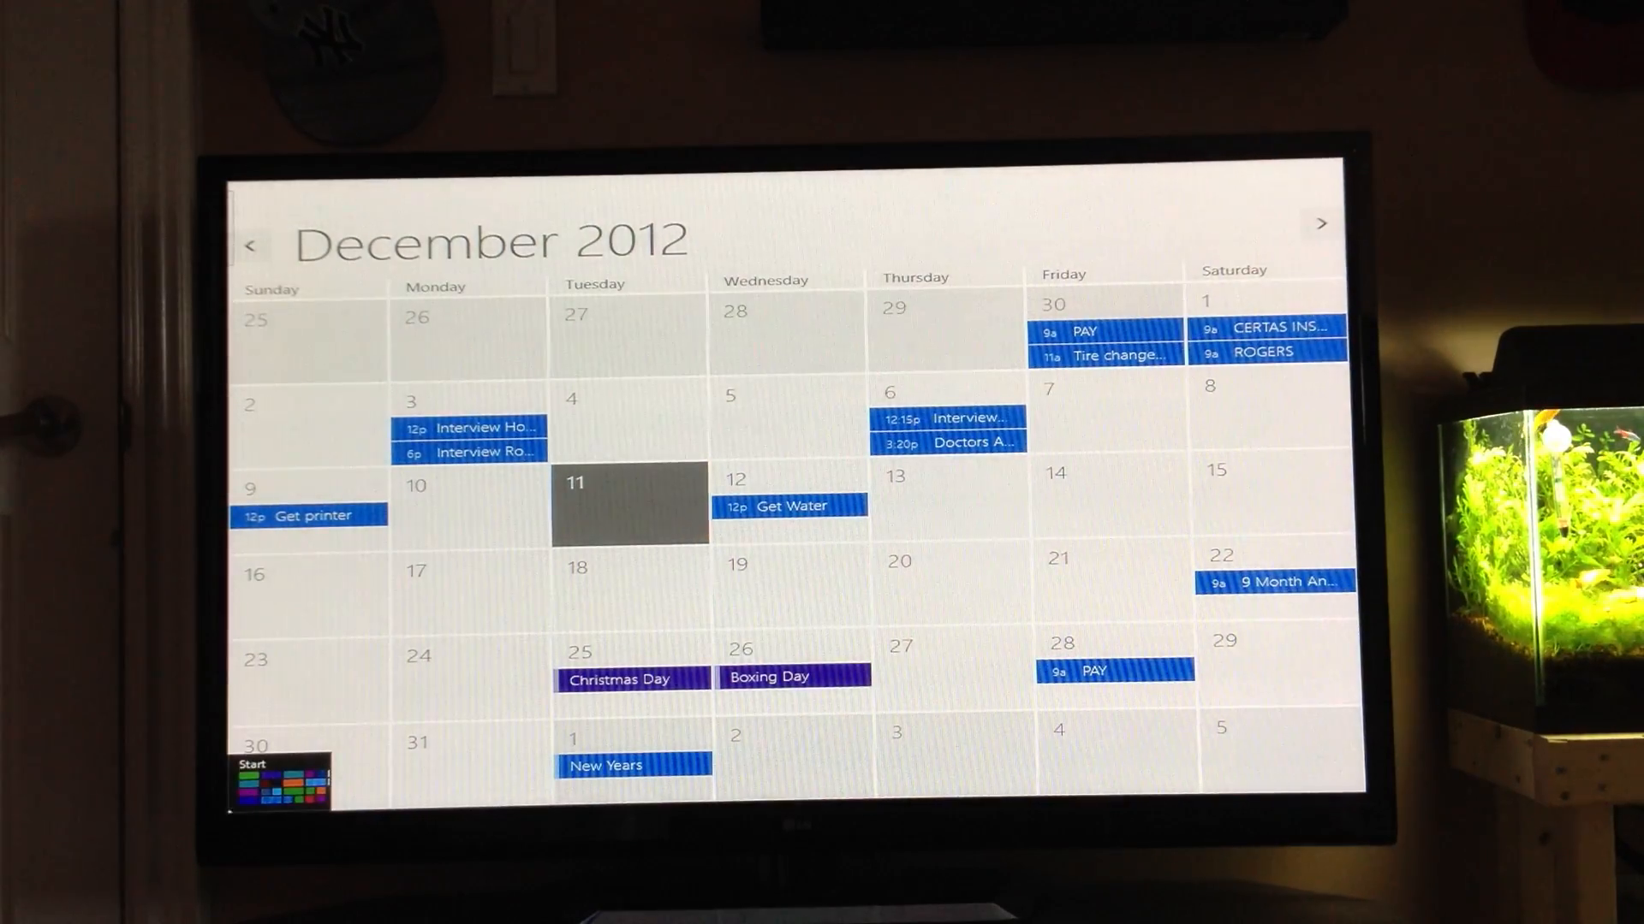
{"action": "left_click", "coordinate": [279, 780]}
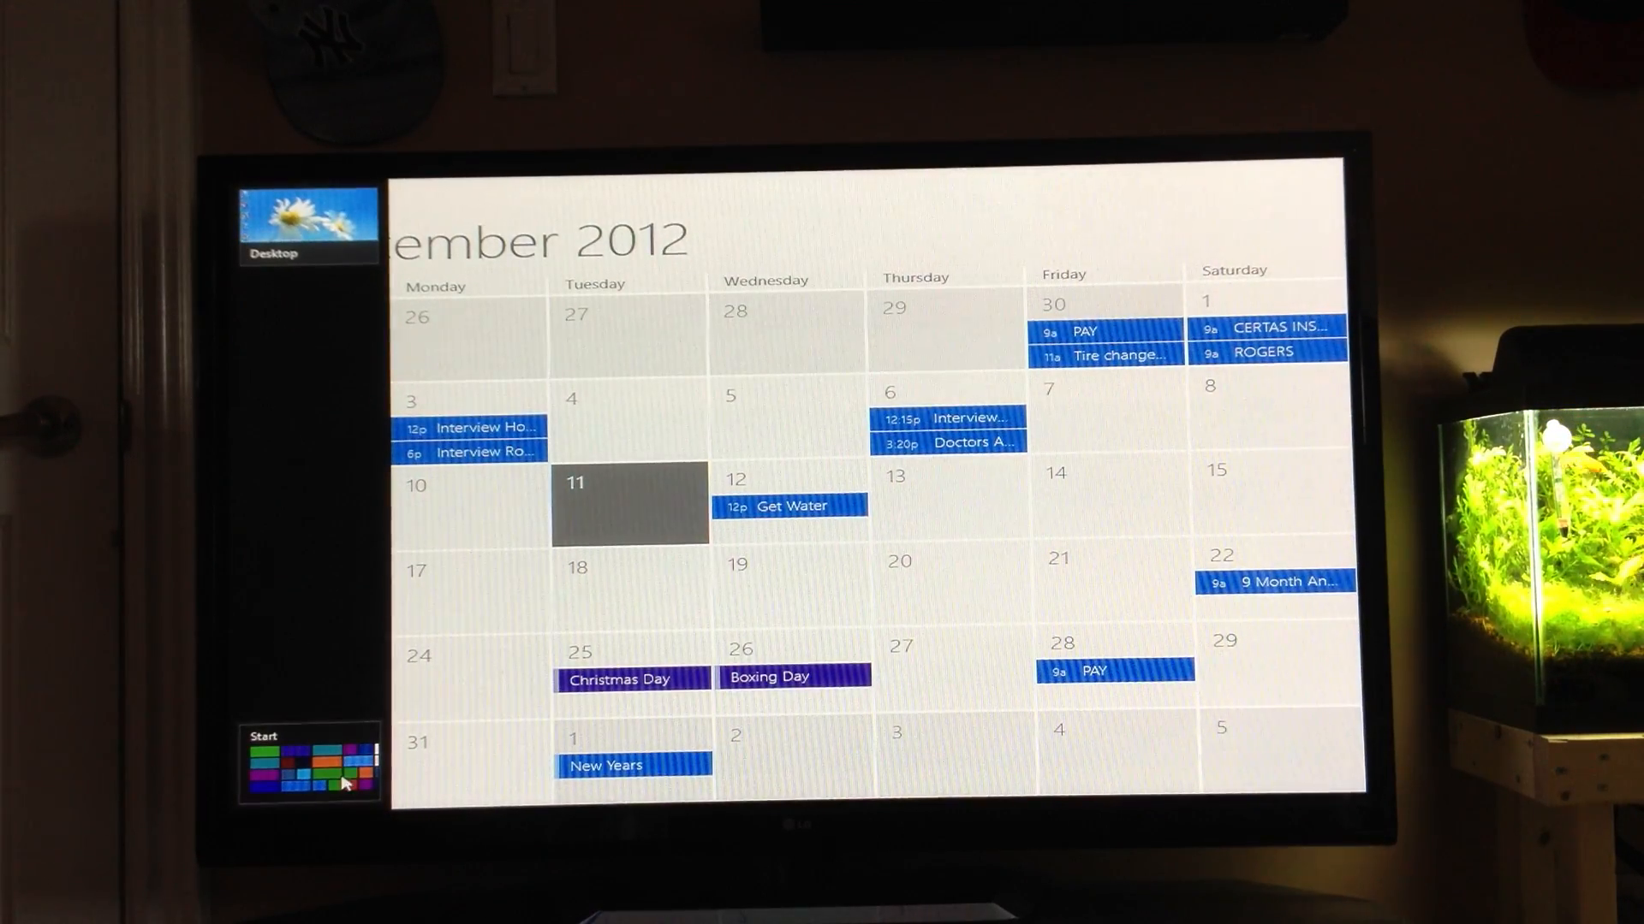
{"action": "left_click", "coordinate": [308, 765]}
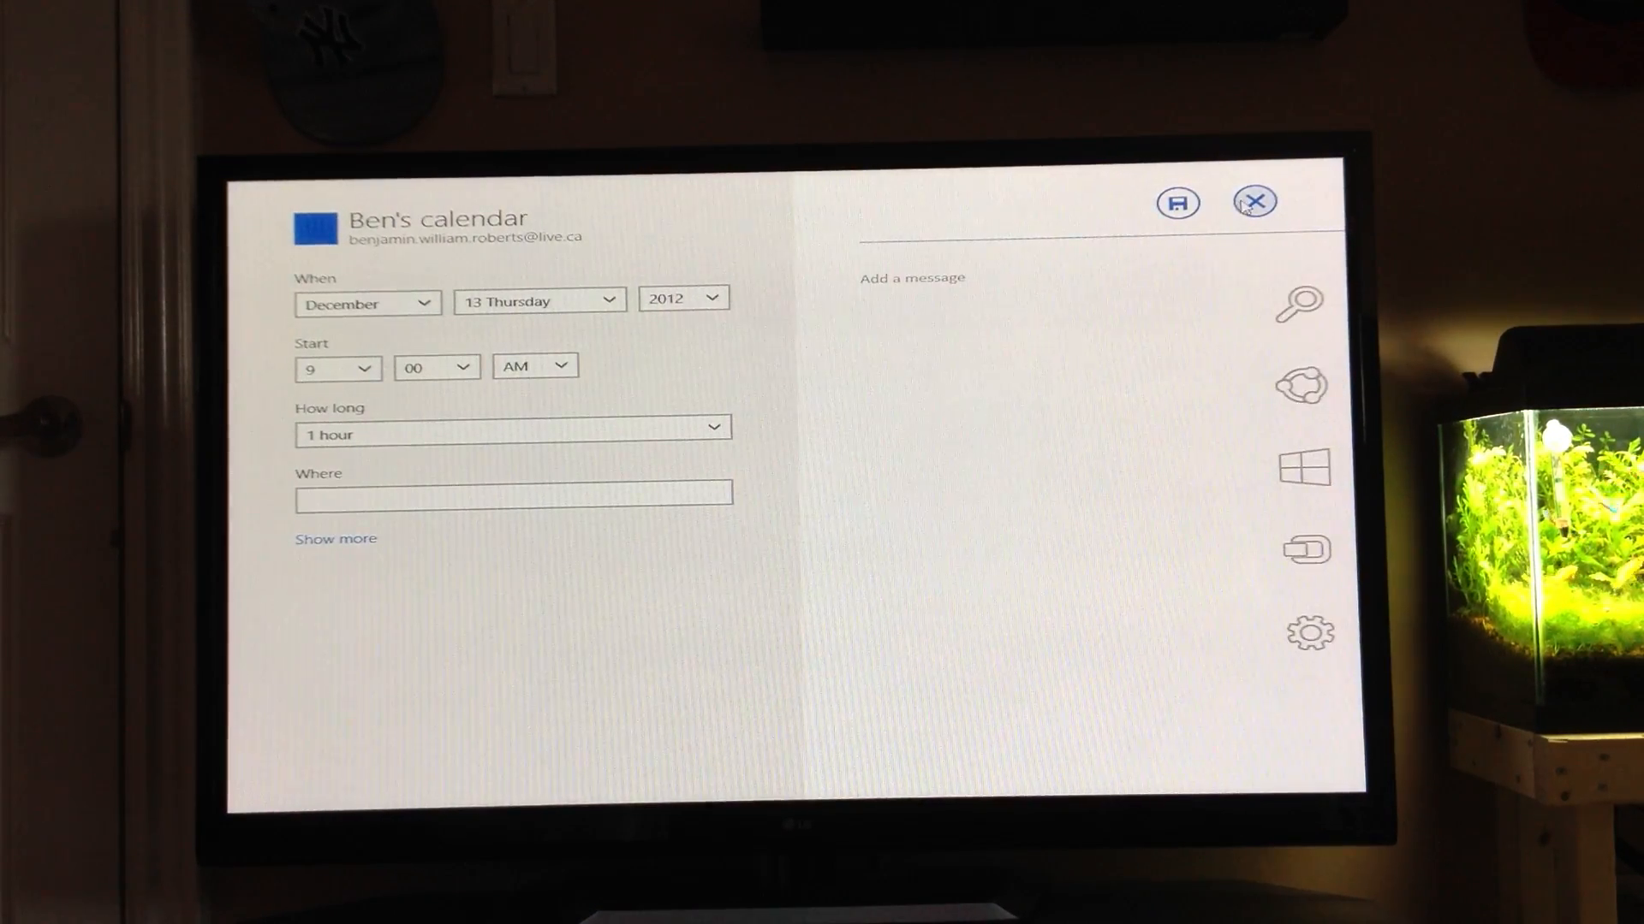
{"action": "left_click", "coordinate": [1253, 202]}
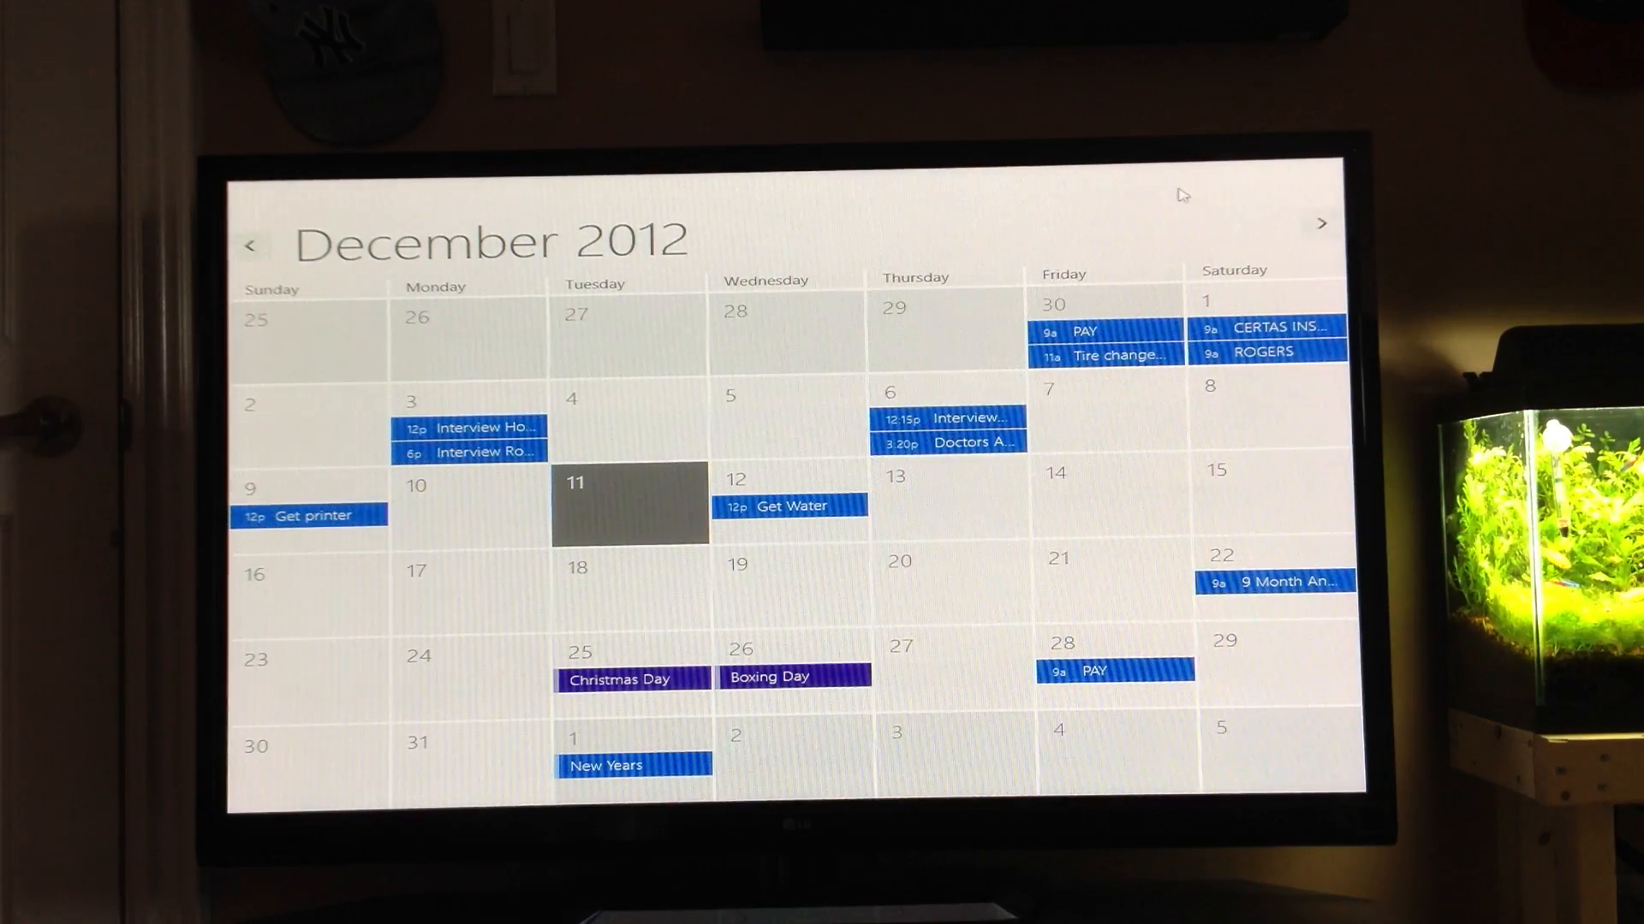
{"action": "key", "text": "Win"}
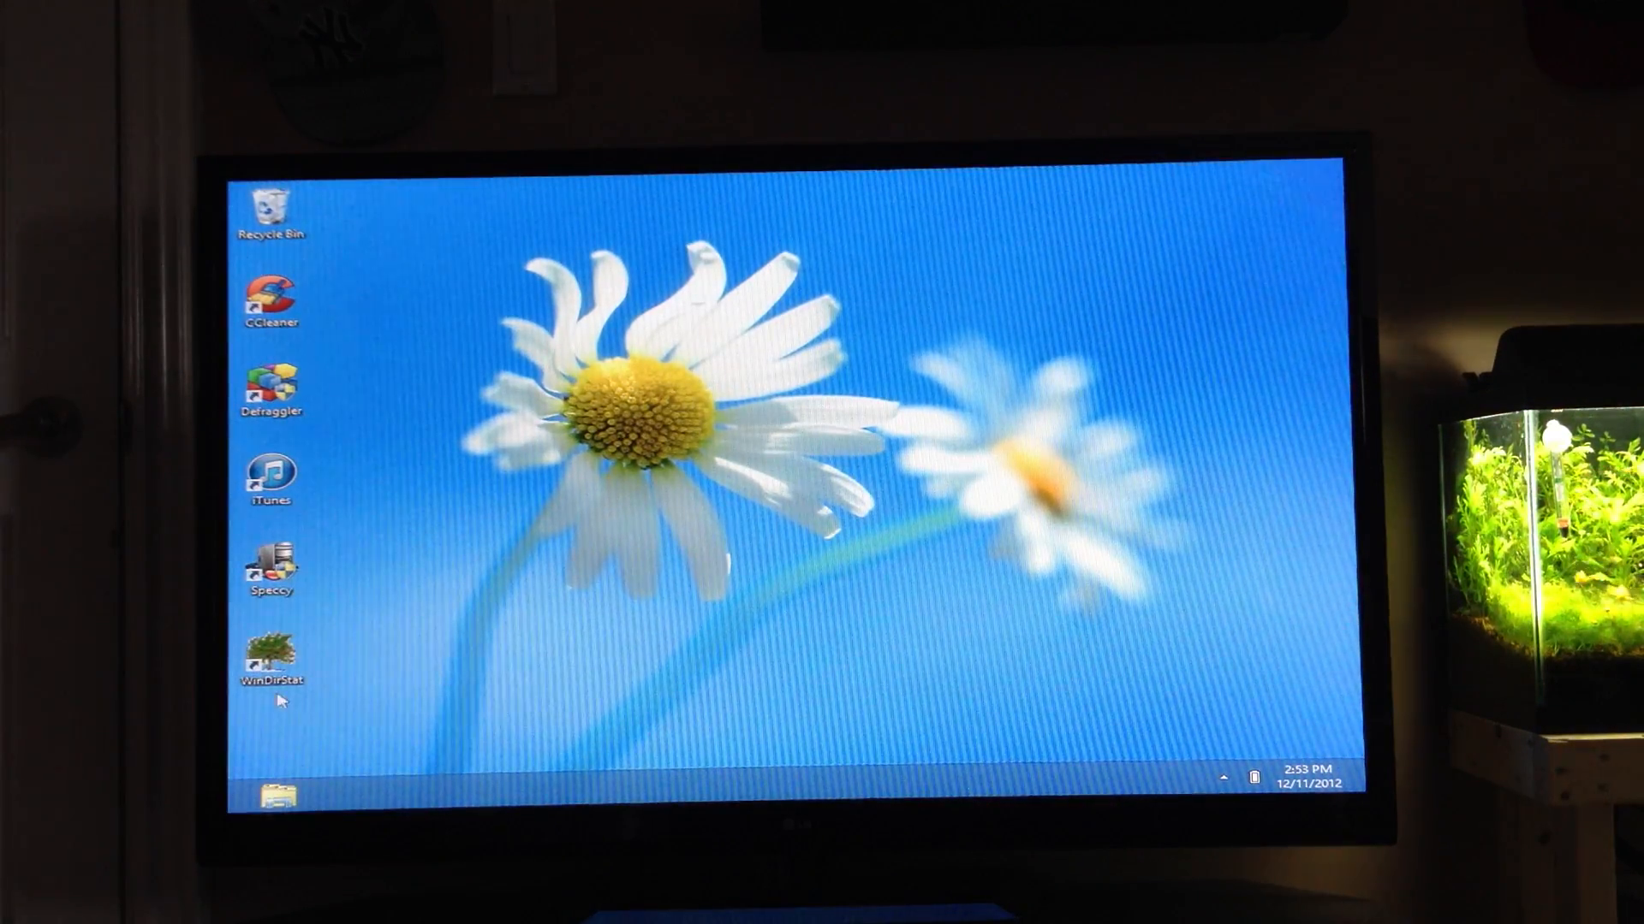
Launch iTunes from its desktop shortcut and look down the song library.
{"action": "left_click", "coordinate": [270, 475]}
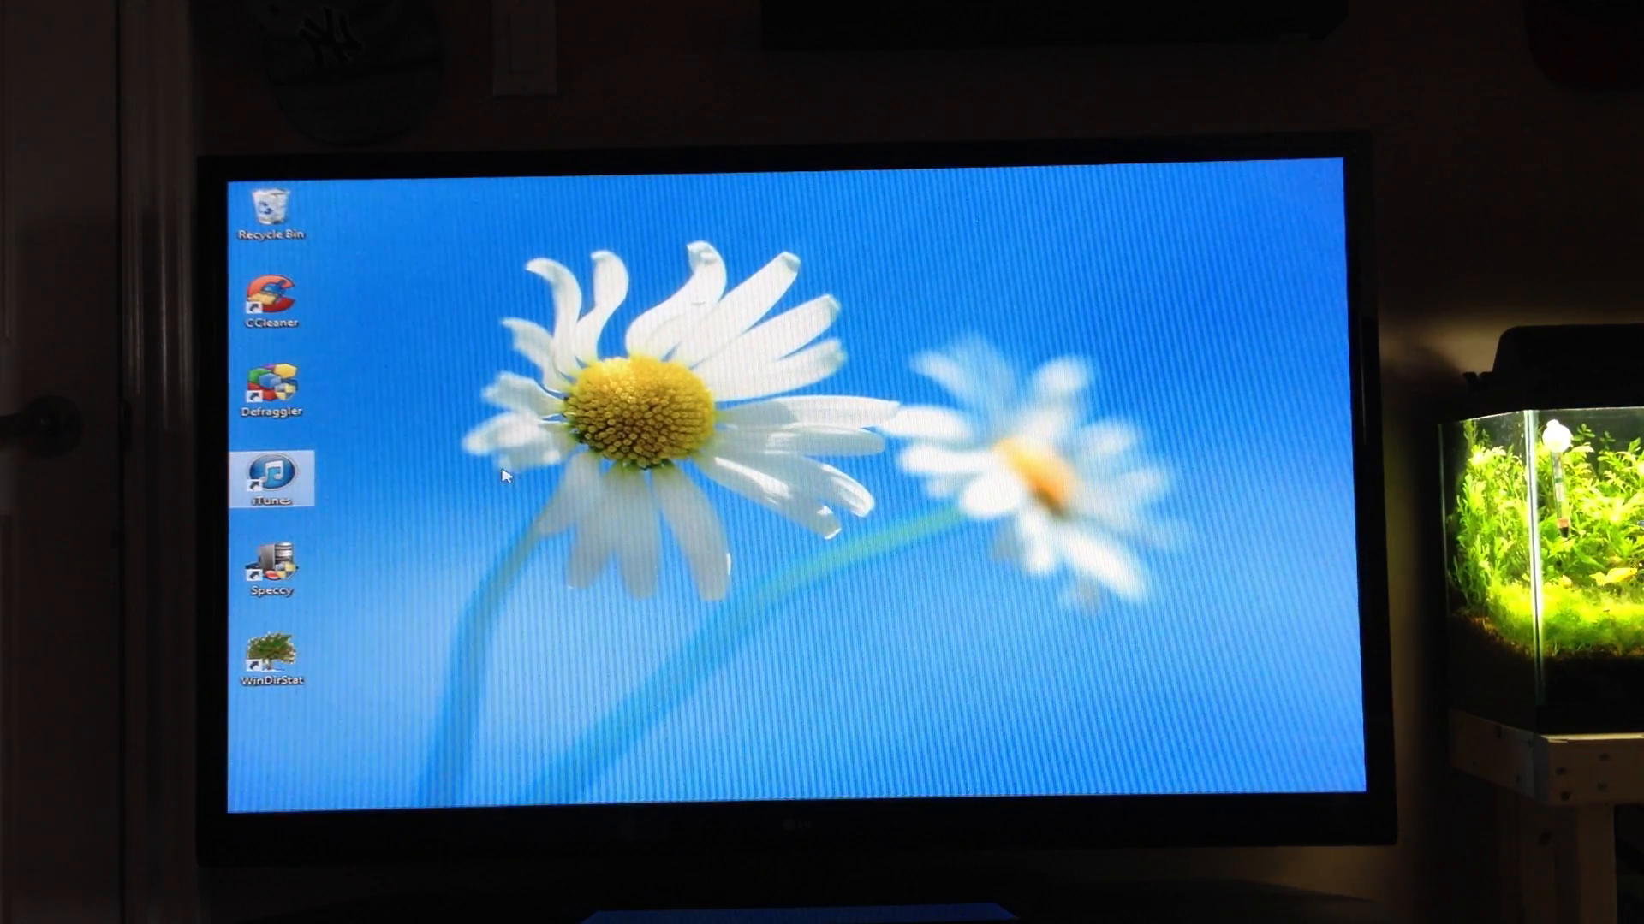
{"action": "double_click", "coordinate": [272, 478]}
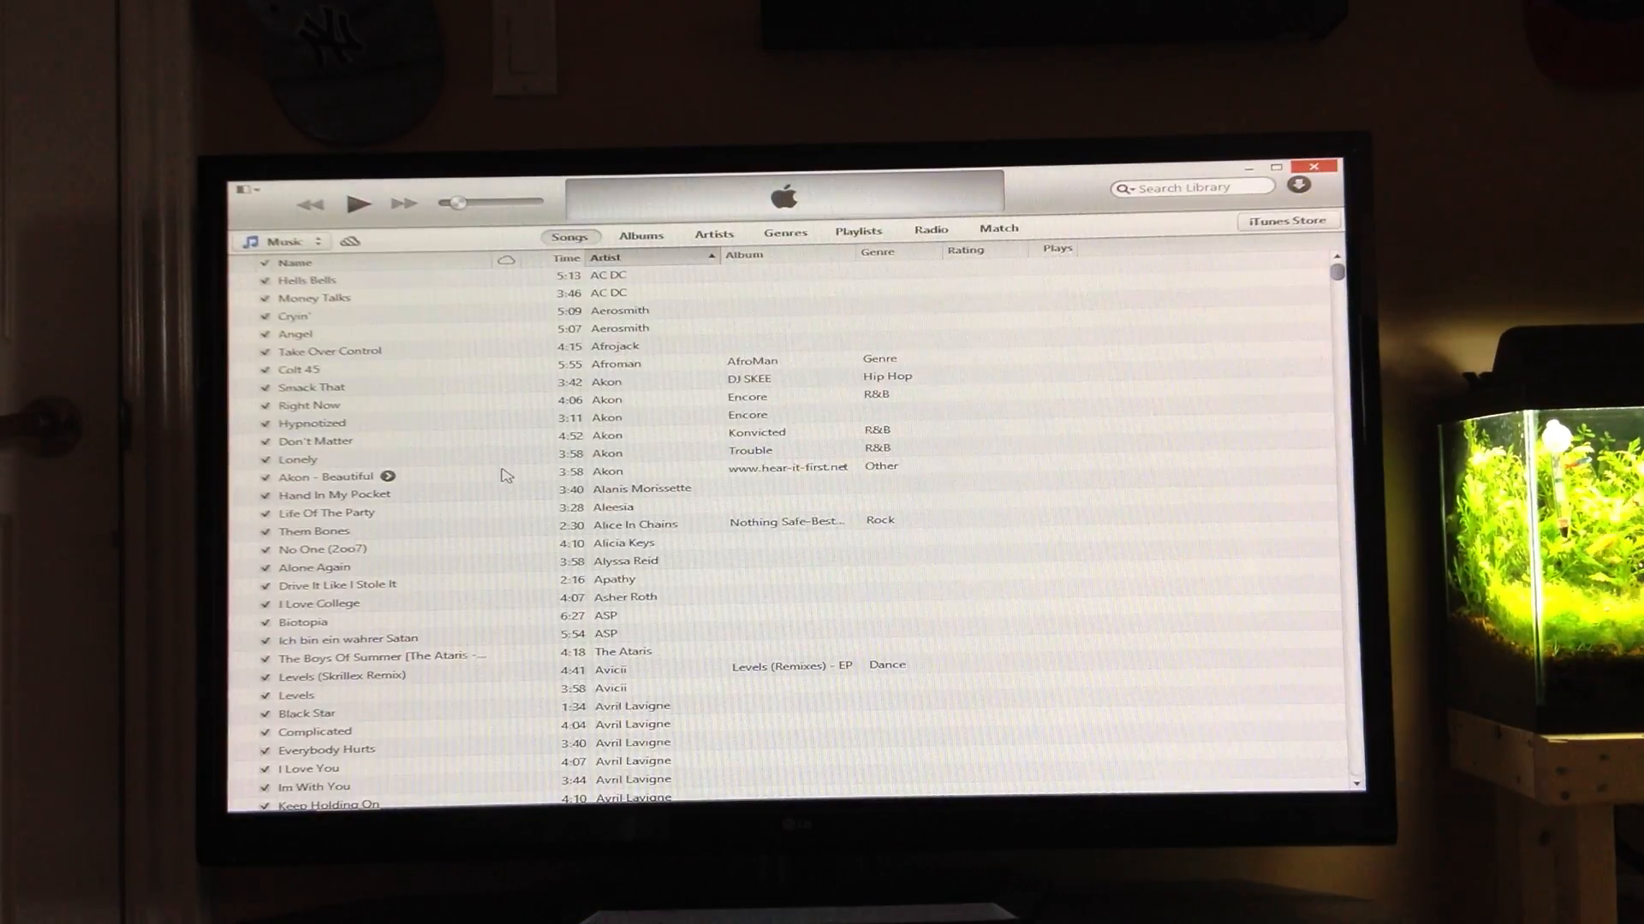
{"action": "scroll", "scroll_direction": "down", "scroll_amount": 3}
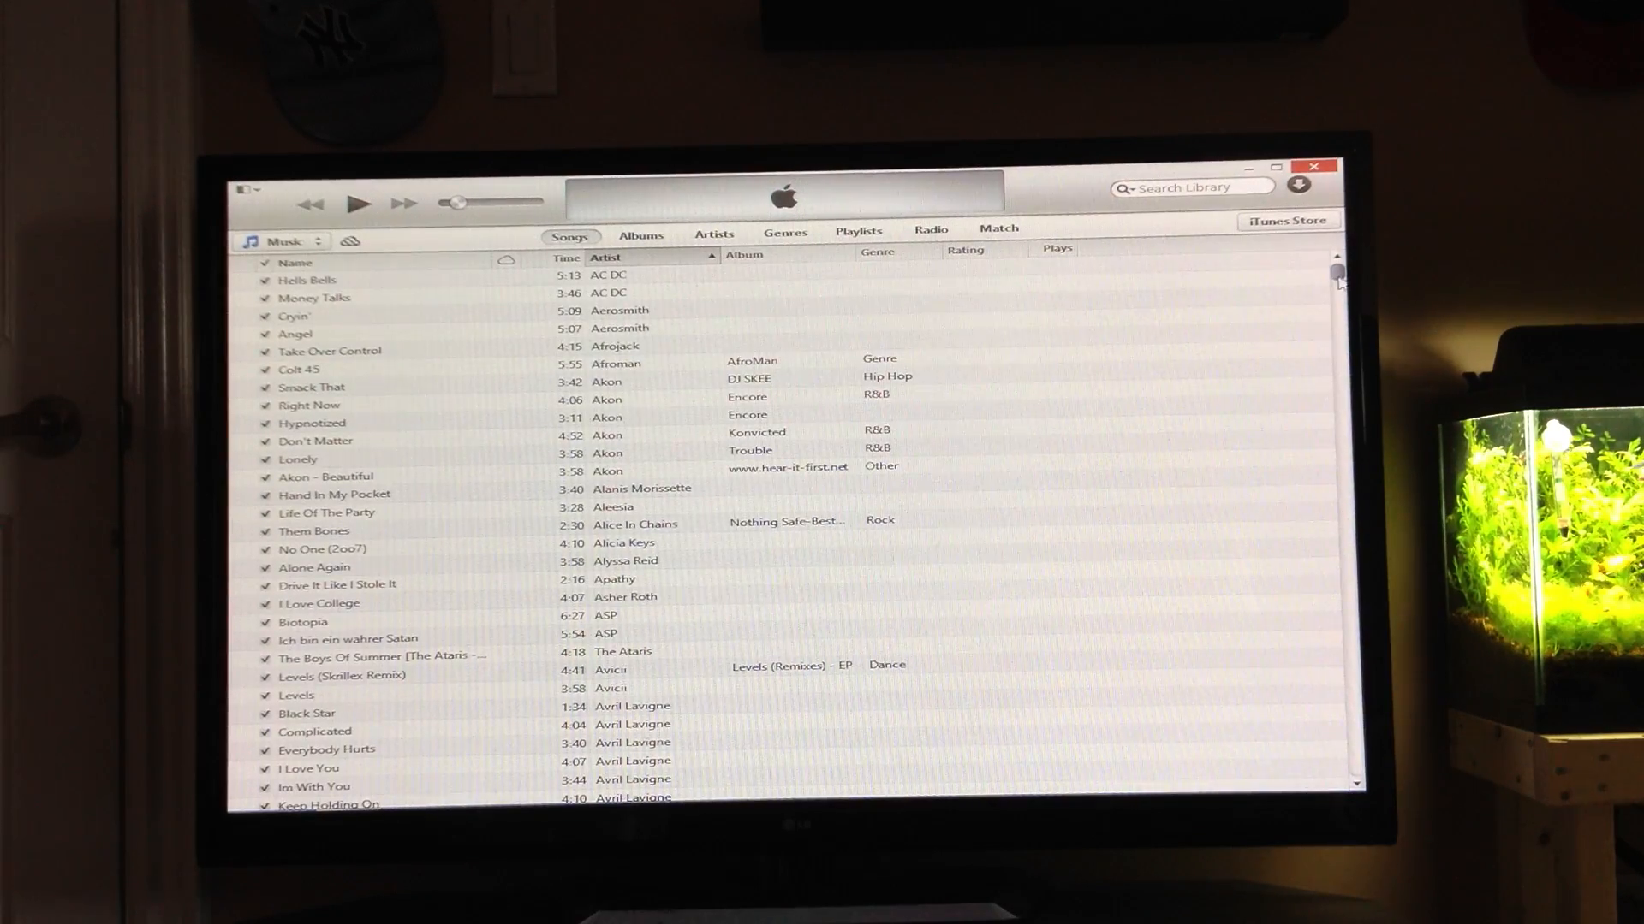
{"action": "scroll", "scroll_direction": "down", "scroll_amount": 3}
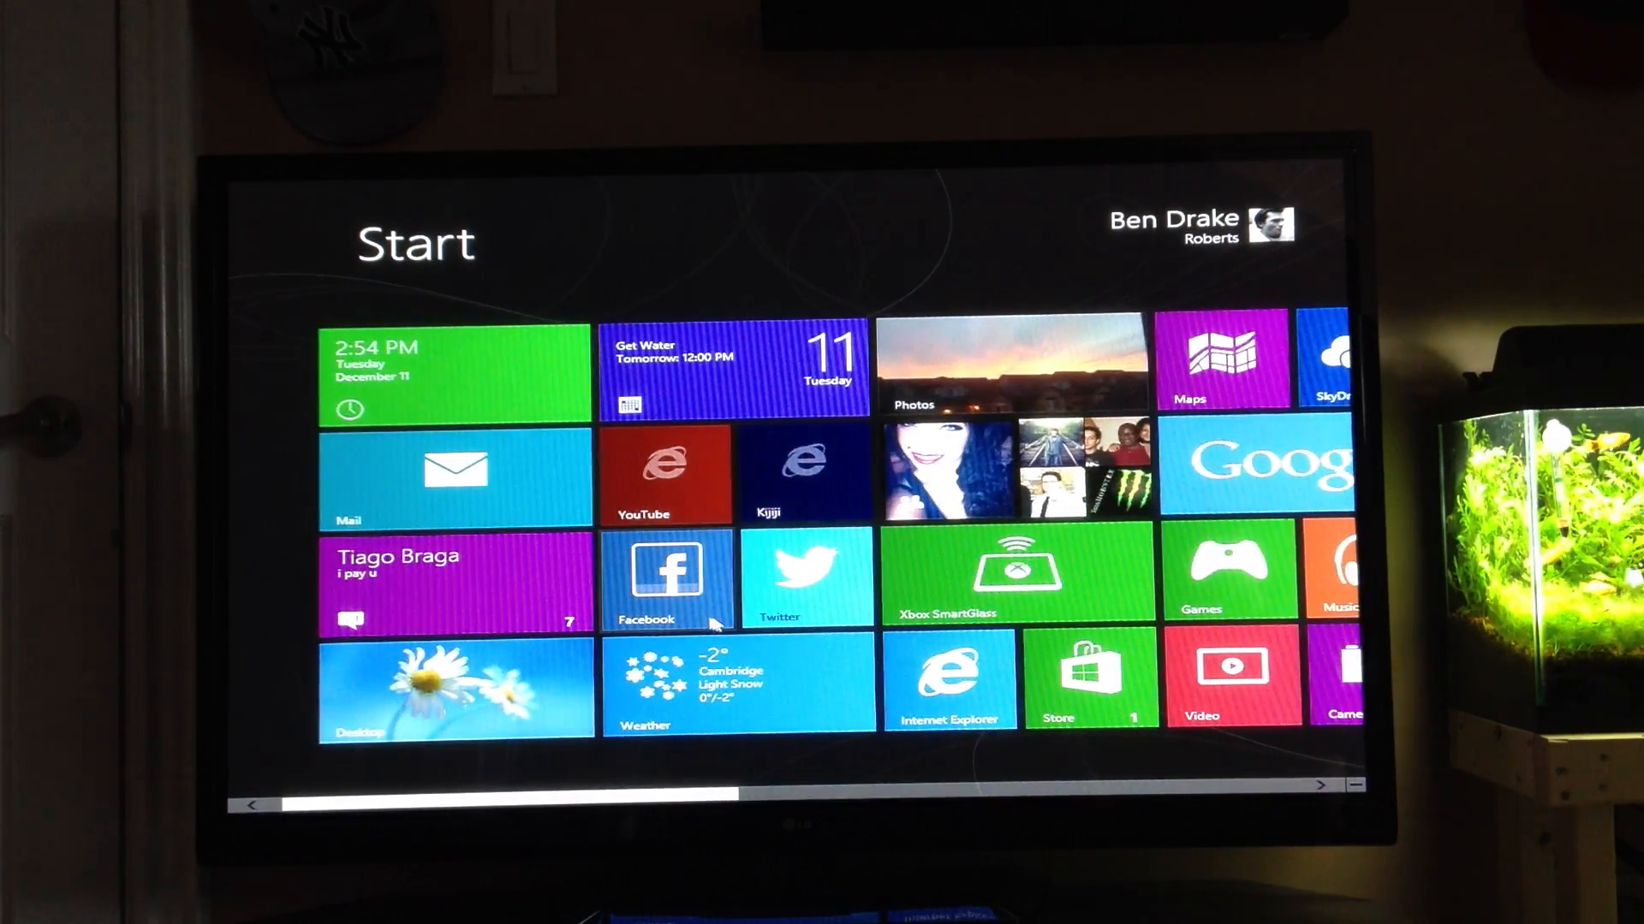
Browse the Start tiles and launch the Store app to its Spotlight page.
{"action": "scroll", "scroll_direction": "right", "scroll_amount": 3}
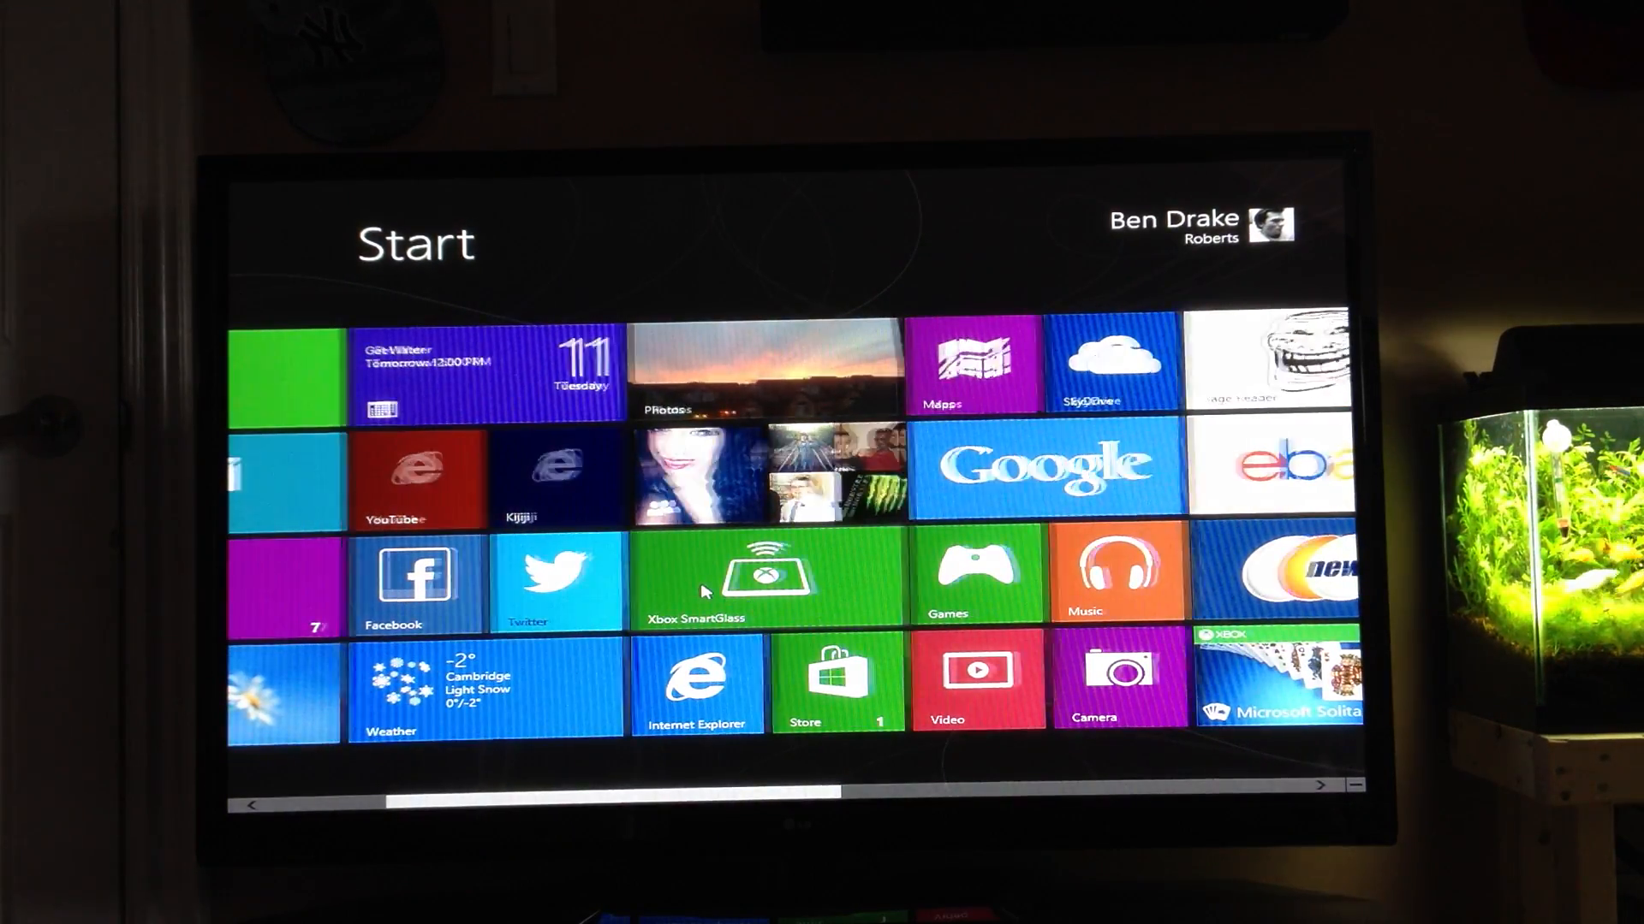
{"action": "scroll", "scroll_direction": "left", "scroll_amount": 3}
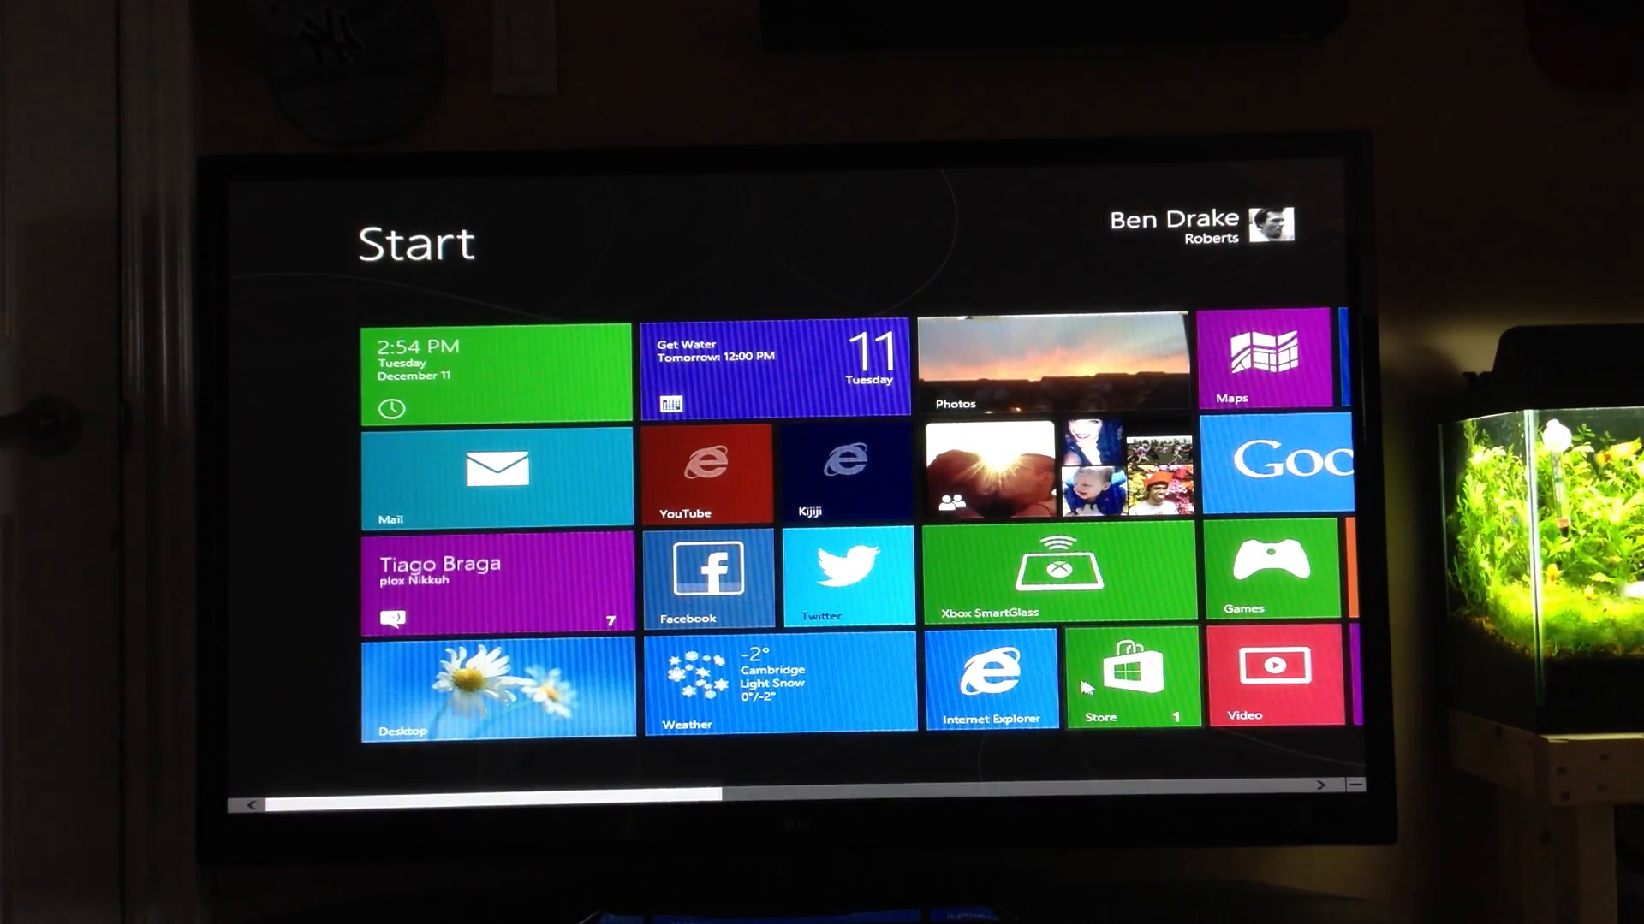
{"action": "left_click", "coordinate": [1130, 681]}
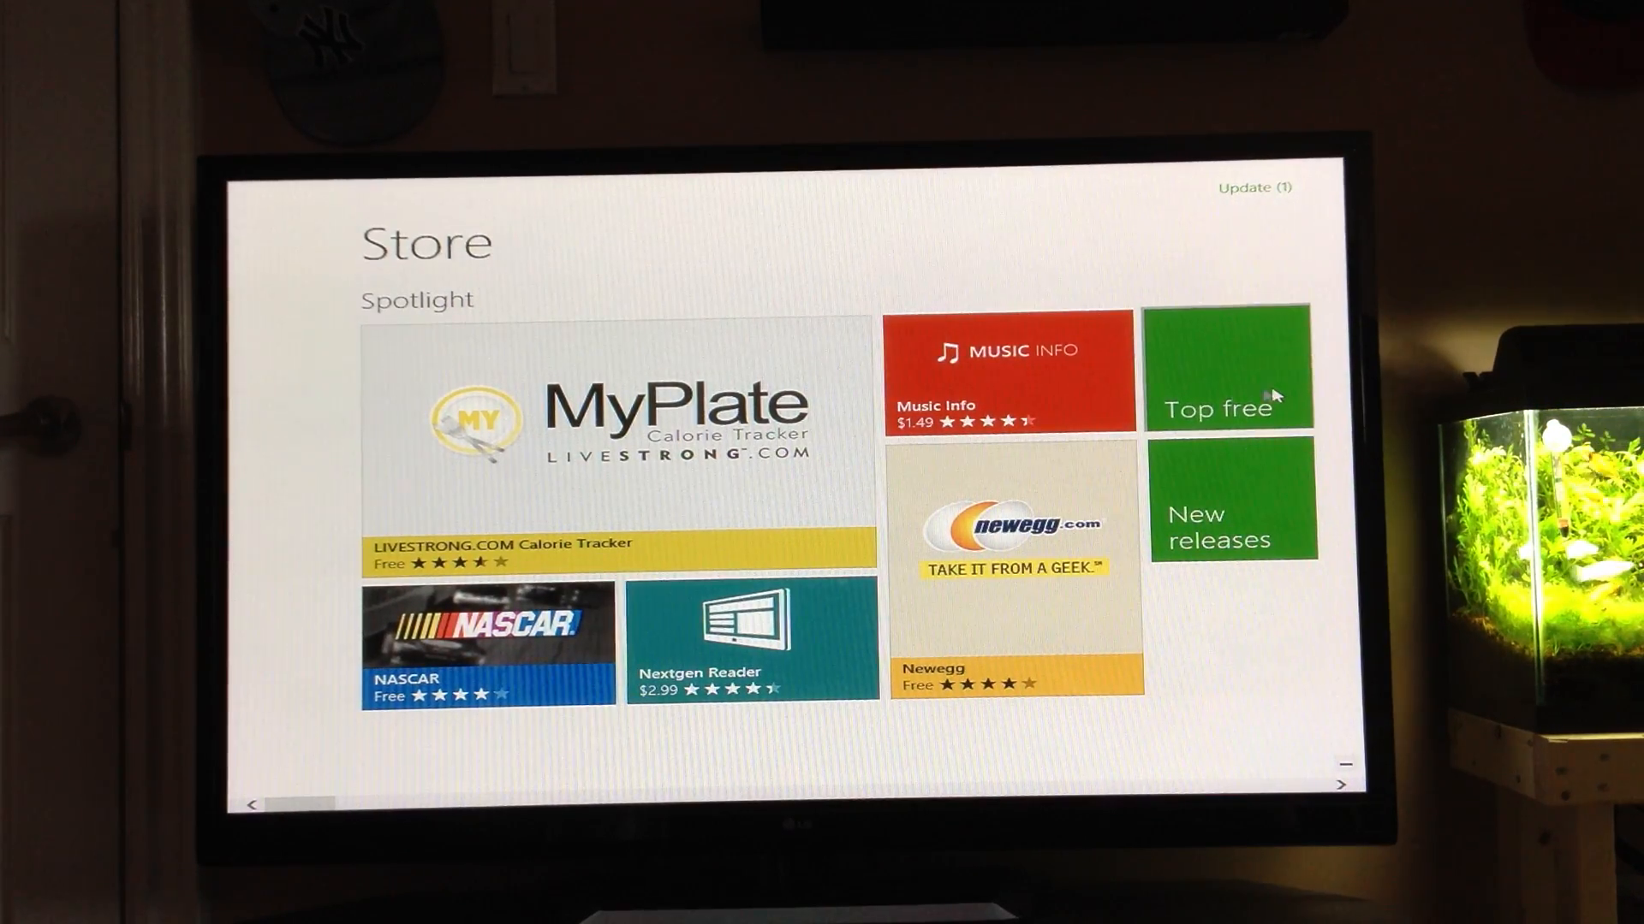
Browse through the Top free apps list in the Store toward the Photo Studio FREE tile.
{"action": "left_click", "coordinate": [1217, 408]}
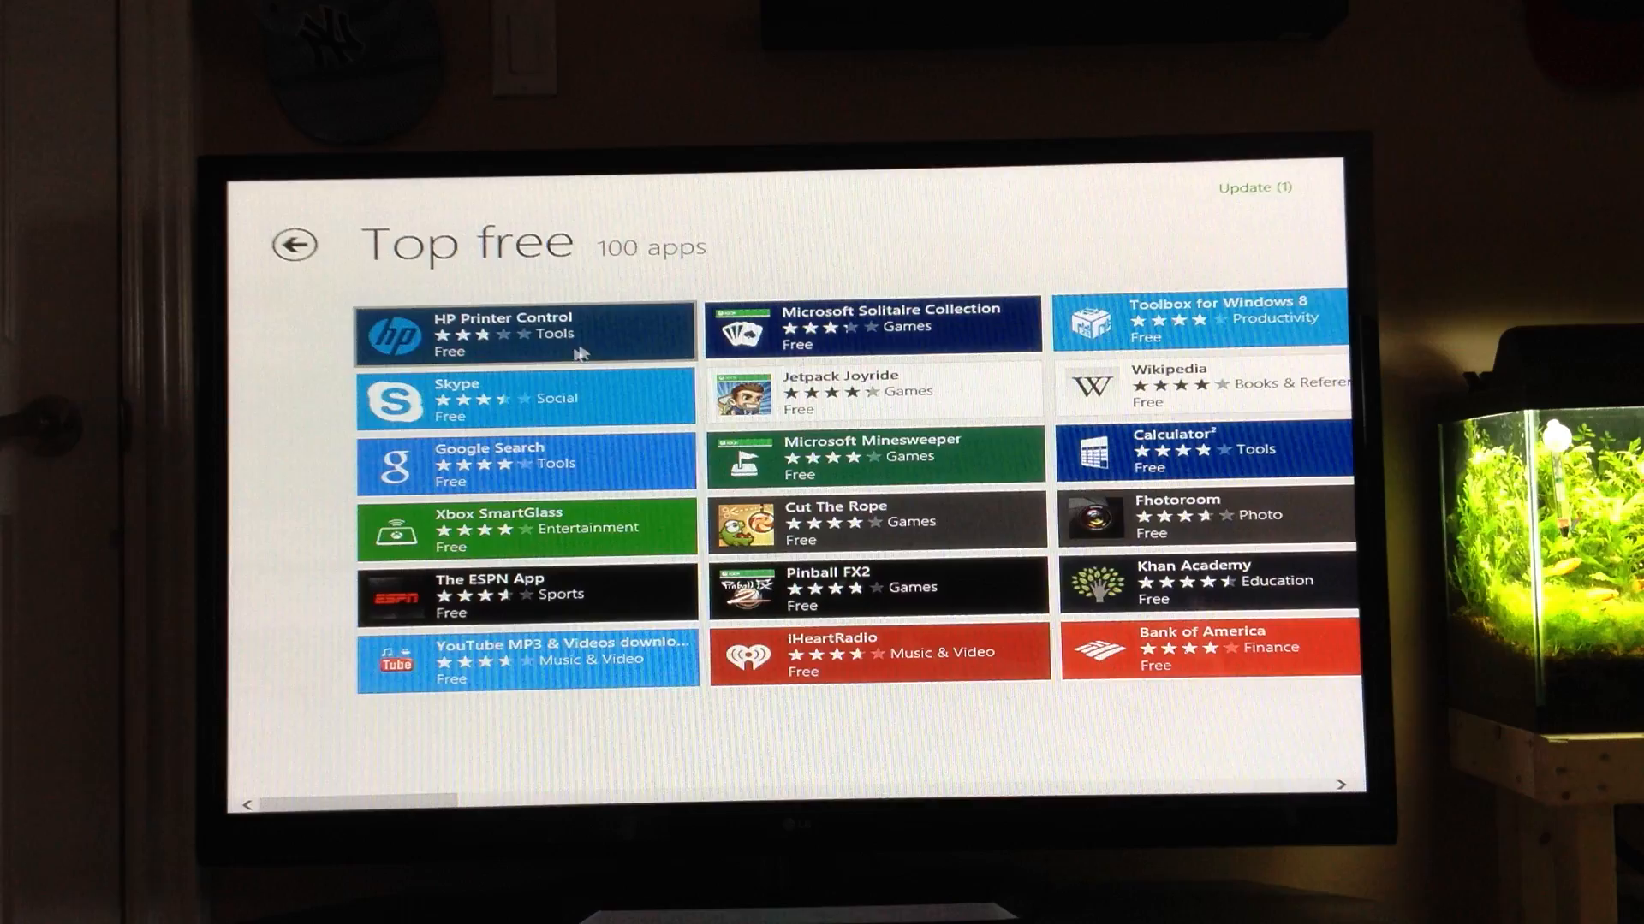
{"action": "scroll", "scroll_direction": "right", "scroll_amount": 3}
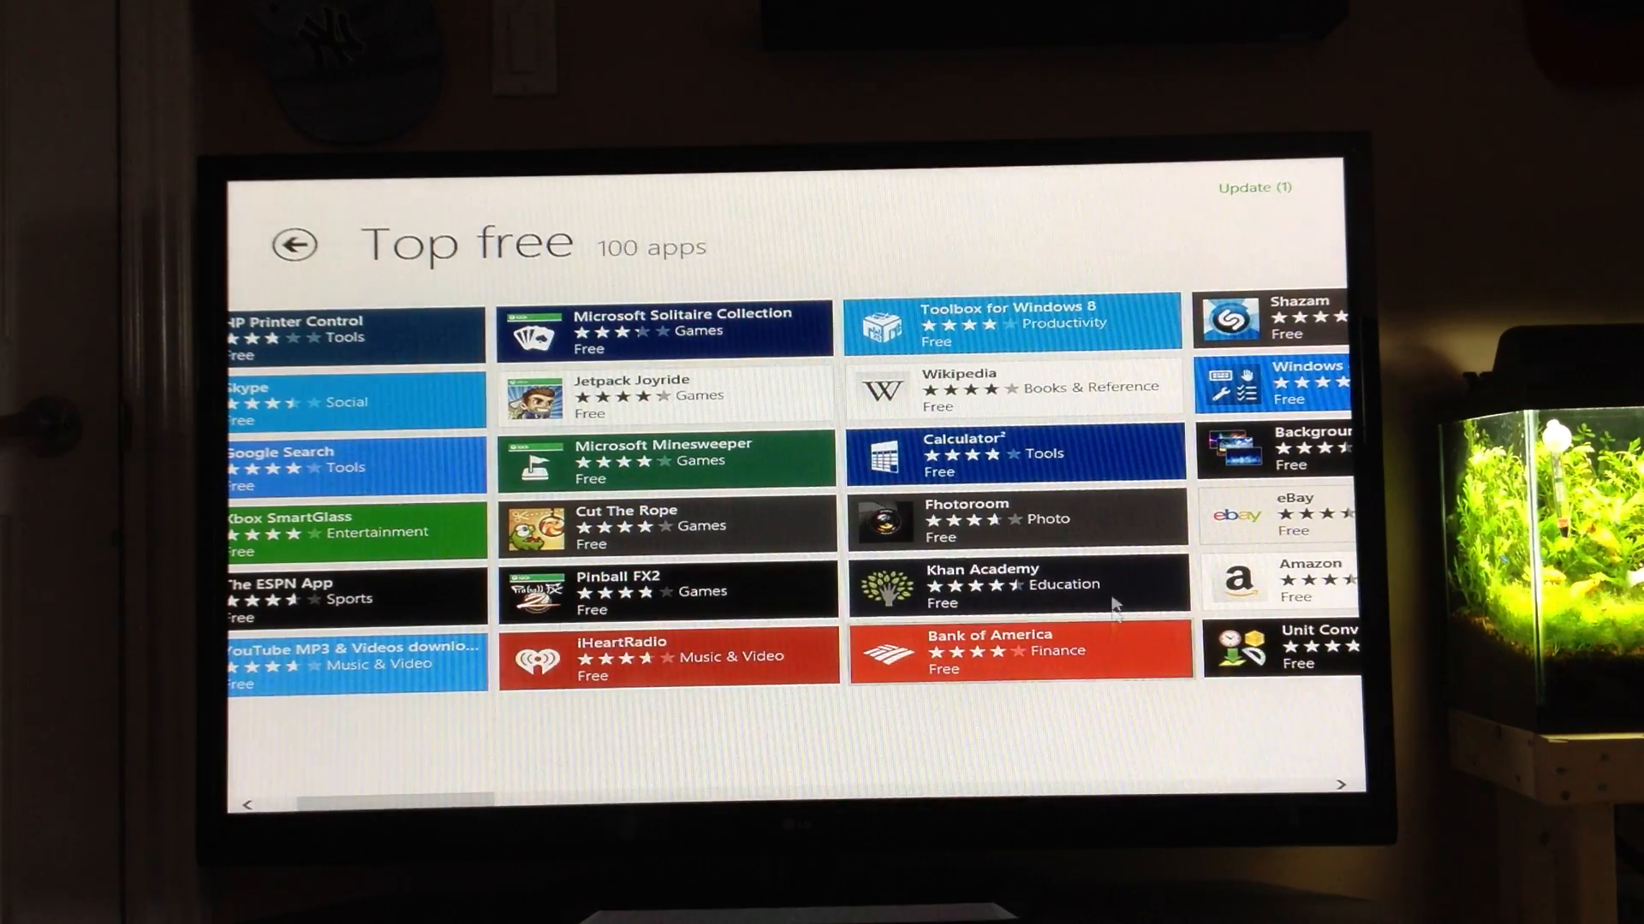
{"action": "scroll", "scroll_direction": "right", "scroll_amount": 3}
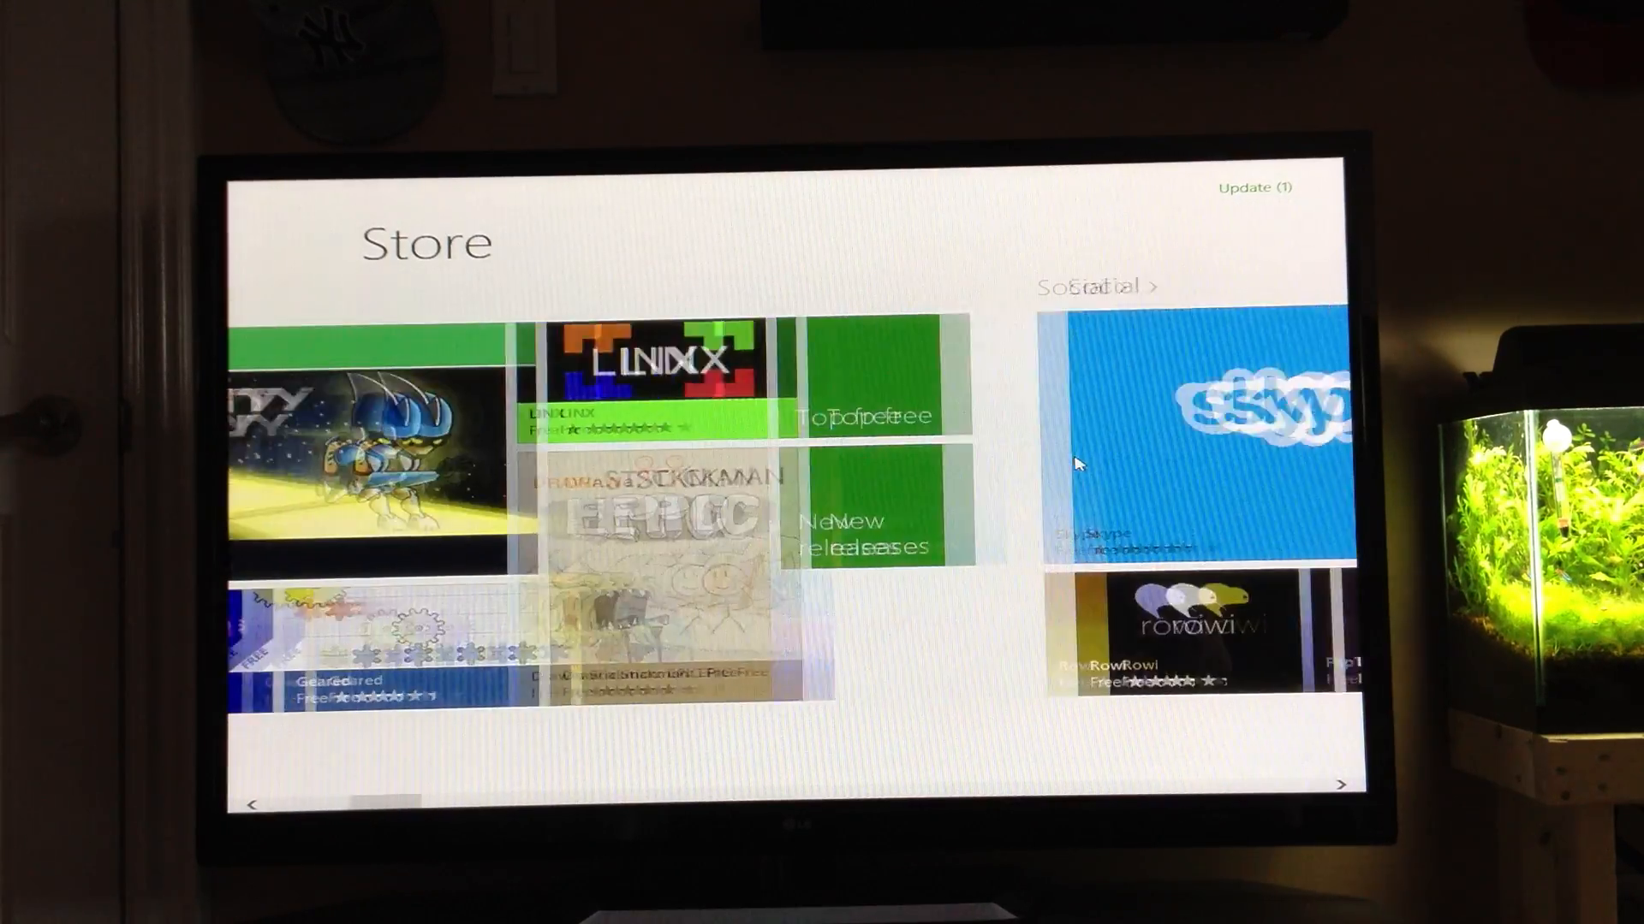
{"action": "scroll", "scroll_direction": "right", "scroll_amount": 3}
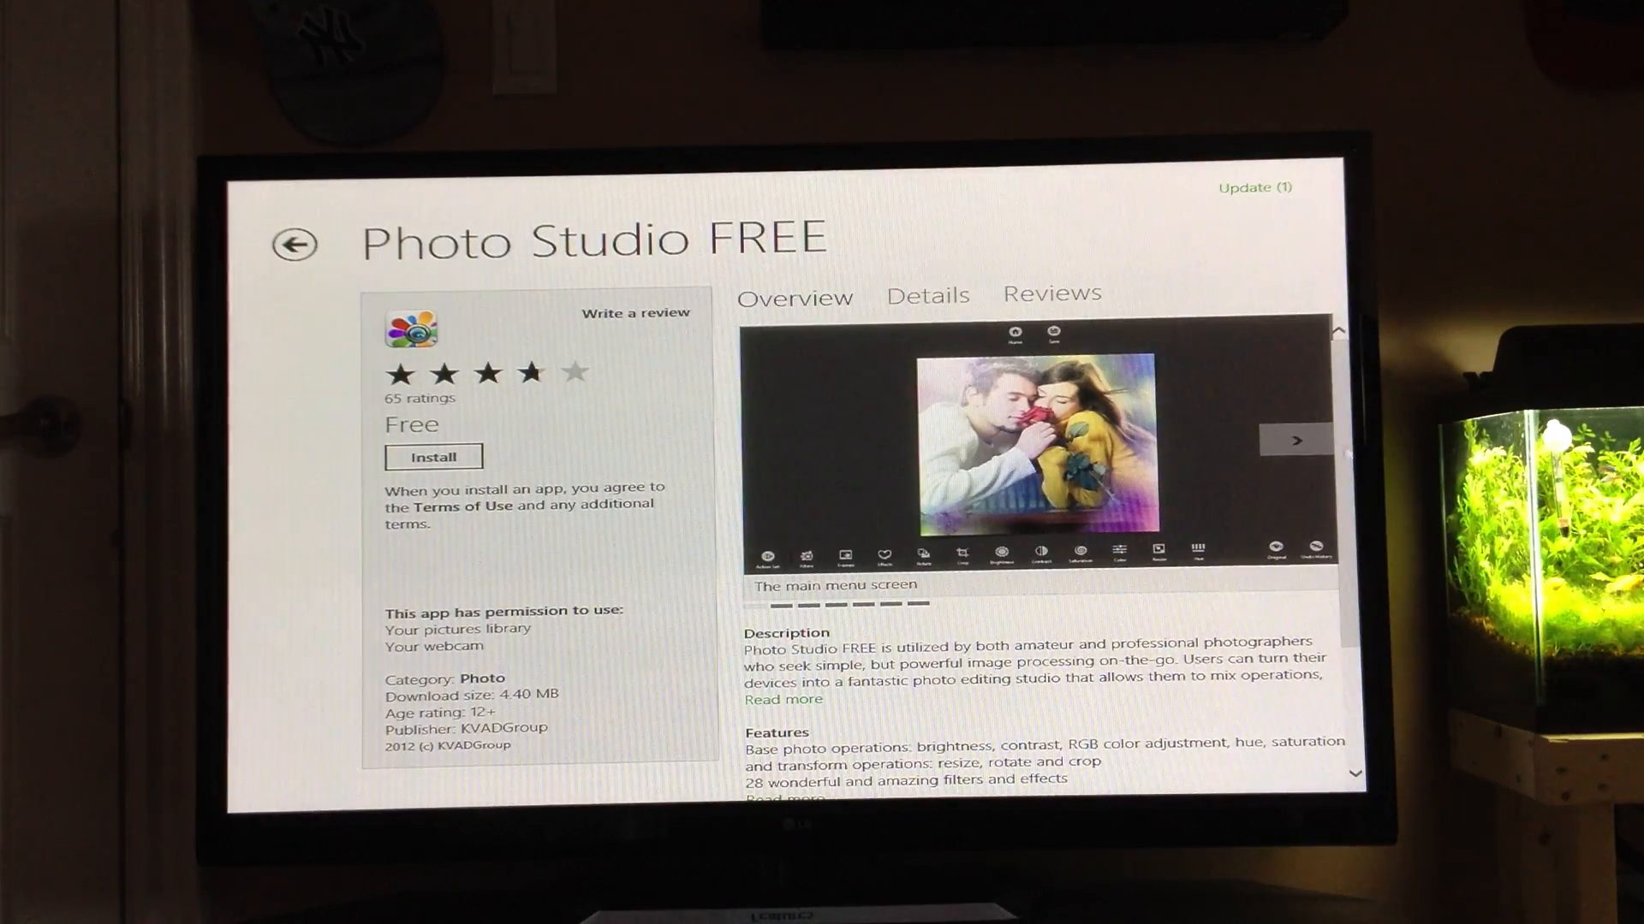
Flip through five of the Photo Studio FREE app's screenshots.
{"action": "left_click", "coordinate": [1294, 440]}
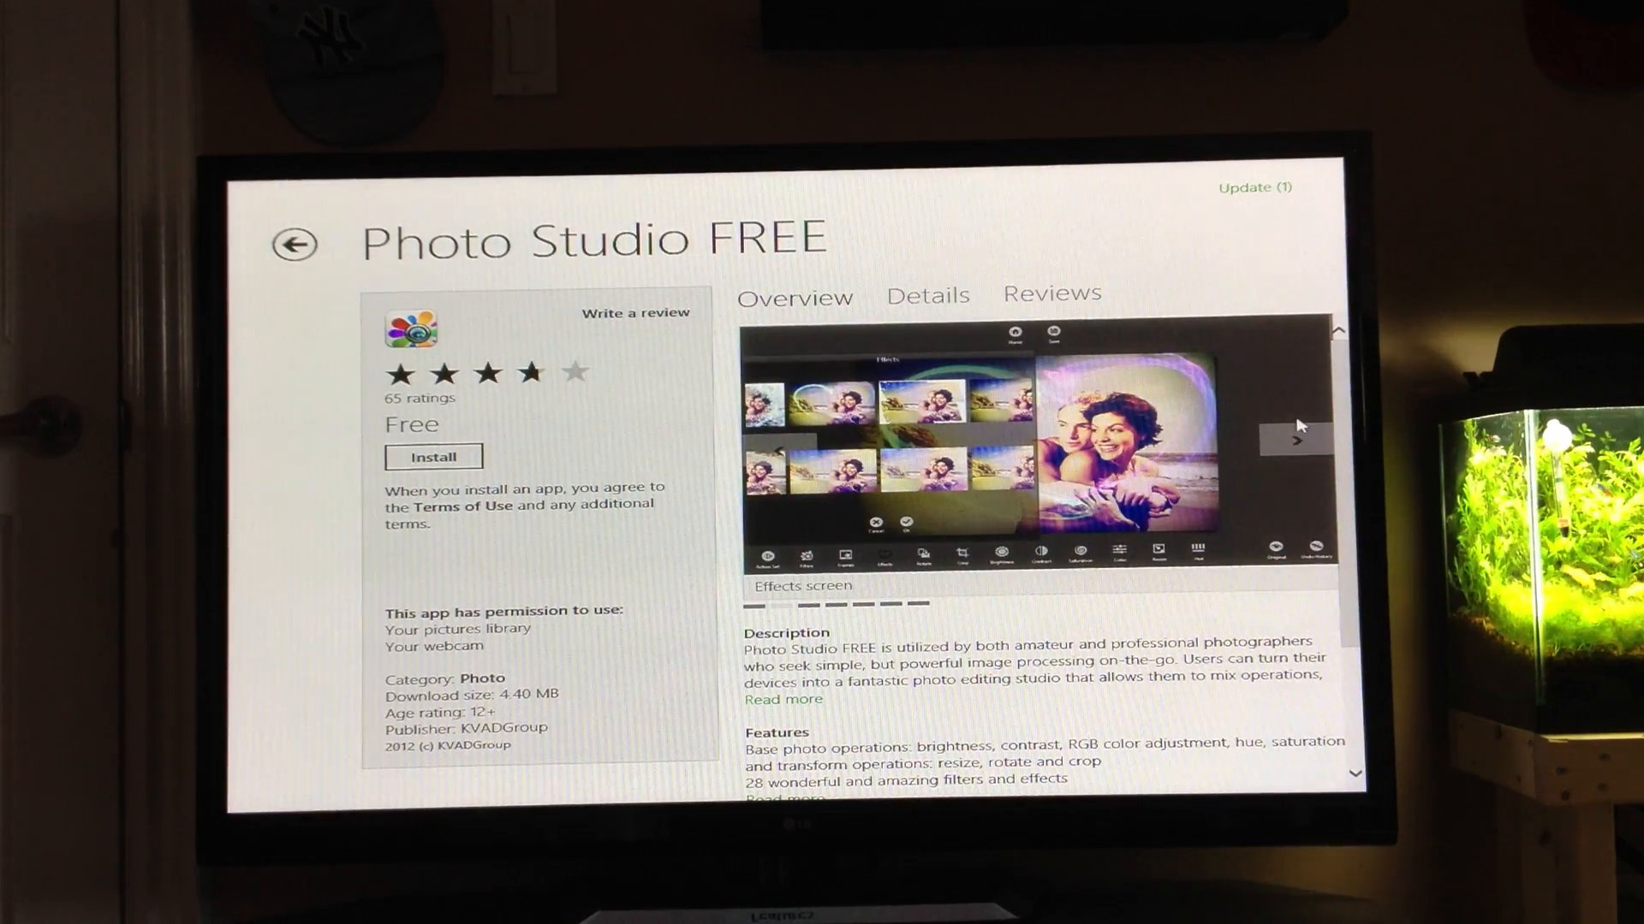
{"action": "left_click", "coordinate": [1296, 438]}
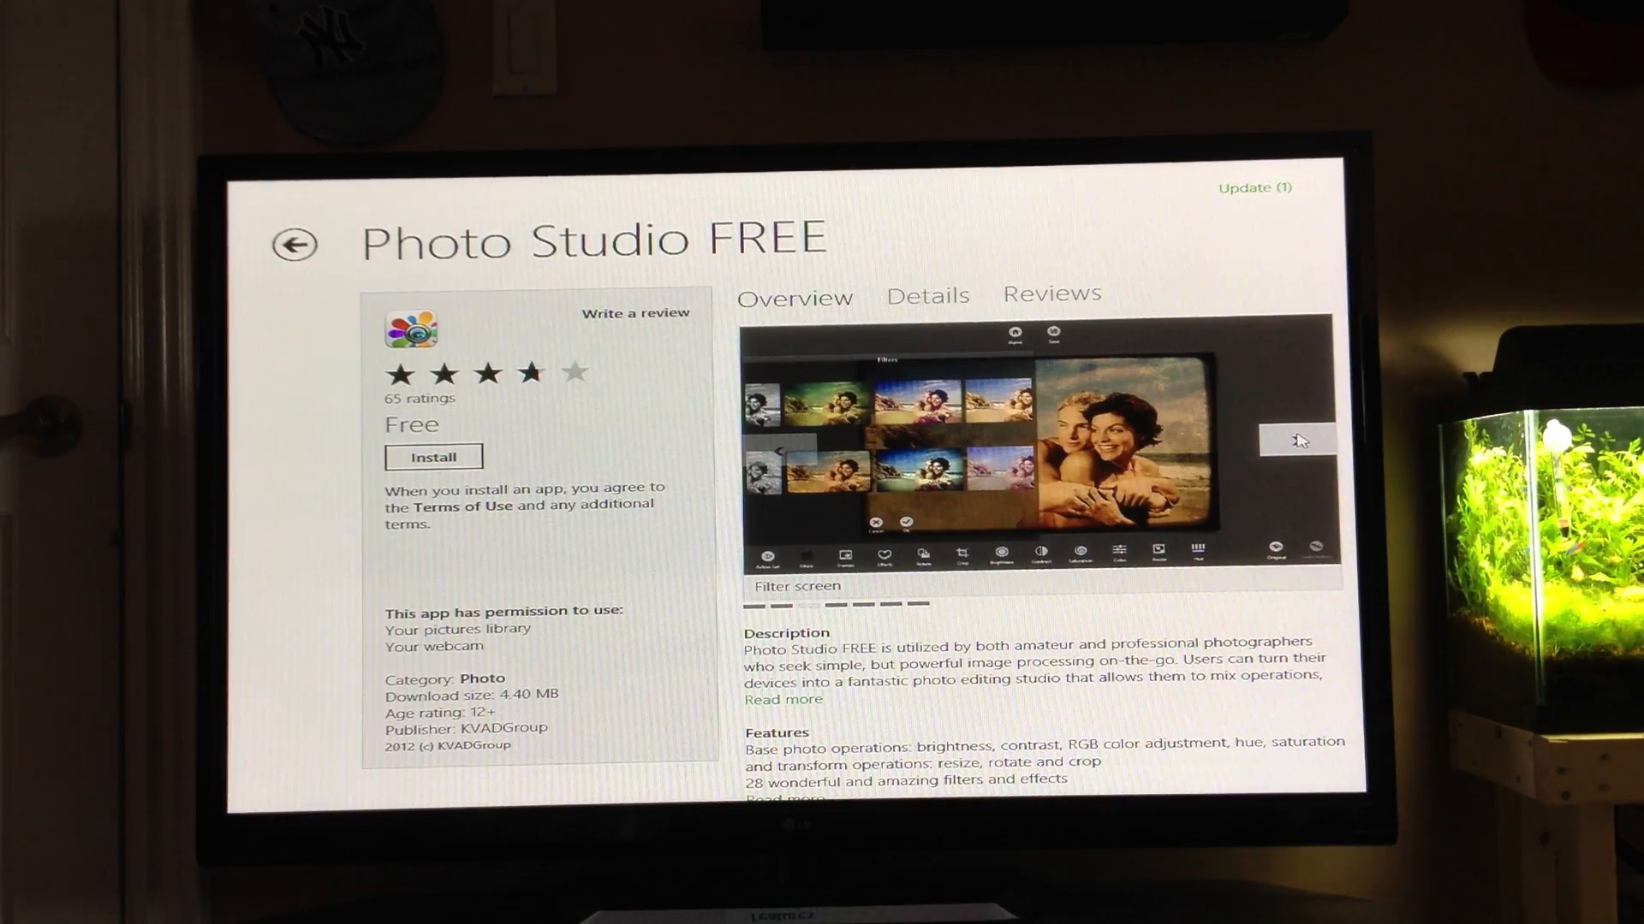
{"action": "left_click", "coordinate": [1297, 440]}
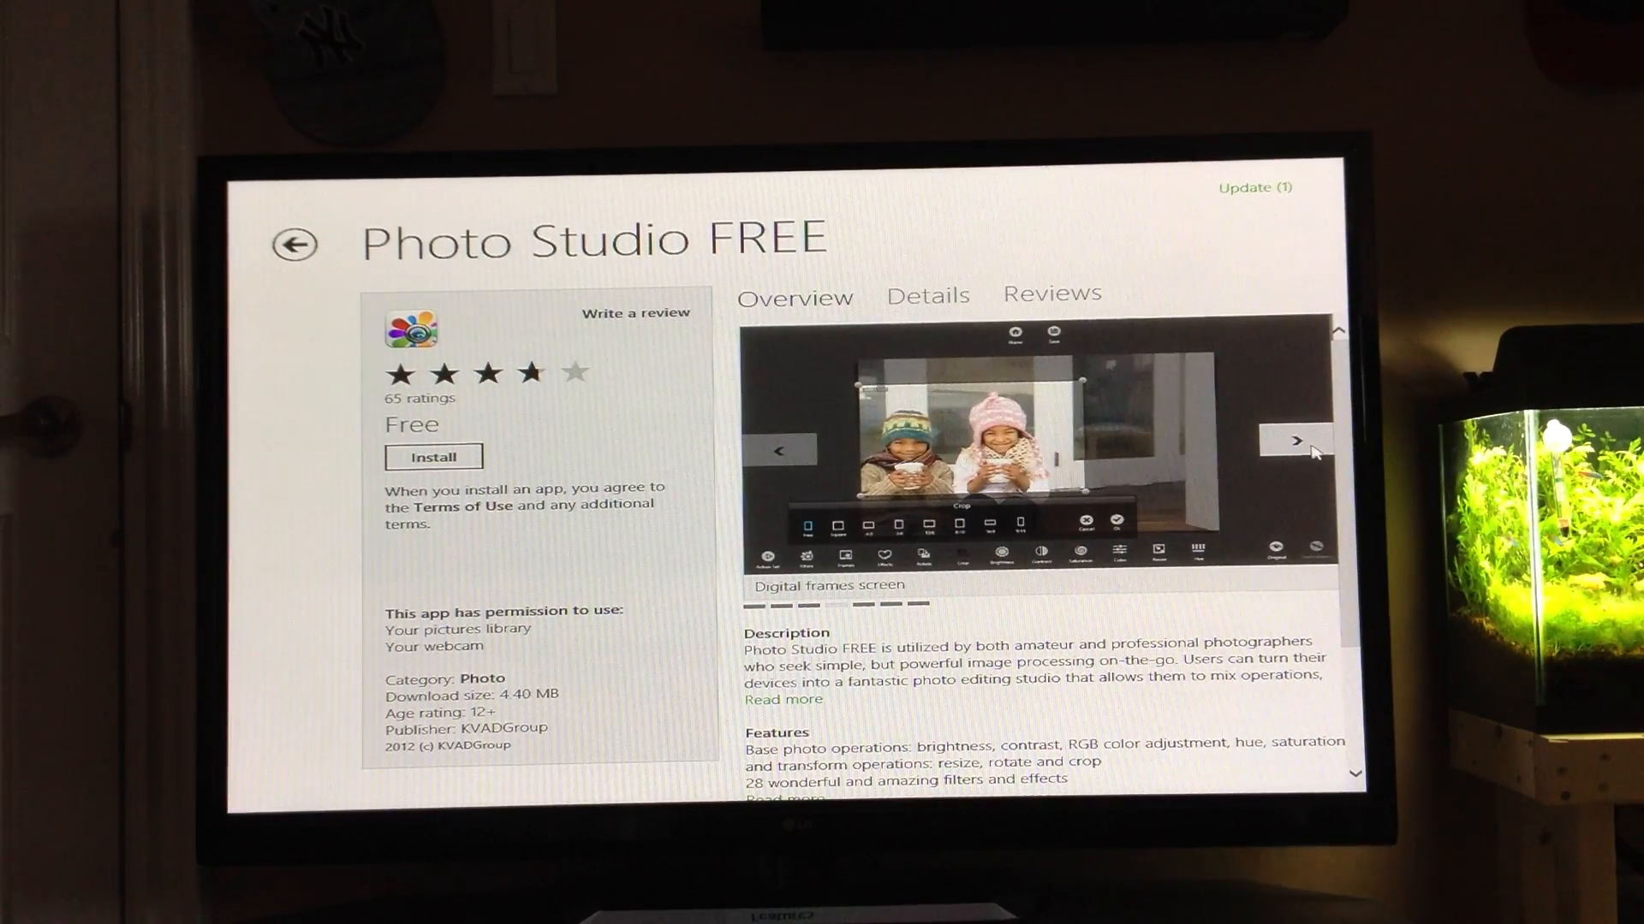
{"action": "left_click", "coordinate": [1296, 440]}
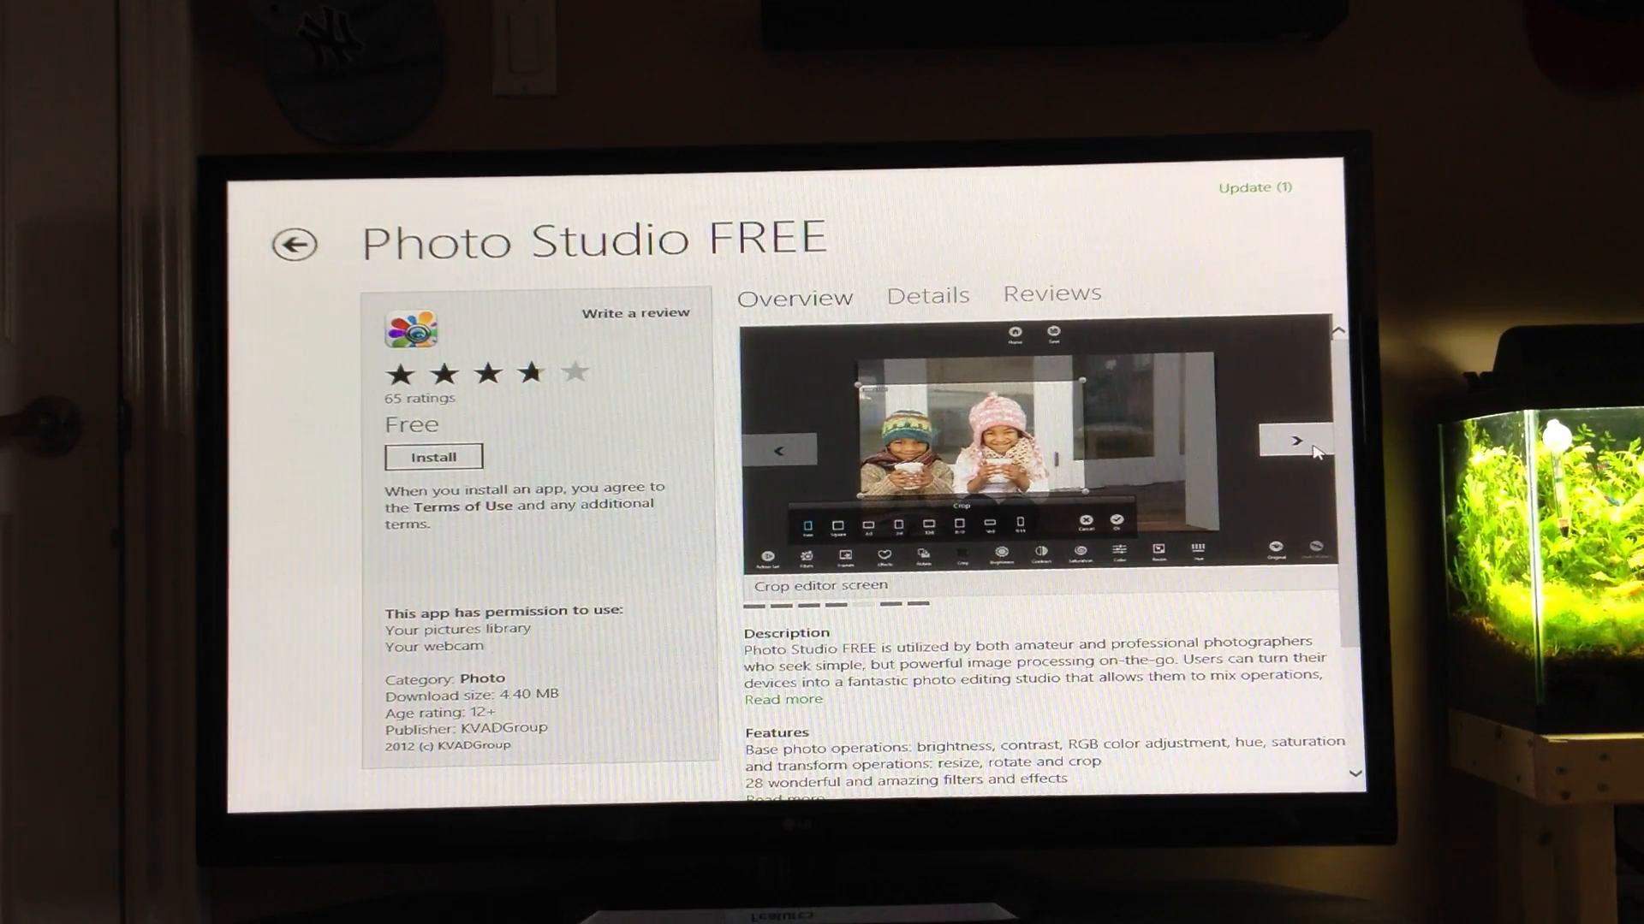
{"action": "left_click", "coordinate": [1296, 440]}
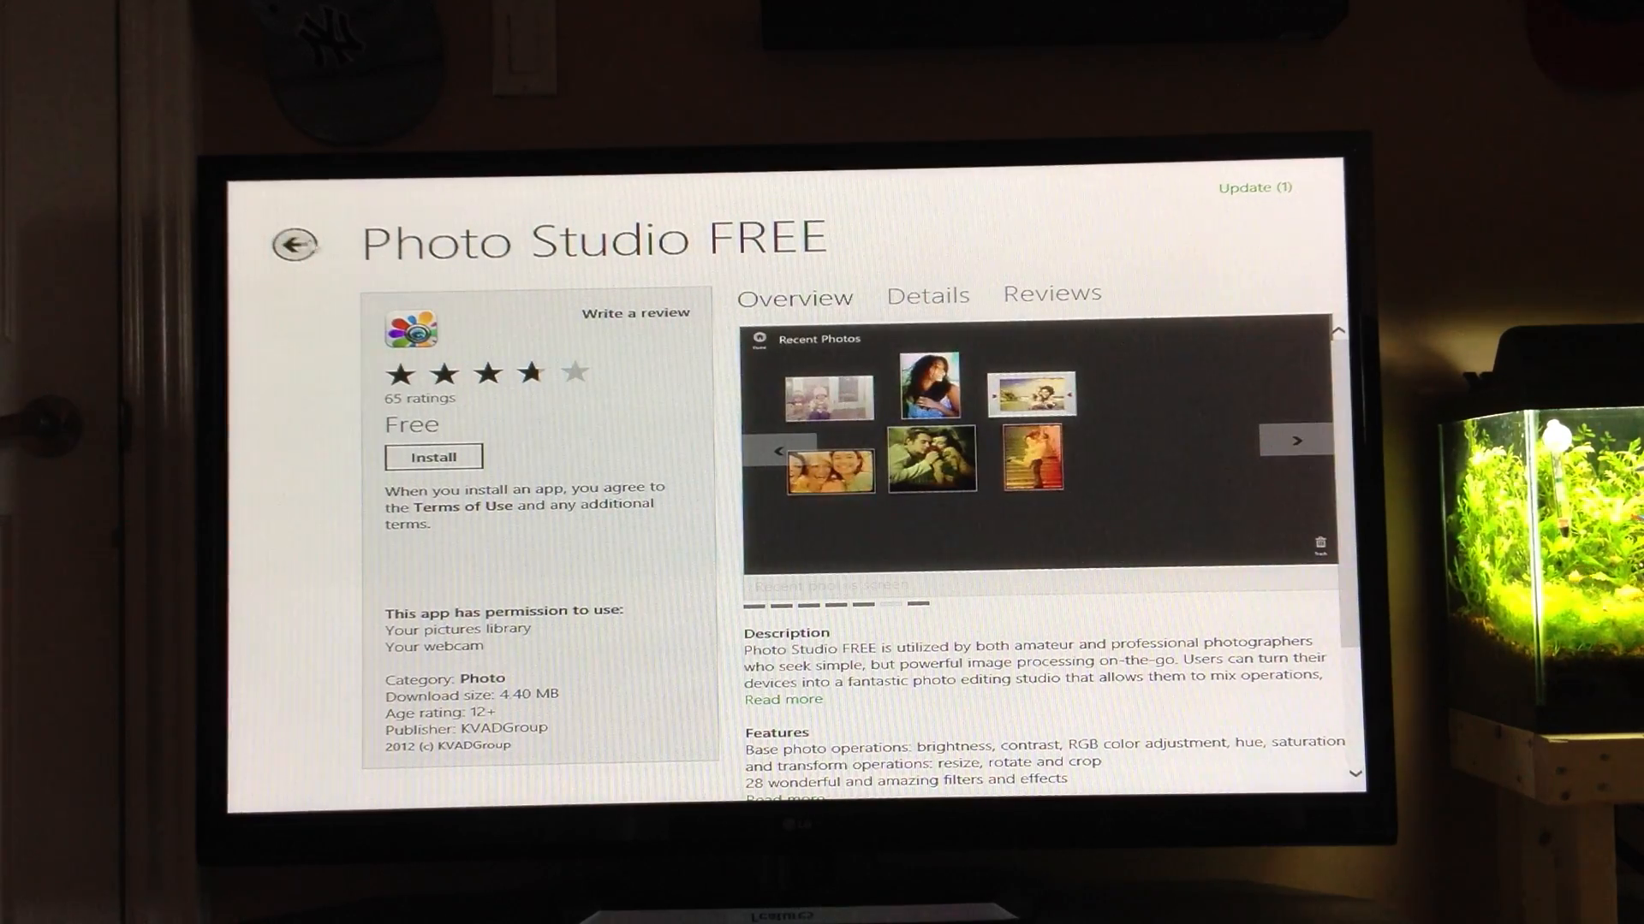
Back at the Store home, review the one available app update, then return to Start.
{"action": "left_click", "coordinate": [296, 244]}
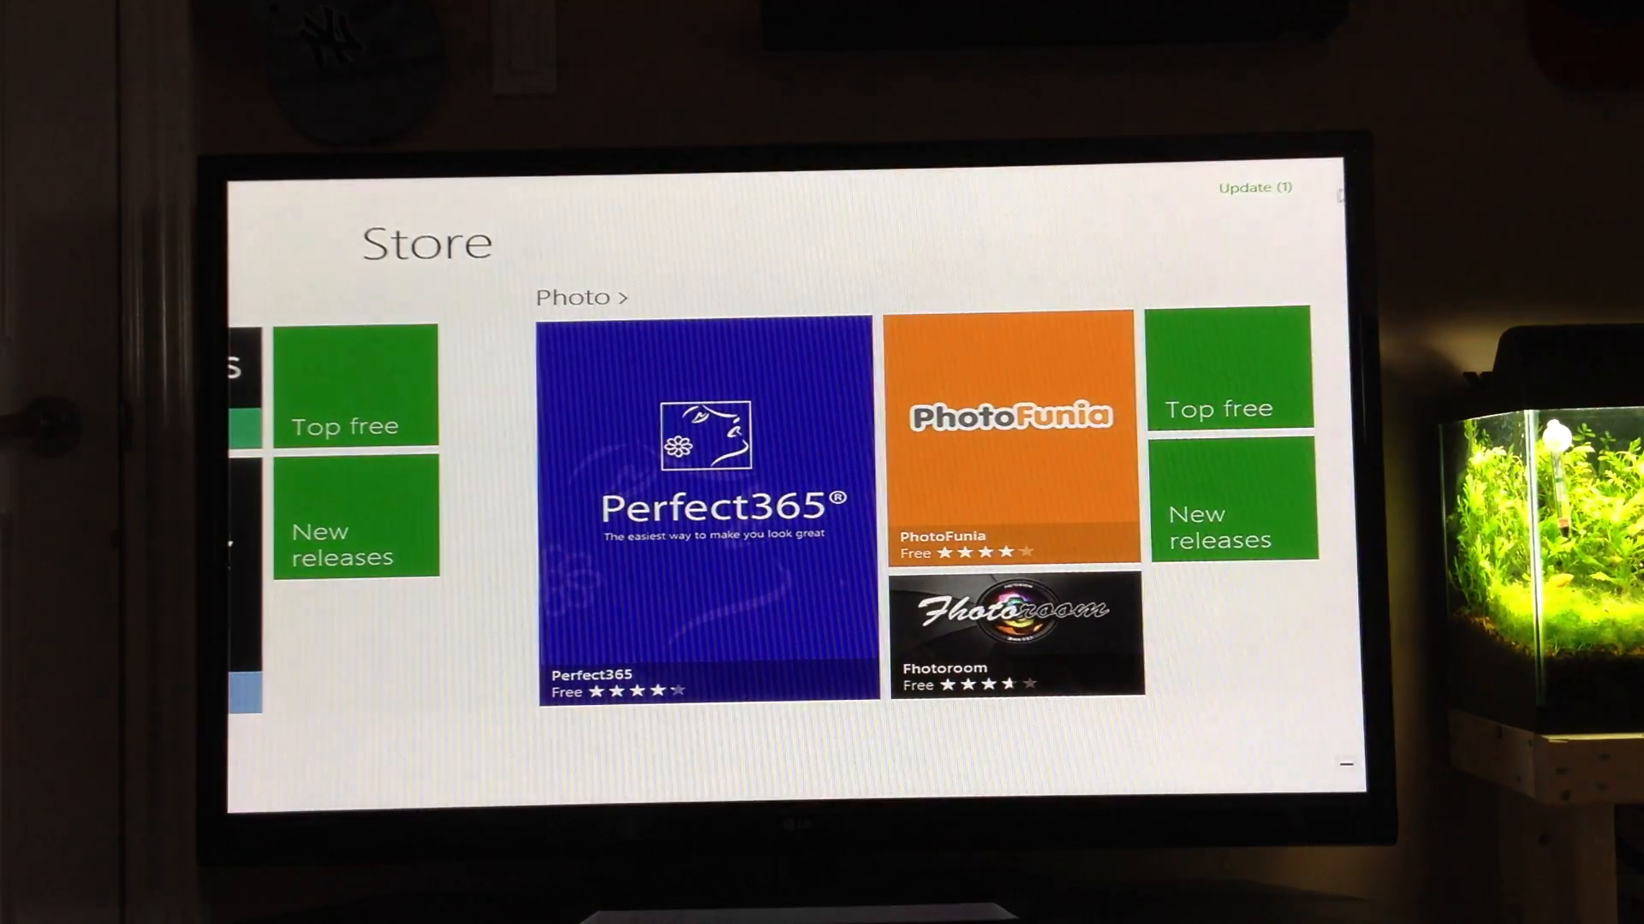
{"action": "left_click", "coordinate": [1255, 187]}
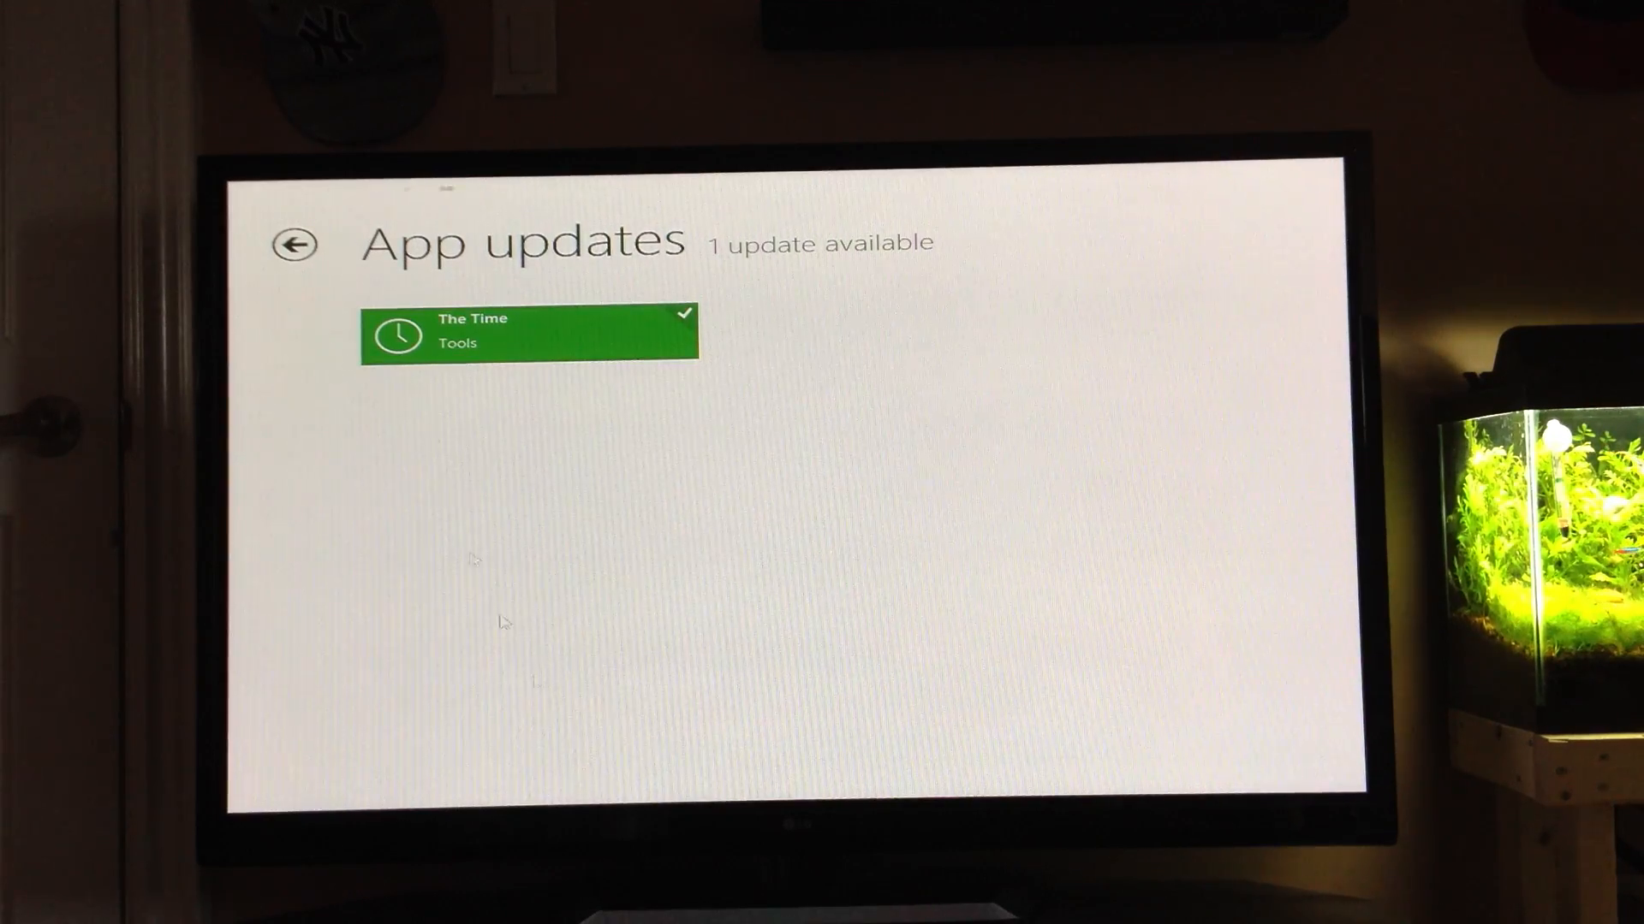
{"action": "left_click", "coordinate": [527, 332]}
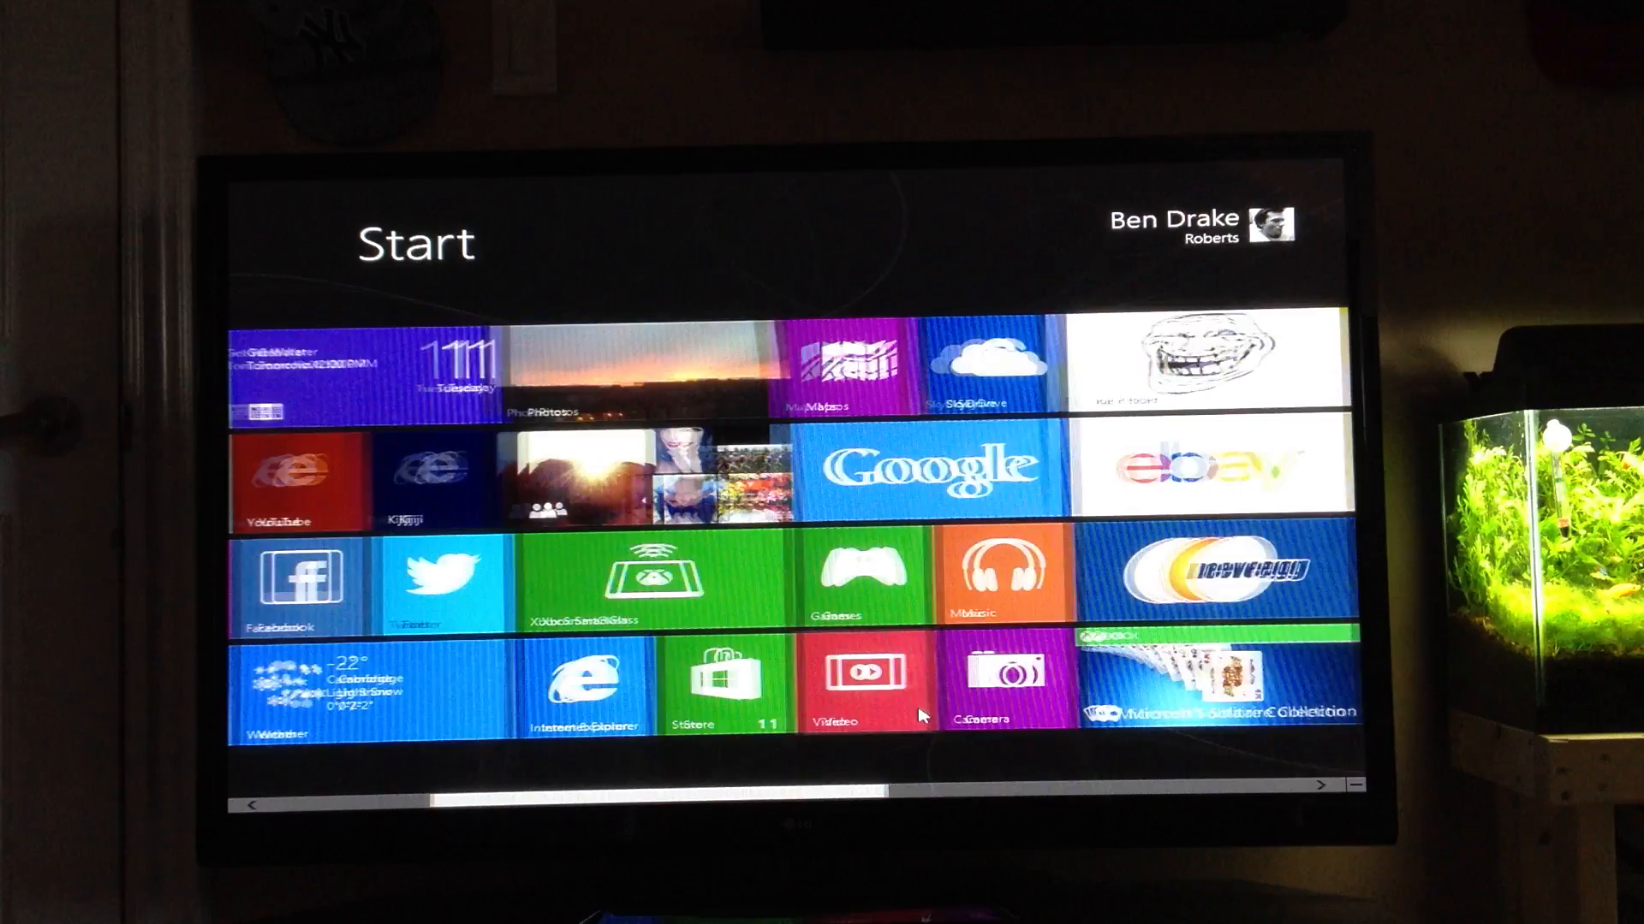
Scan the Start screen tiles out to the desktop programs and bring up the charms bar with the clock.
{"action": "scroll", "scroll_direction": "right", "scroll_amount": 3}
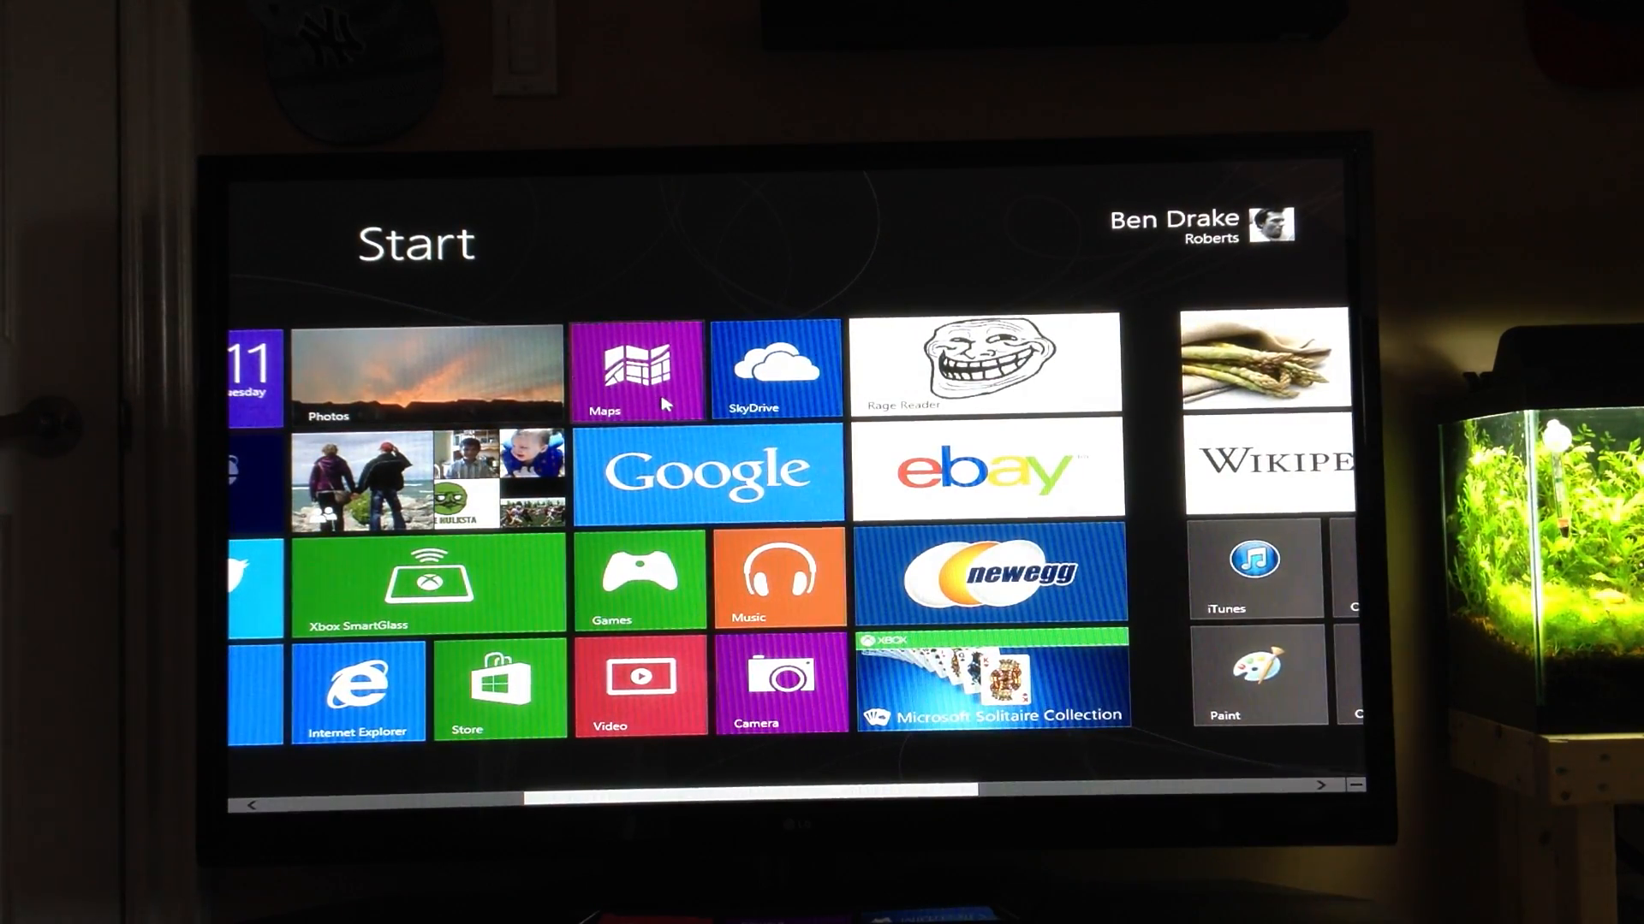
{"action": "scroll", "scroll_direction": "left", "scroll_amount": 3}
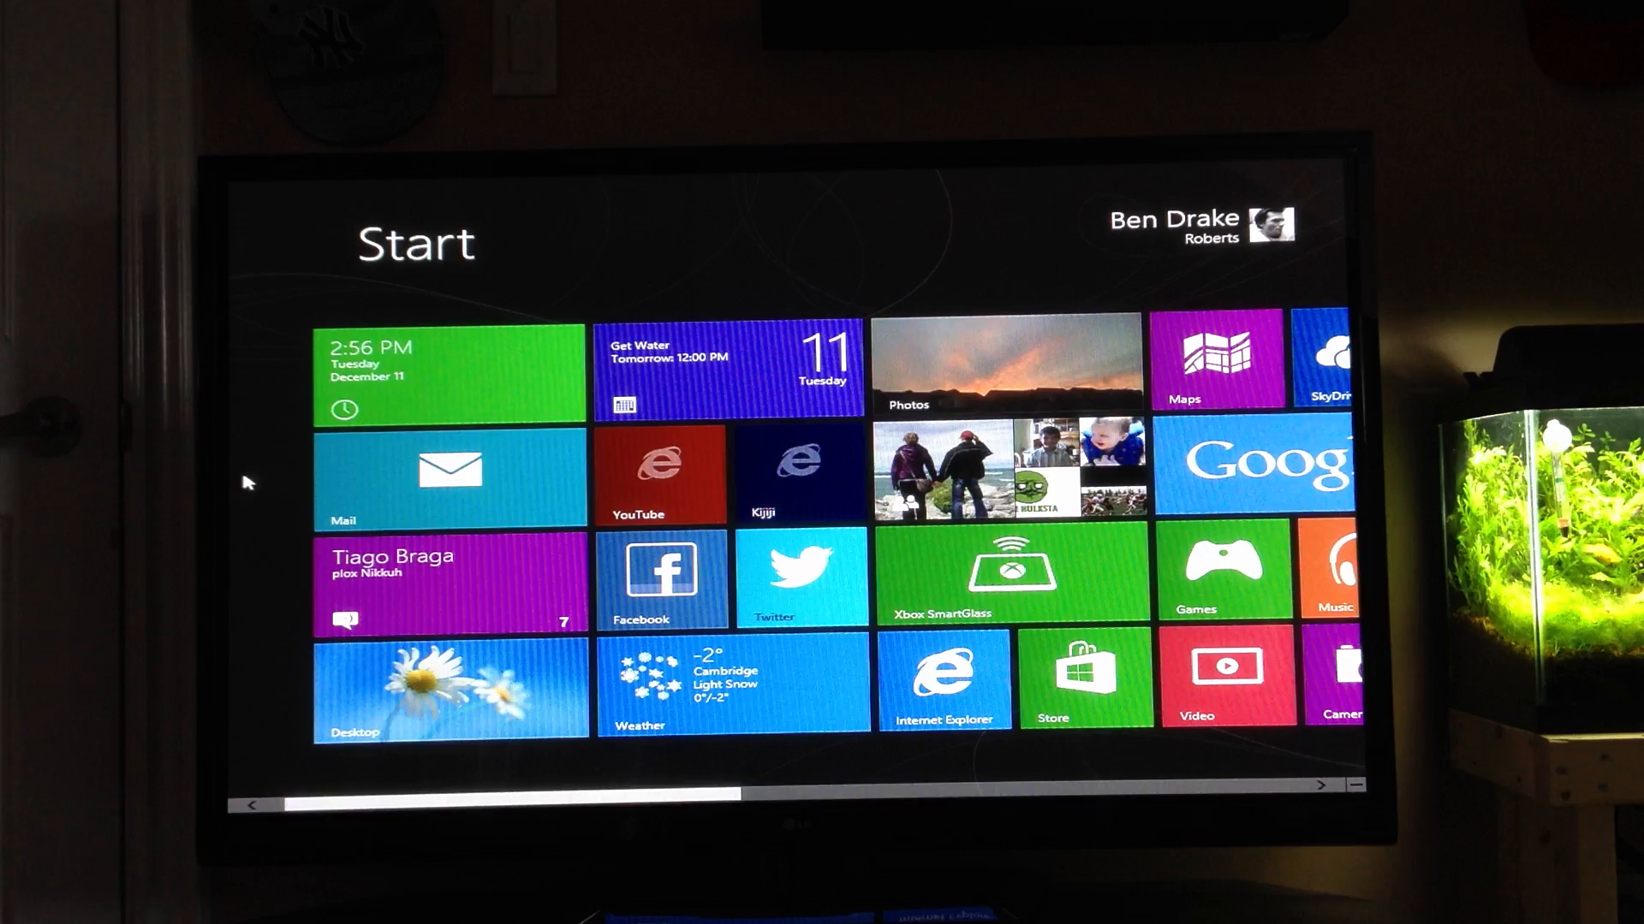
{"action": "scroll", "scroll_direction": "right", "scroll_amount": 3}
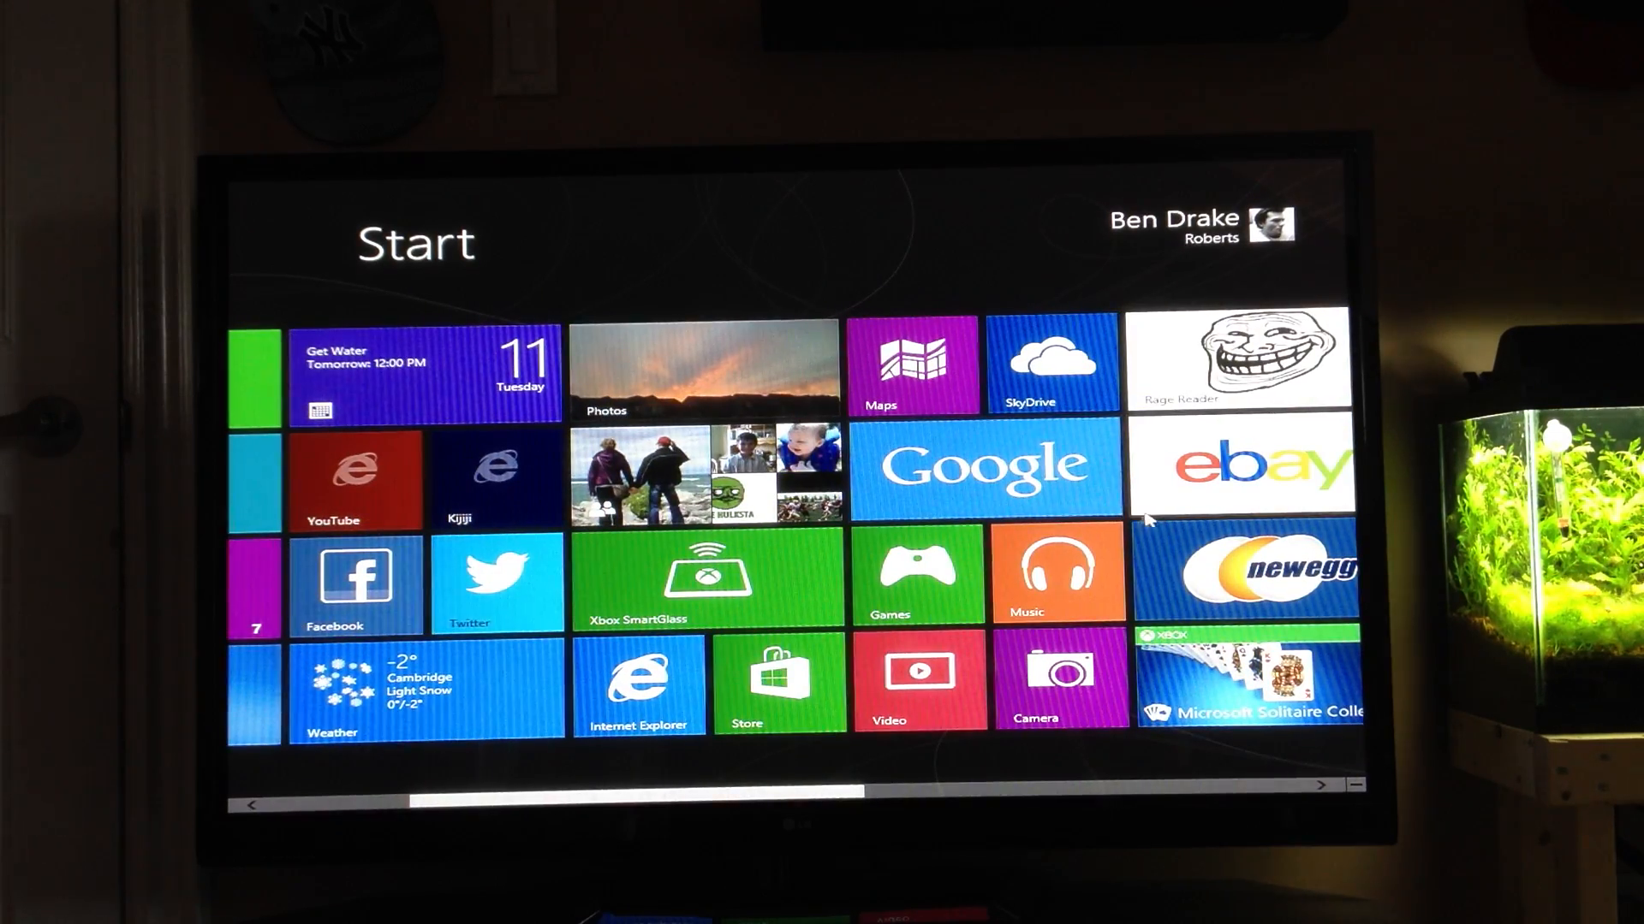
{"action": "scroll", "scroll_direction": "right", "scroll_amount": 3}
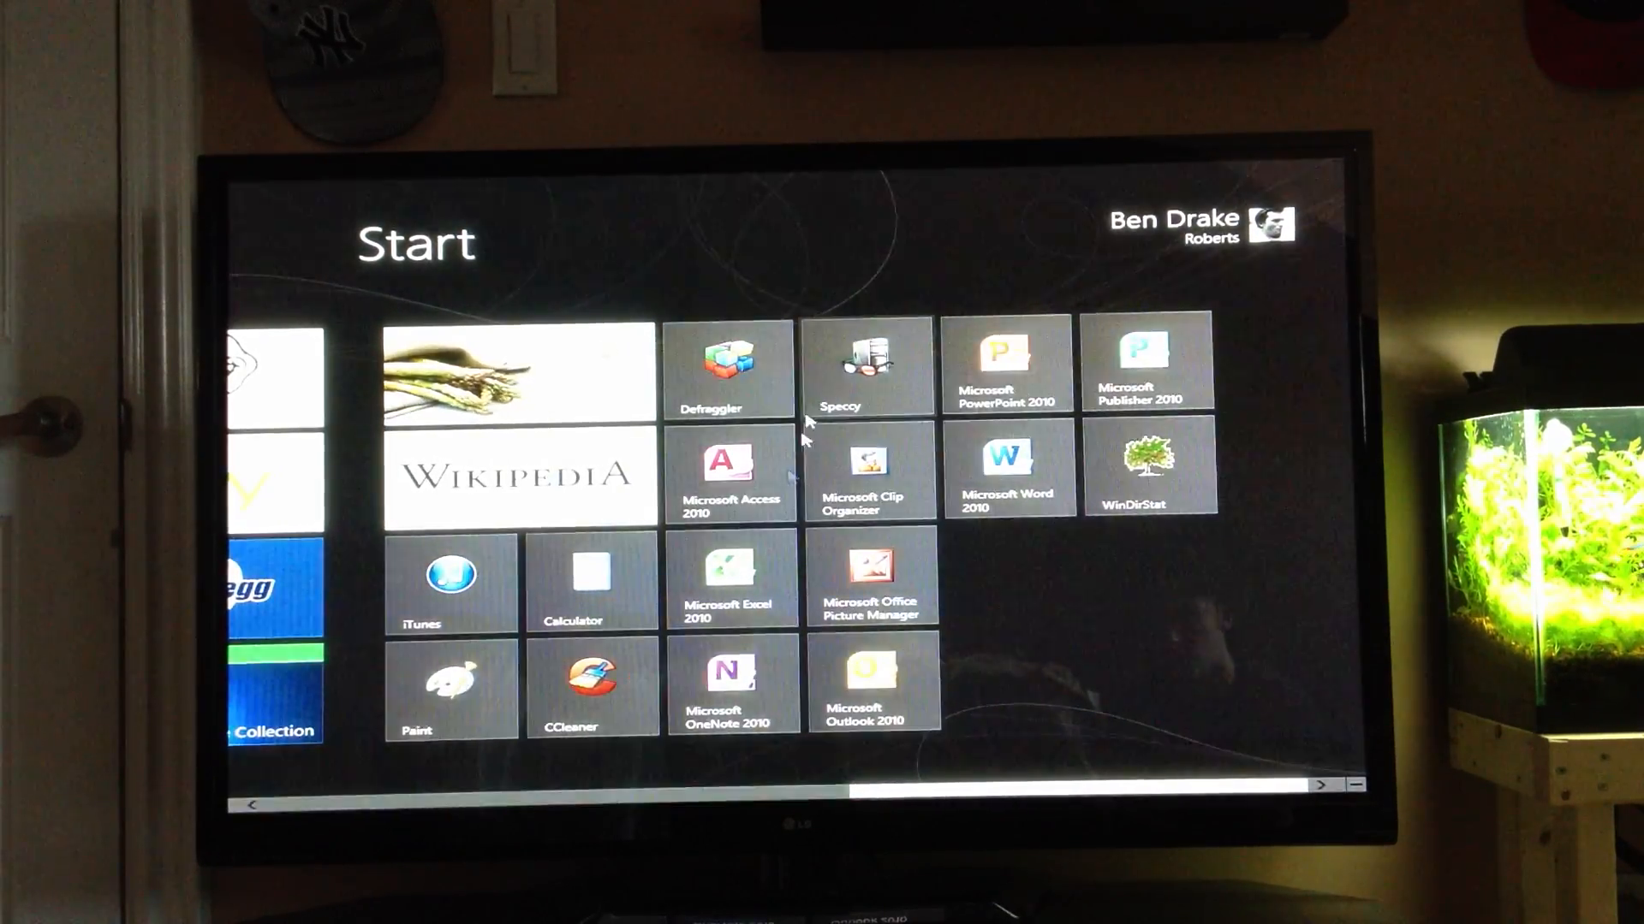
{"action": "mouse_move", "coordinate": [524, 681]}
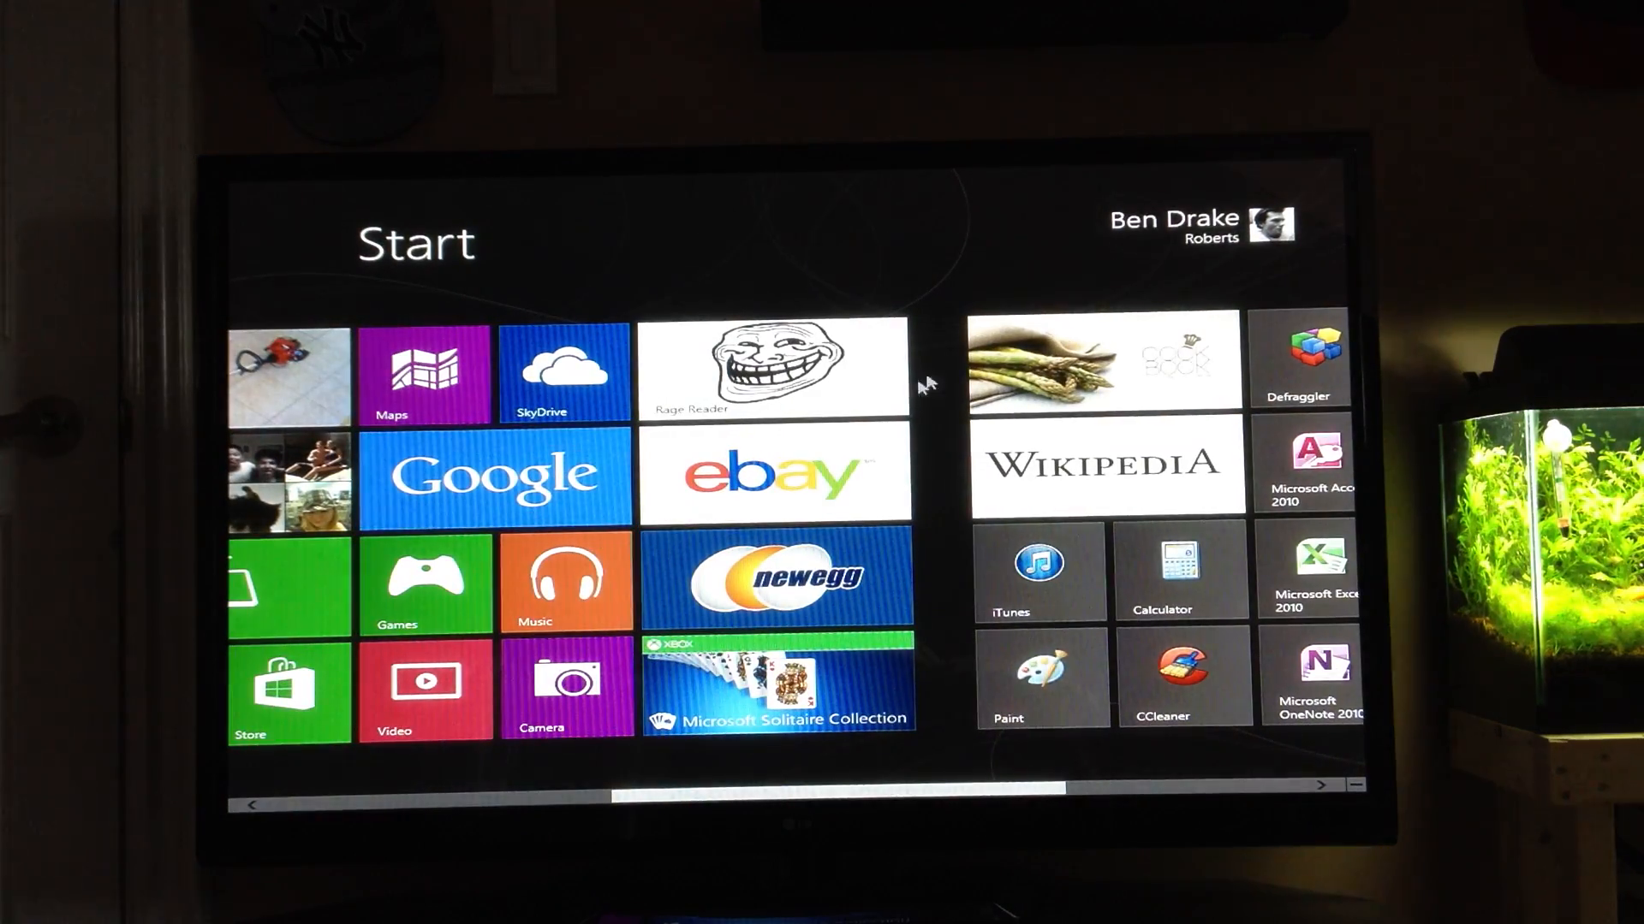
{"action": "left_click", "coordinate": [1174, 223]}
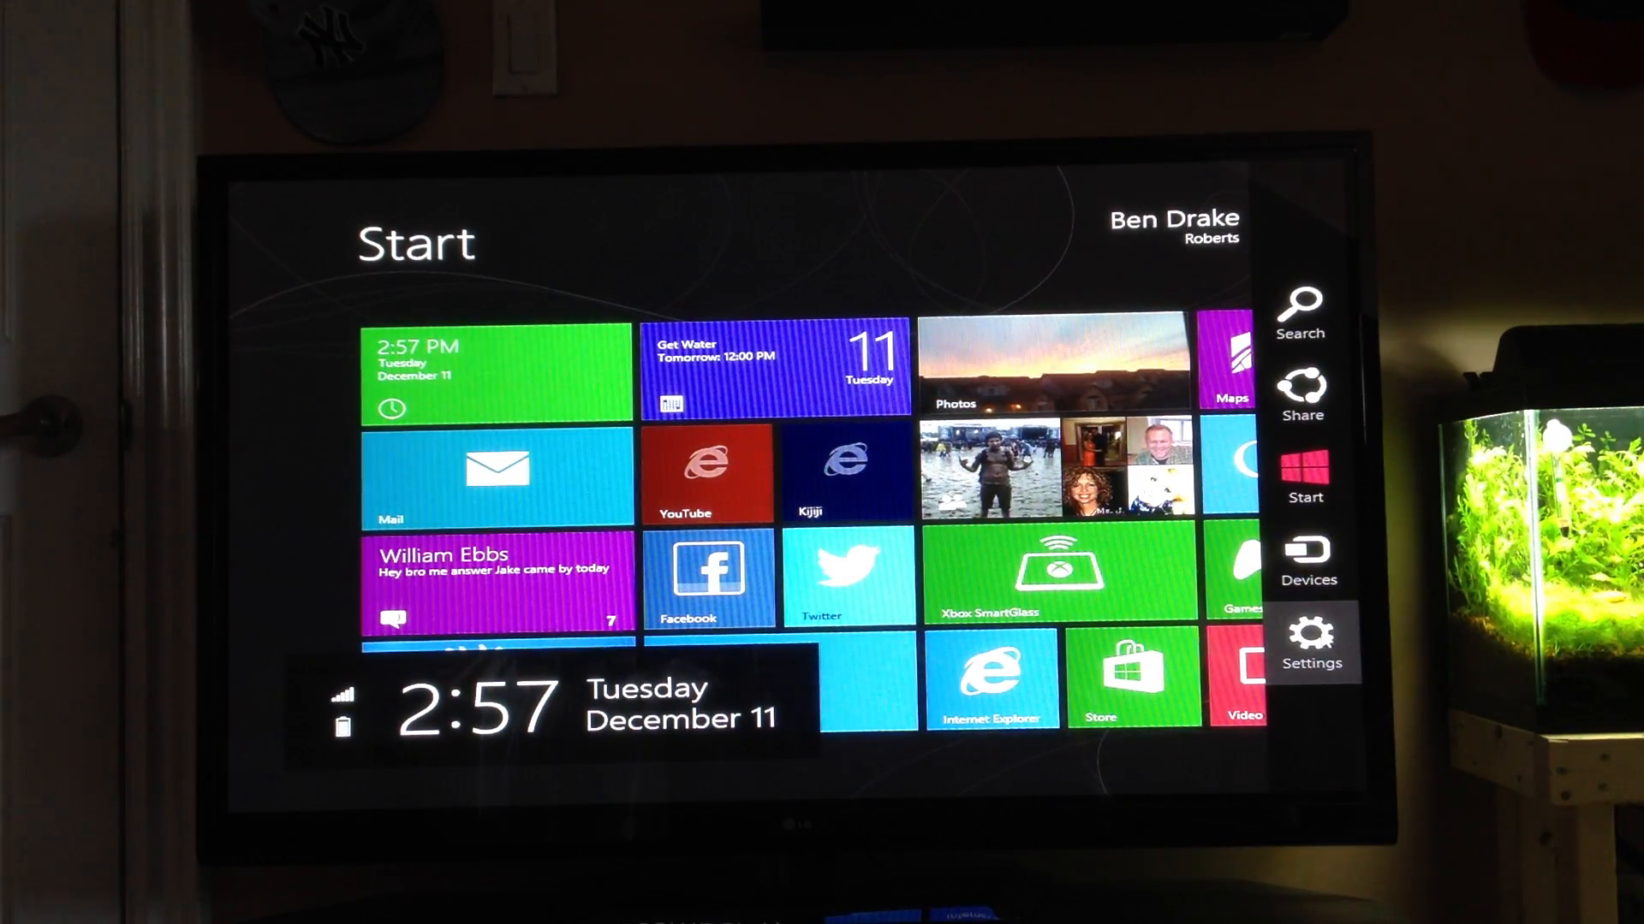
Go from the Settings charm into PC settings and select the Devices category.
{"action": "left_click", "coordinate": [1311, 644]}
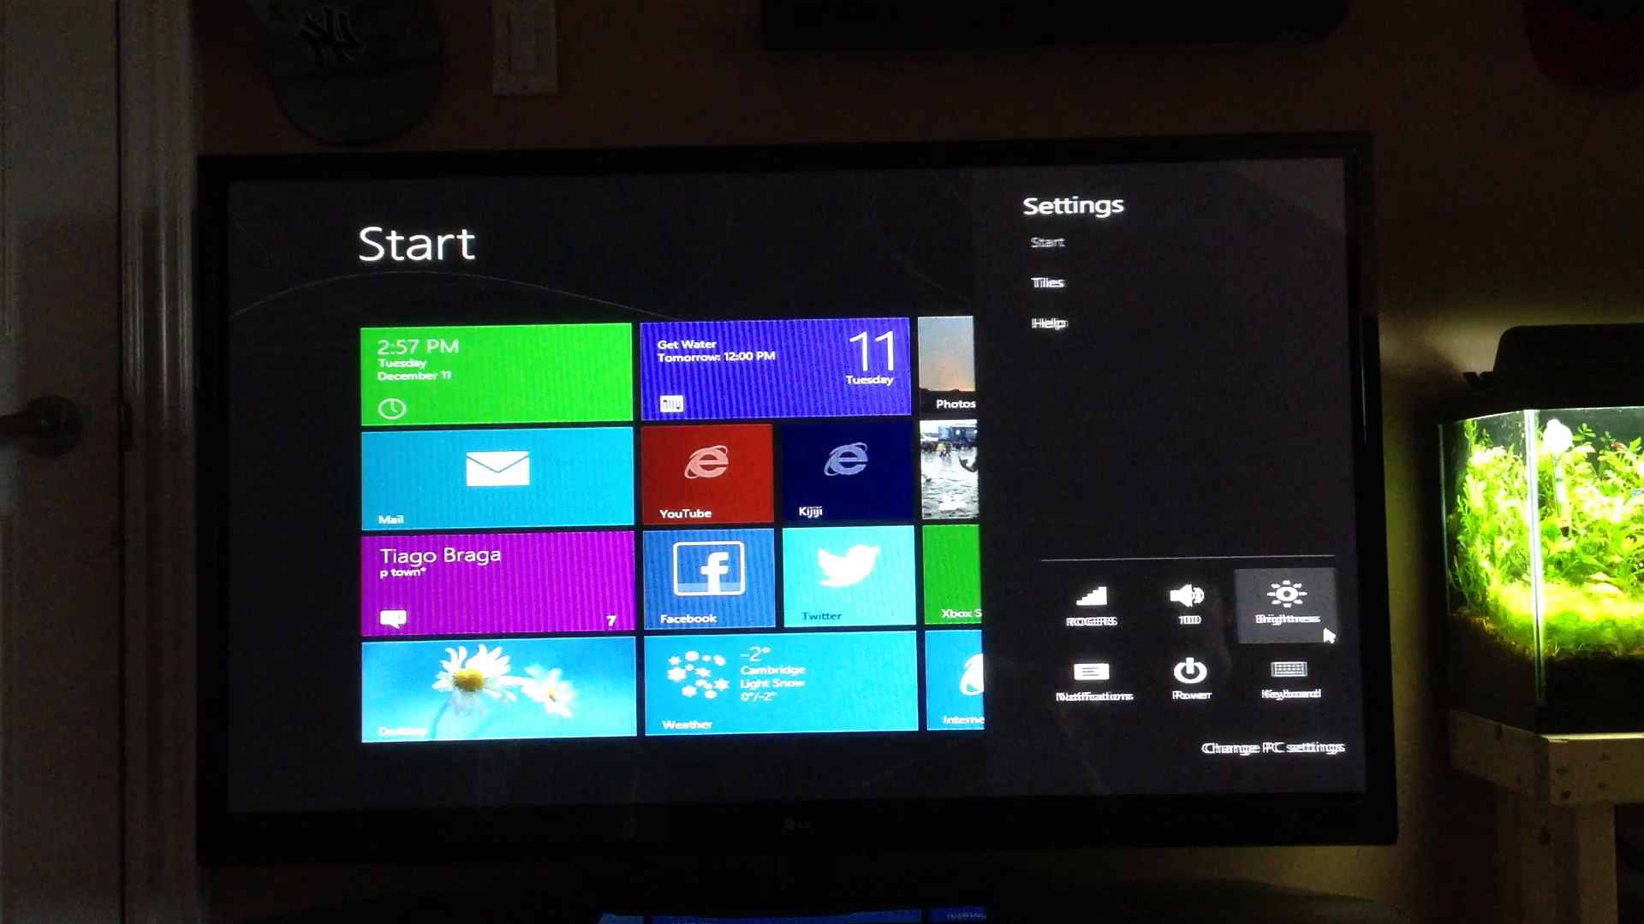
{"action": "left_click", "coordinate": [1288, 602]}
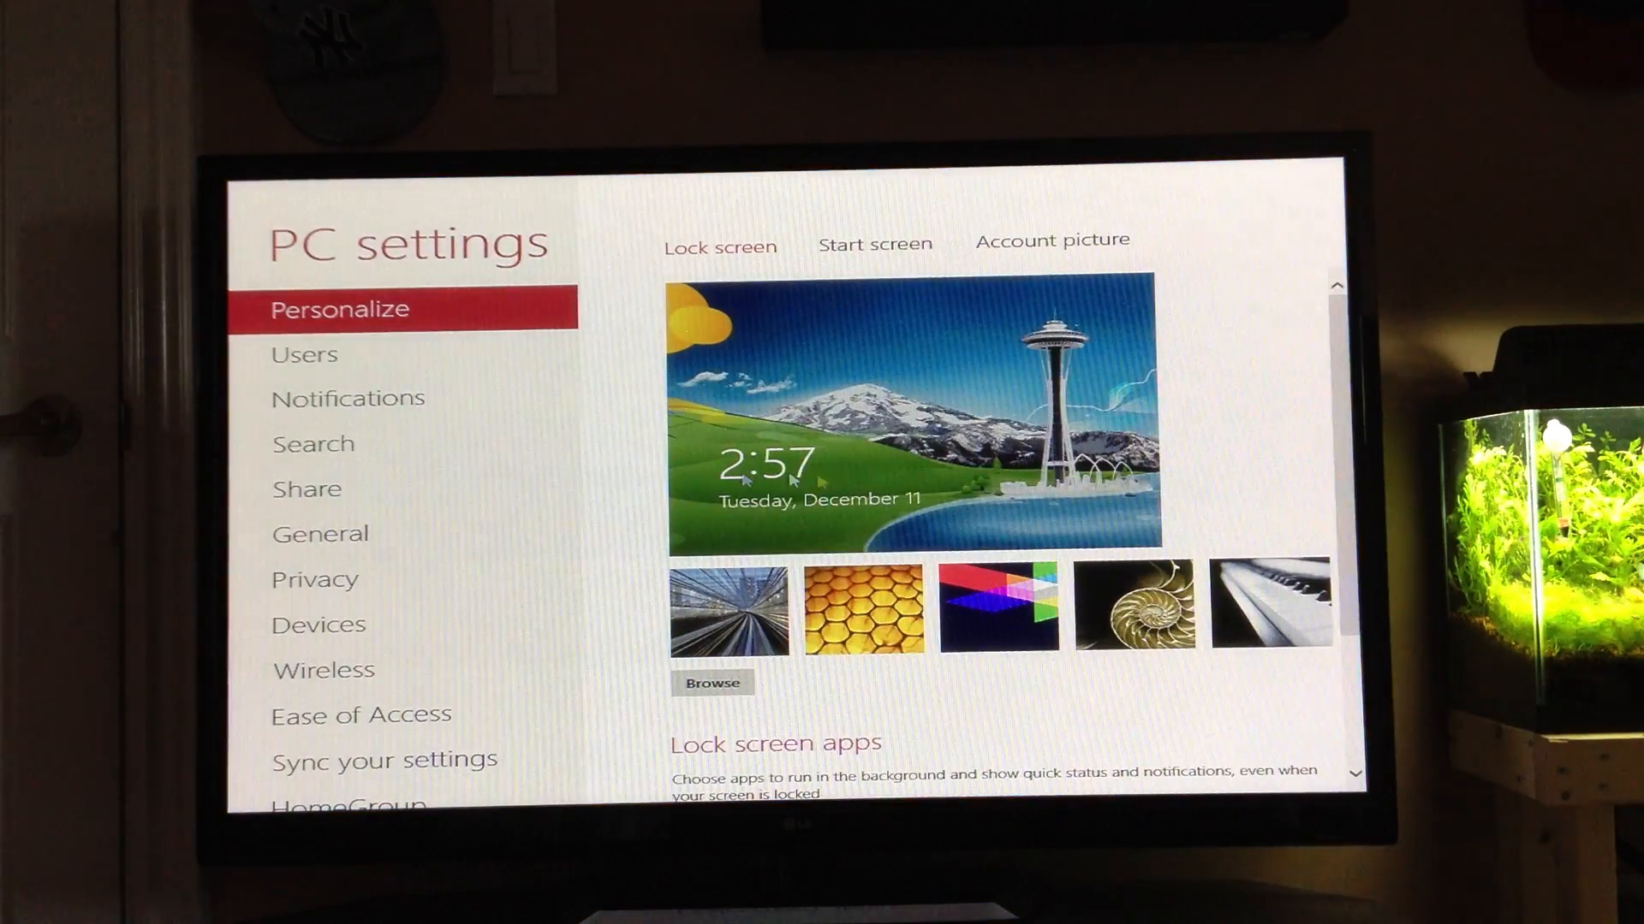
{"action": "mouse_move", "coordinate": [325, 533]}
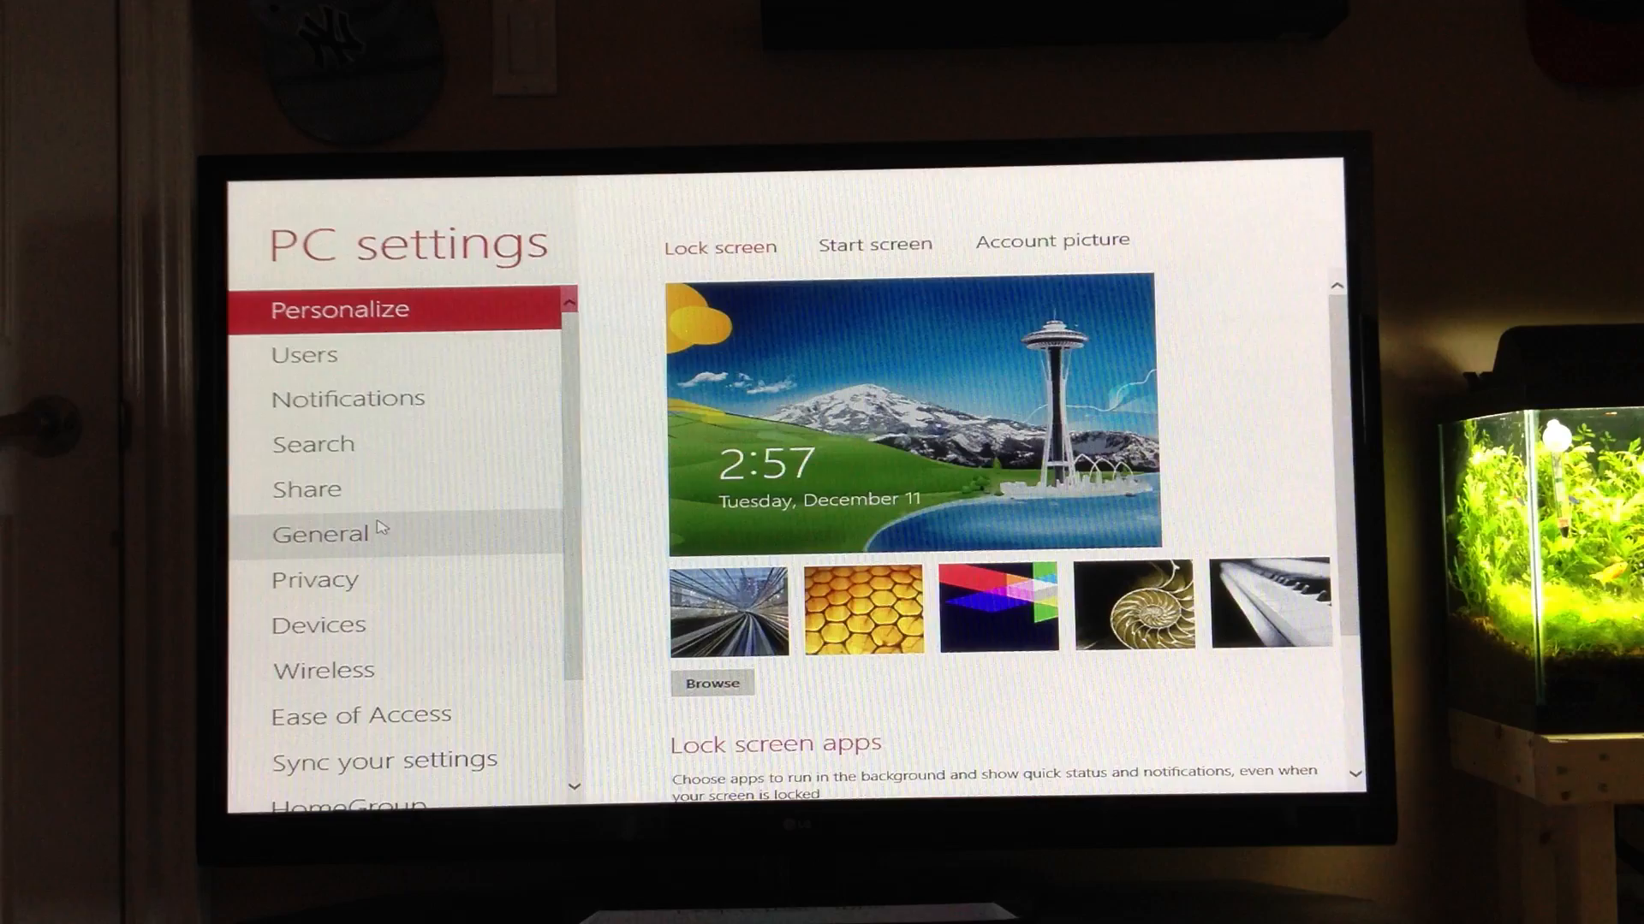
{"action": "left_click", "coordinate": [318, 623]}
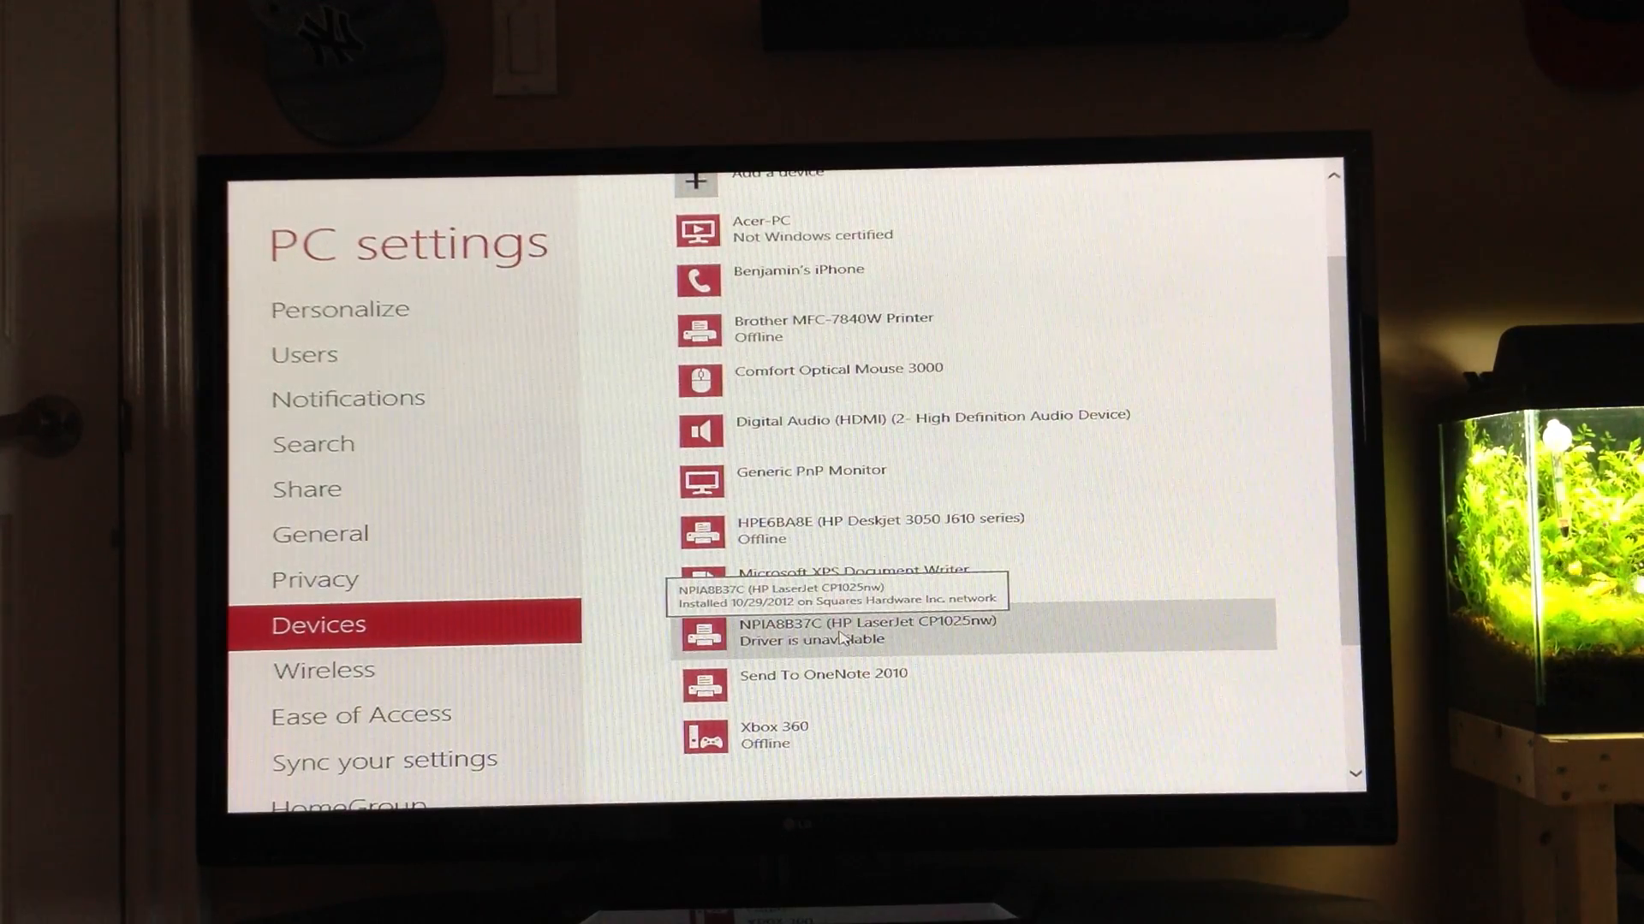
{"action": "mouse_move", "coordinate": [846, 577]}
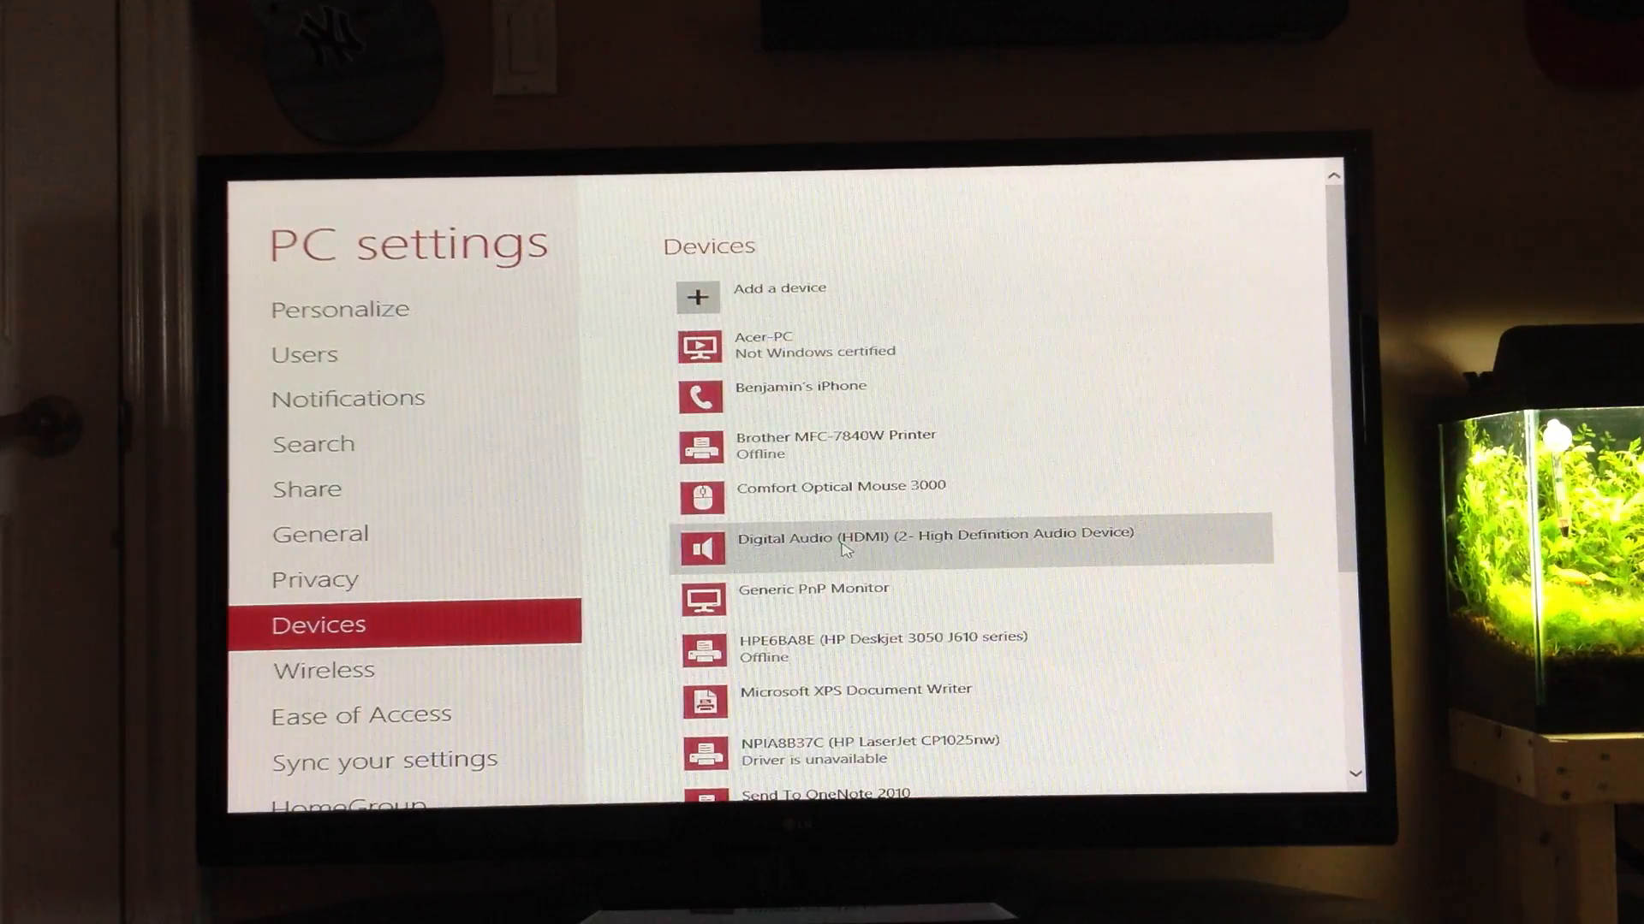
{"action": "mouse_move", "coordinate": [822, 599]}
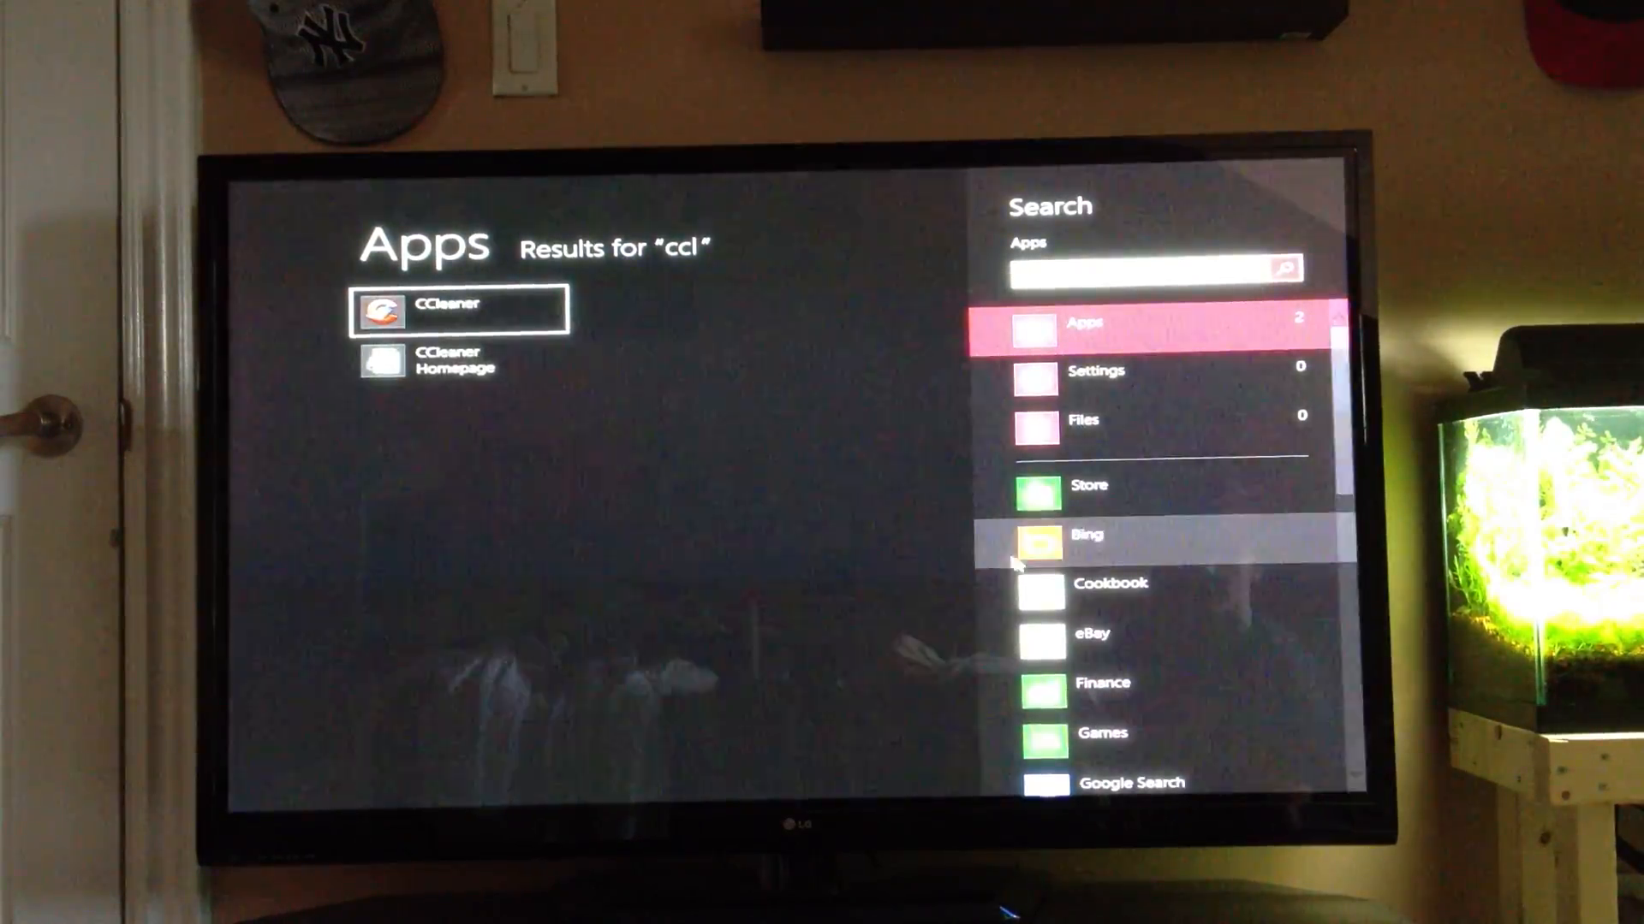
Scroll down through the Settings search results for "ccl".
{"action": "scroll", "scroll_direction": "down", "scroll_amount": 3}
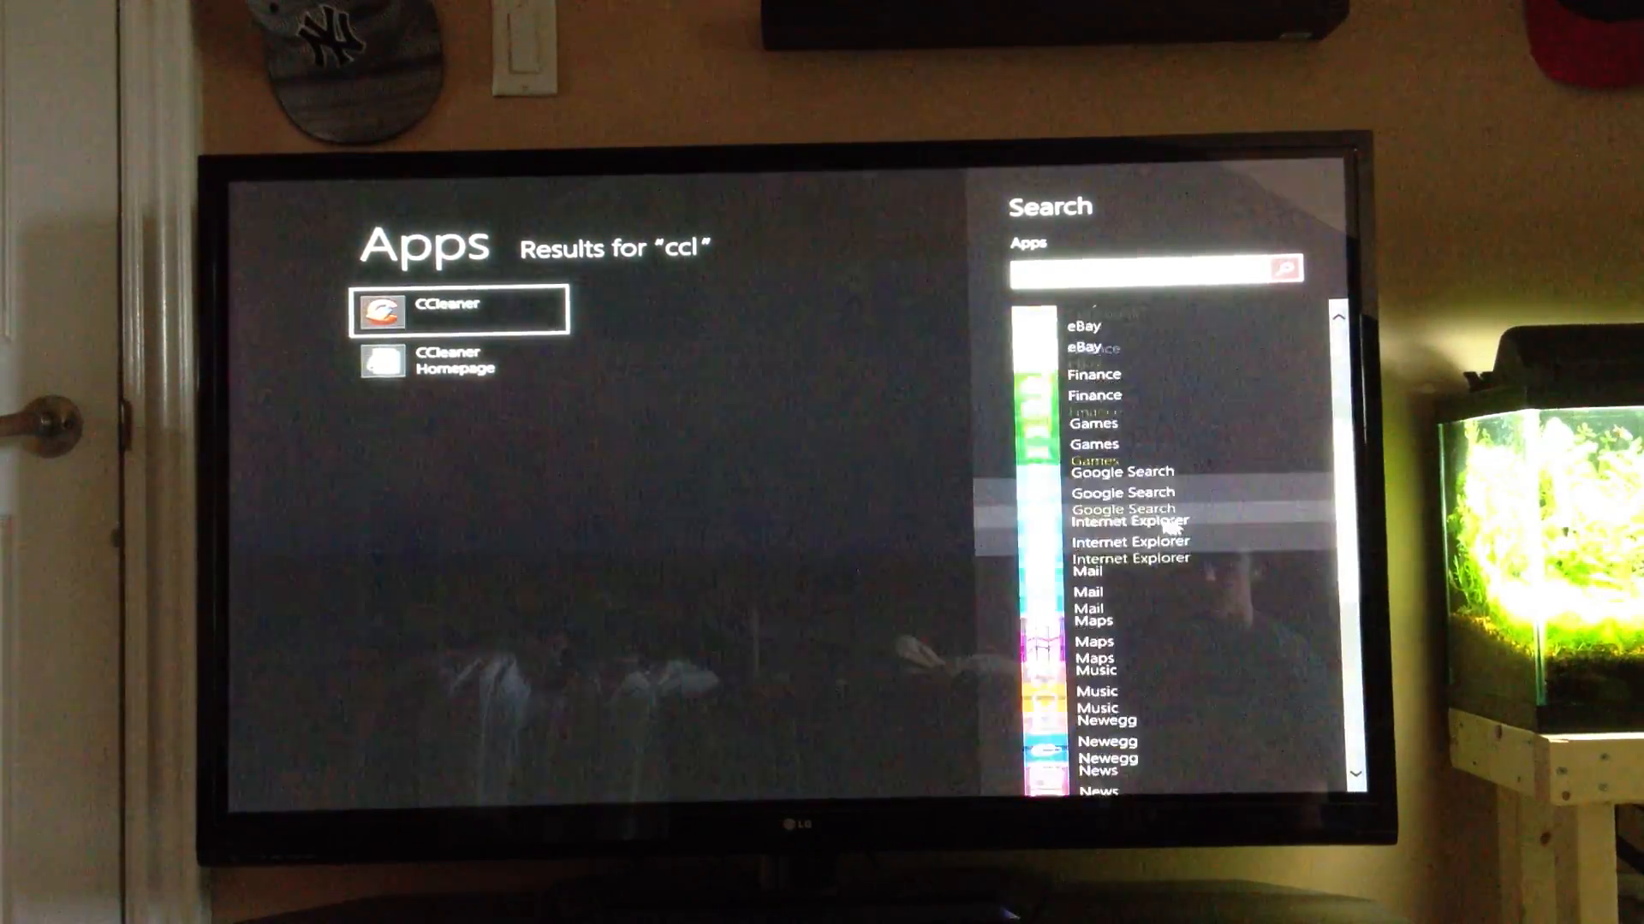
{"action": "scroll", "scroll_direction": "down", "scroll_amount": 3}
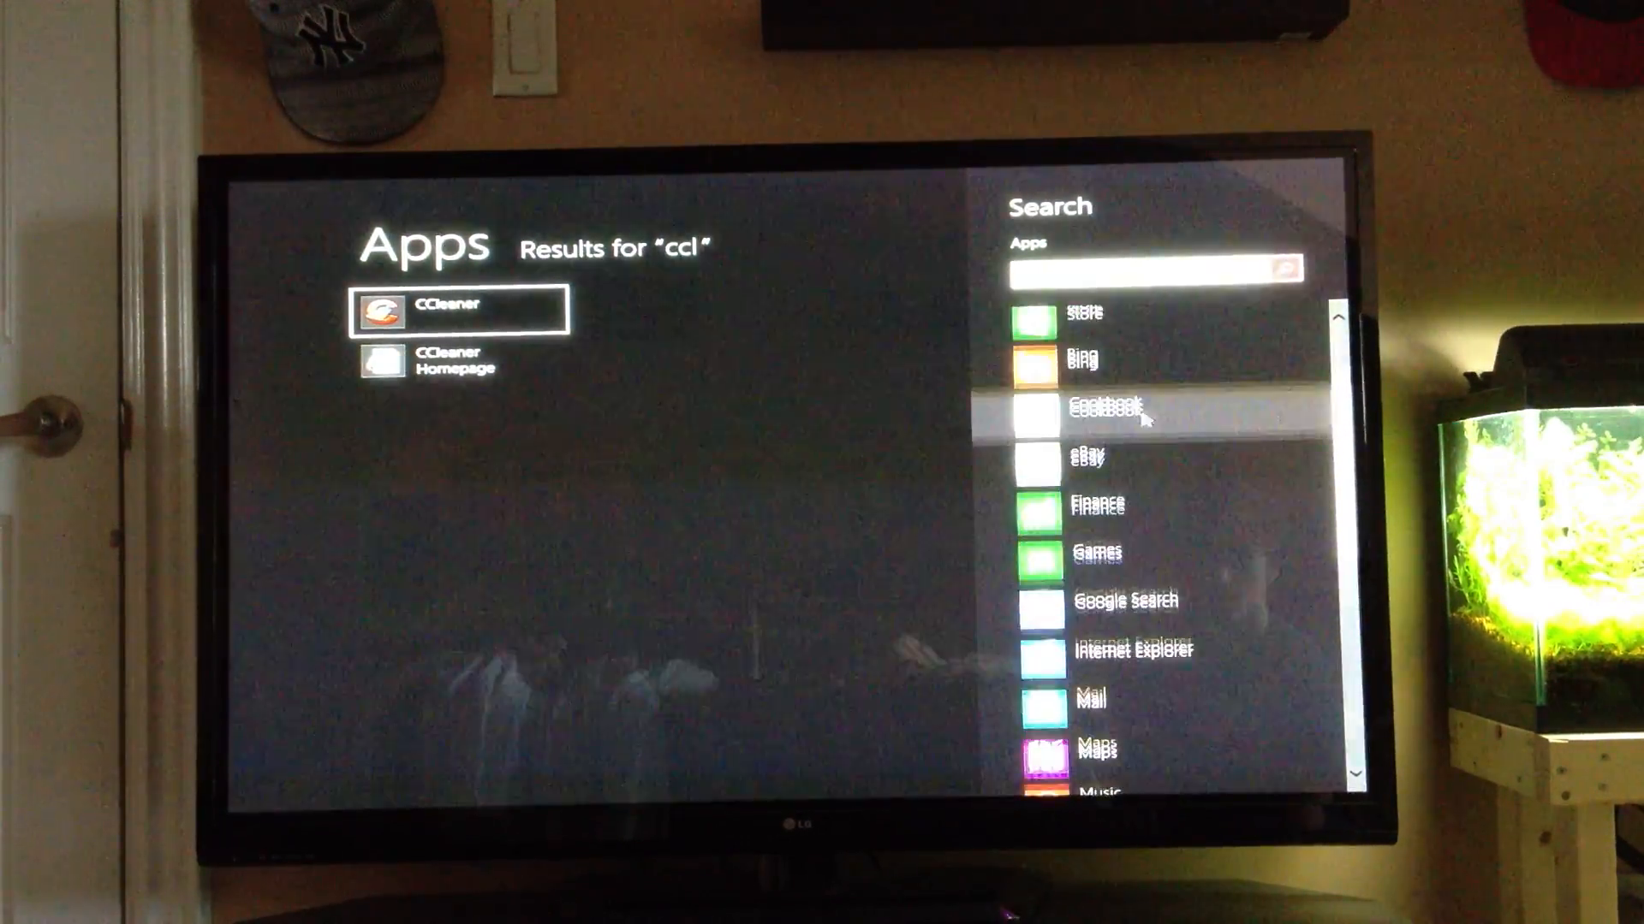
{"action": "scroll", "scroll_direction": "down", "scroll_amount": 3}
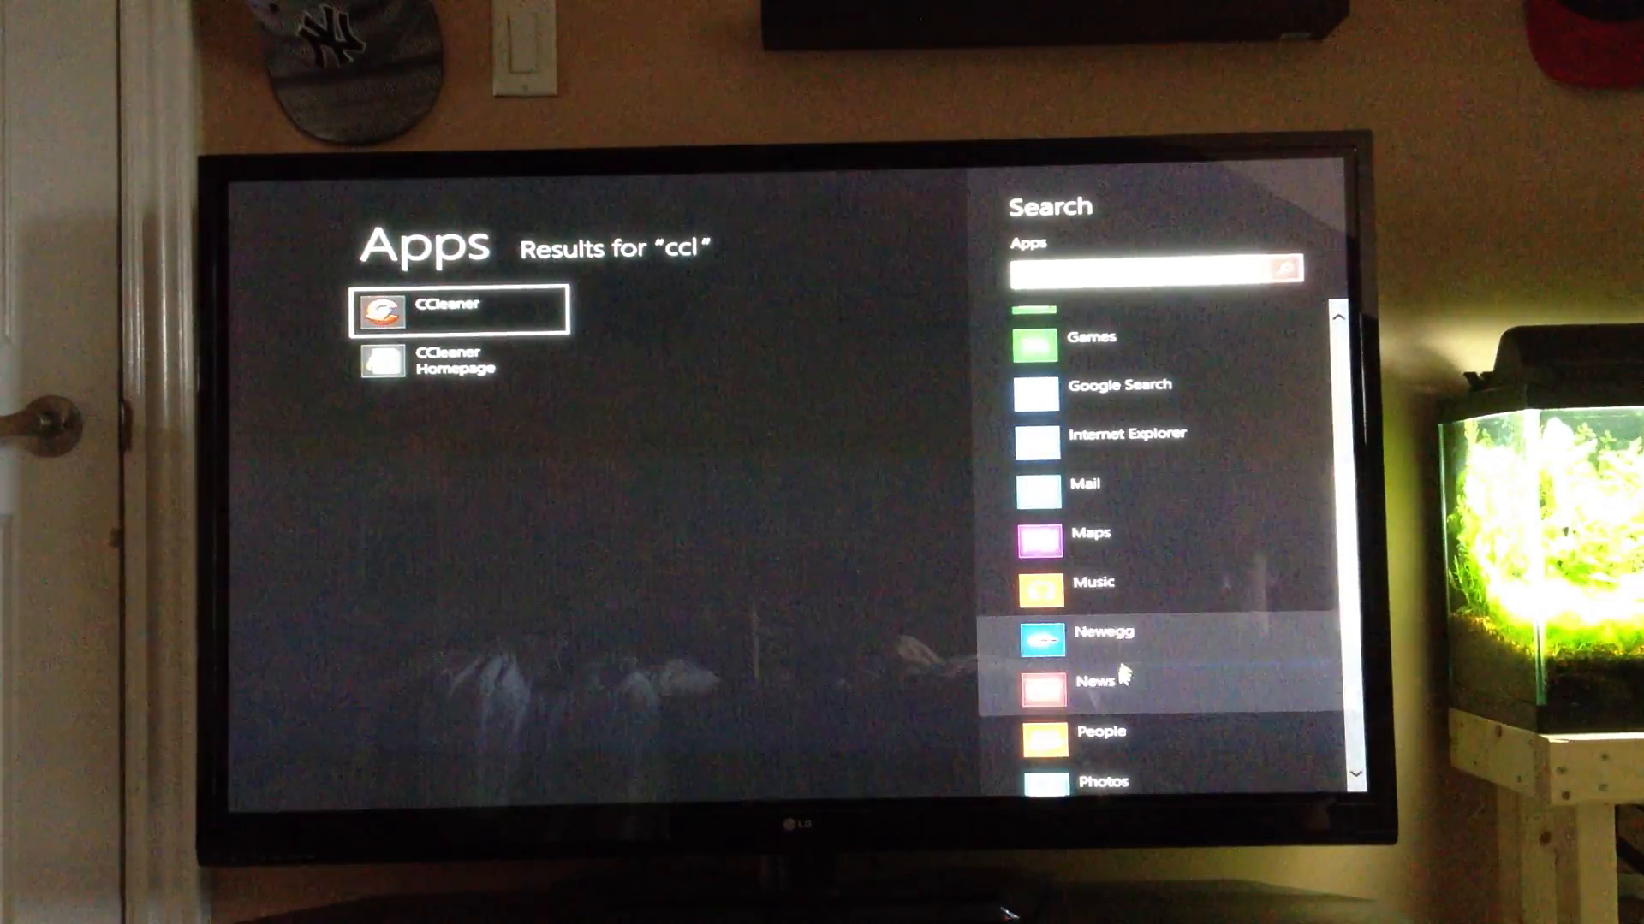
{"action": "scroll", "scroll_direction": "down", "scroll_amount": 3}
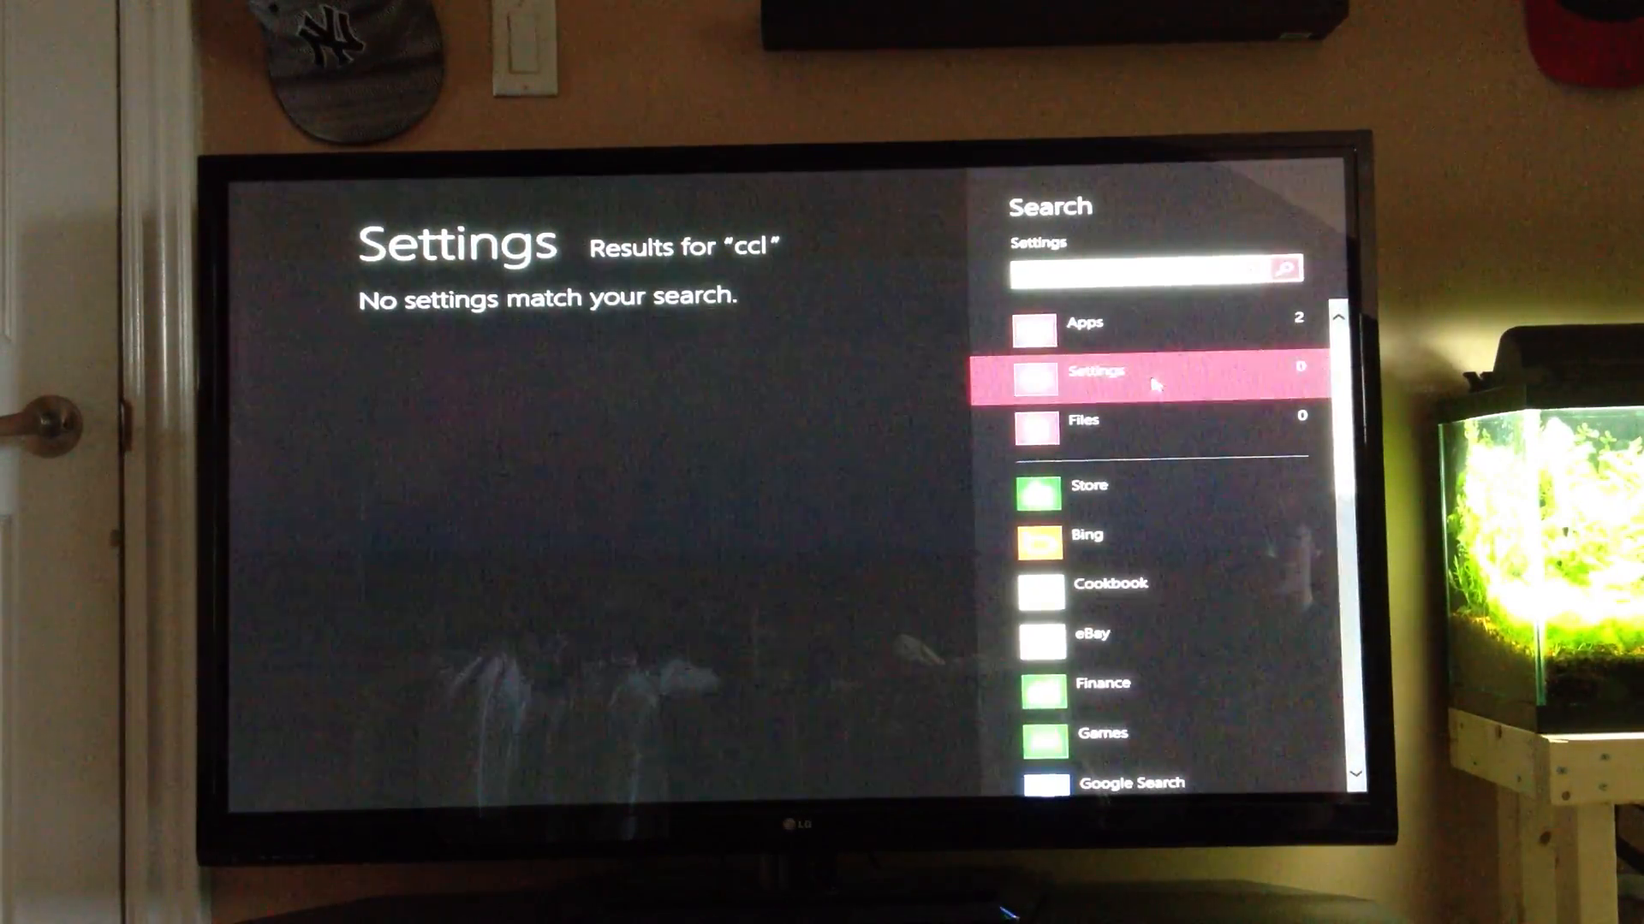
Check the Files and Apps result categories and launch CCleaner from the apps.
{"action": "left_click", "coordinate": [1082, 418]}
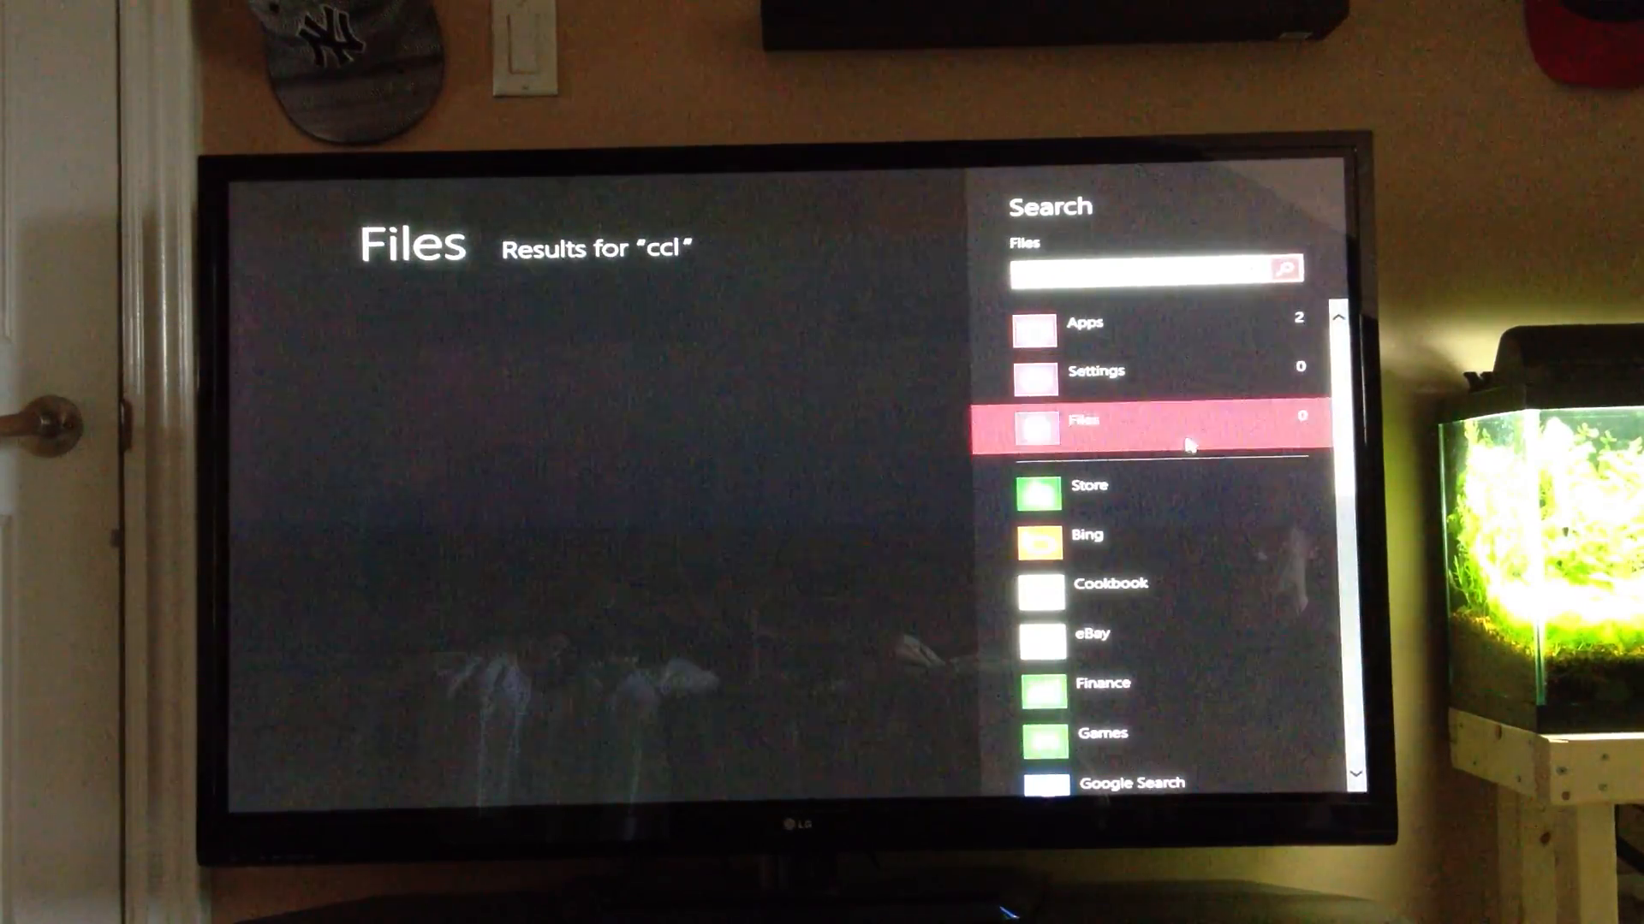
{"action": "left_click", "coordinate": [1132, 323]}
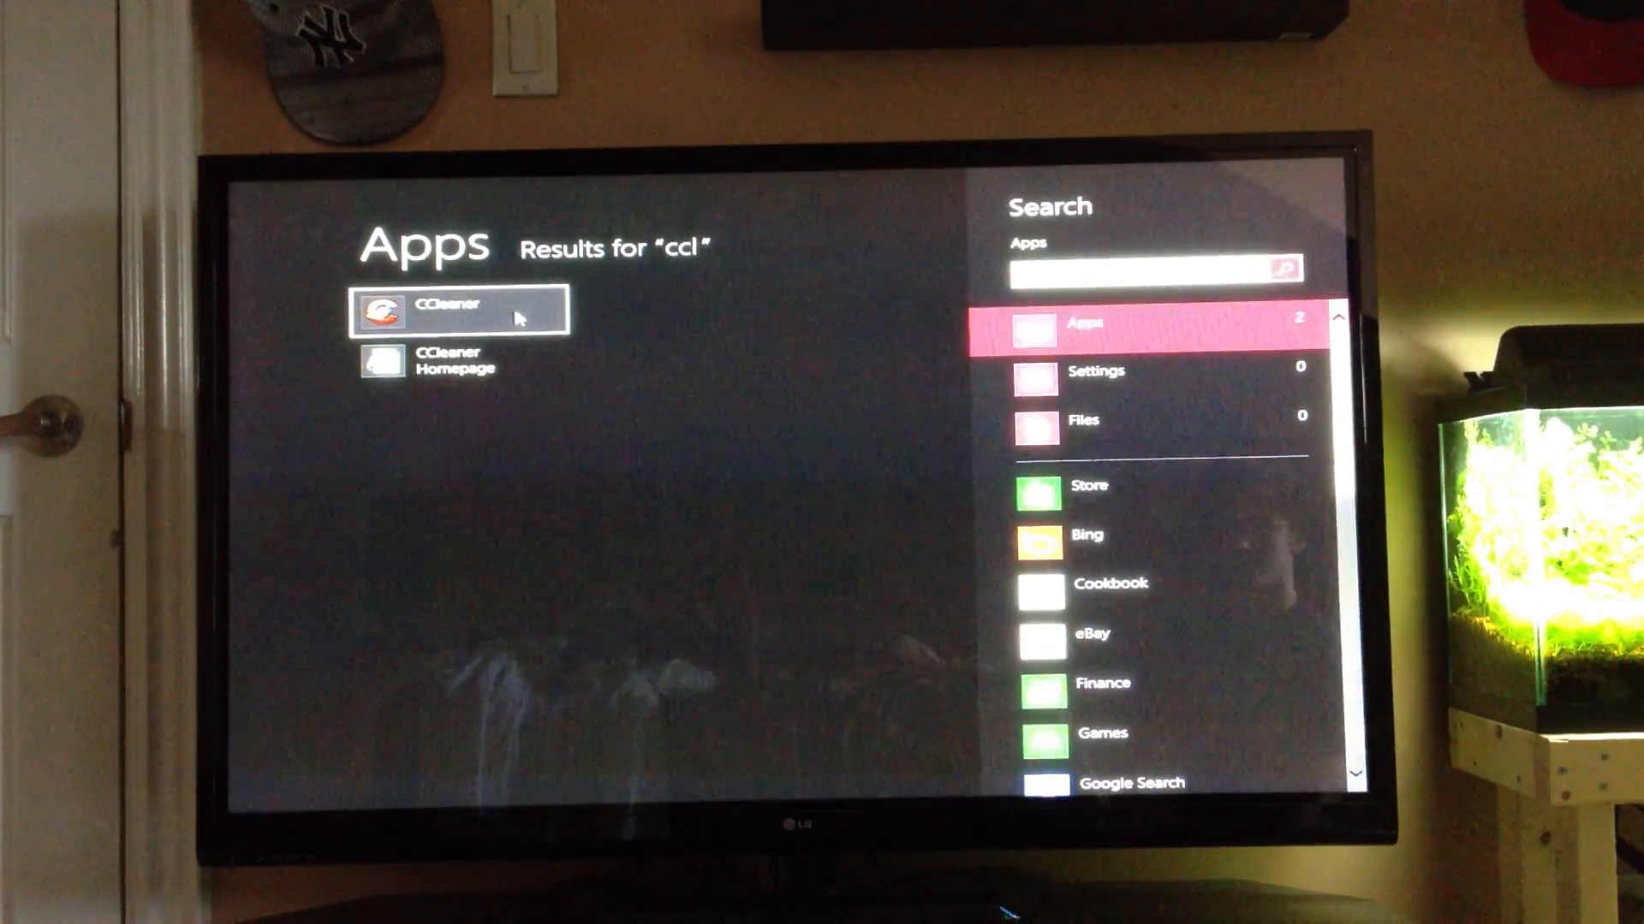
{"action": "left_click", "coordinate": [459, 310]}
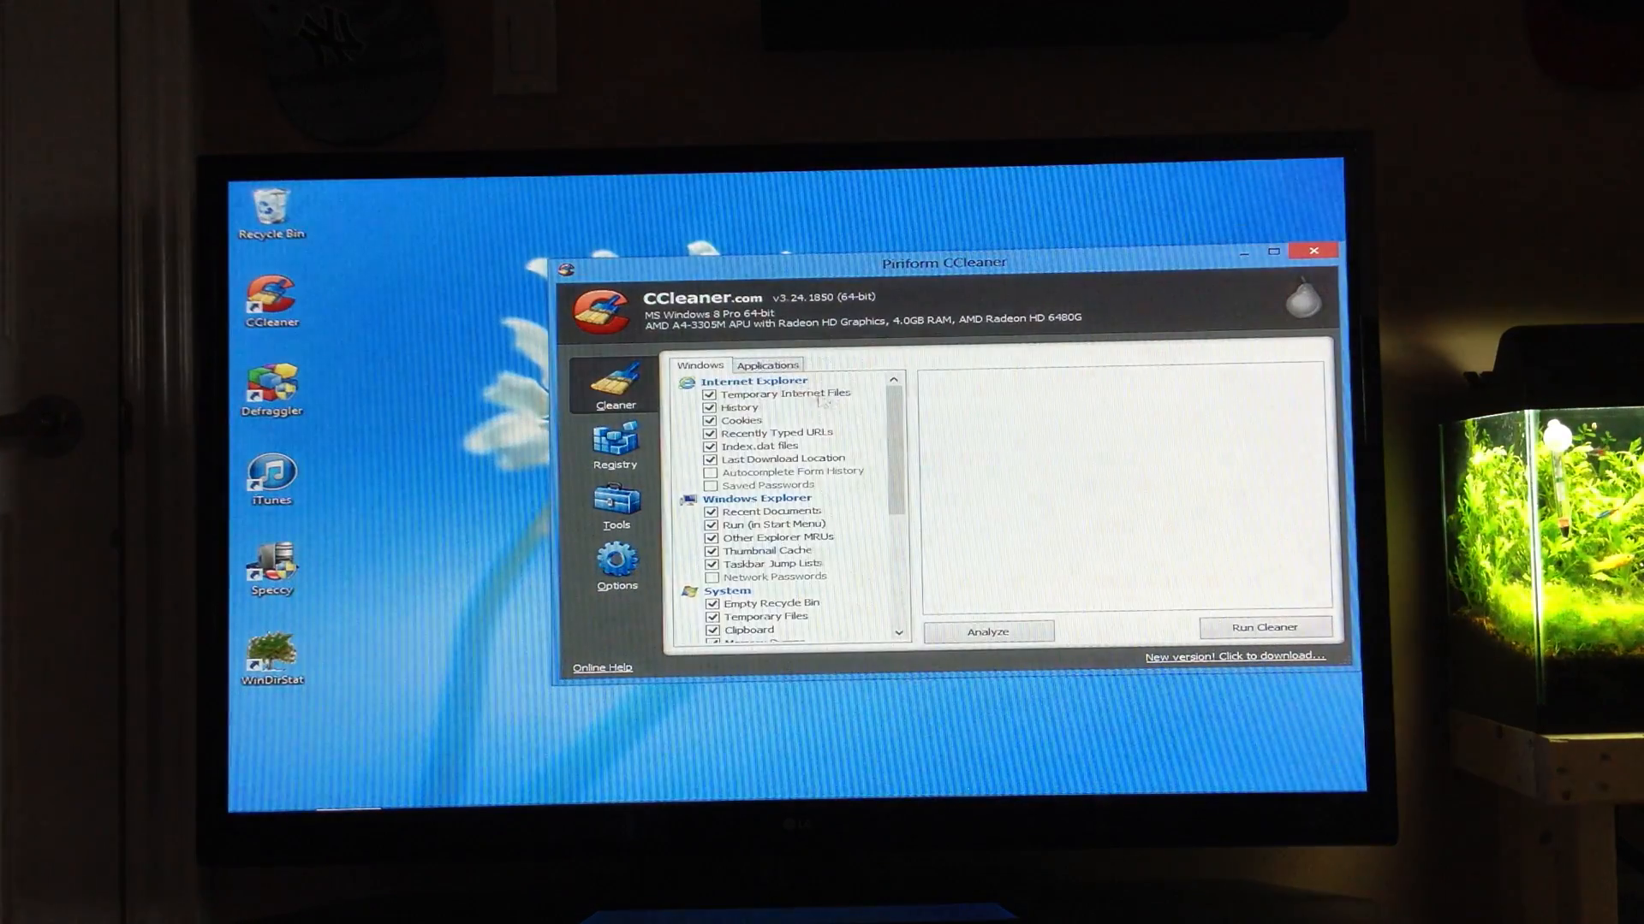
{"action": "scroll", "scroll_direction": "down", "scroll_amount": 3}
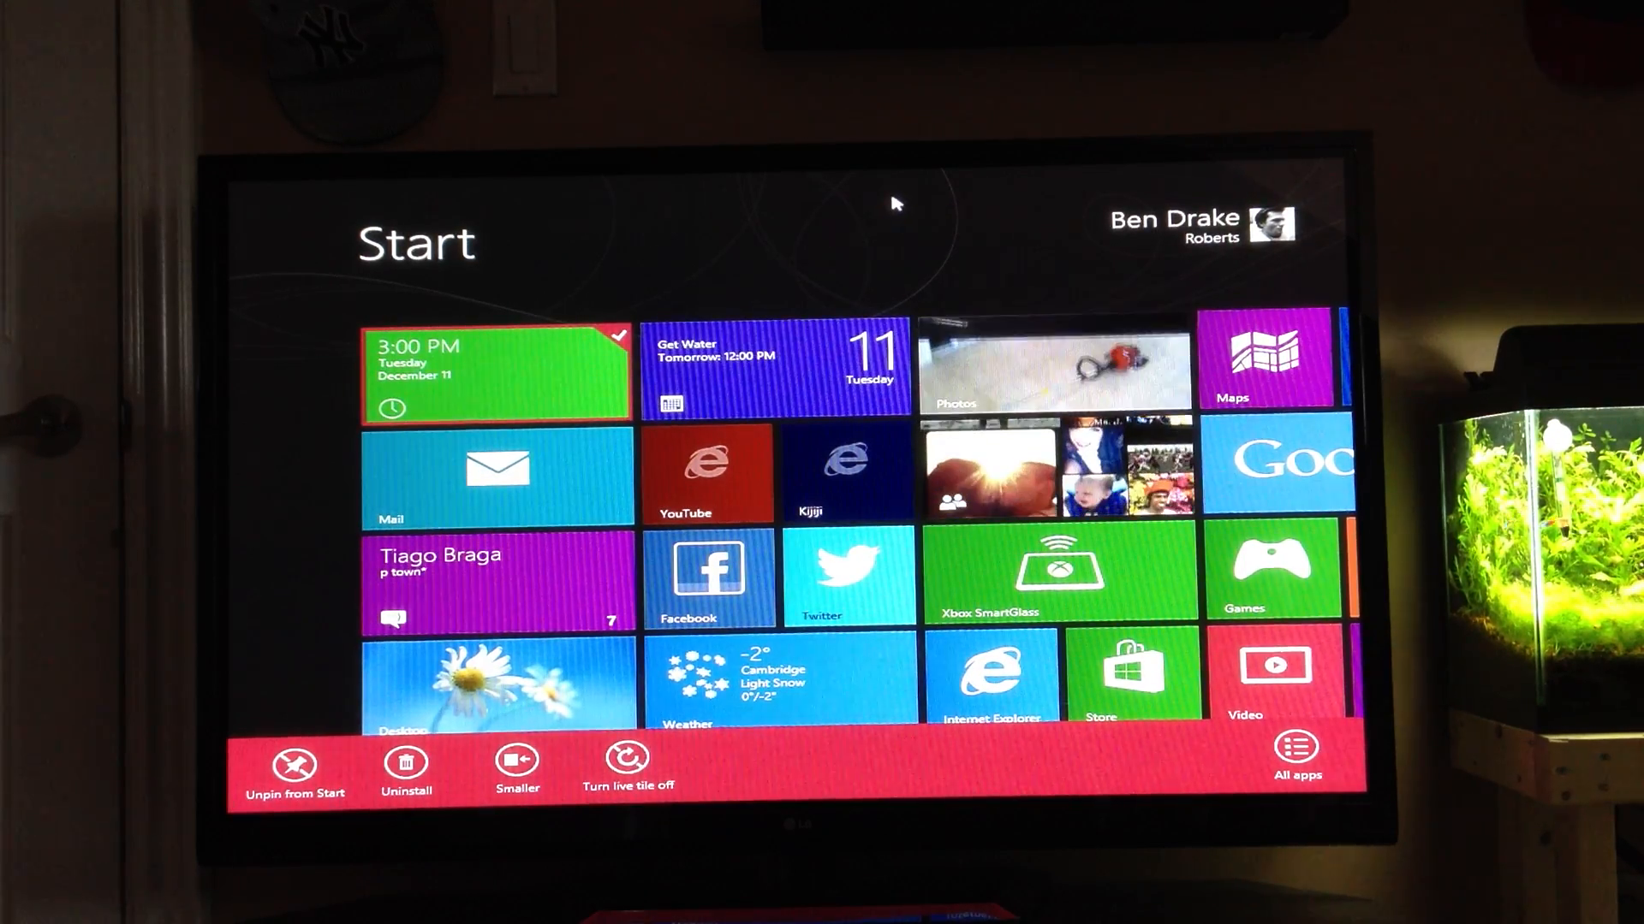
Scroll the Start screen left toward the Internet Explorer tile.
{"action": "scroll", "scroll_direction": "left", "scroll_amount": 3}
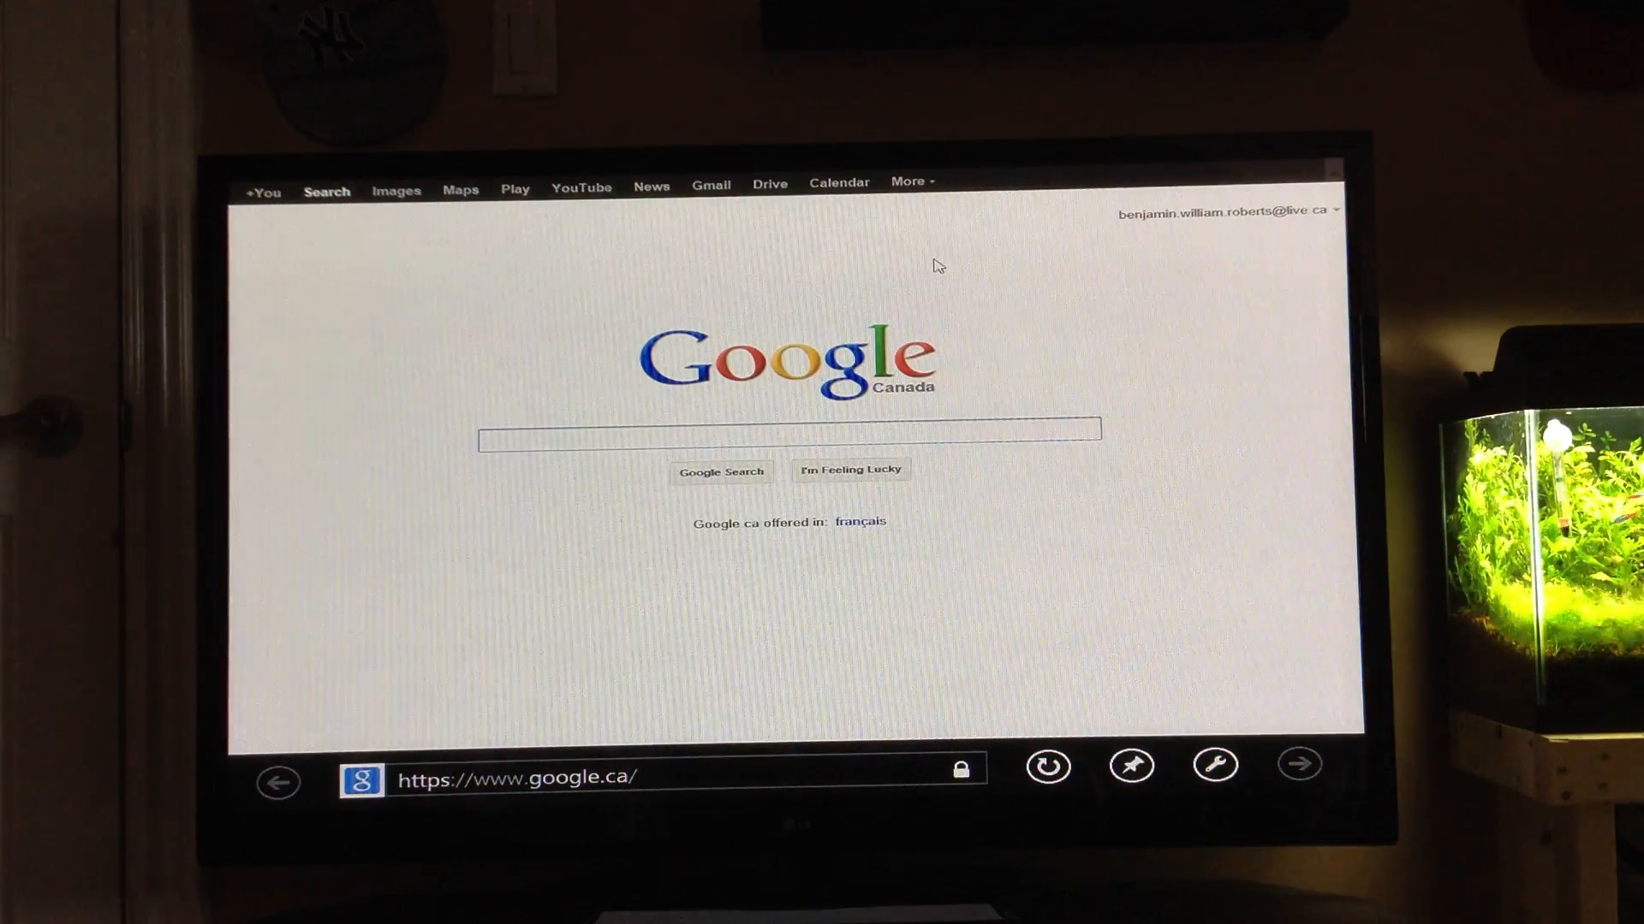
Hide the address bar so the Google Canada page fills the screen.
{"action": "left_click", "coordinate": [786, 430]}
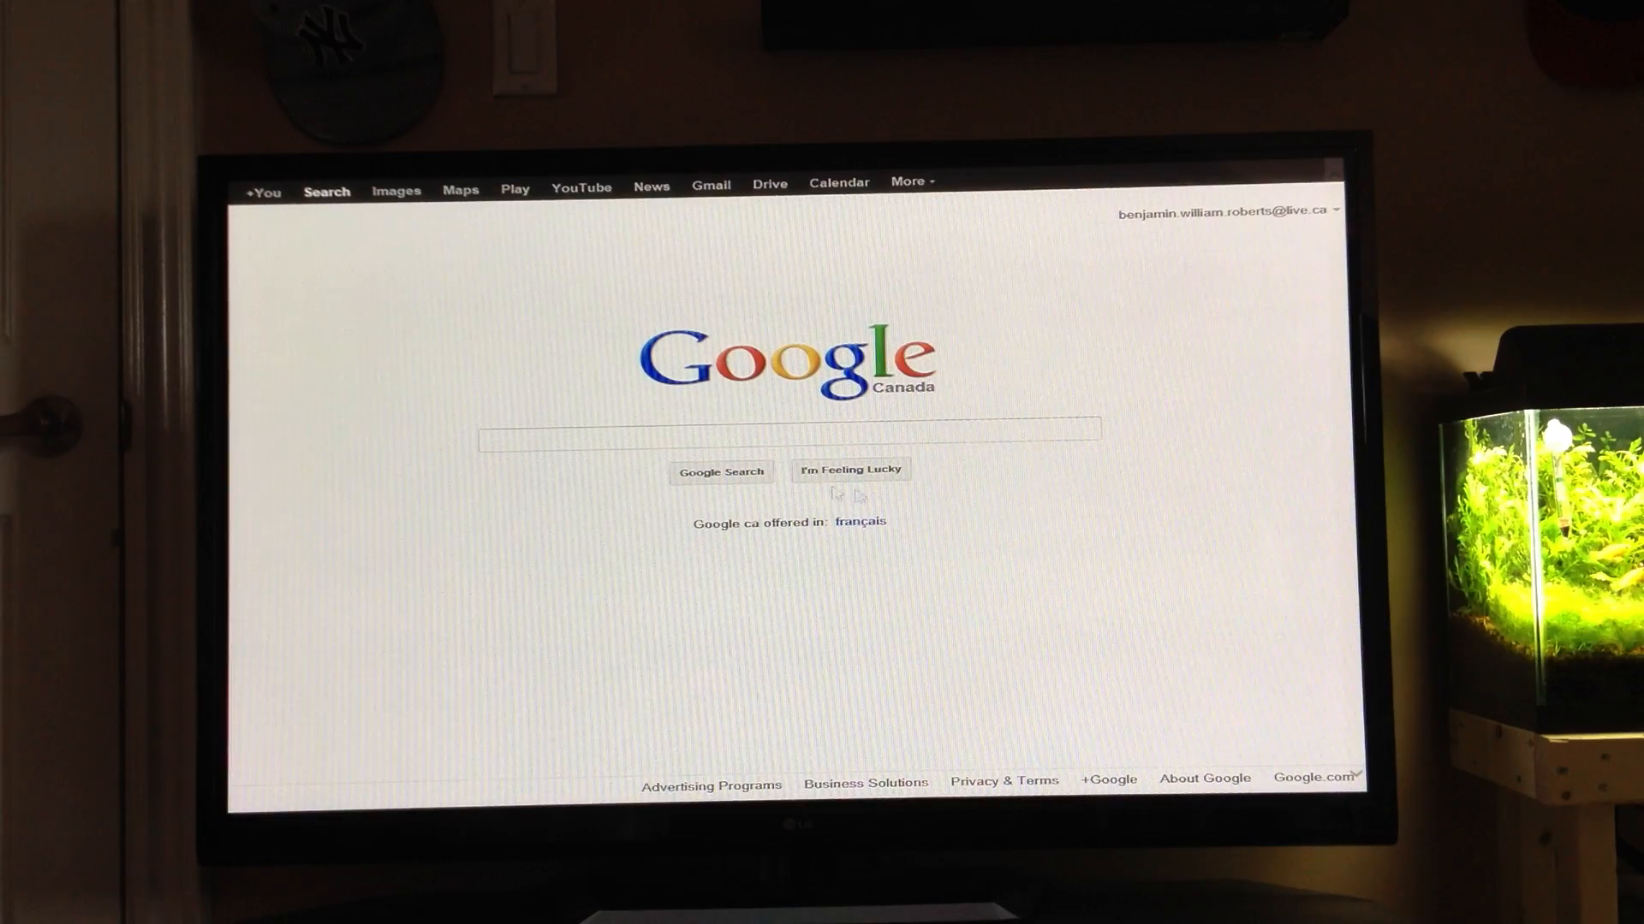
{"action": "mouse_move", "coordinate": [792, 723]}
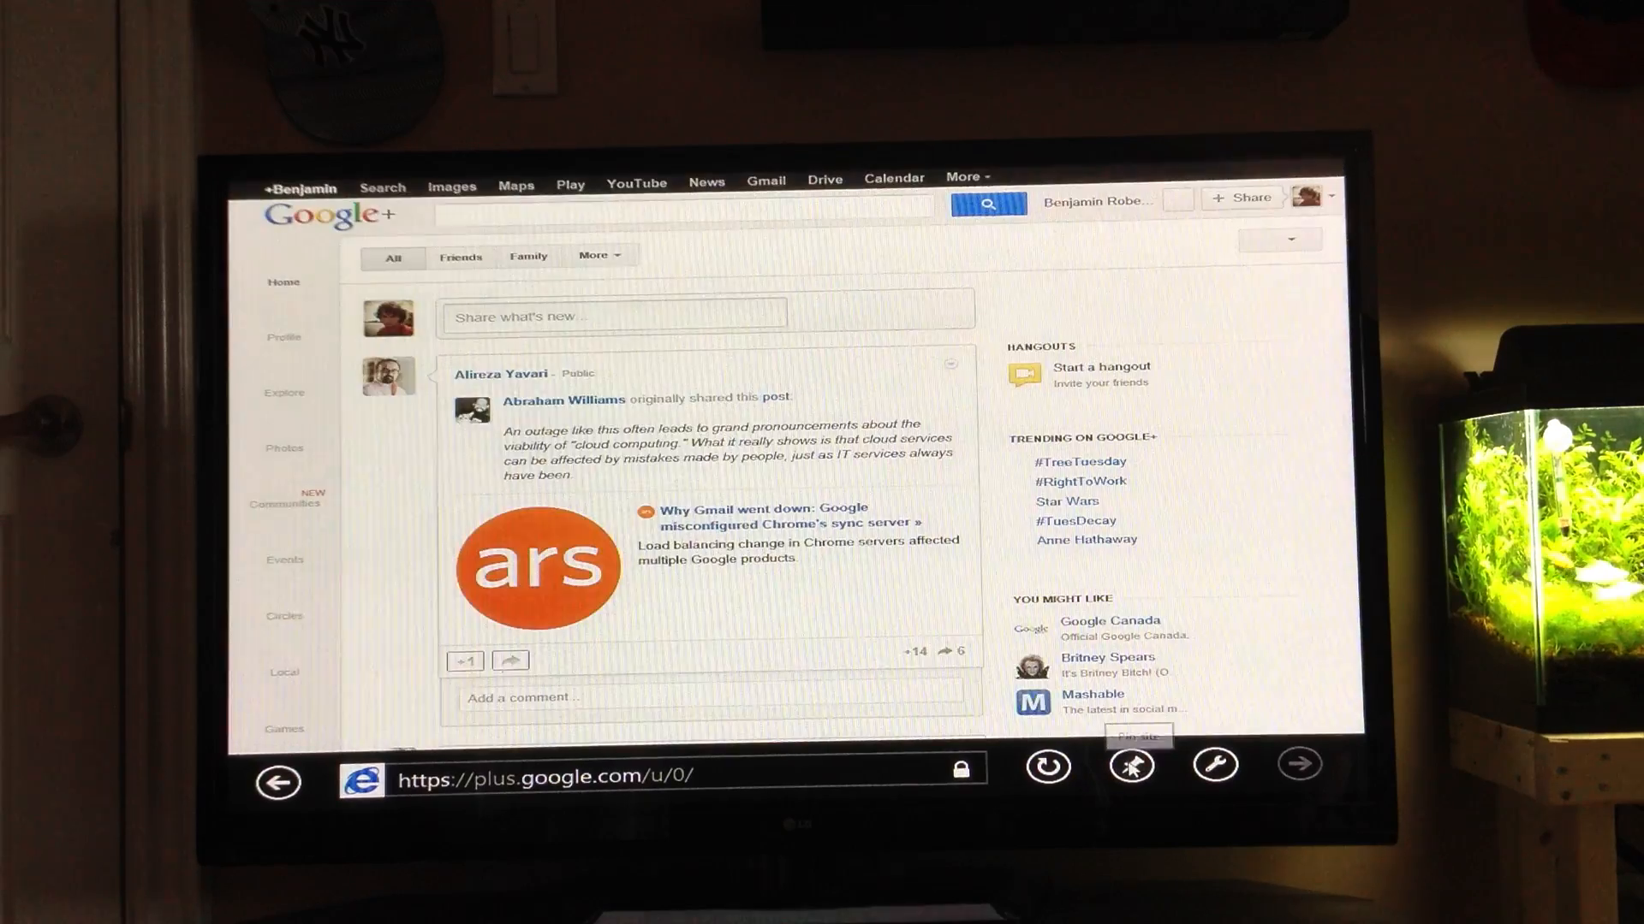
Check the pin options, then use Page tools to view the Google+ page on the desktop.
{"action": "left_click", "coordinate": [1130, 766]}
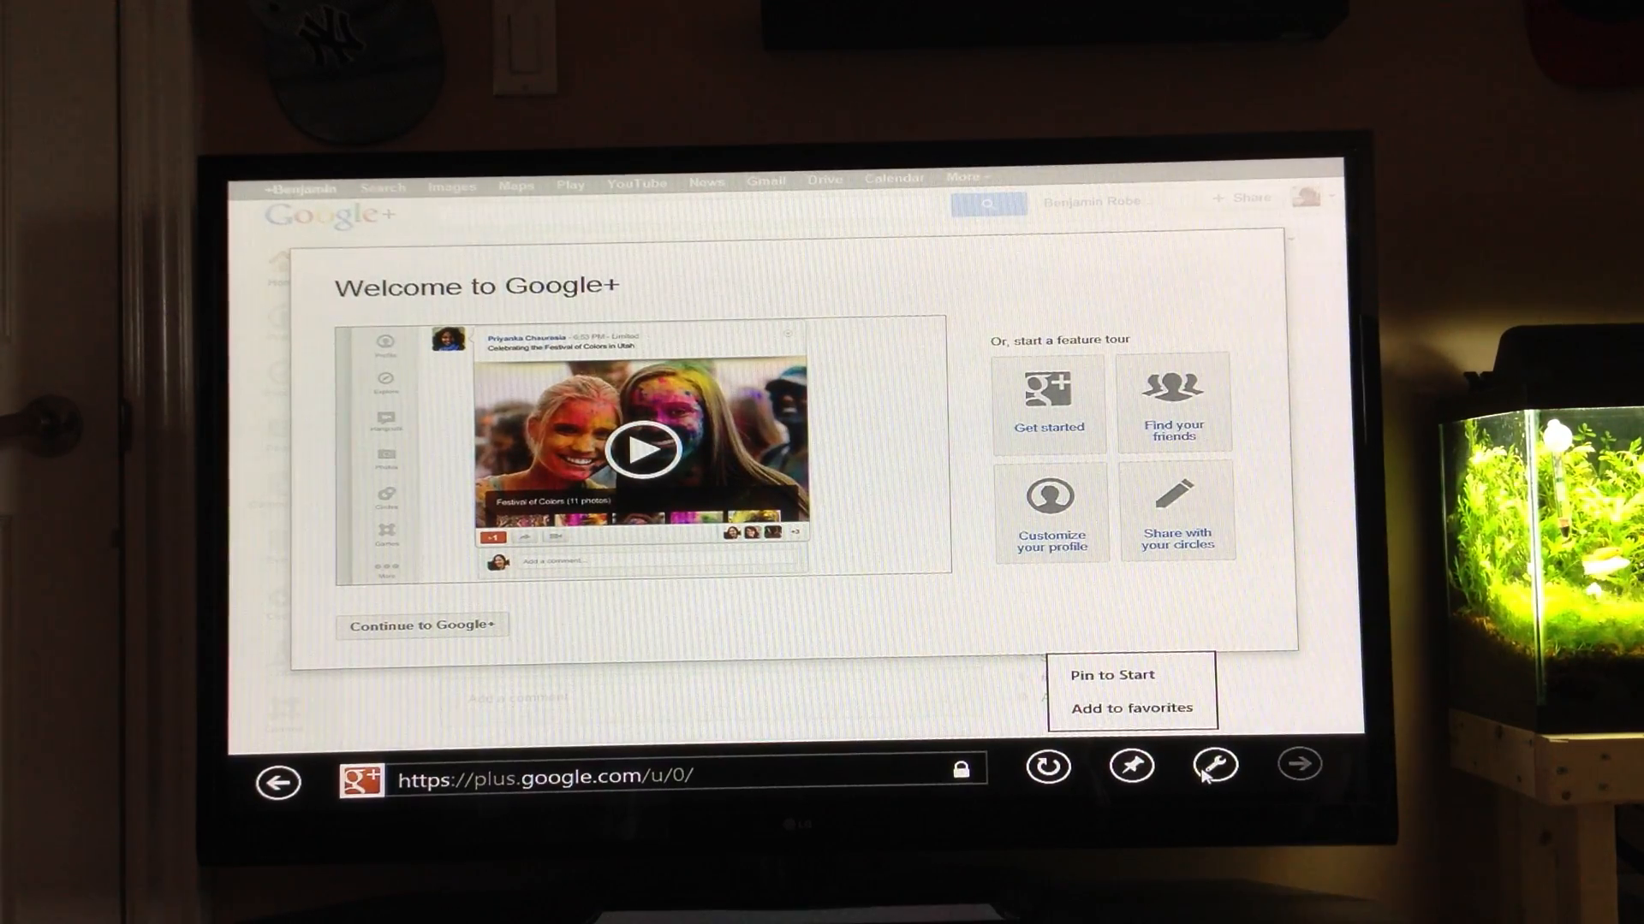
{"action": "left_click", "coordinate": [1213, 767]}
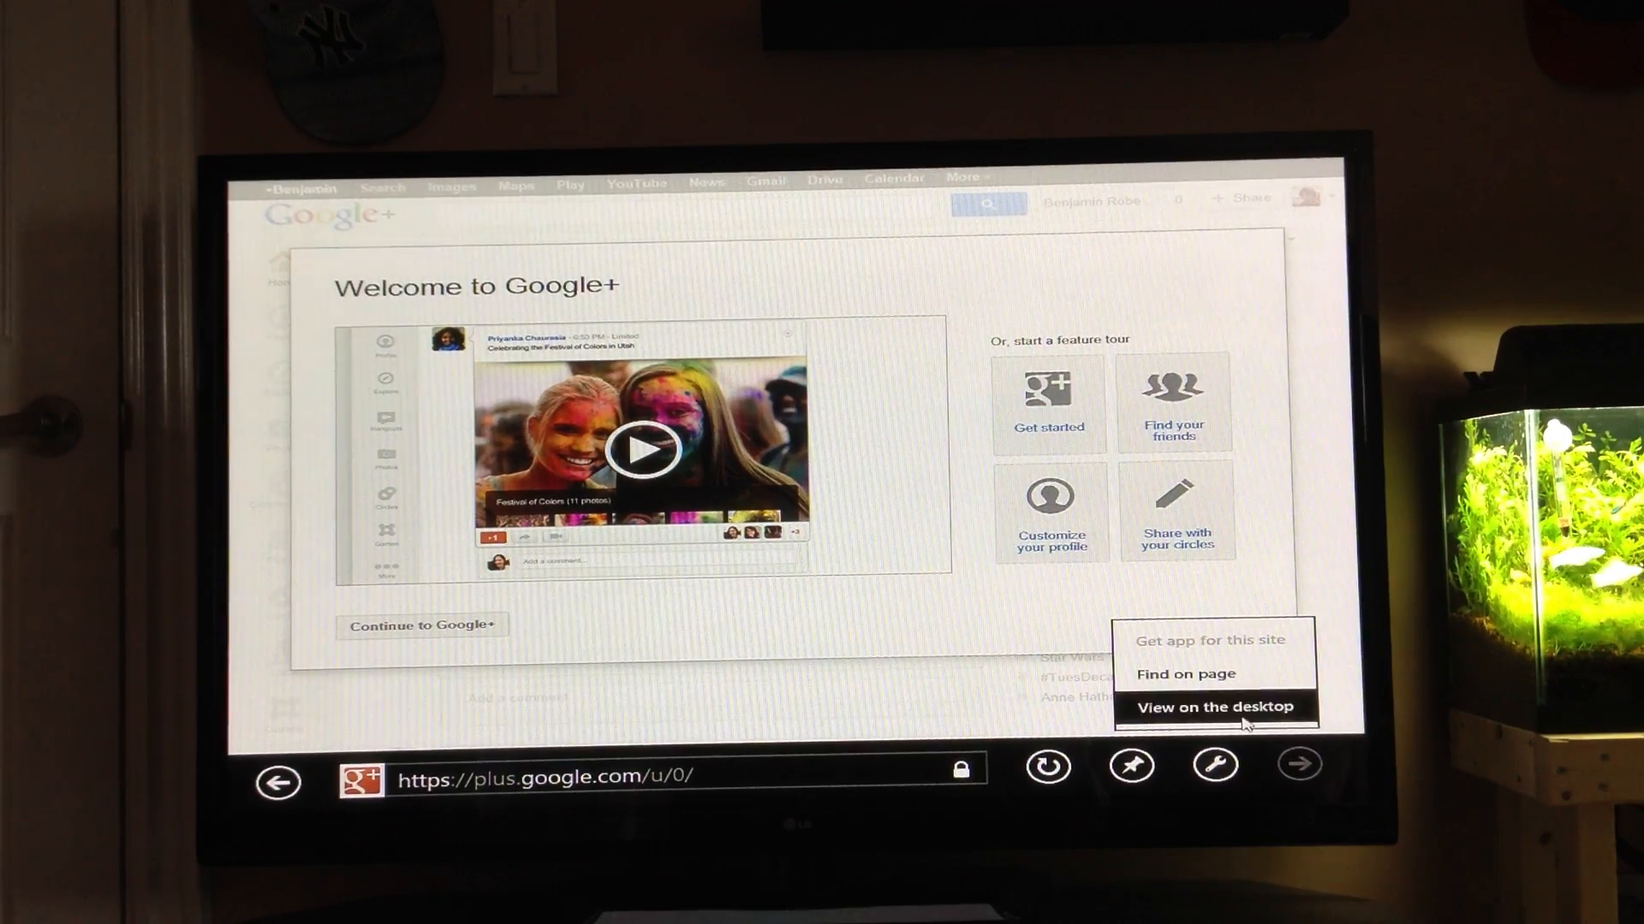
{"action": "left_click", "coordinate": [1214, 708]}
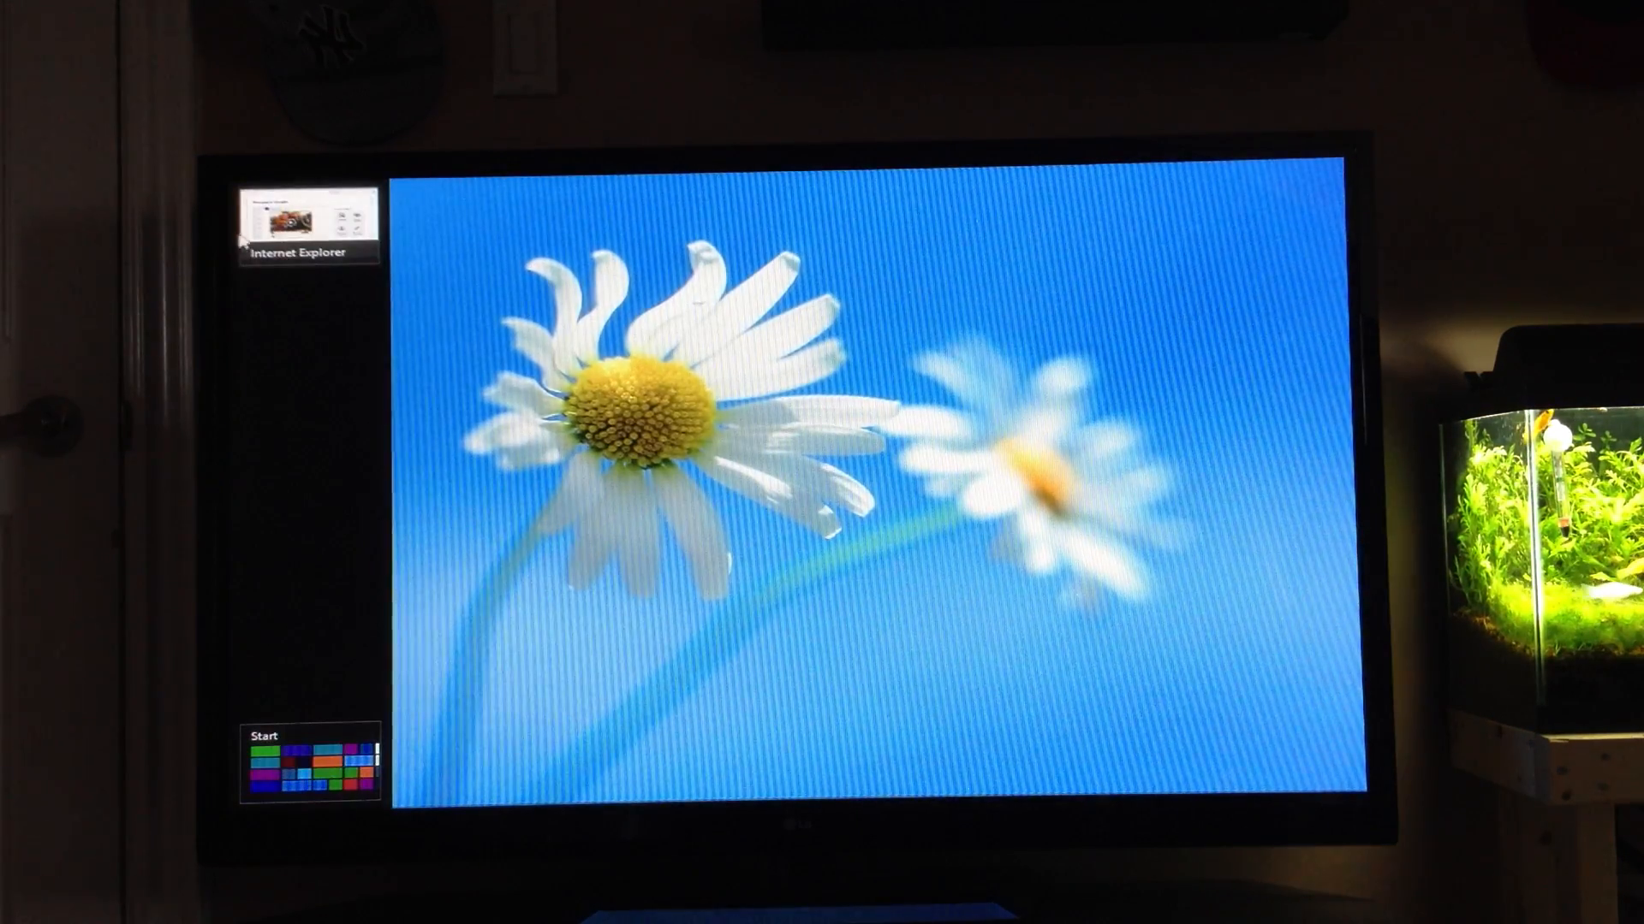
Switch from the desktop back to the touch Internet Explorer app via the app switcher.
{"action": "left_click", "coordinate": [308, 216]}
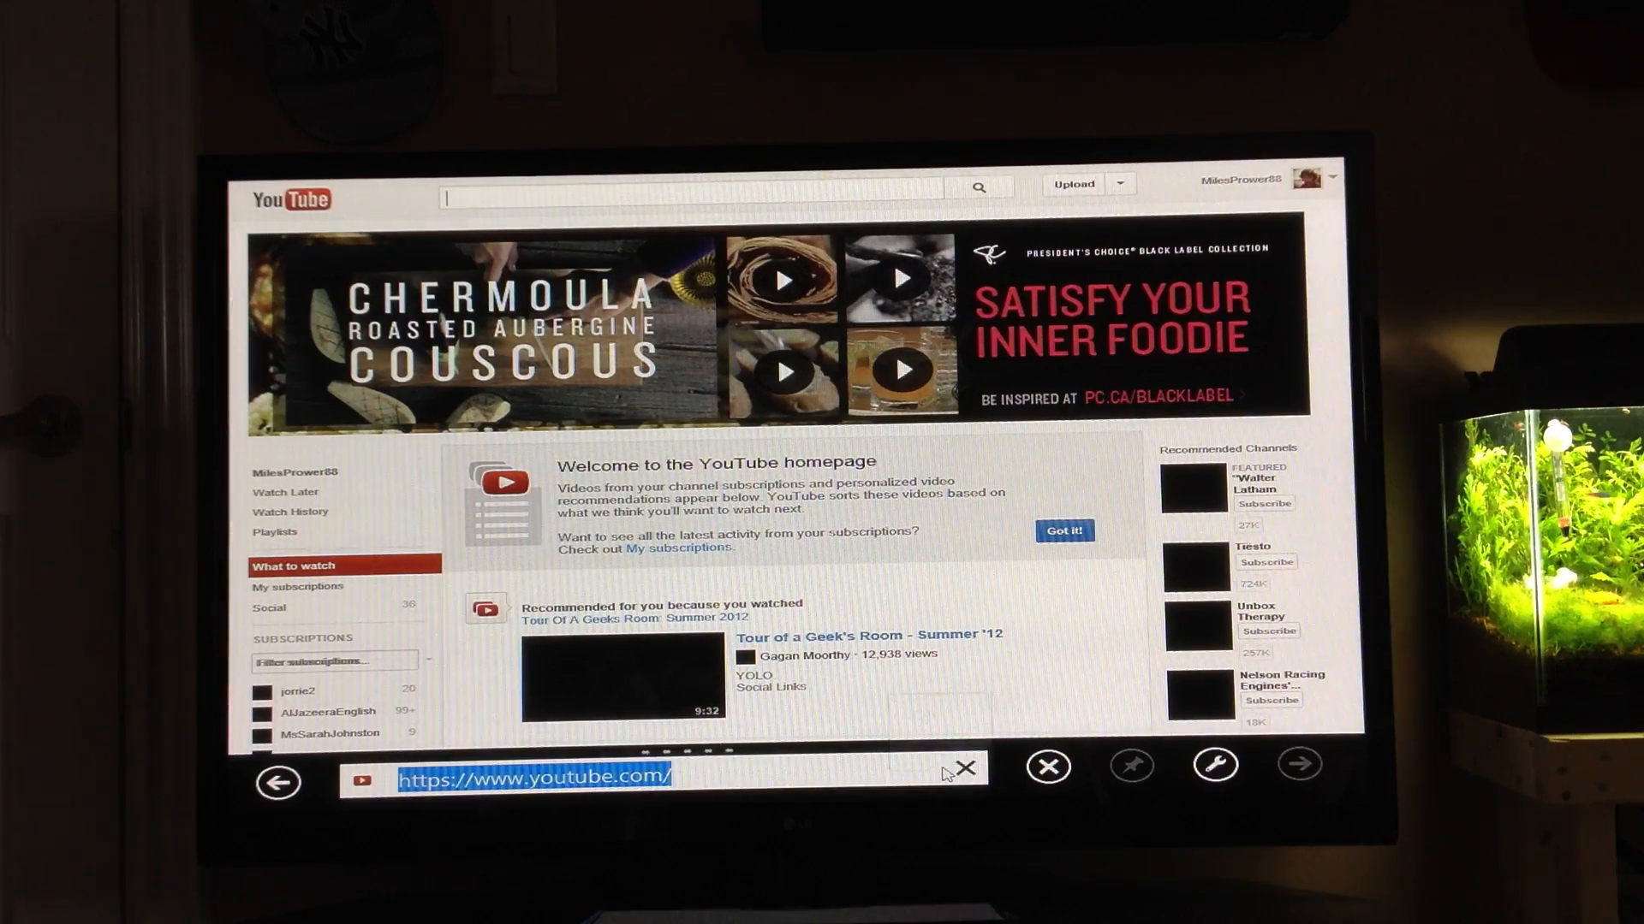
From the Pinned and Frequent sites list, load the pinned Kijiji Kitchener page.
{"action": "left_click", "coordinate": [661, 774]}
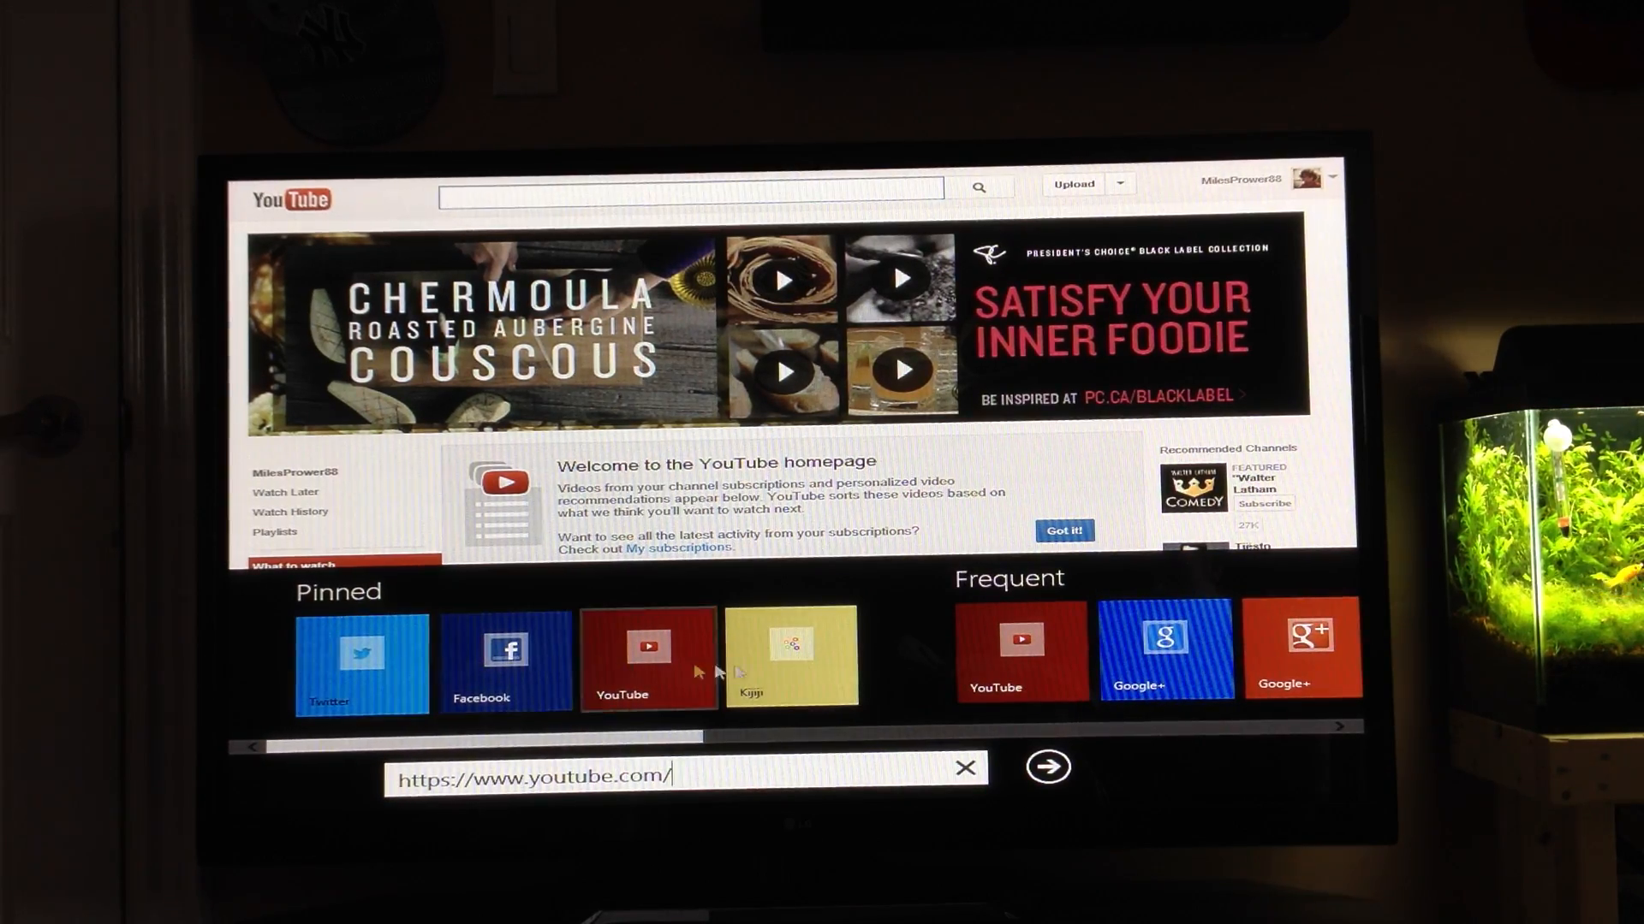
{"action": "left_click", "coordinate": [790, 650]}
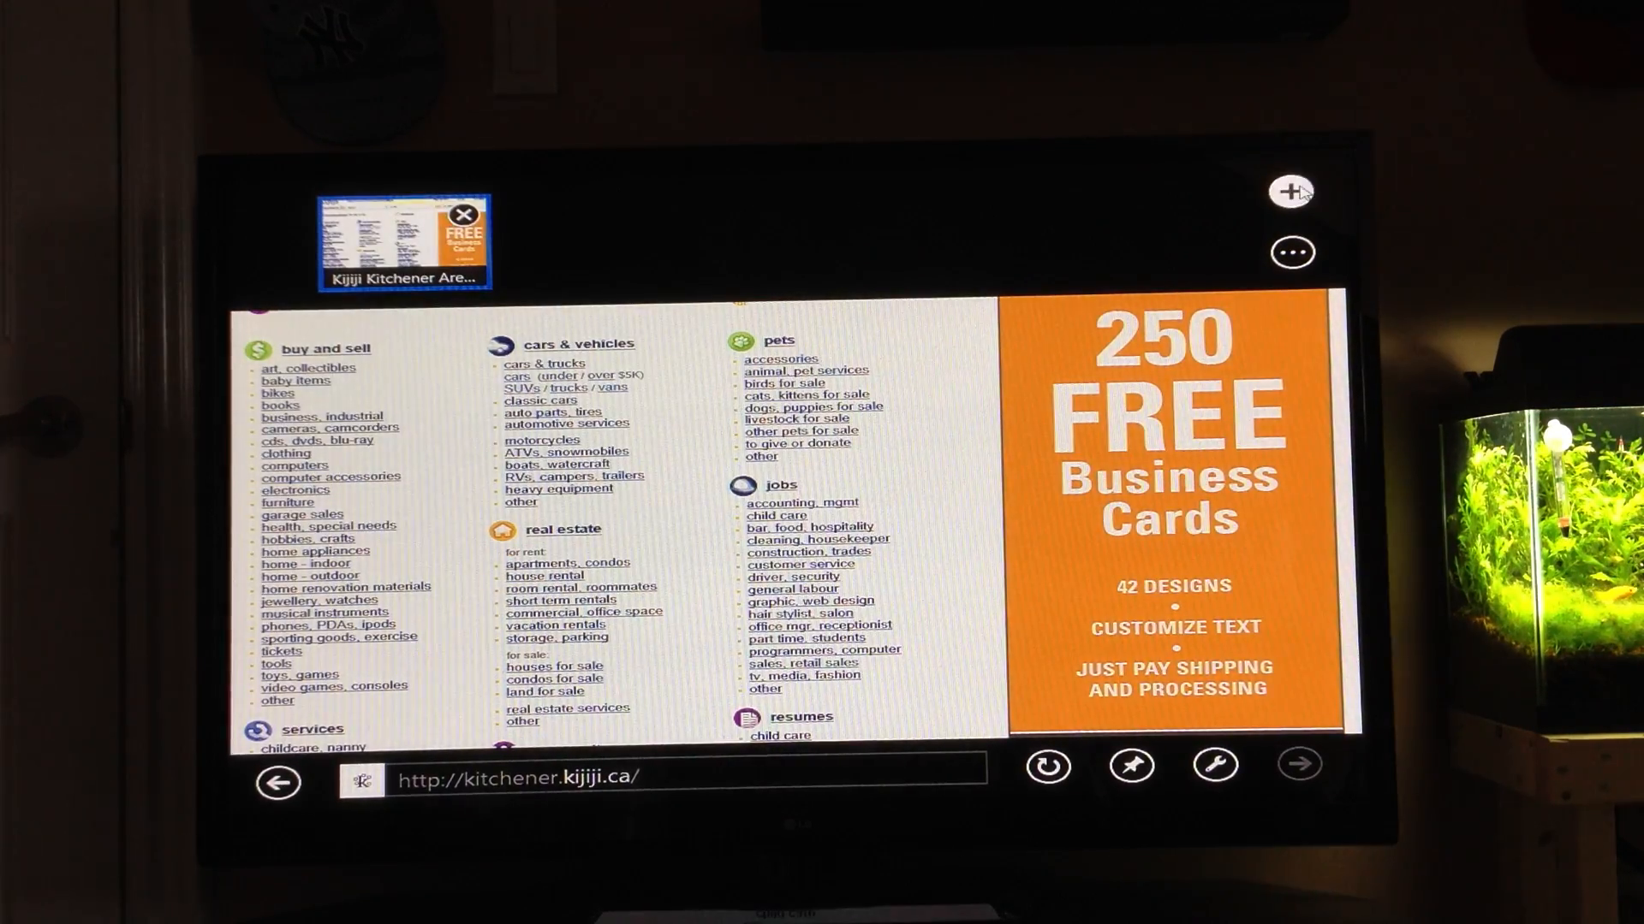
Add Google+ and YouTube as new tabs alongside the Kijiji tab.
{"action": "left_click", "coordinate": [1291, 190]}
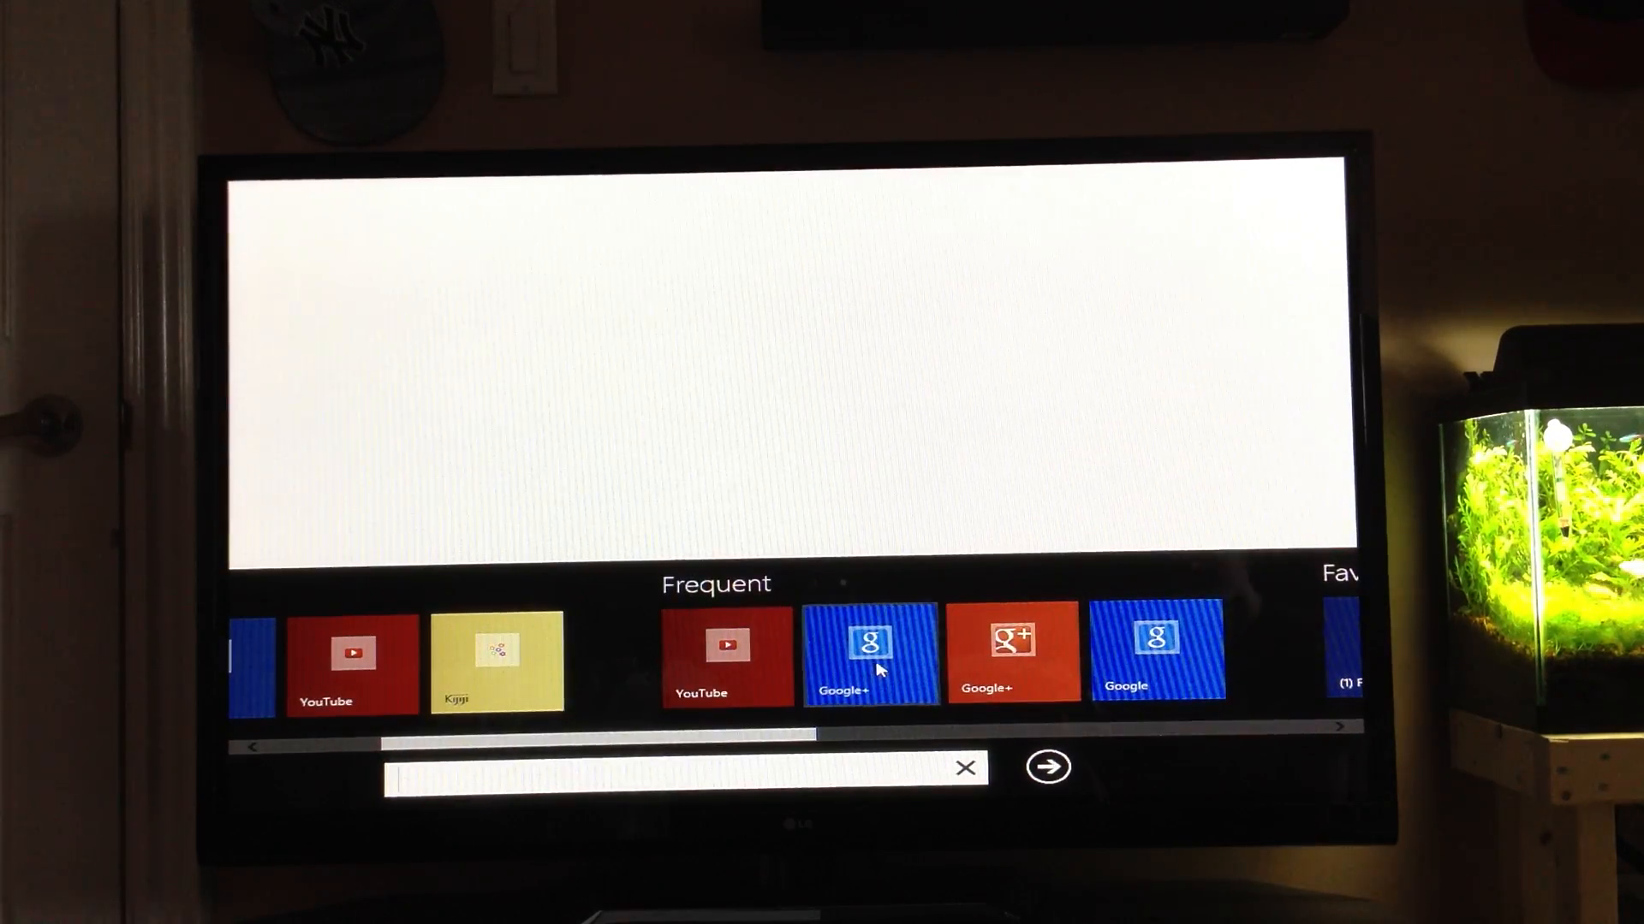
{"action": "left_click", "coordinate": [872, 656]}
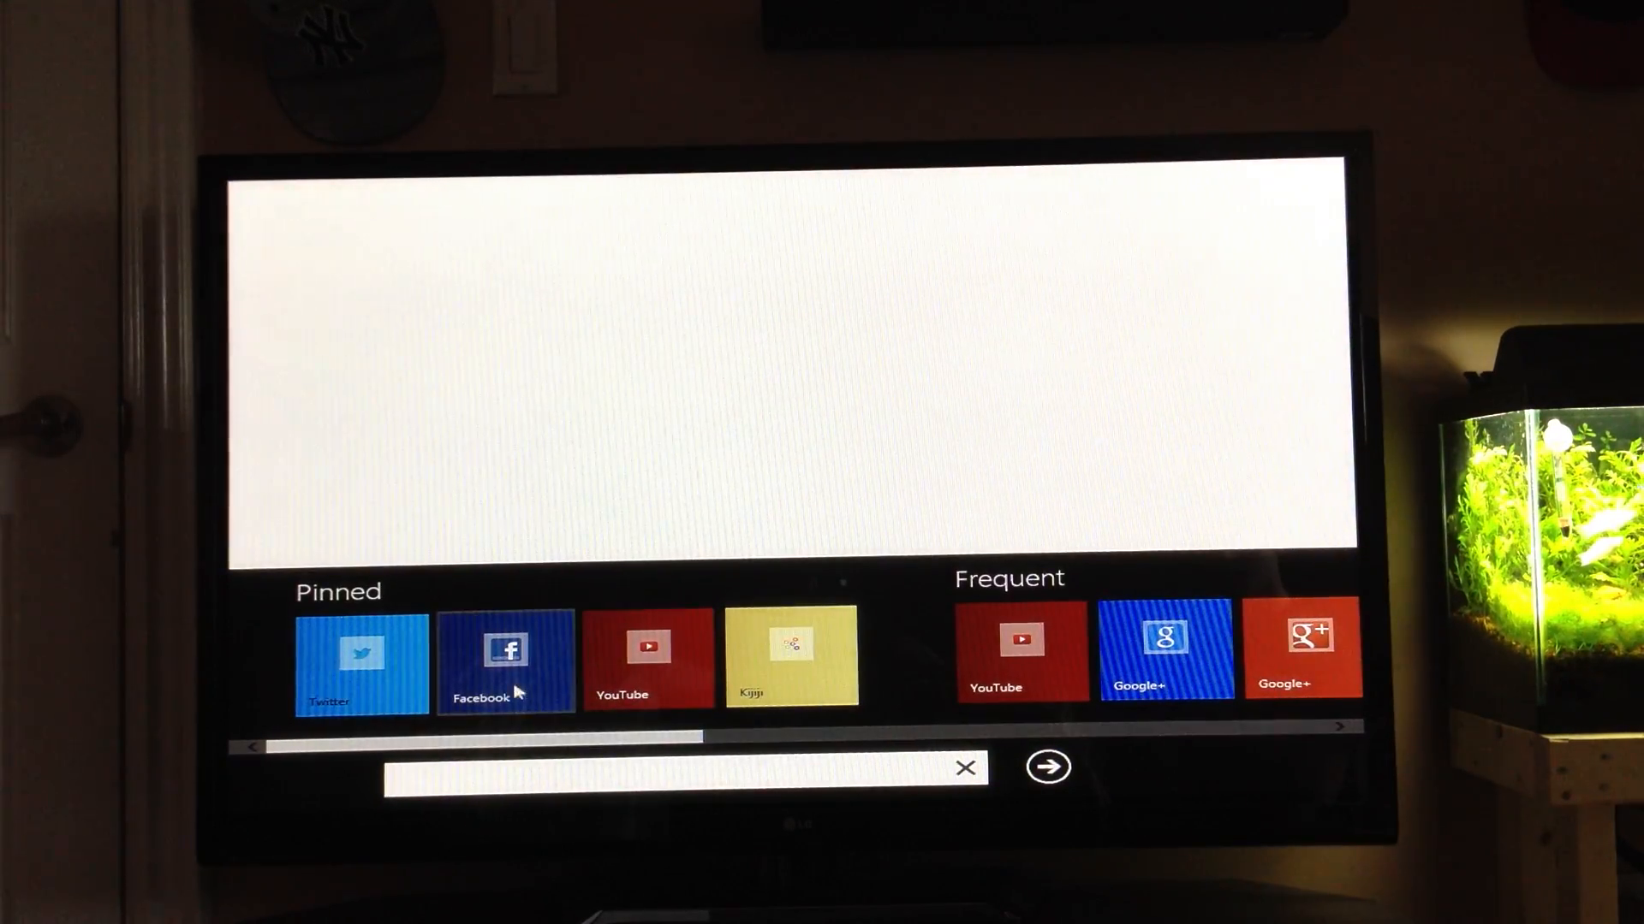
{"action": "left_click", "coordinate": [647, 658]}
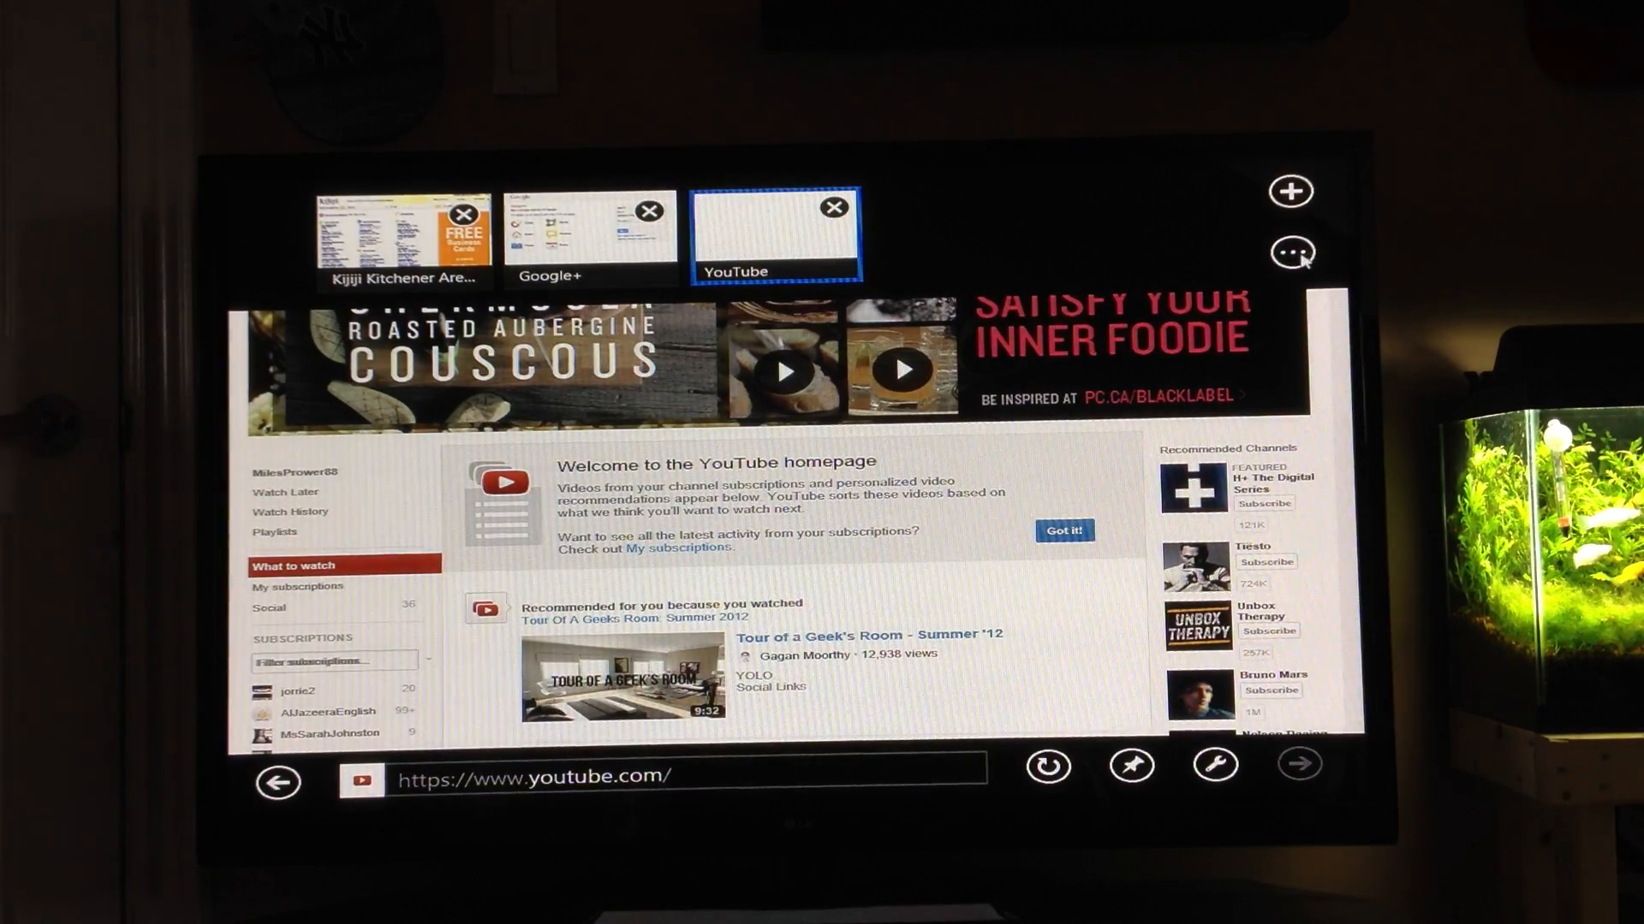
Start a New InPrivate tab from the extra tab options.
{"action": "left_click", "coordinate": [1291, 251]}
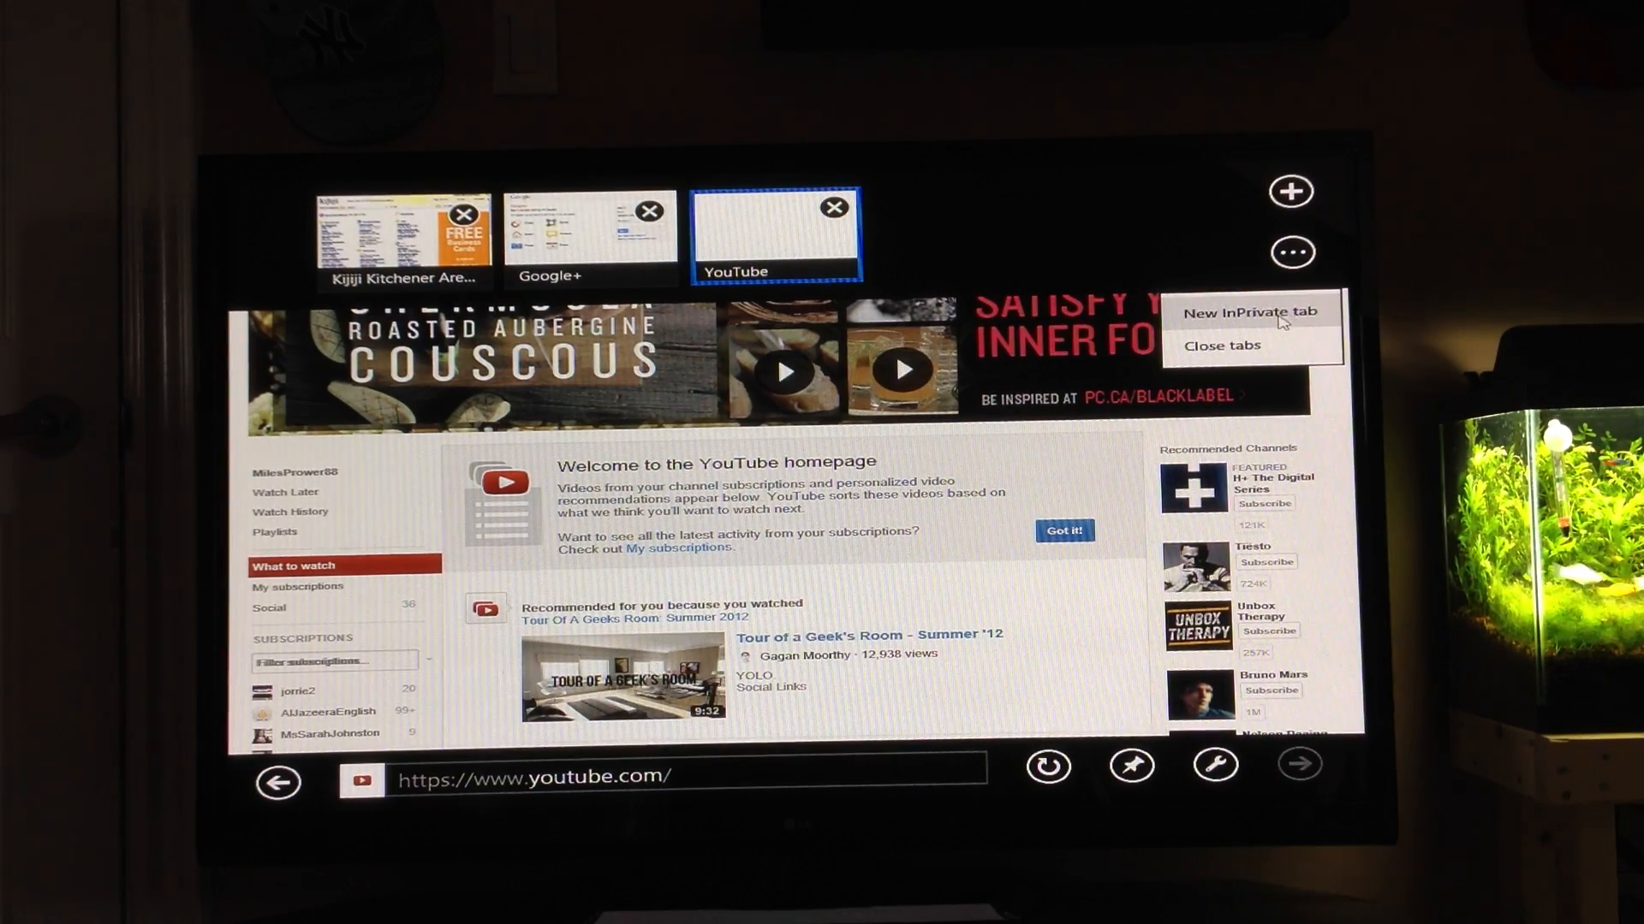
{"action": "left_click", "coordinate": [1219, 344]}
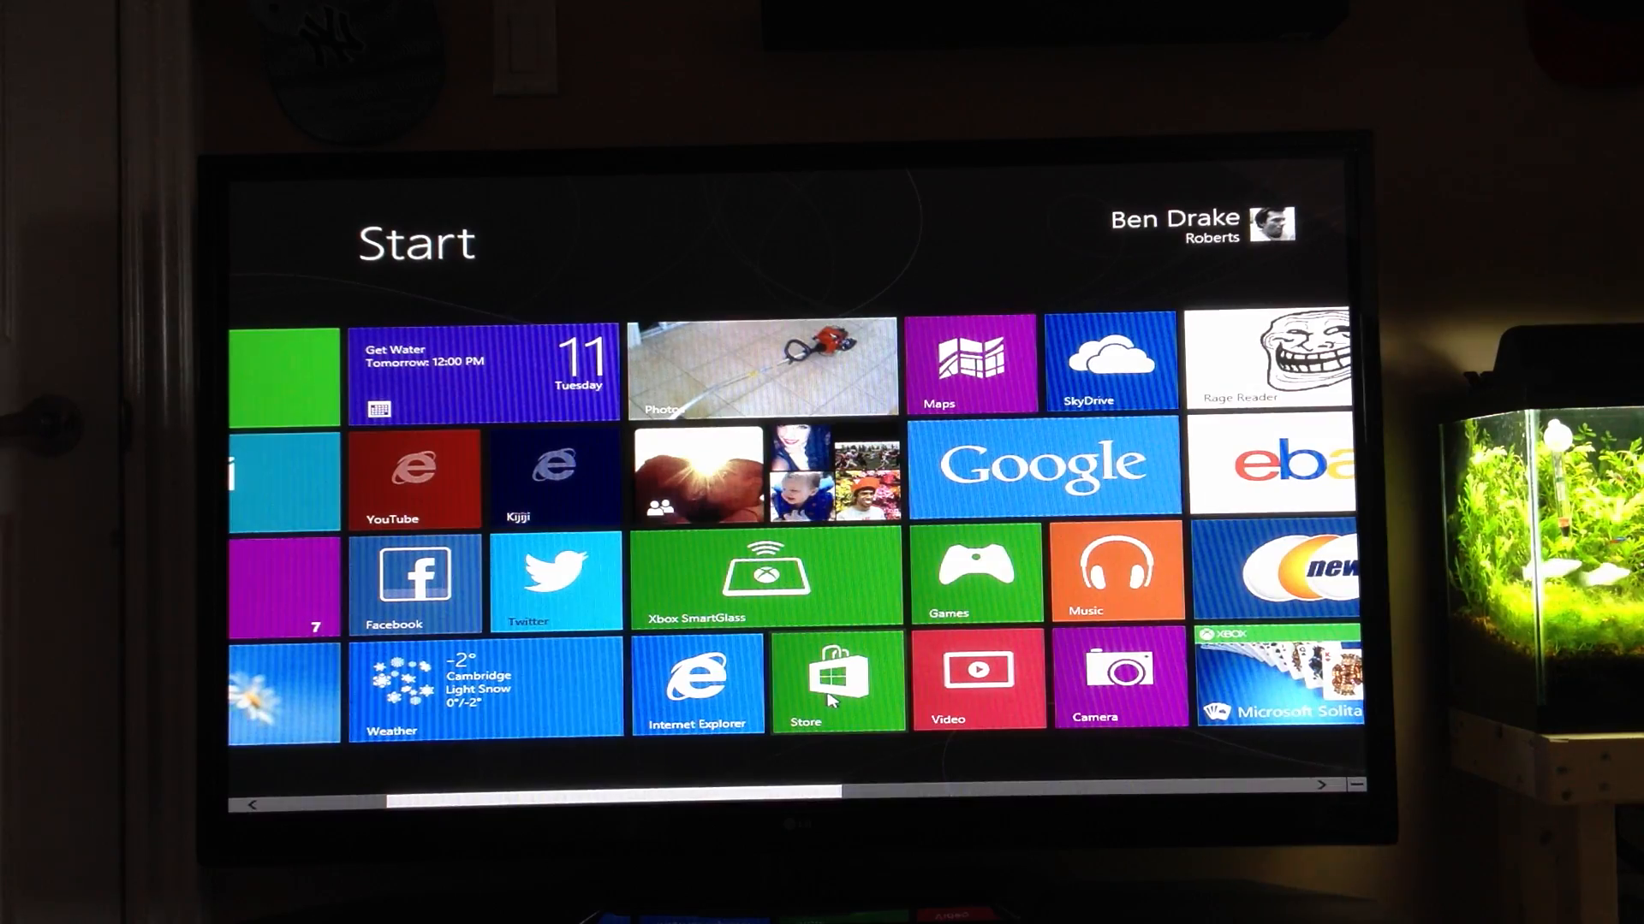
Switch to the desktop, then return to the Start screen via the corner thumbnail.
{"action": "left_click", "coordinate": [837, 681]}
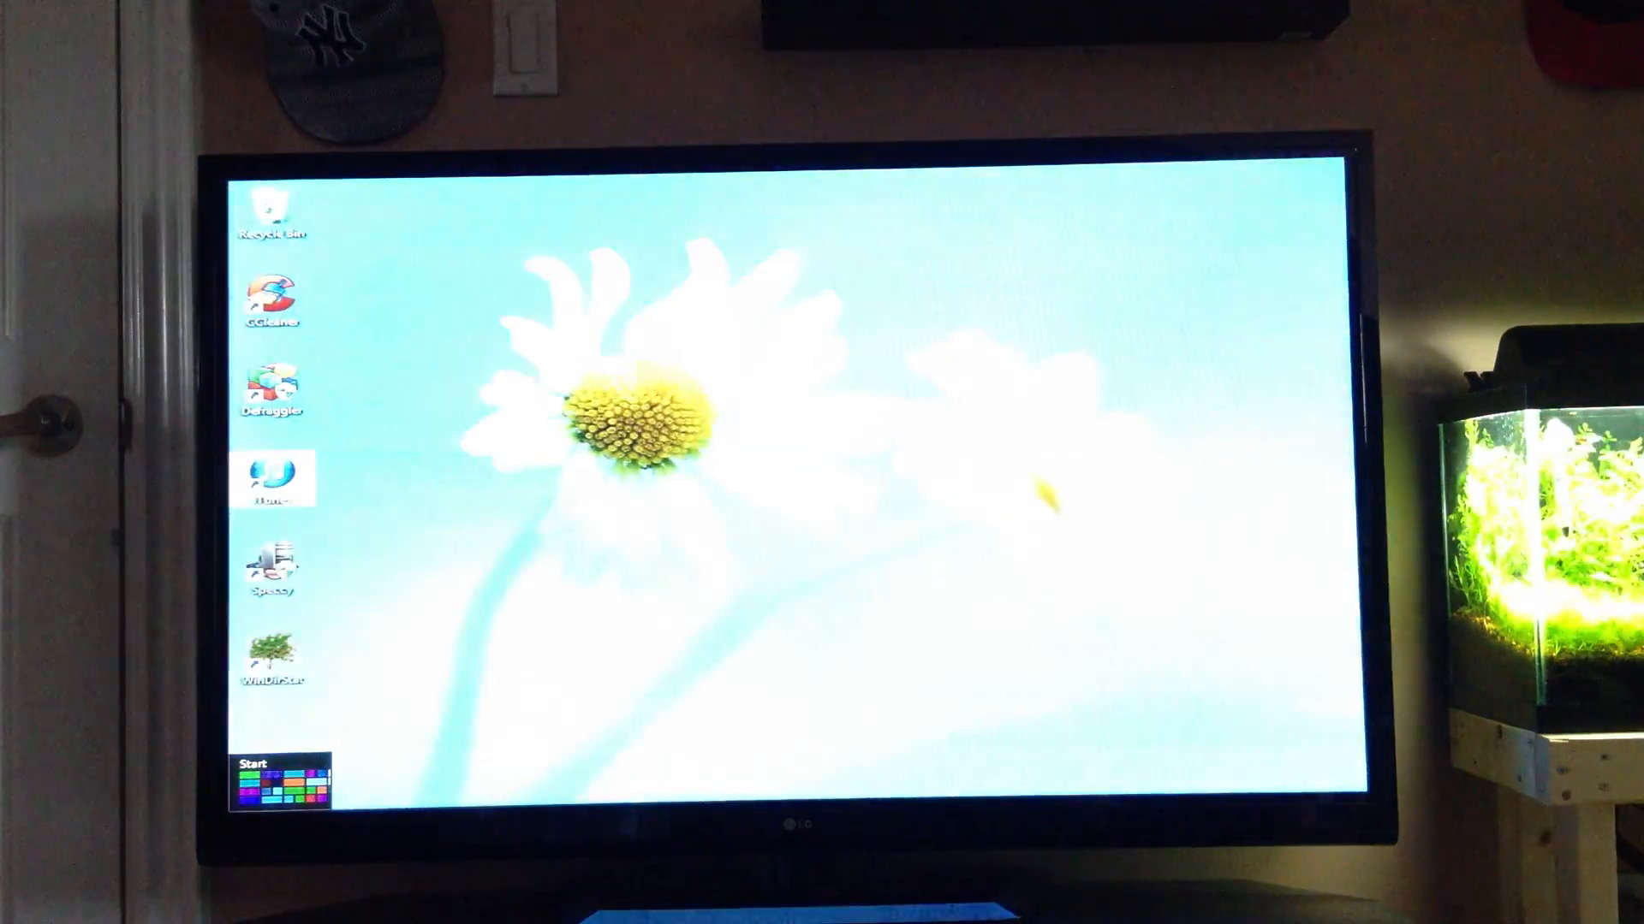
{"action": "left_click", "coordinate": [277, 775]}
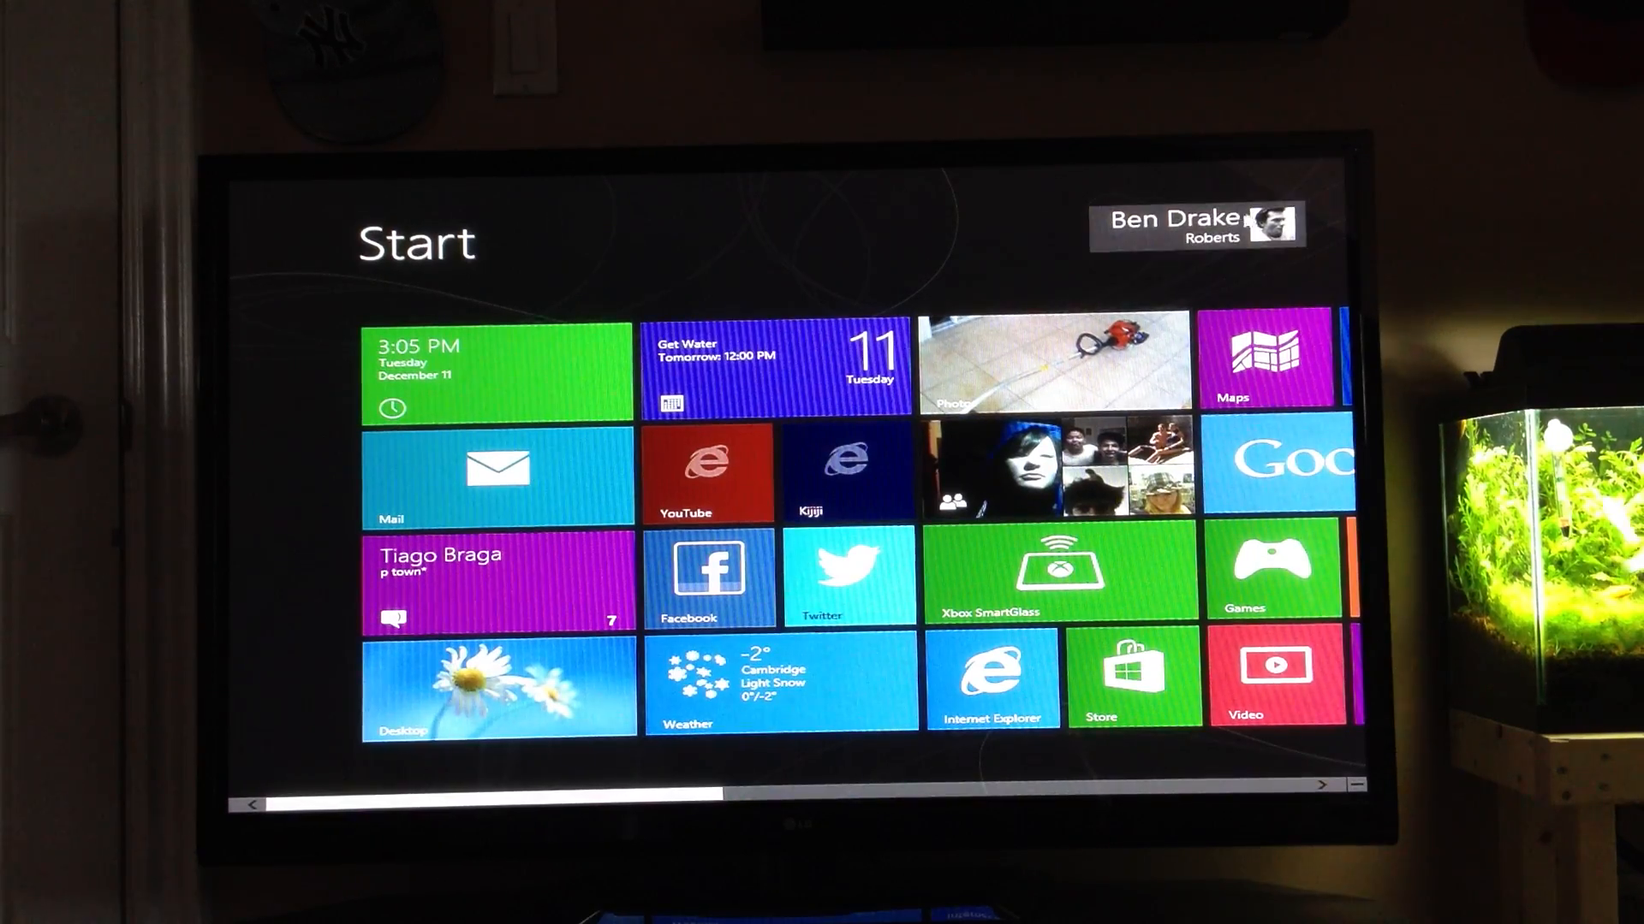
Lock the computer from the account name menu on the Start screen.
{"action": "left_click", "coordinate": [1193, 222]}
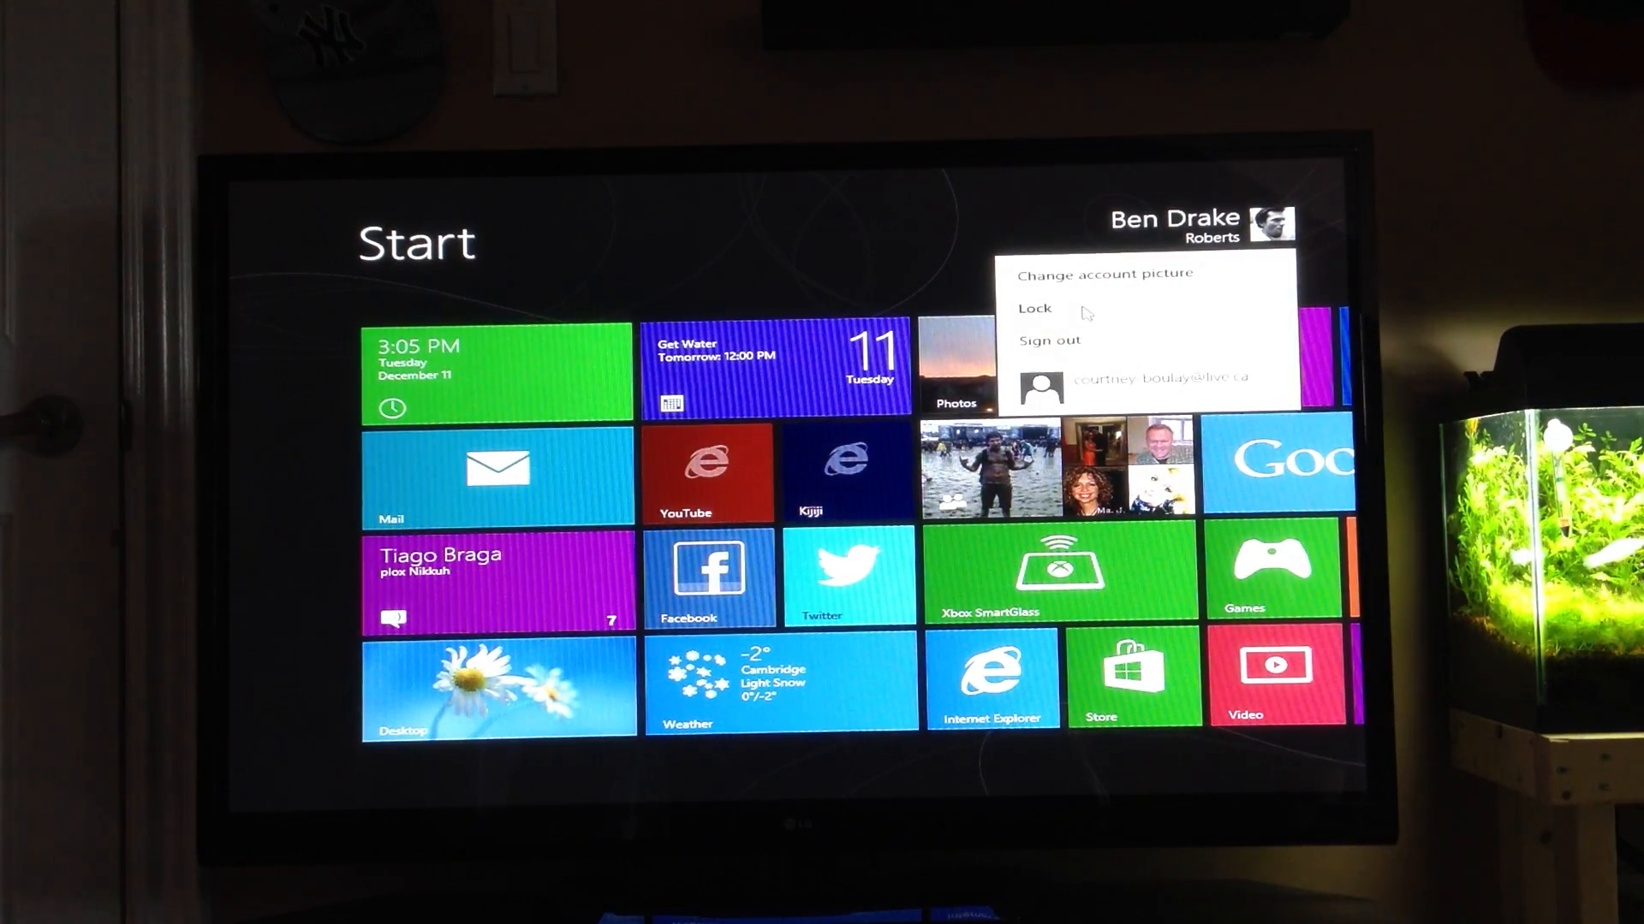
{"action": "left_click", "coordinate": [1034, 308]}
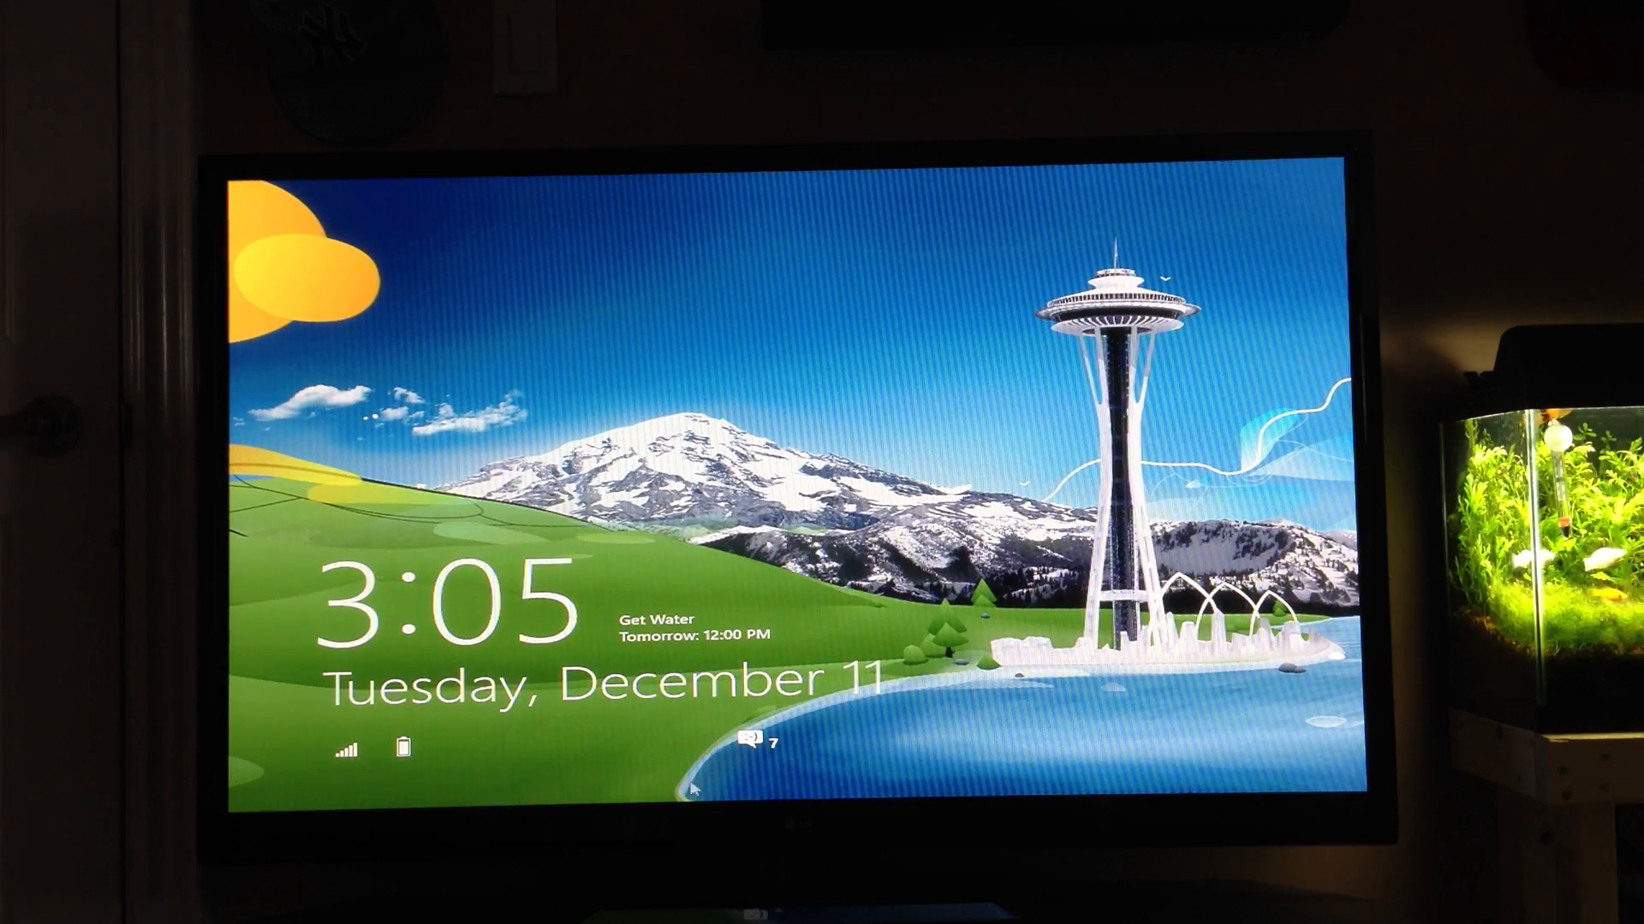
{"action": "mouse_move", "coordinate": [645, 655]}
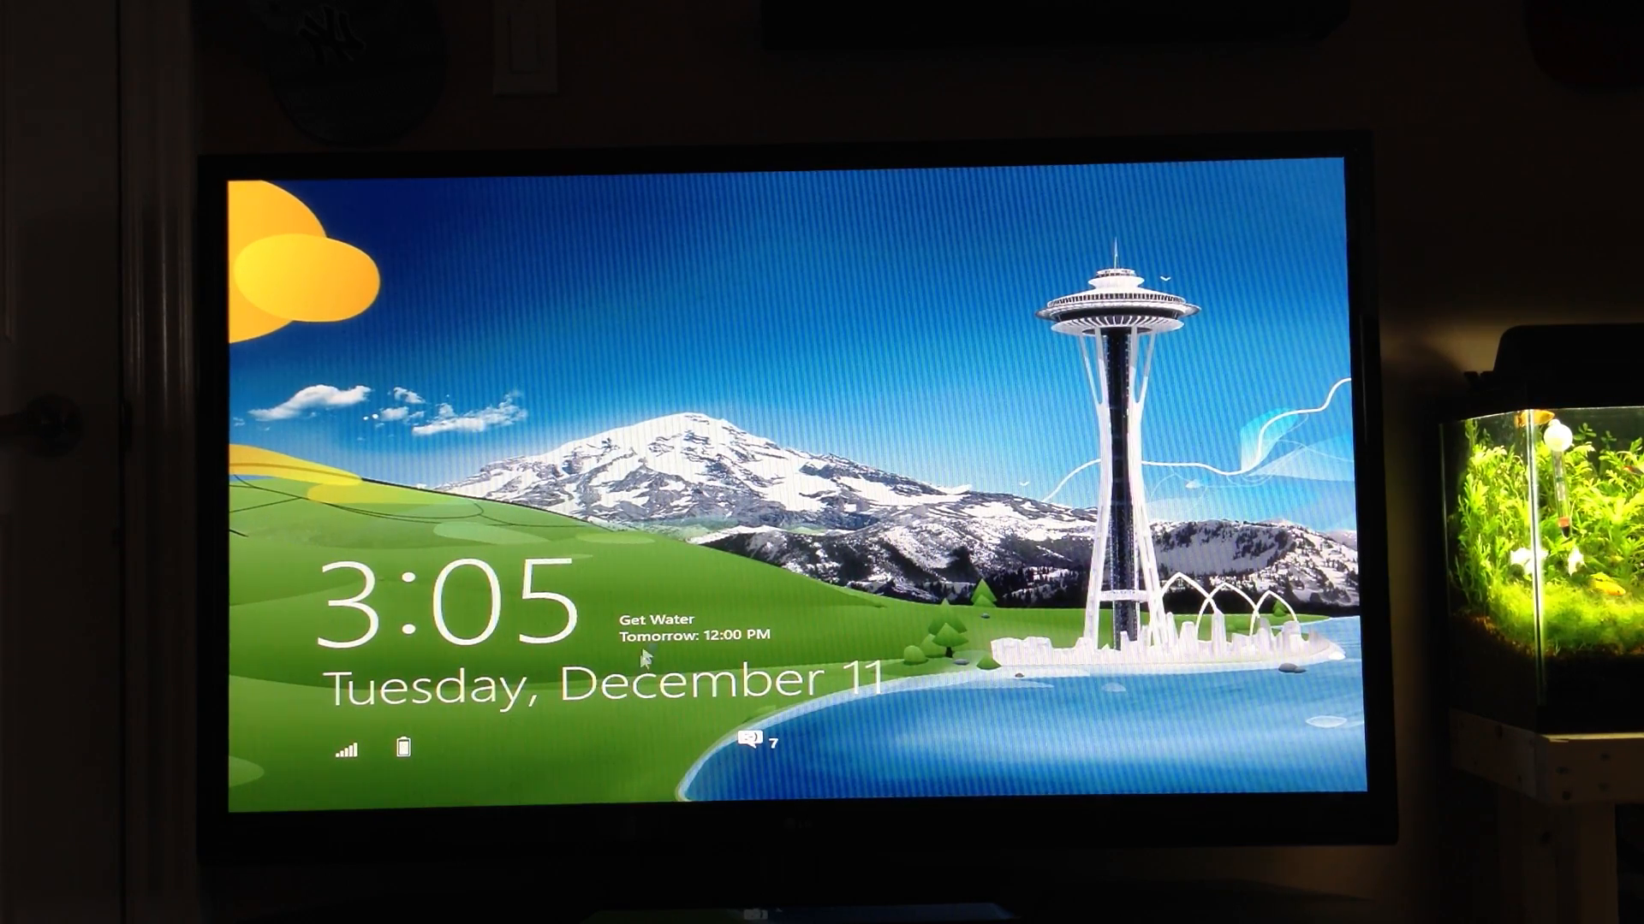